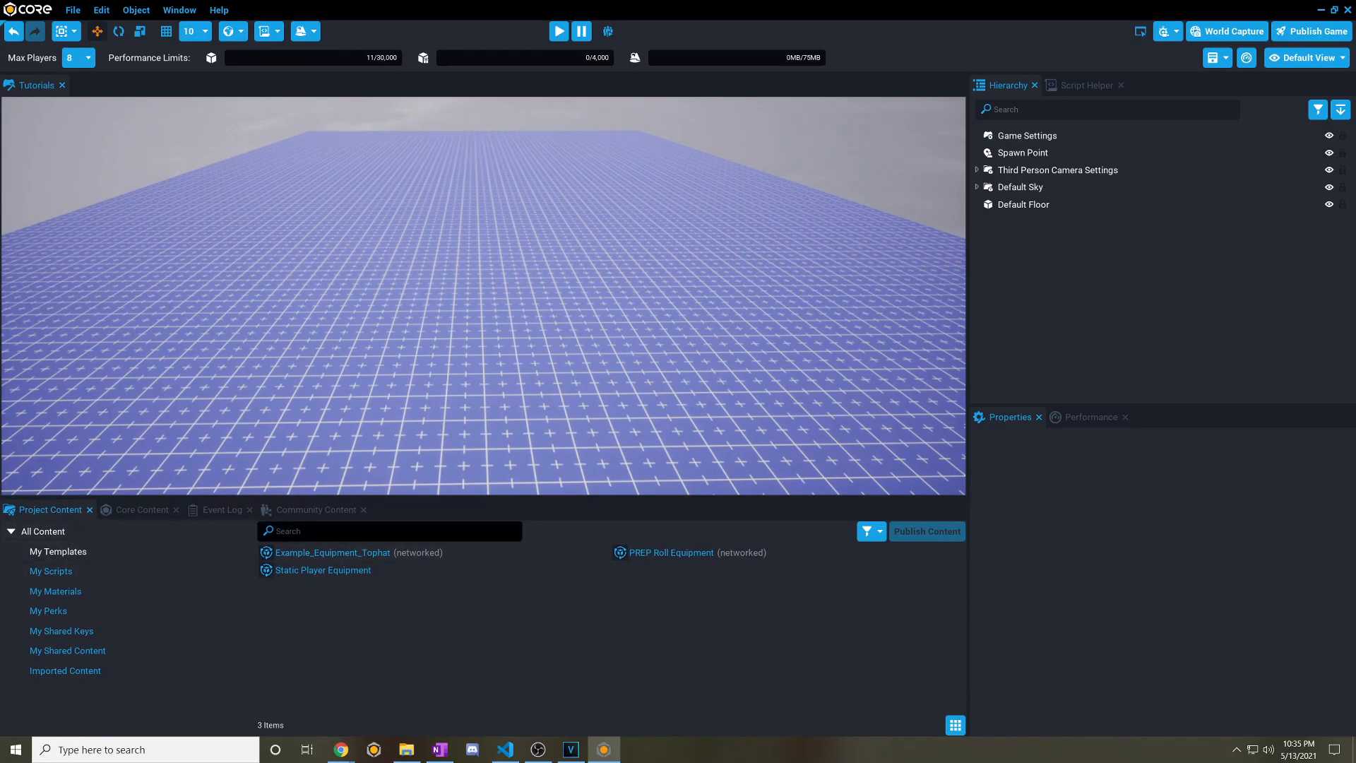
Add a networked Equipment object with a PickupTrigger from Core Content's Gameplay Objects.
left_click(142, 509)
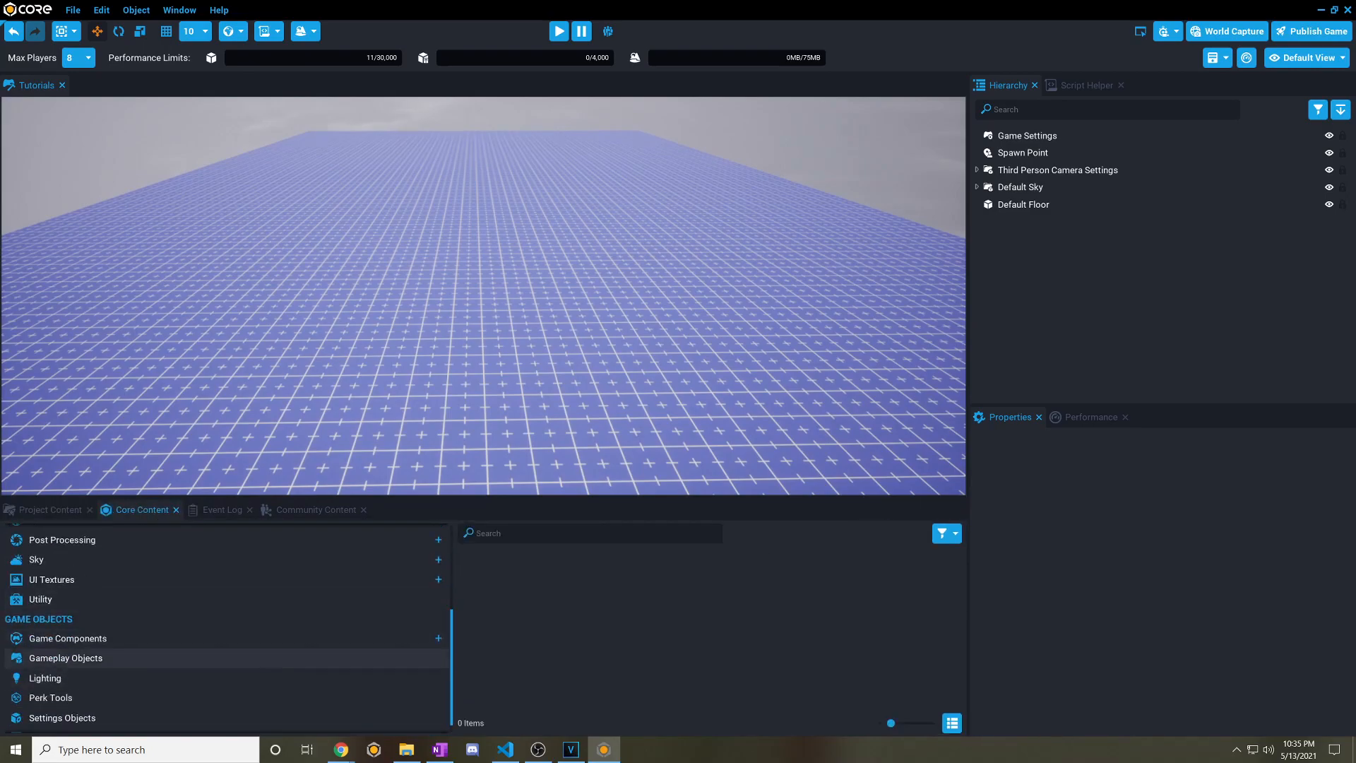
left_click(65, 657)
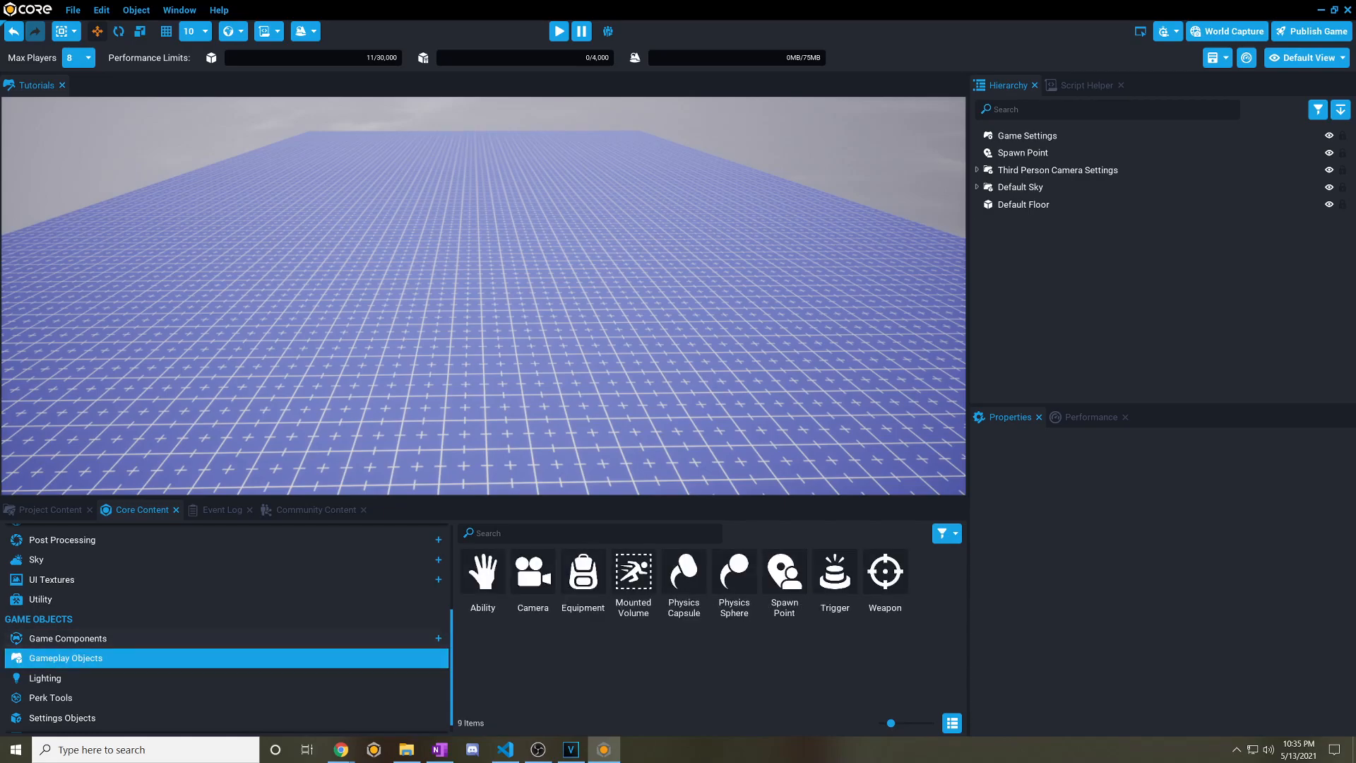
mouse_move(581, 572)
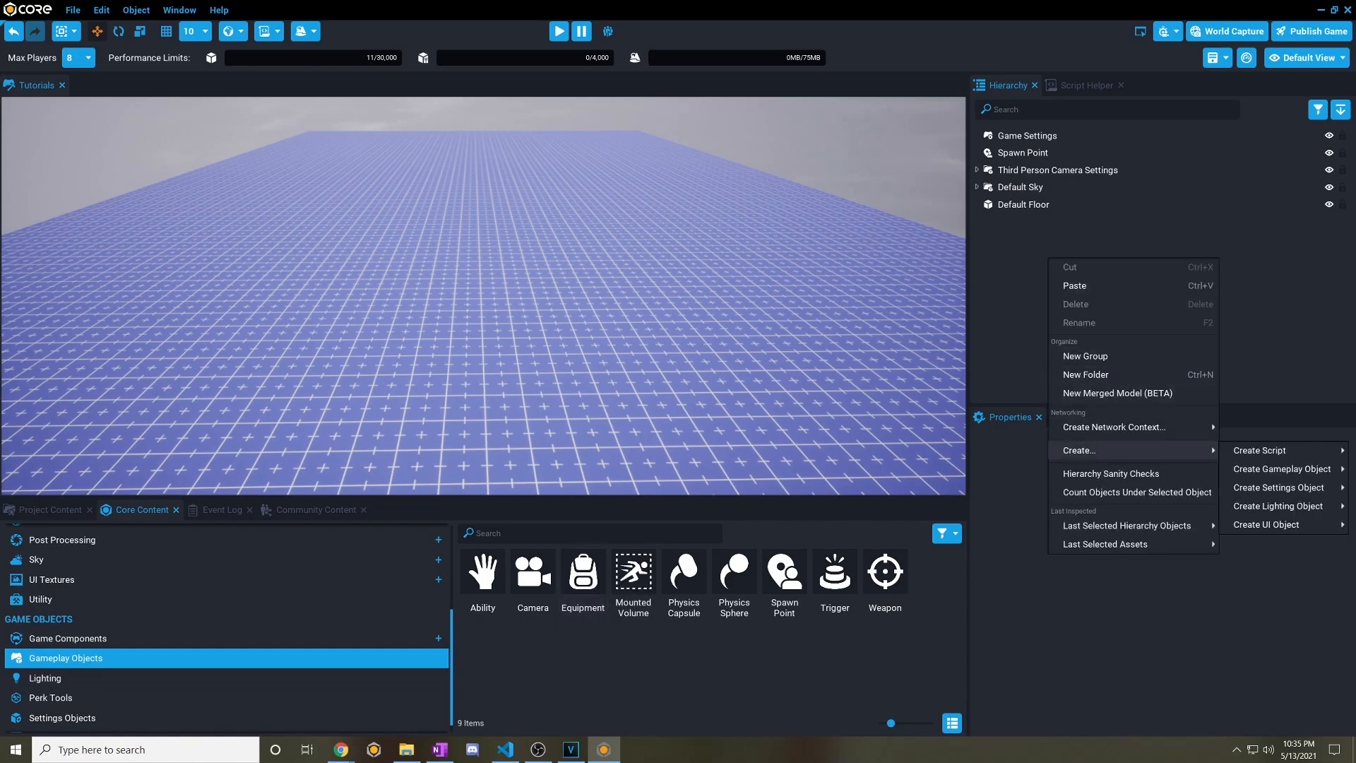
mouse_move(1260, 450)
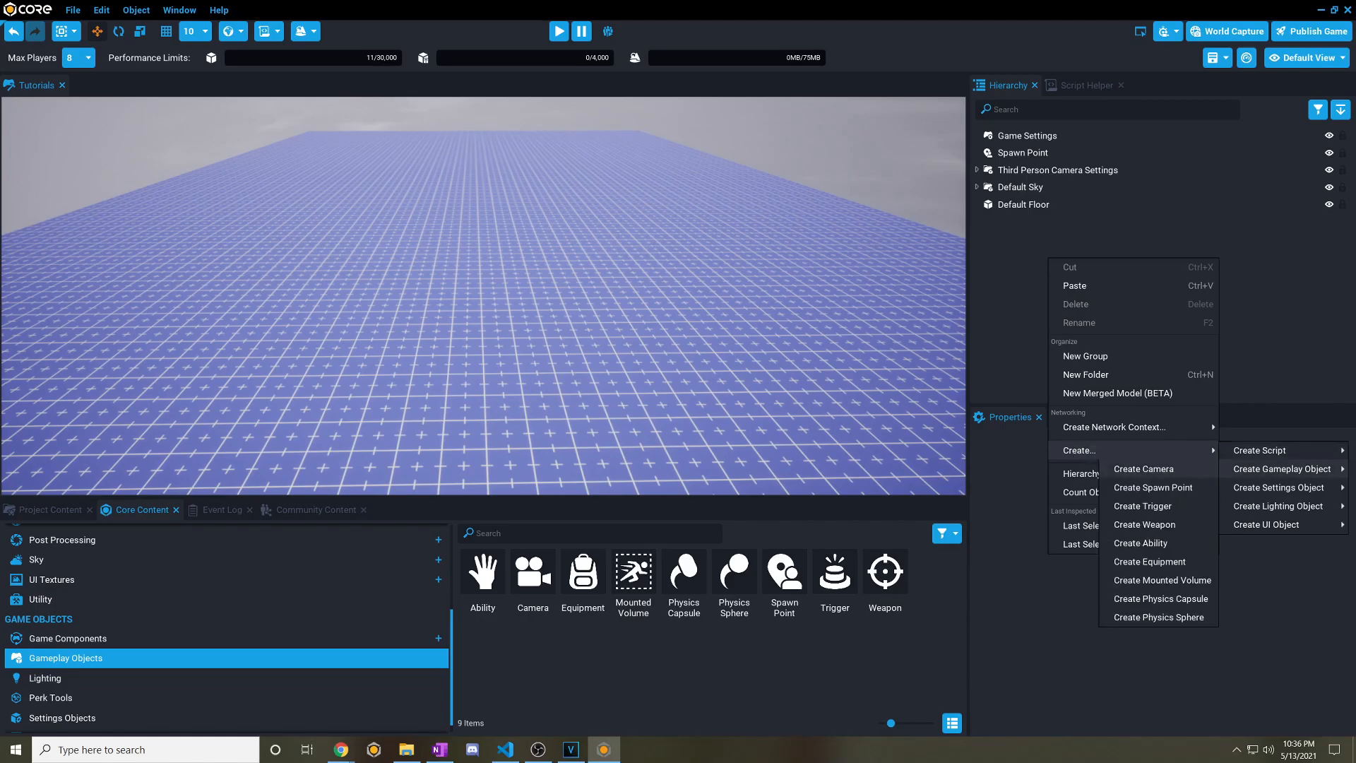
mouse_move(1149, 562)
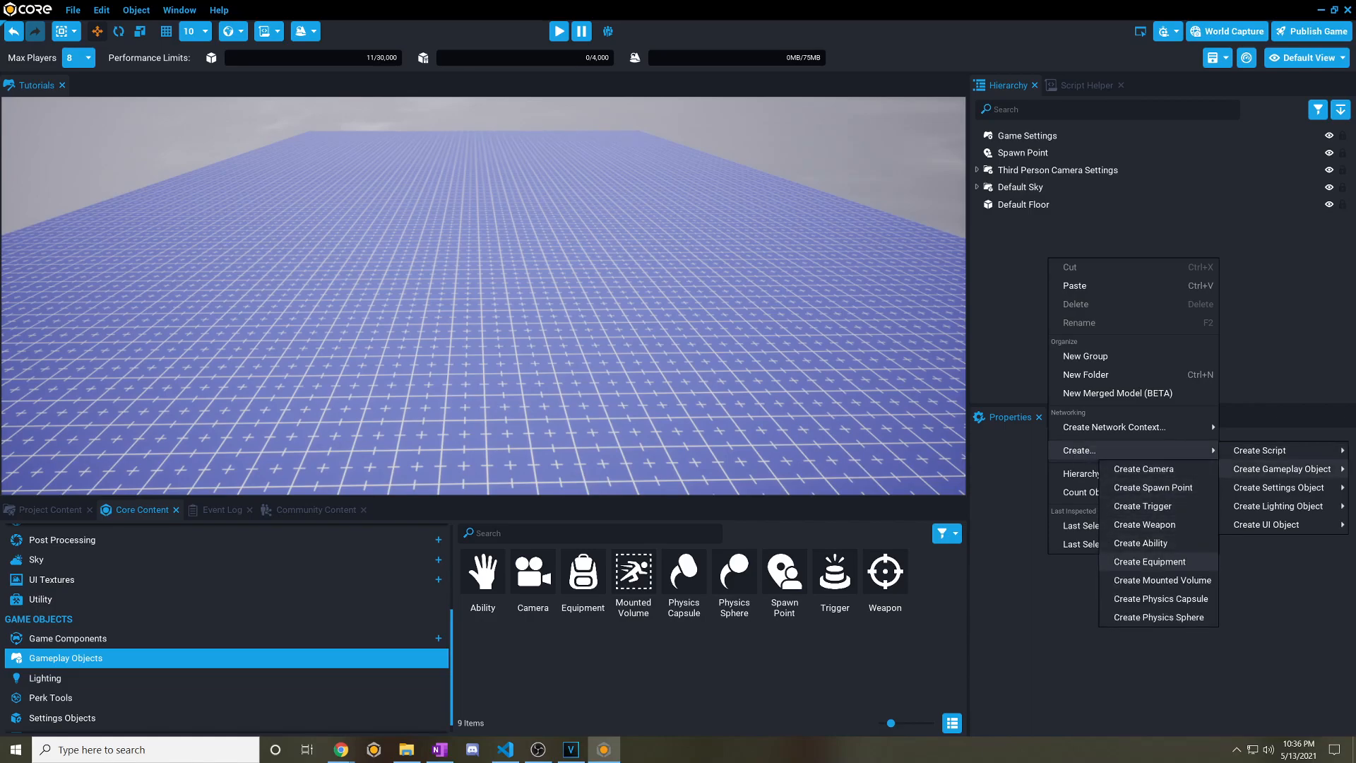
left_click(1150, 562)
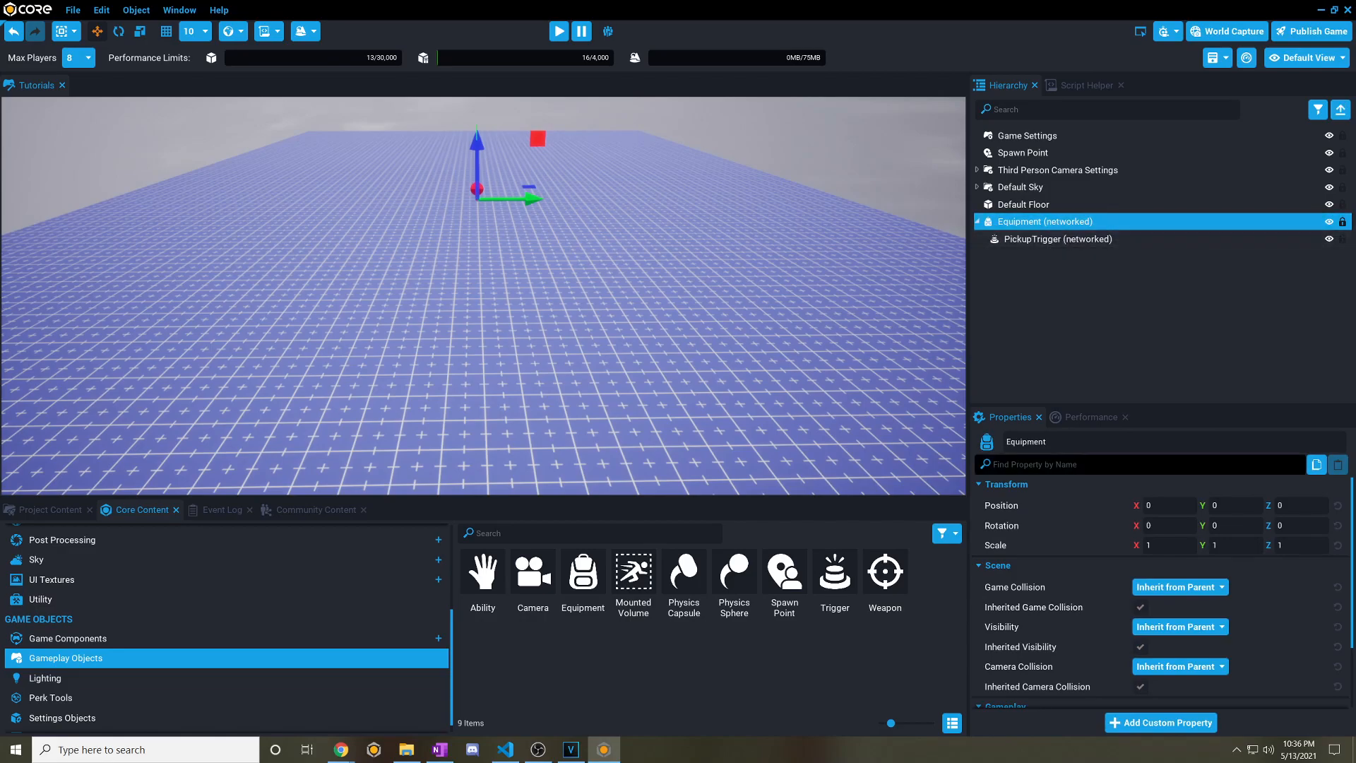
Rename the equipment to Roll Equipment and remove its PickupTrigger.
double_click(1025, 442)
type("Roll ")
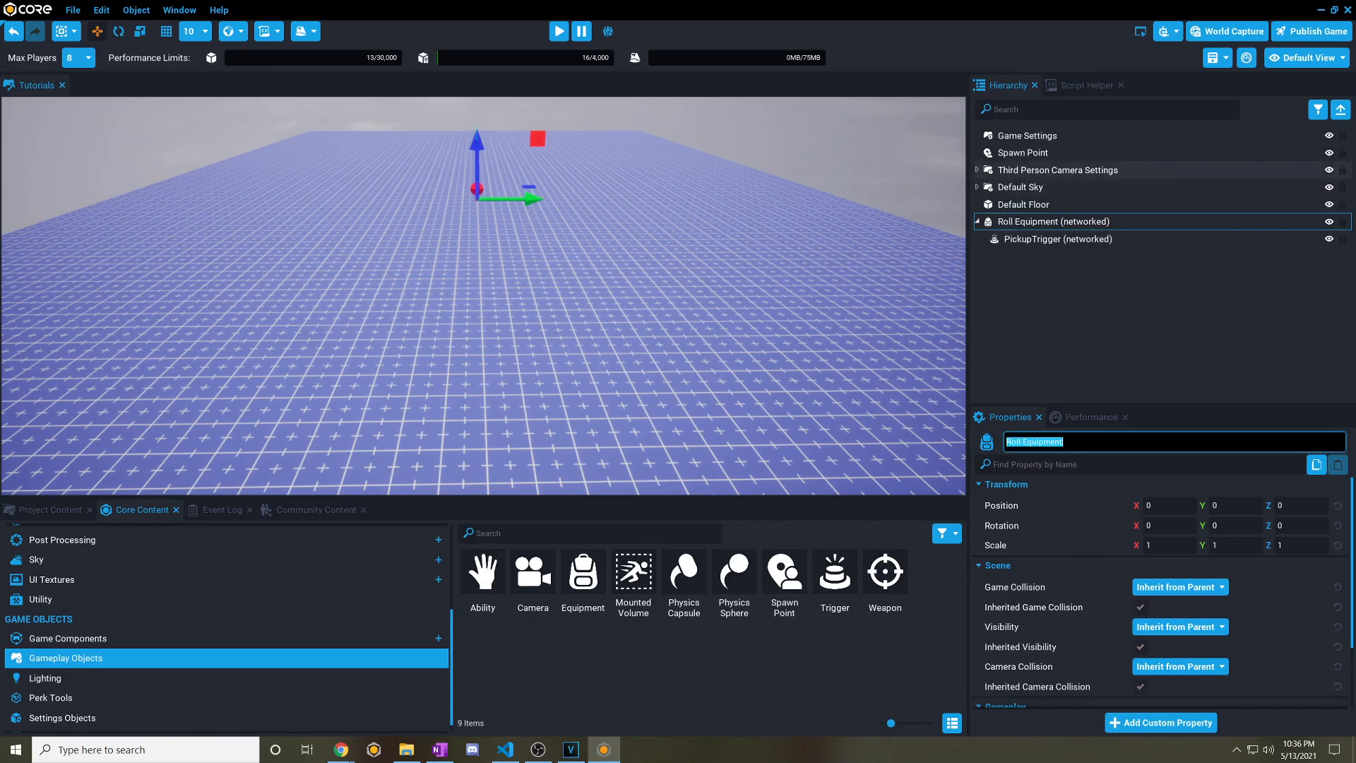
left_click(1056, 238)
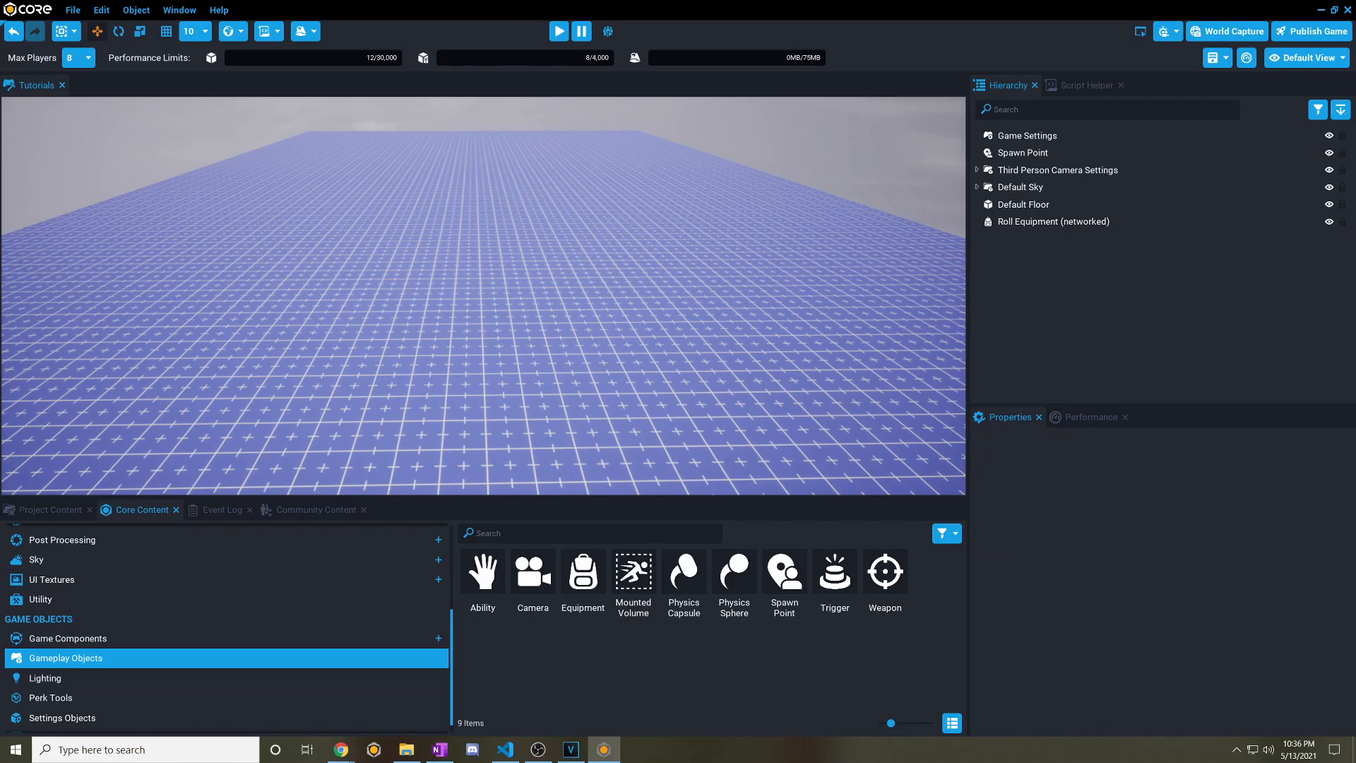
left_click(1052, 222)
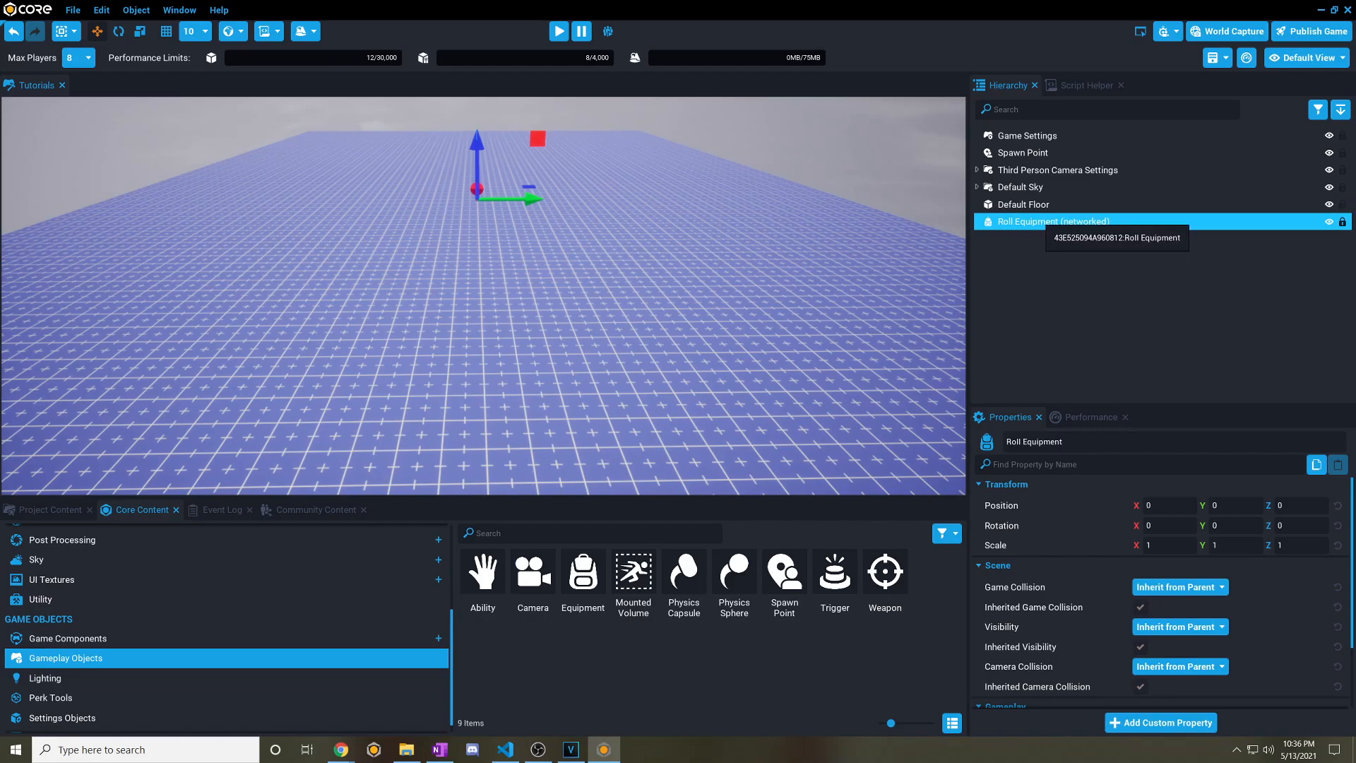
Add a child ability under Roll Equipment named Roll Ability.
right_click(1052, 221)
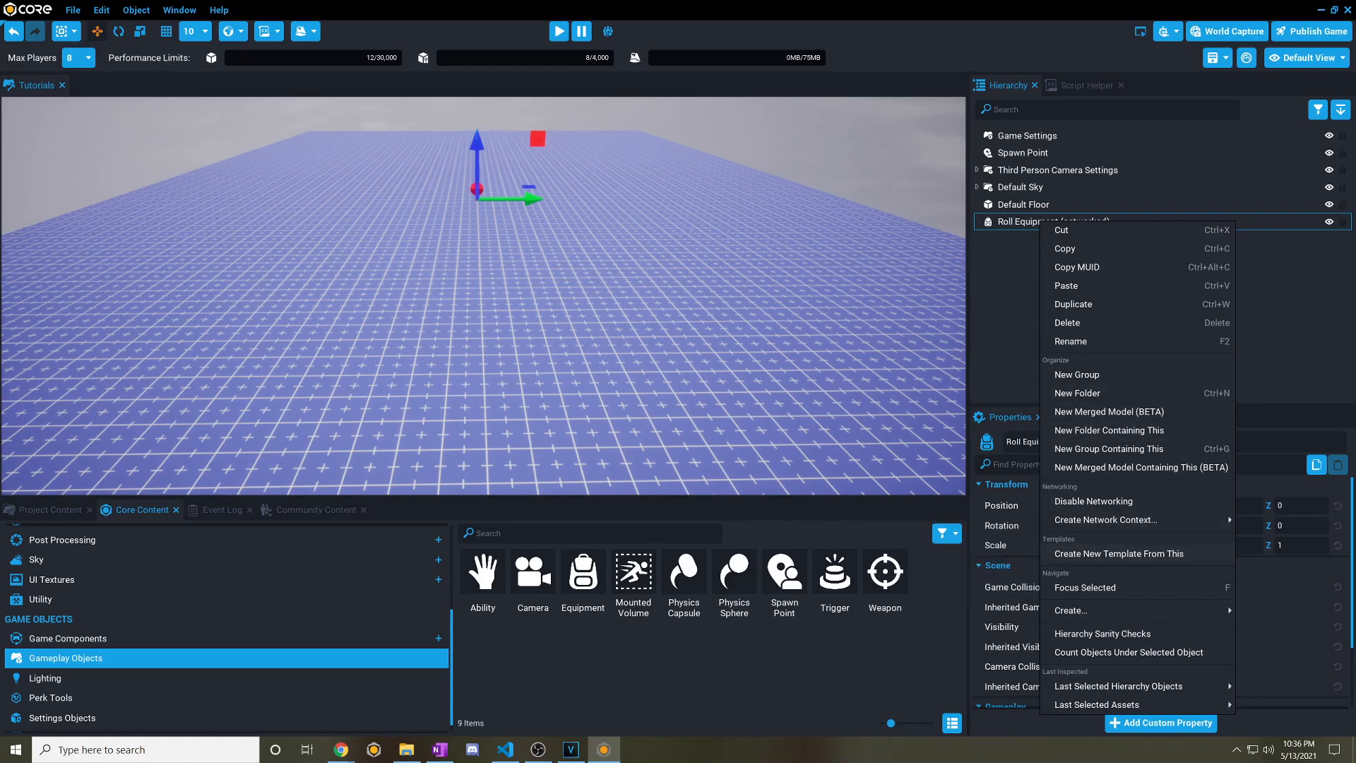
mouse_move(1069, 609)
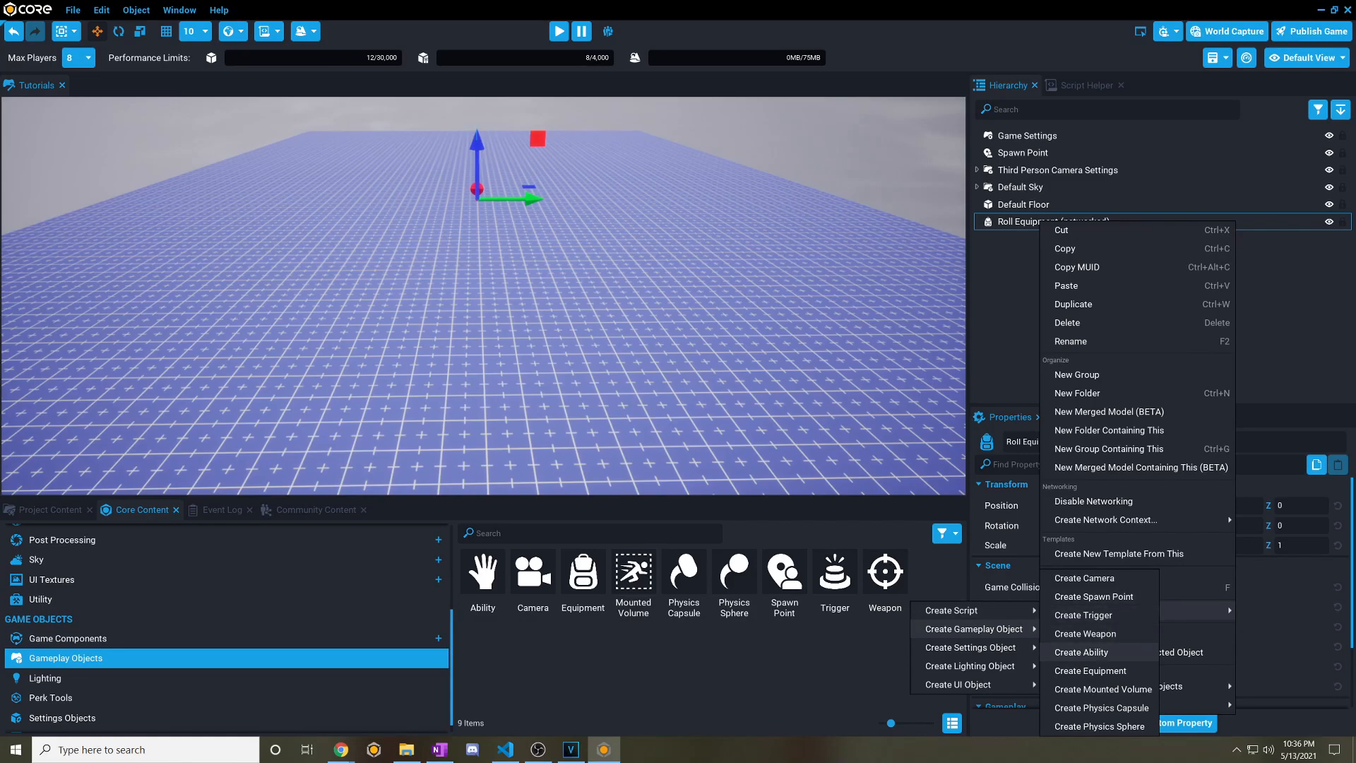
left_click(1080, 655)
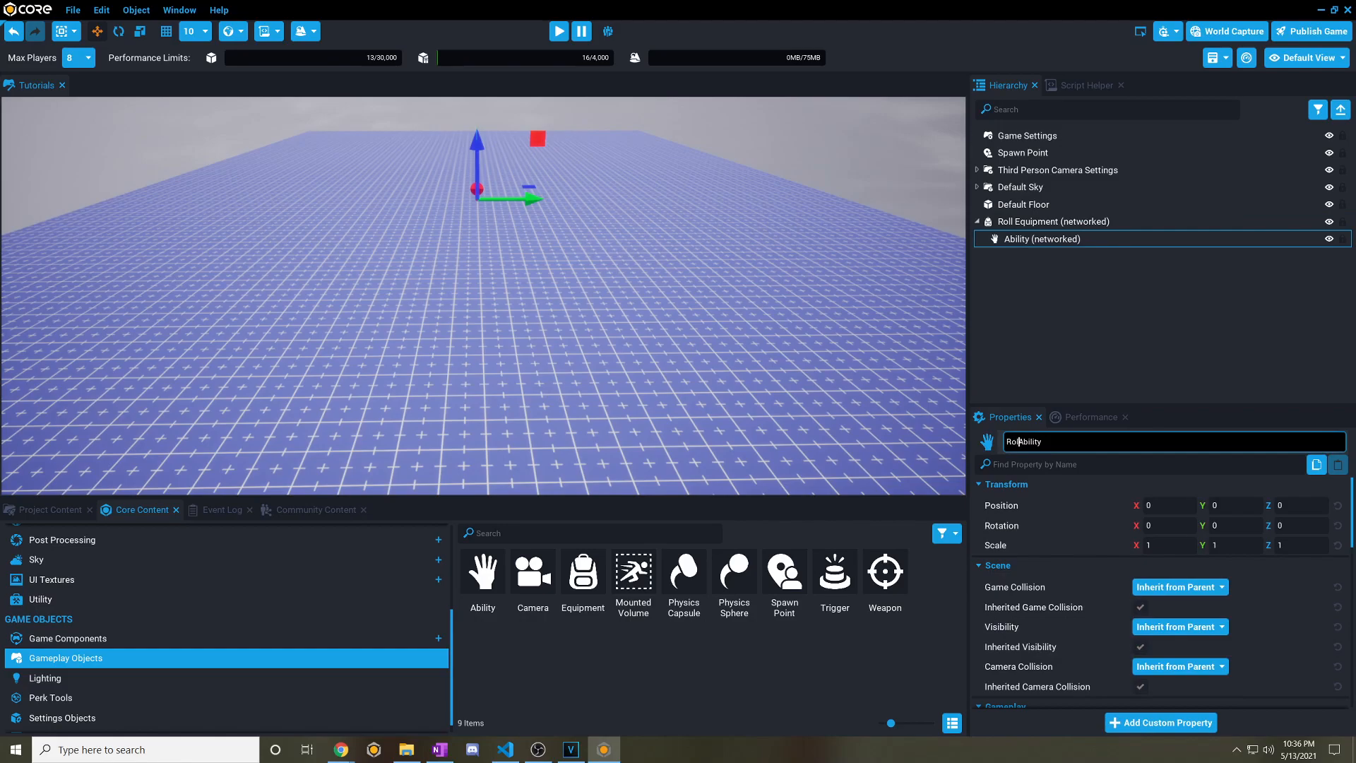
type("Roll Ability")
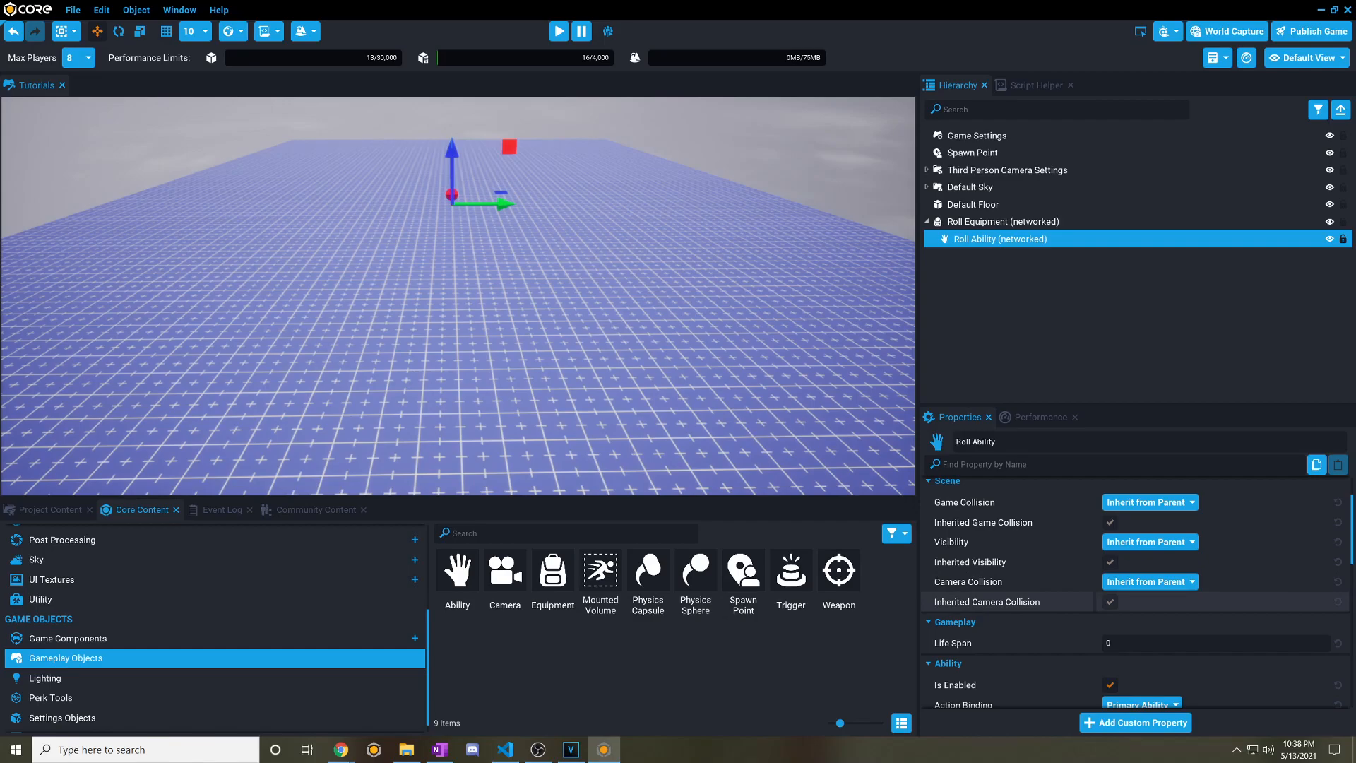
scroll("down", 3)
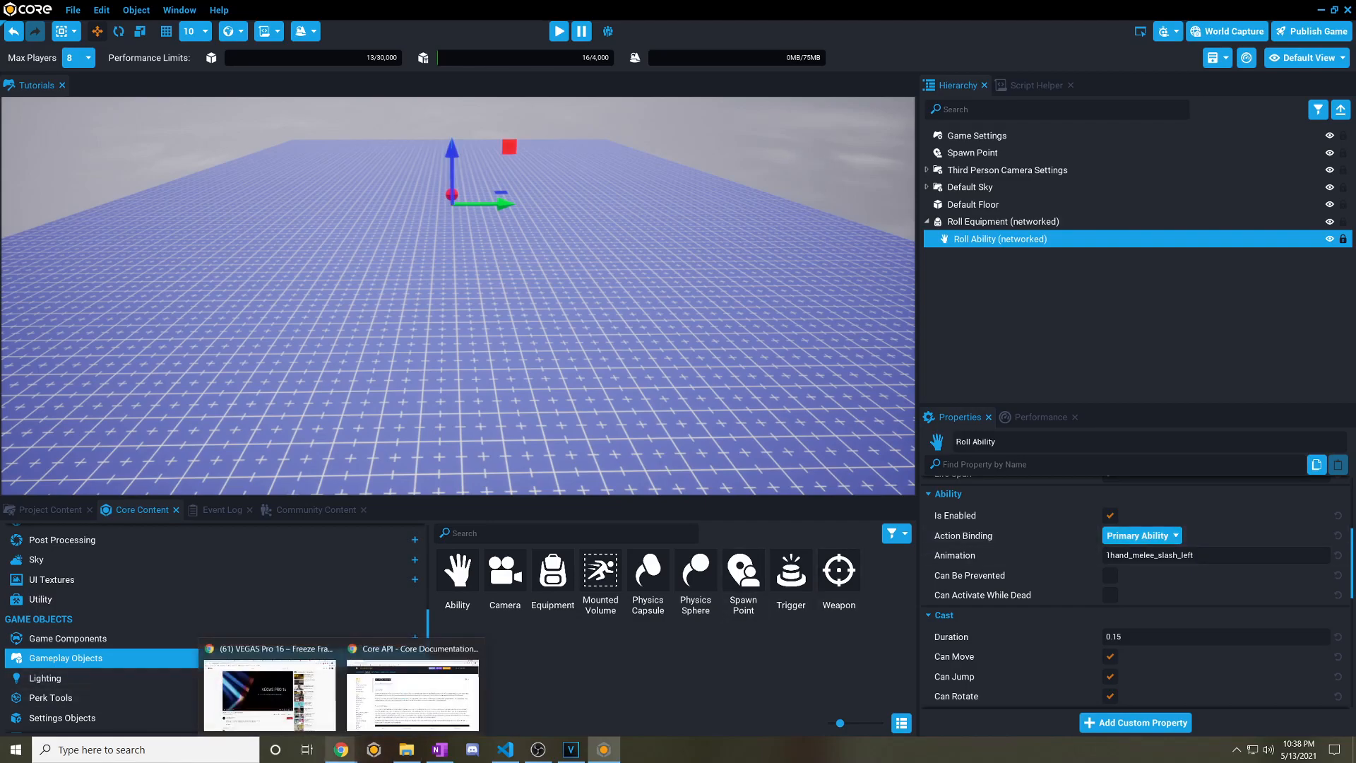
Browse the Core docs Key Bindings list, e.g. Left Shift mapped to ability_extra_12.
left_click(412, 694)
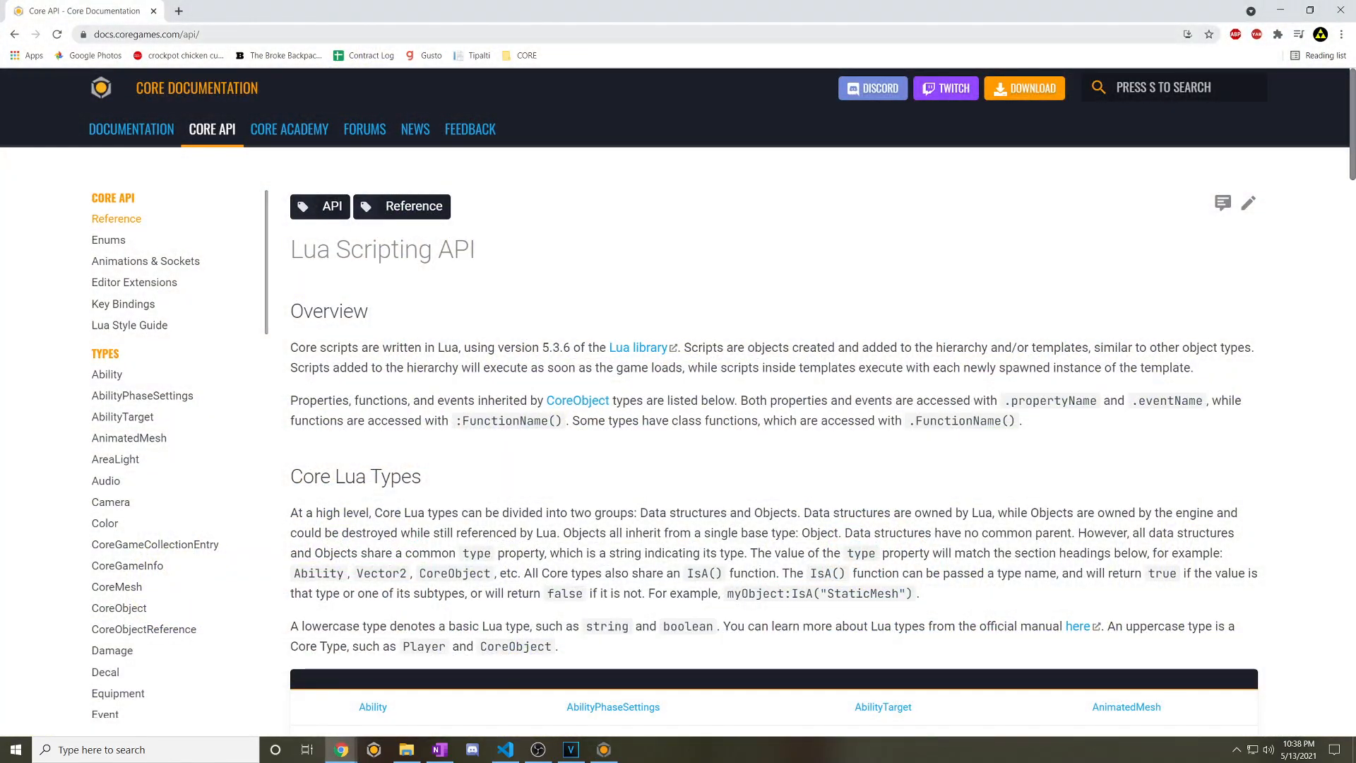
left_click(143, 34)
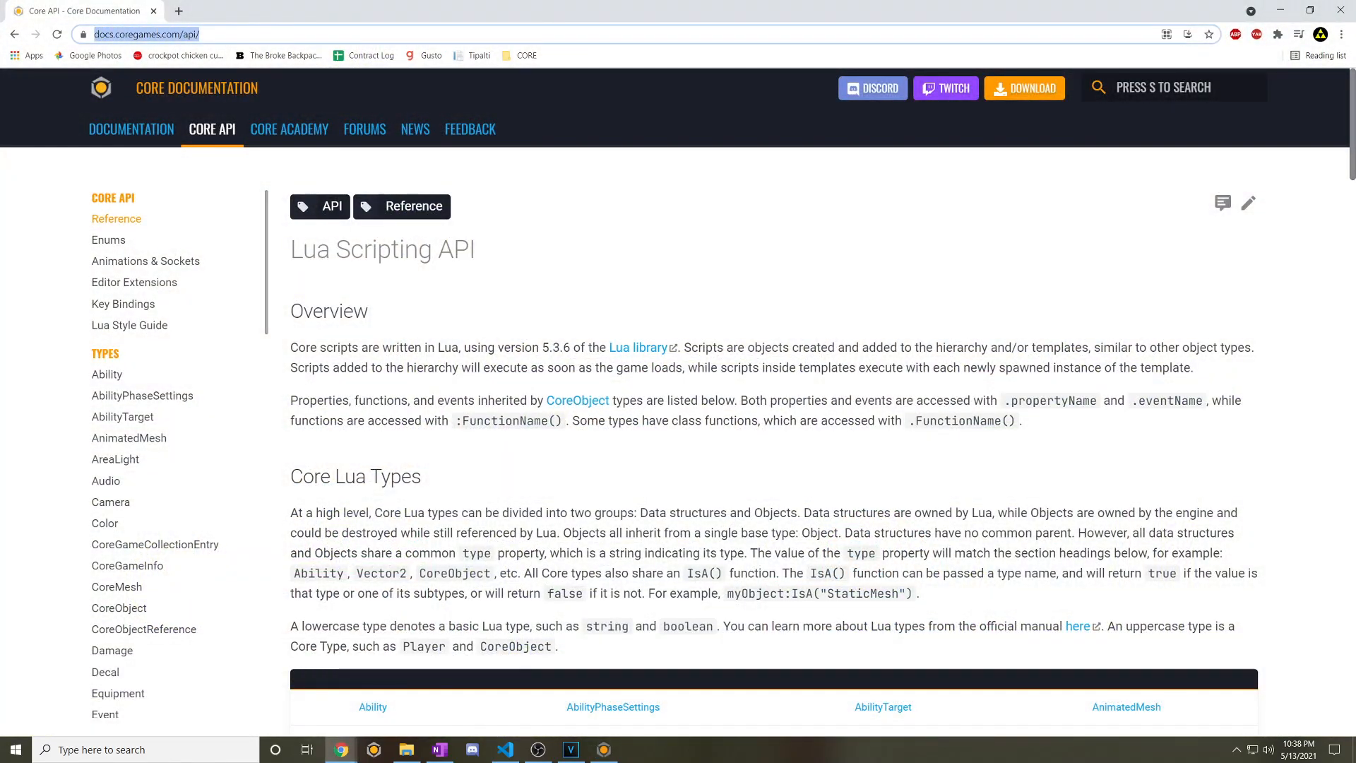
mouse_move(108, 239)
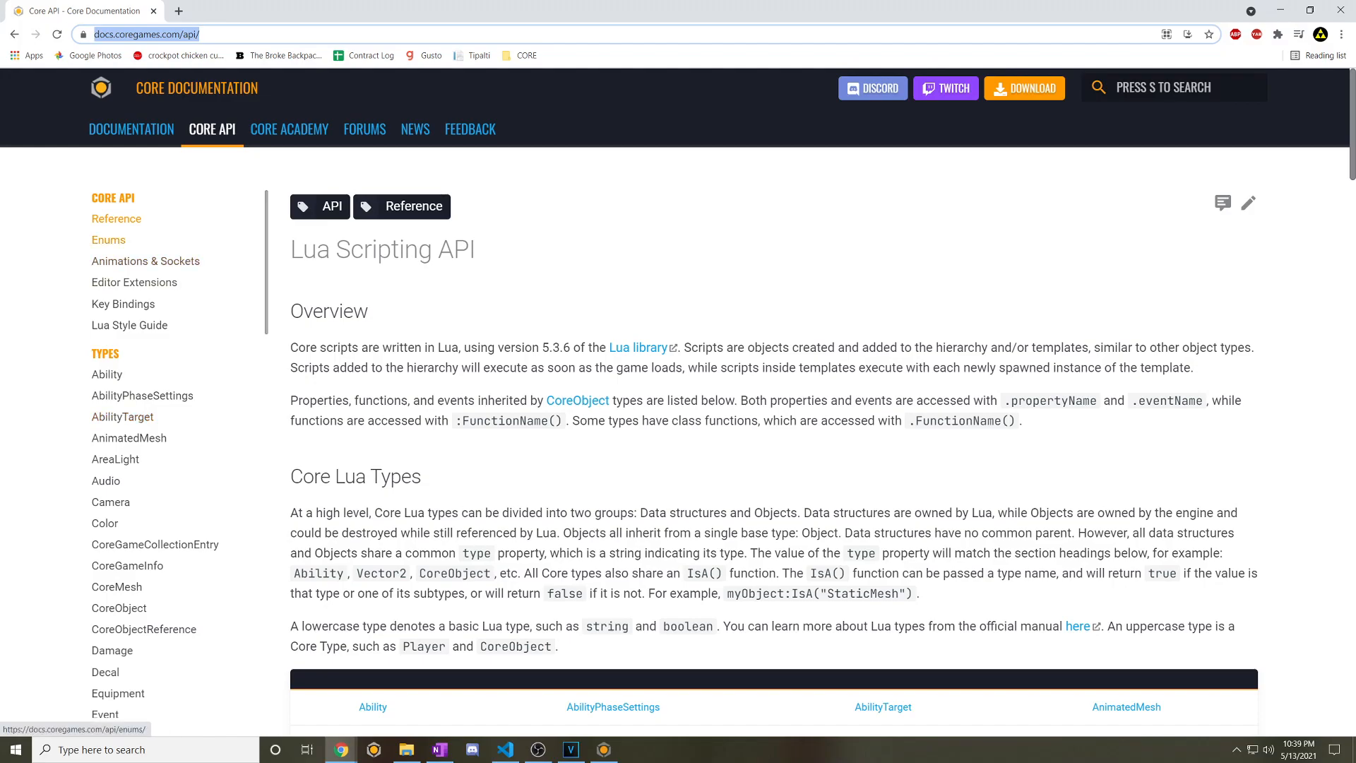
left_click(123, 304)
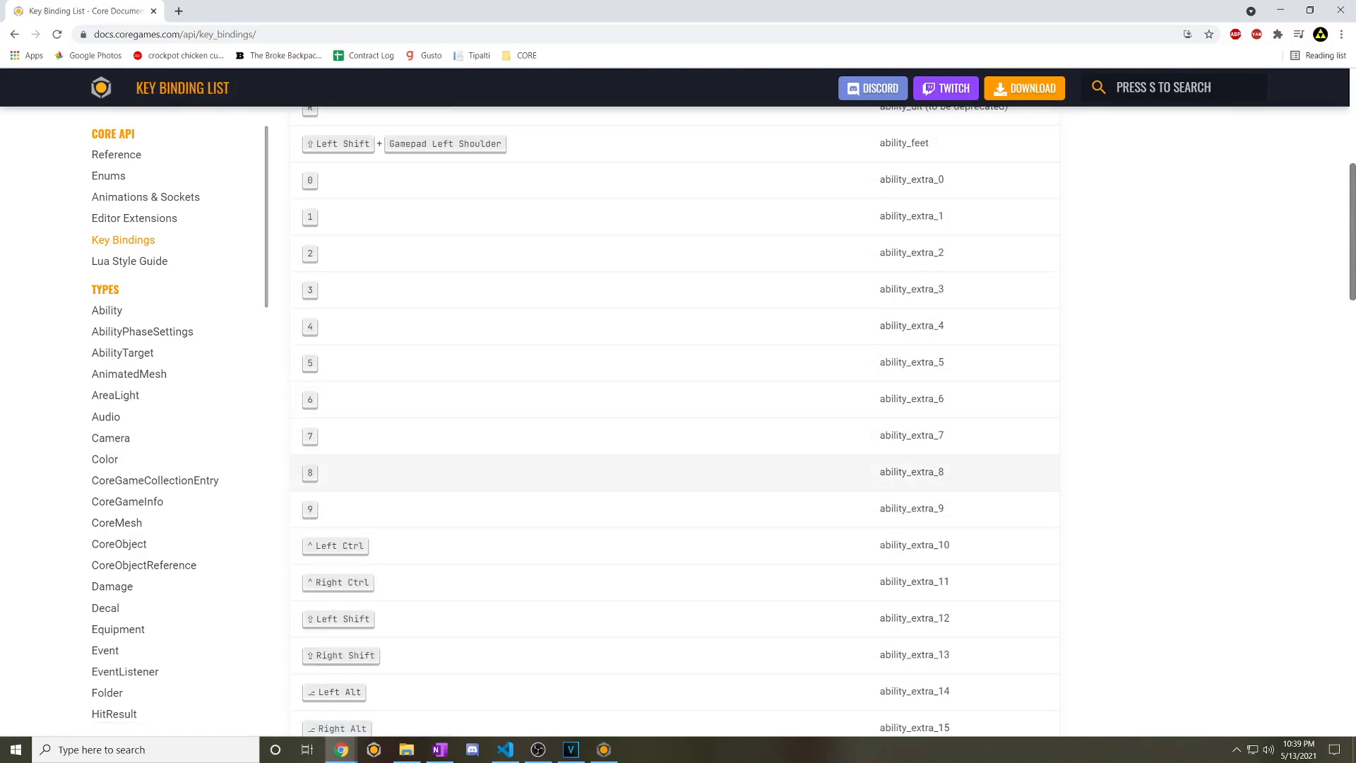
scroll("down", 3)
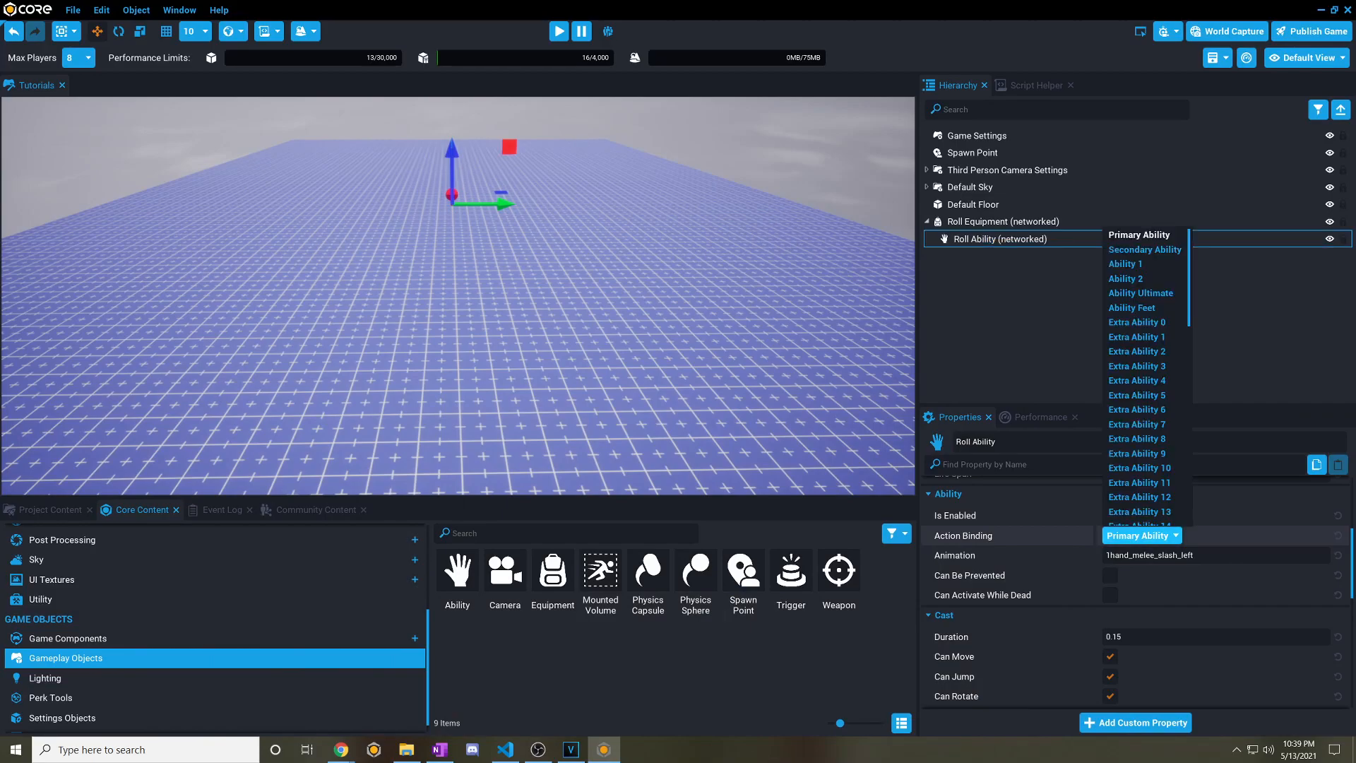
Bind Roll Ability to Extra Ability 12 and set its animation to unarmed_roll.
scroll("down", 3)
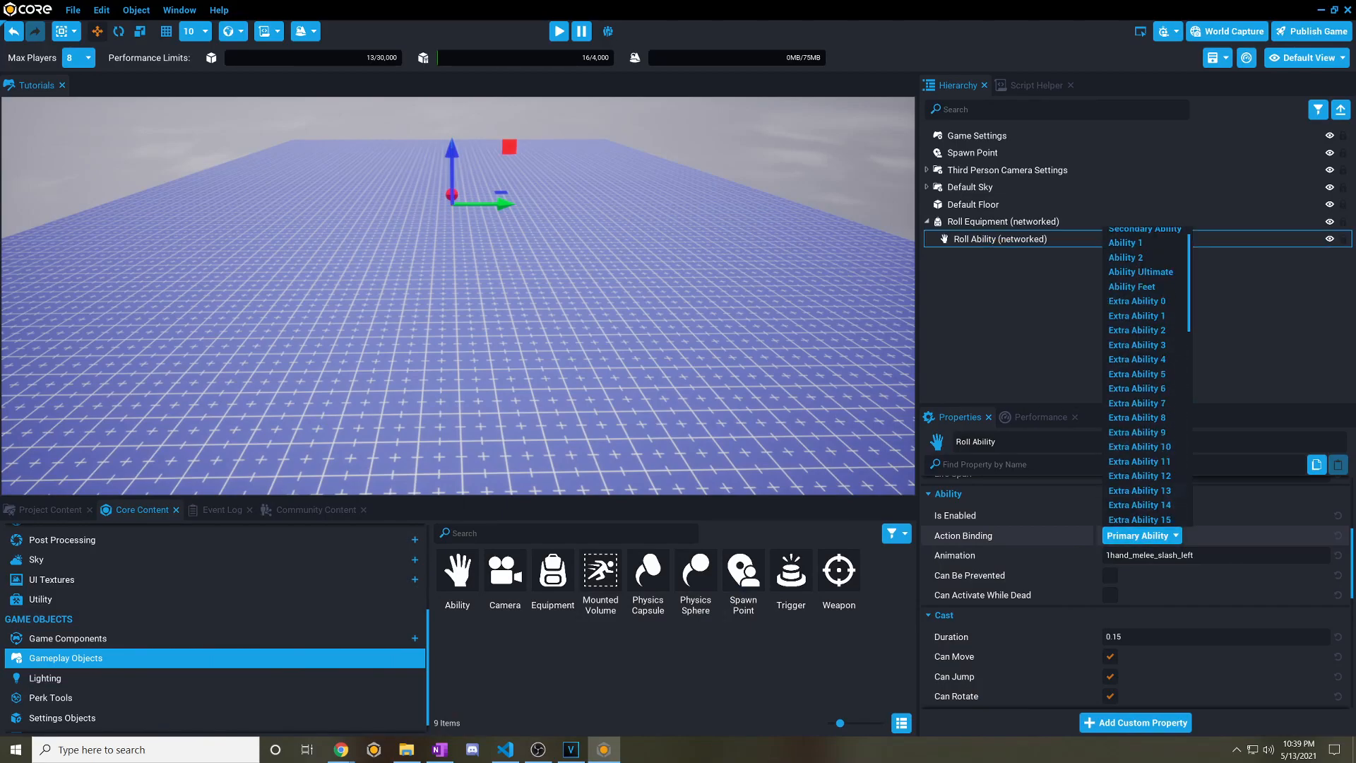
left_click(1140, 475)
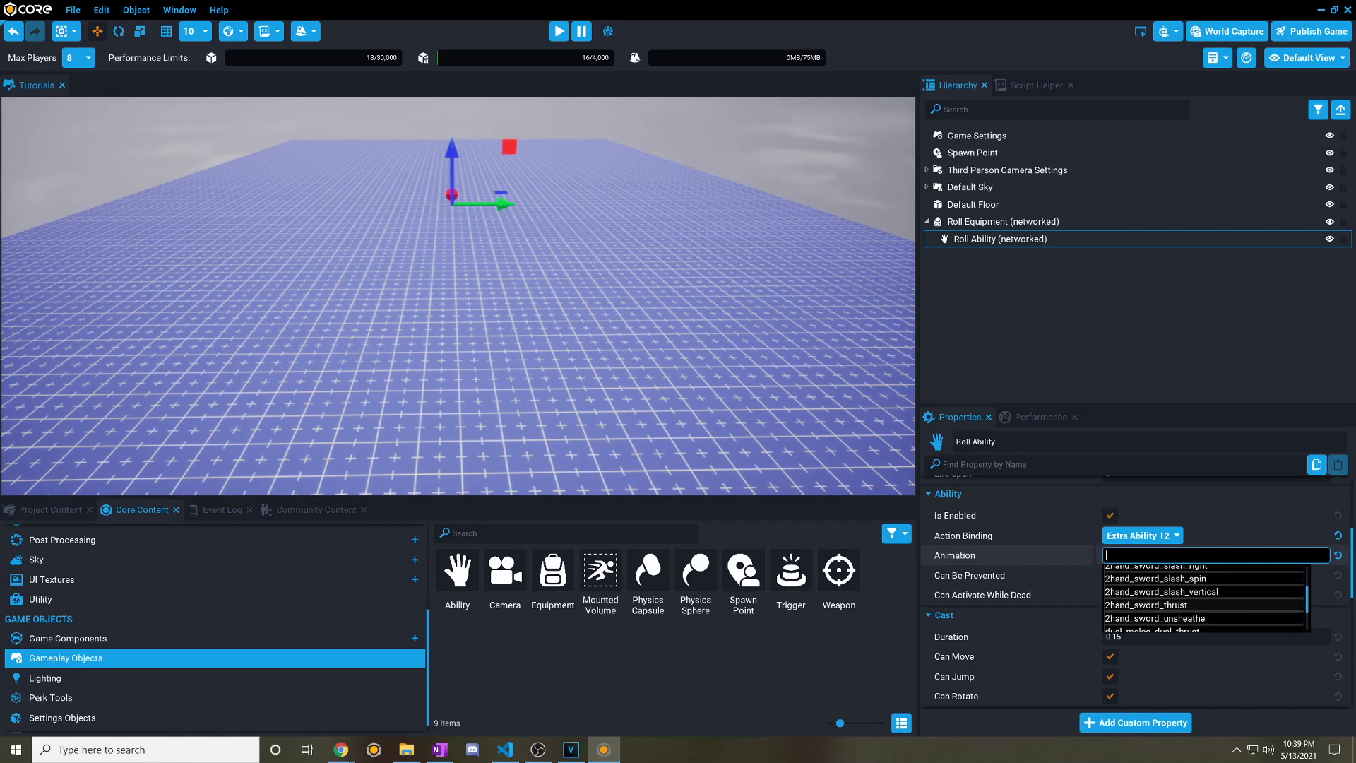
type("roll")
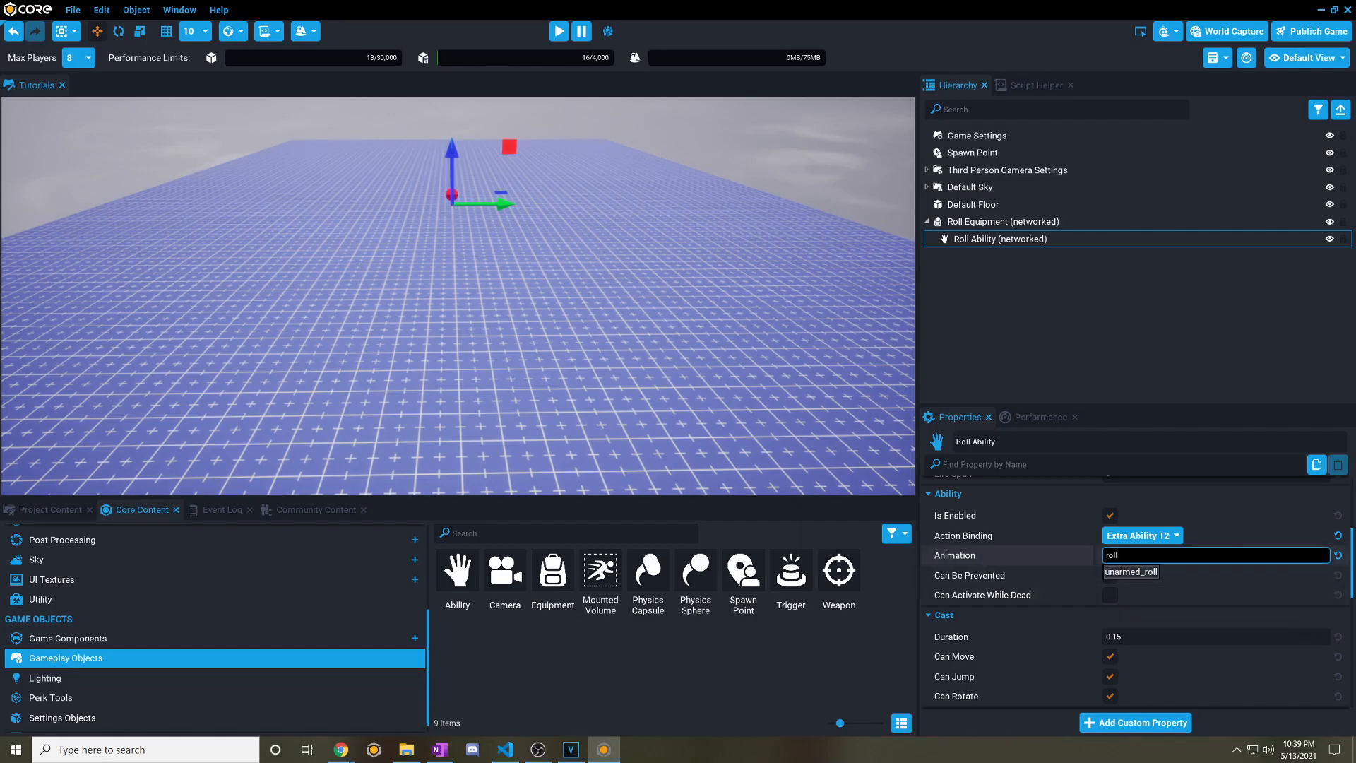
left_click(1130, 570)
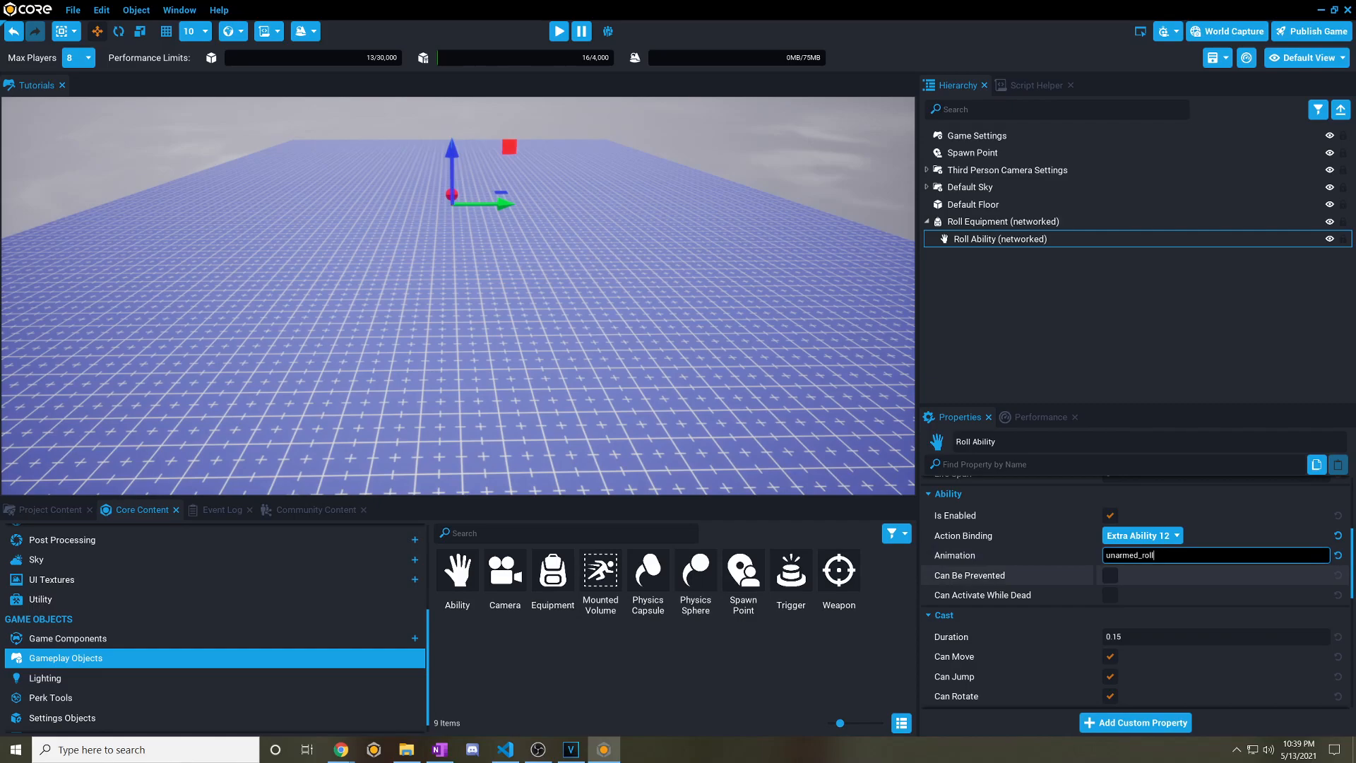
scroll("down", 3)
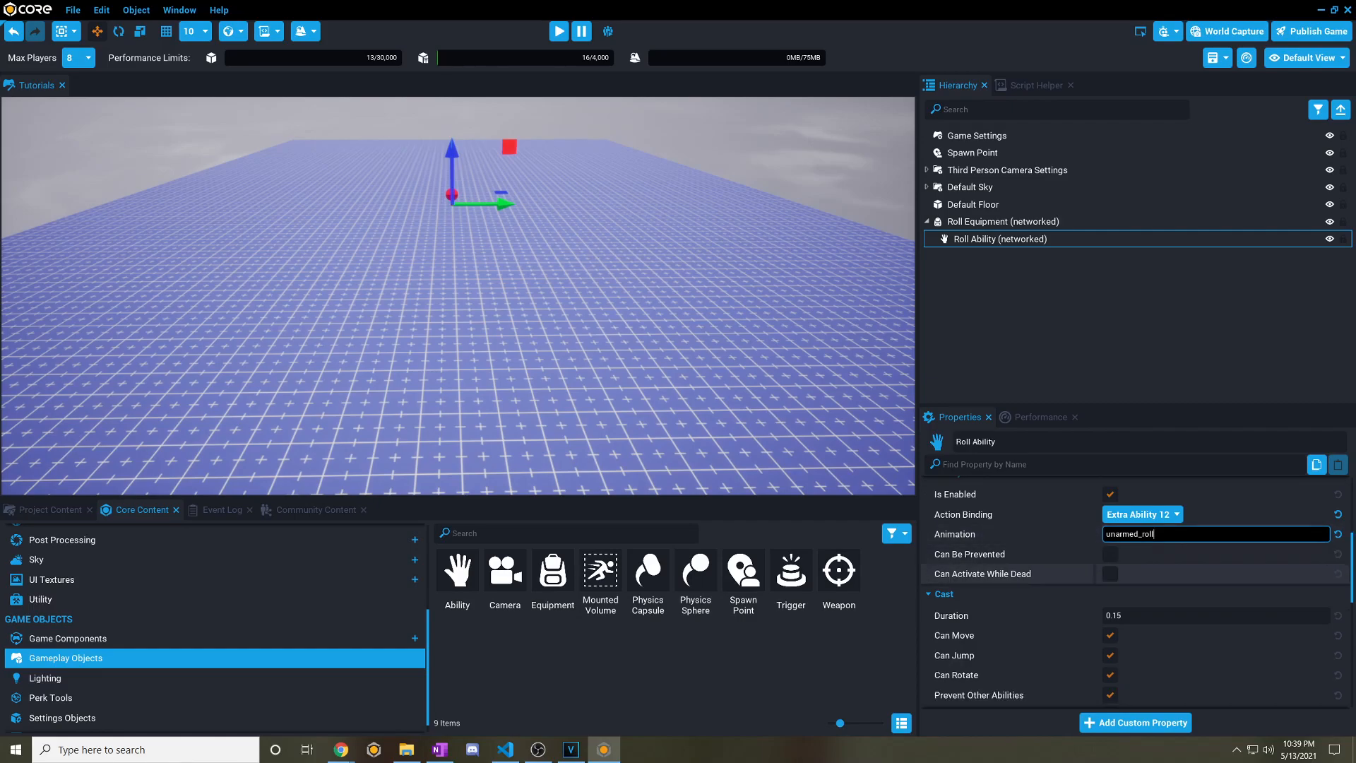
Give Roll Ability a 0.15 cast, Aim facing and 0.5 cooldown, then select Roll Equipment.
scroll("down", 3)
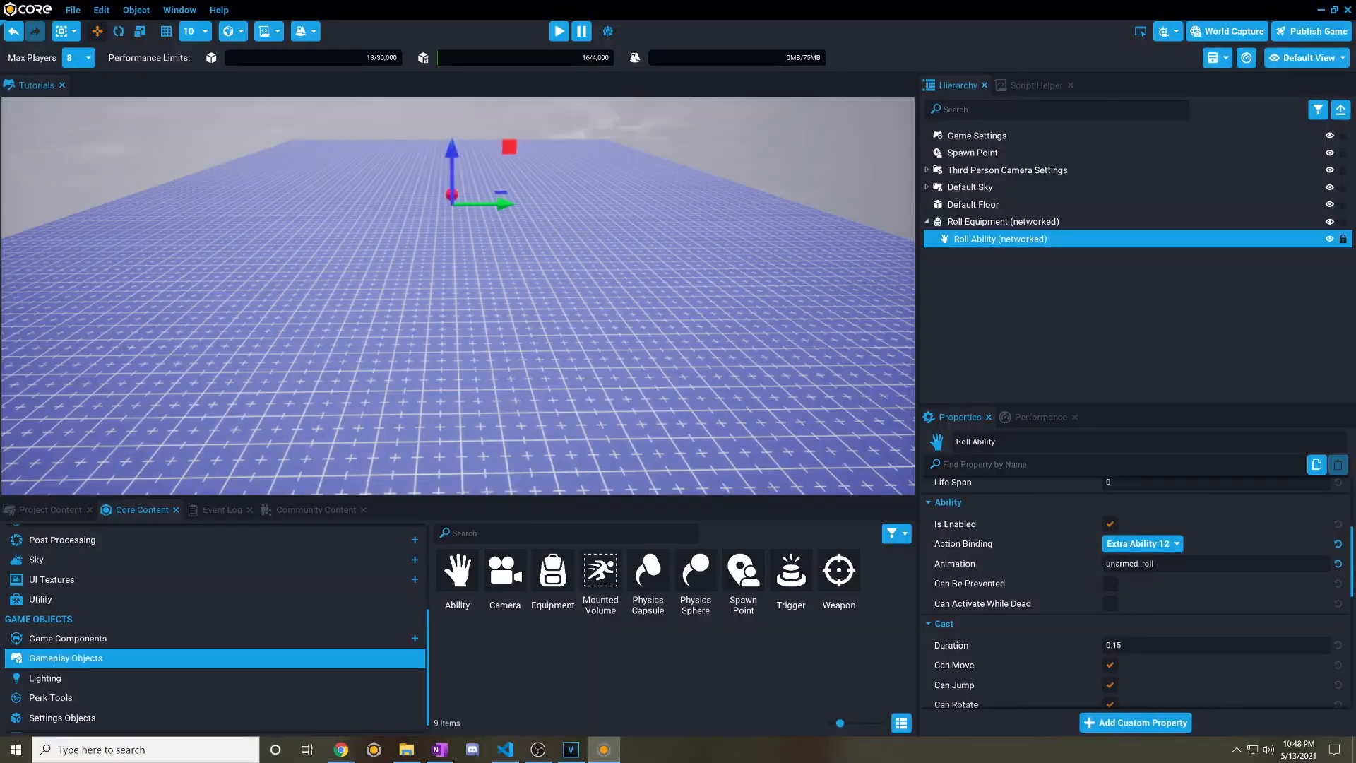
mouse_move(949, 644)
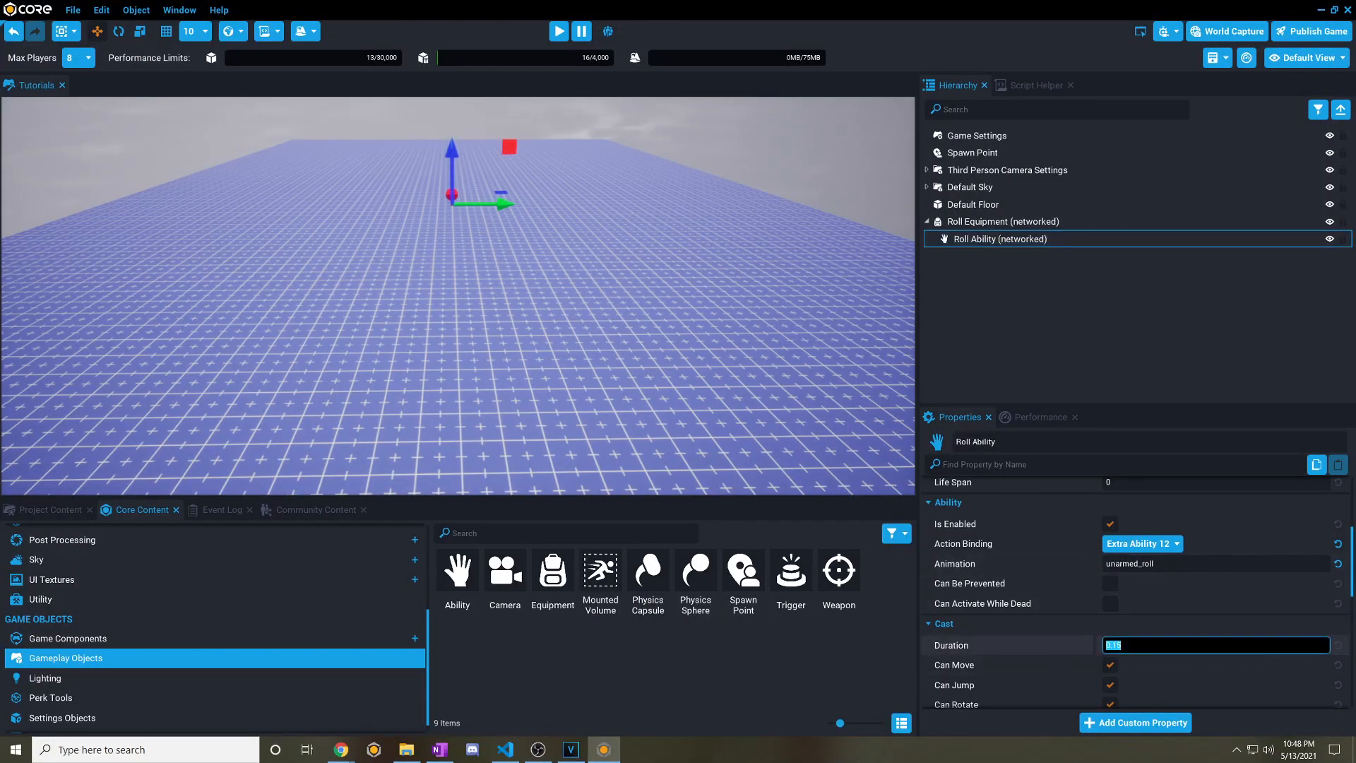
type("0.15")
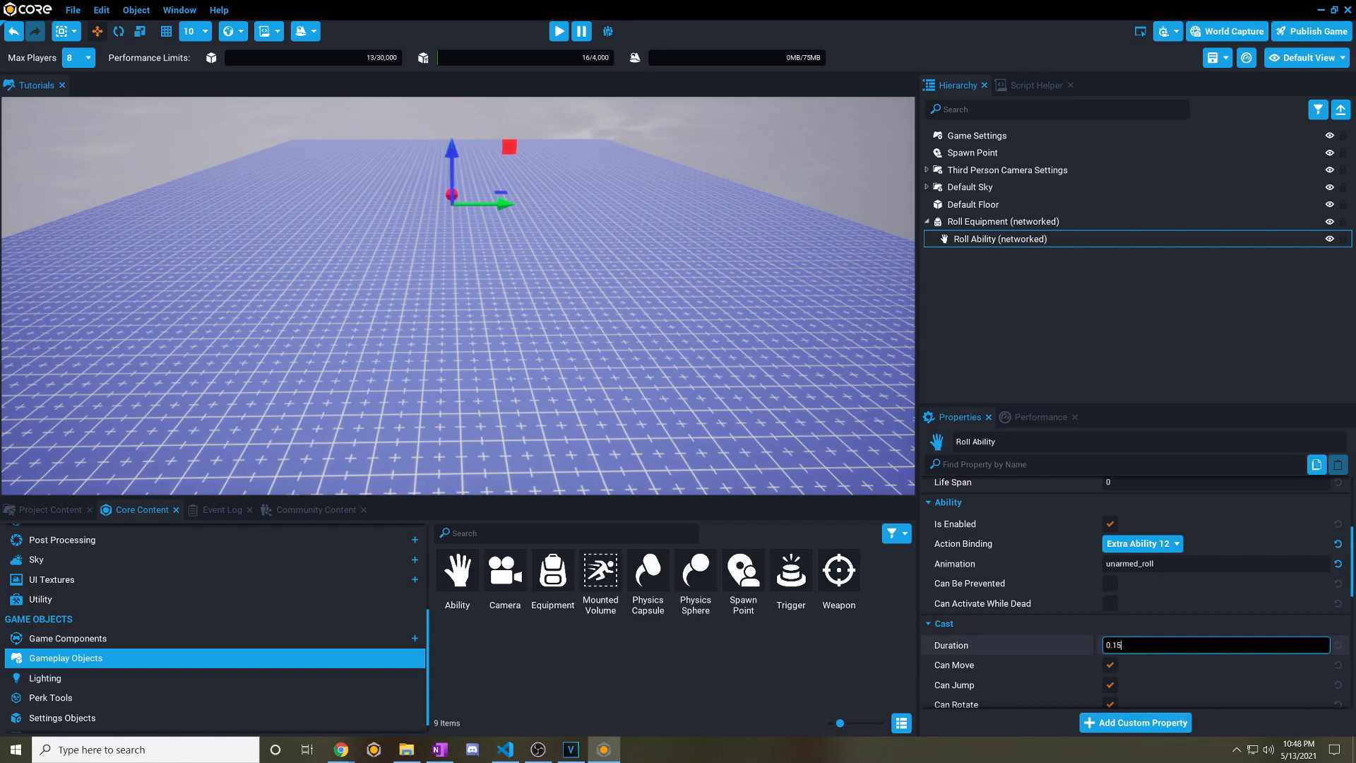
scroll("down", 3)
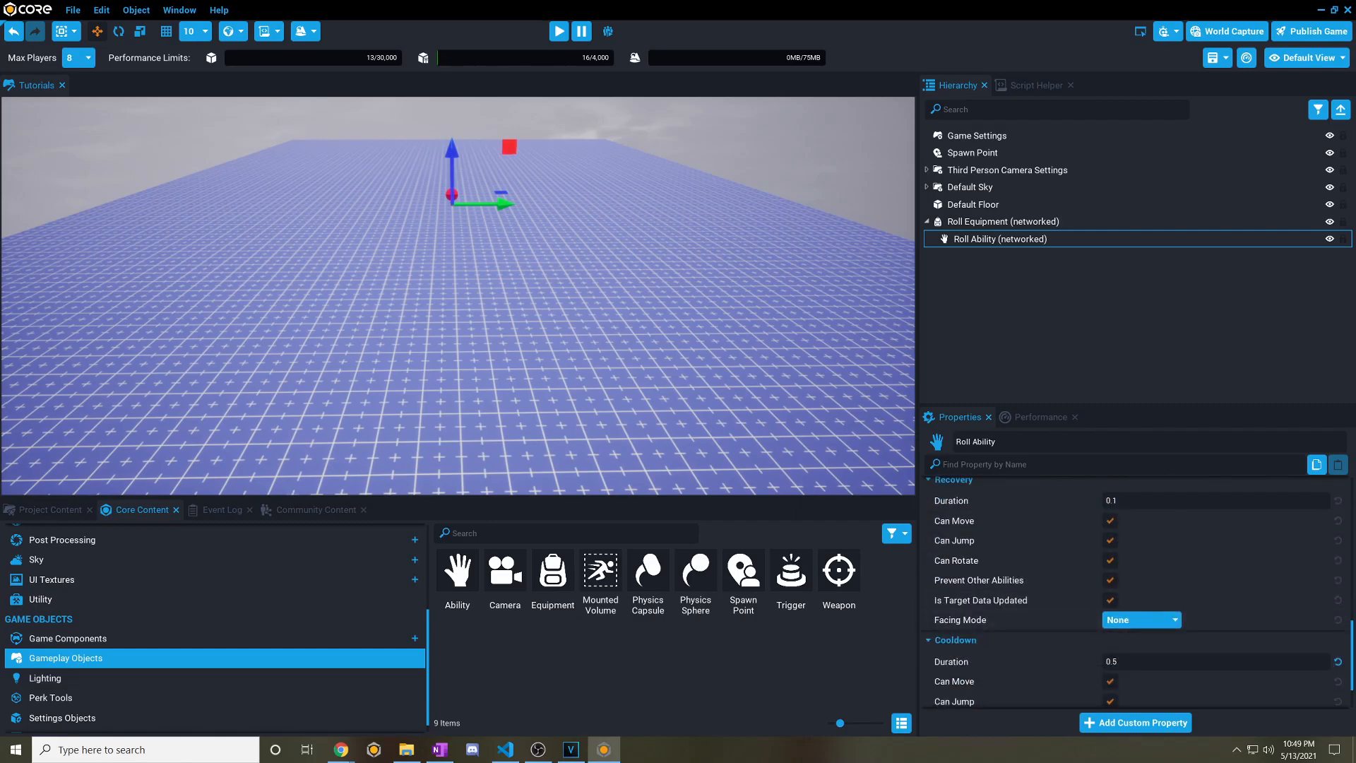
left_click(1211, 662)
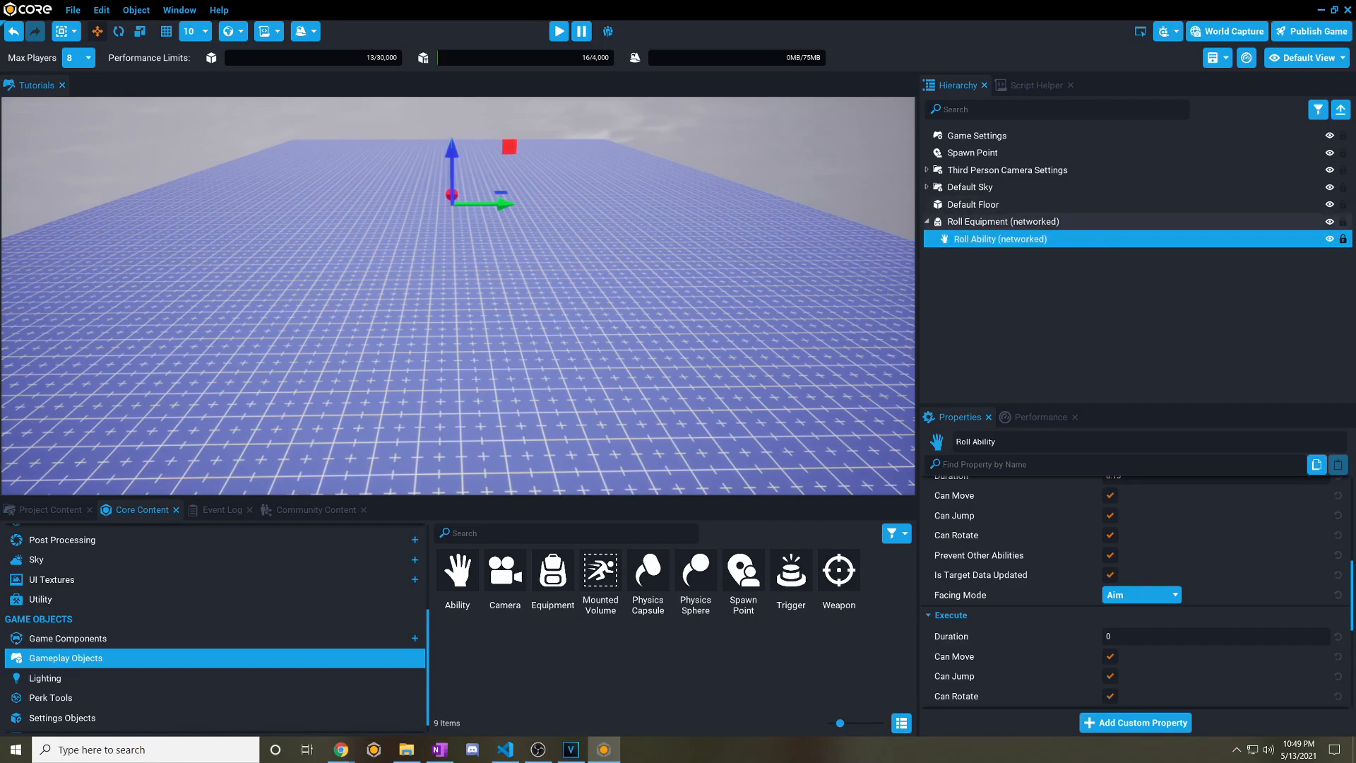
left_click(1002, 220)
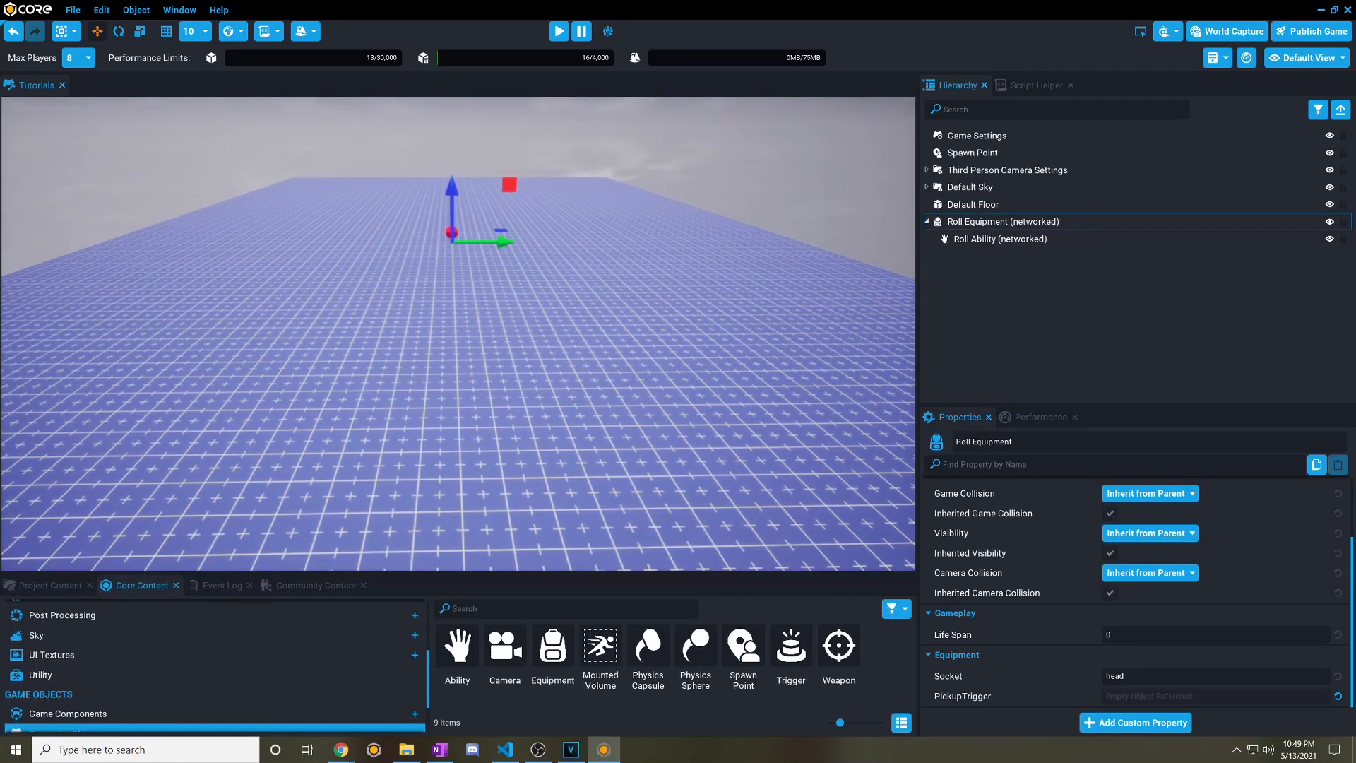
Preview and stop the game, then start a new template from Roll Equipment.
left_click(557, 31)
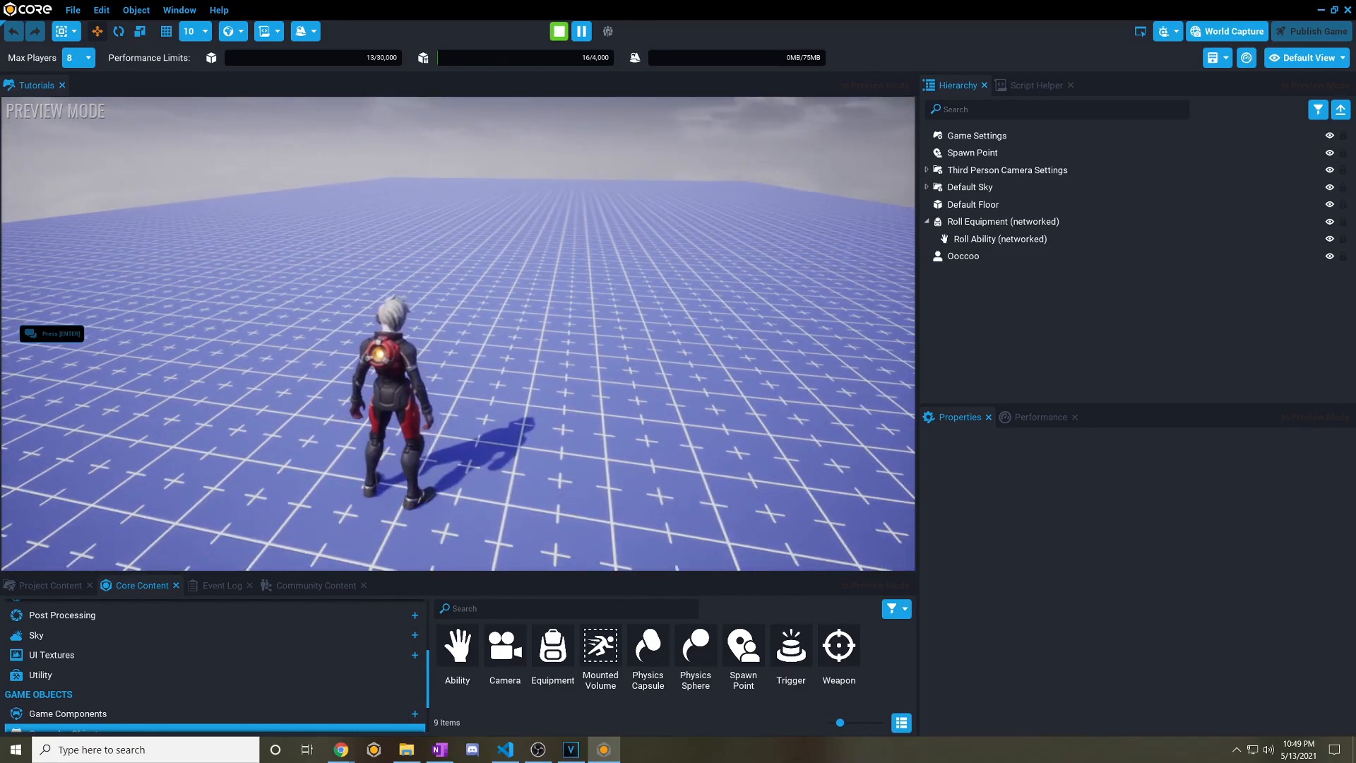
left_click(558, 31)
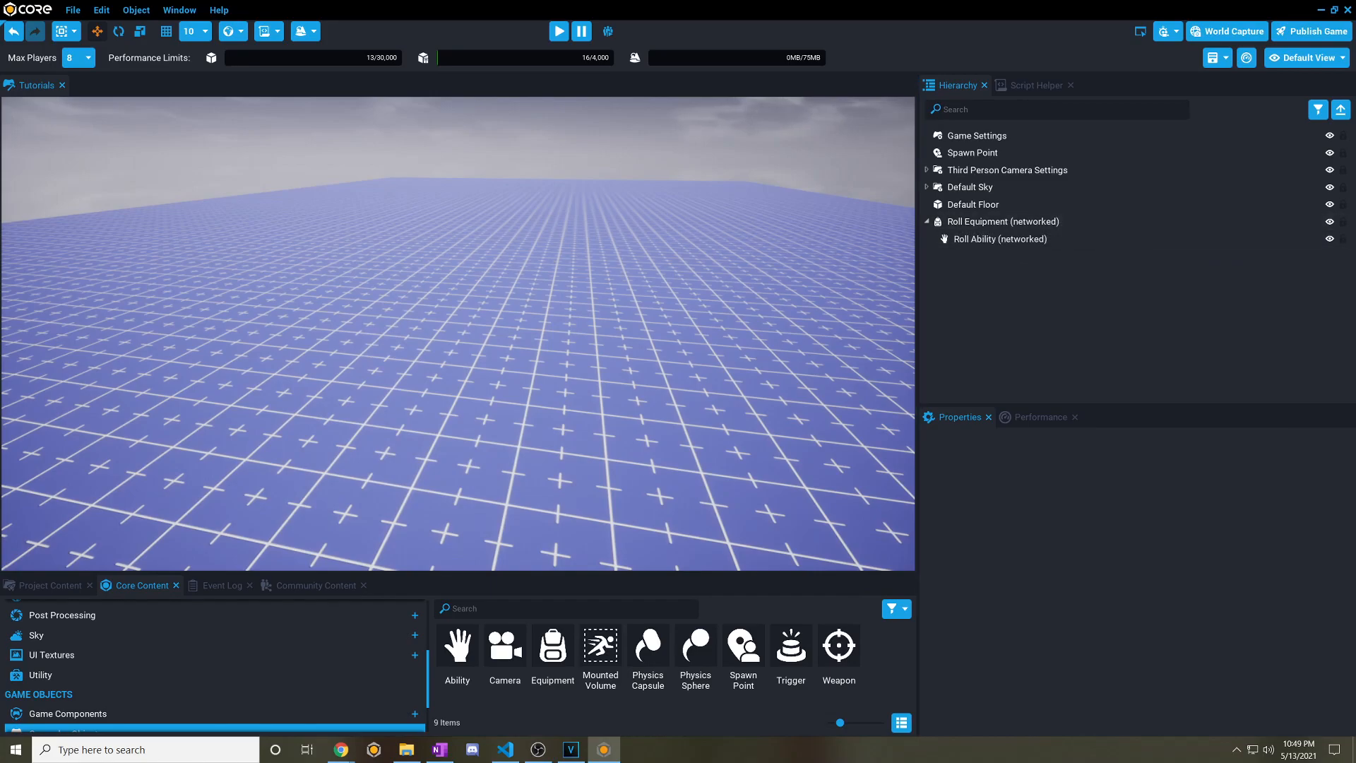
left_click(1002, 220)
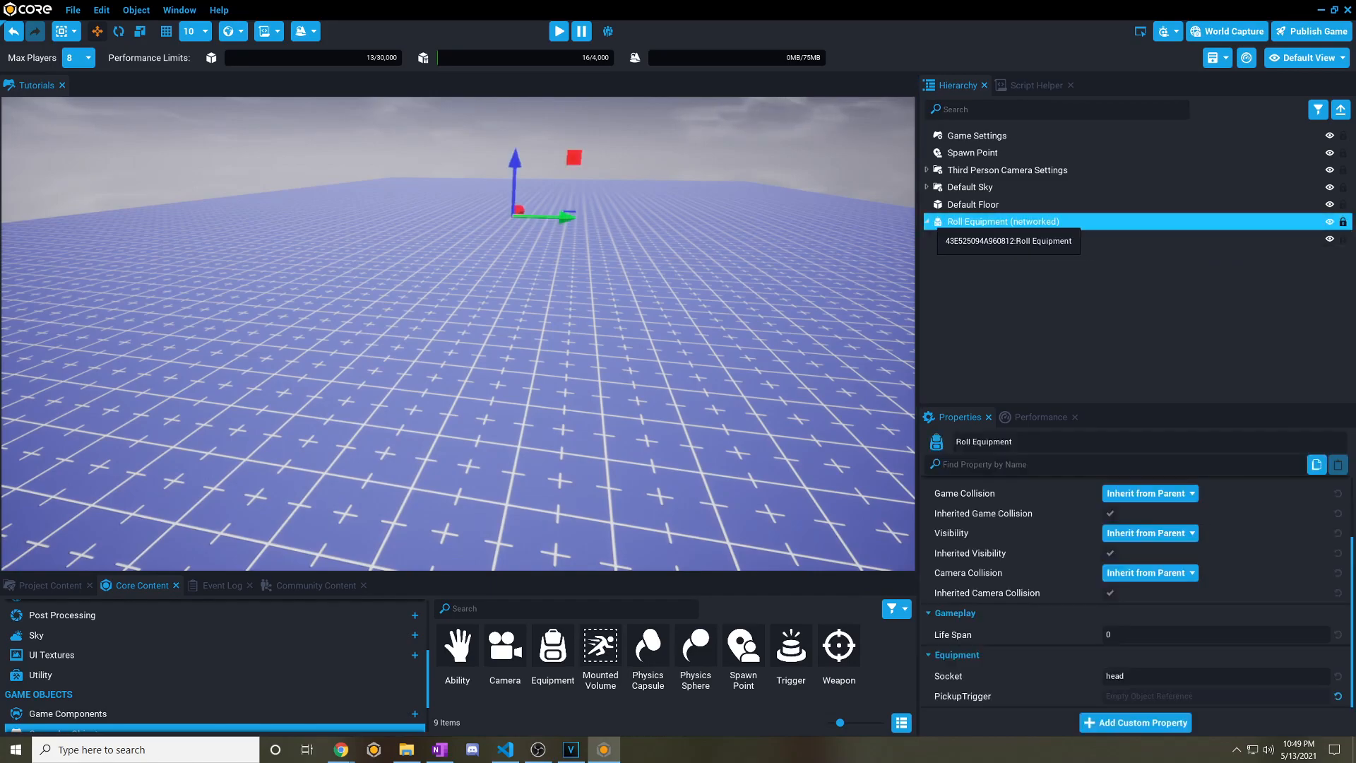
right_click(1002, 221)
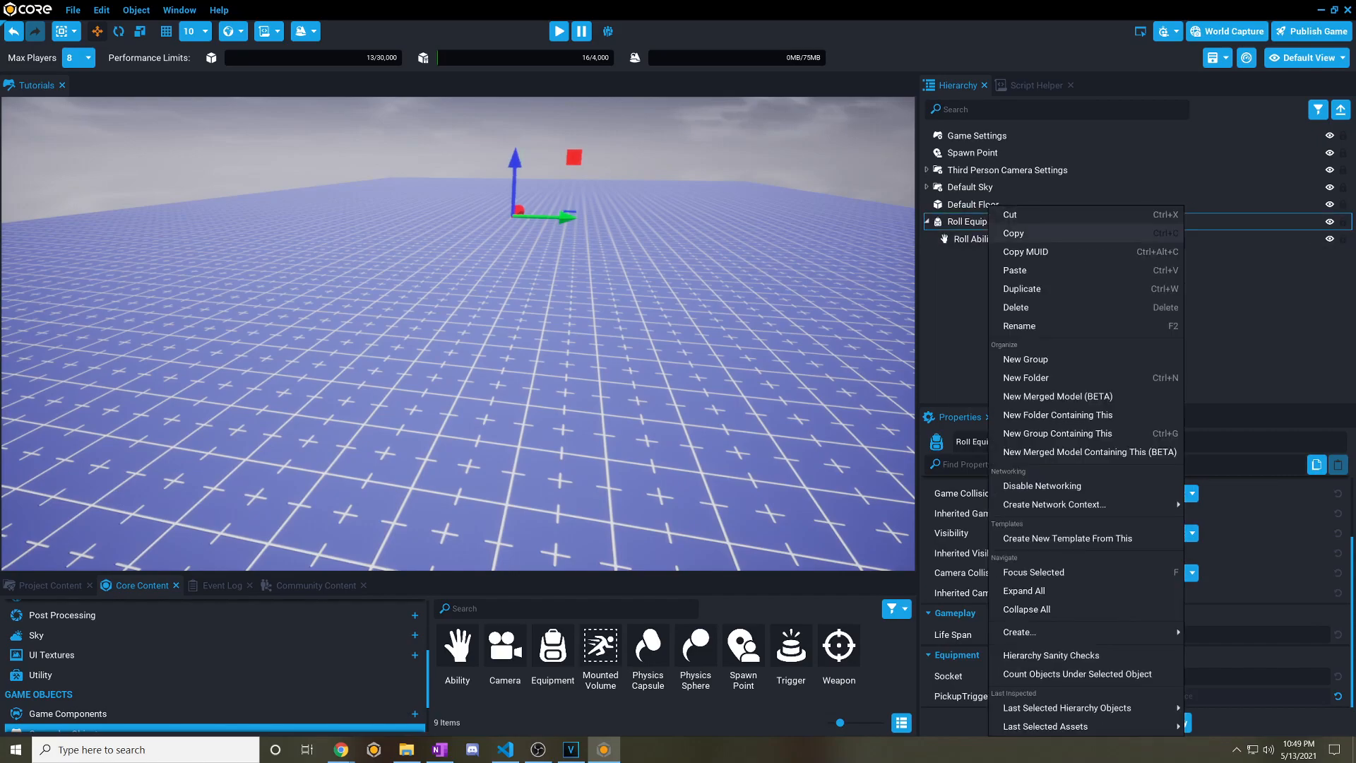
mouse_move(1025, 377)
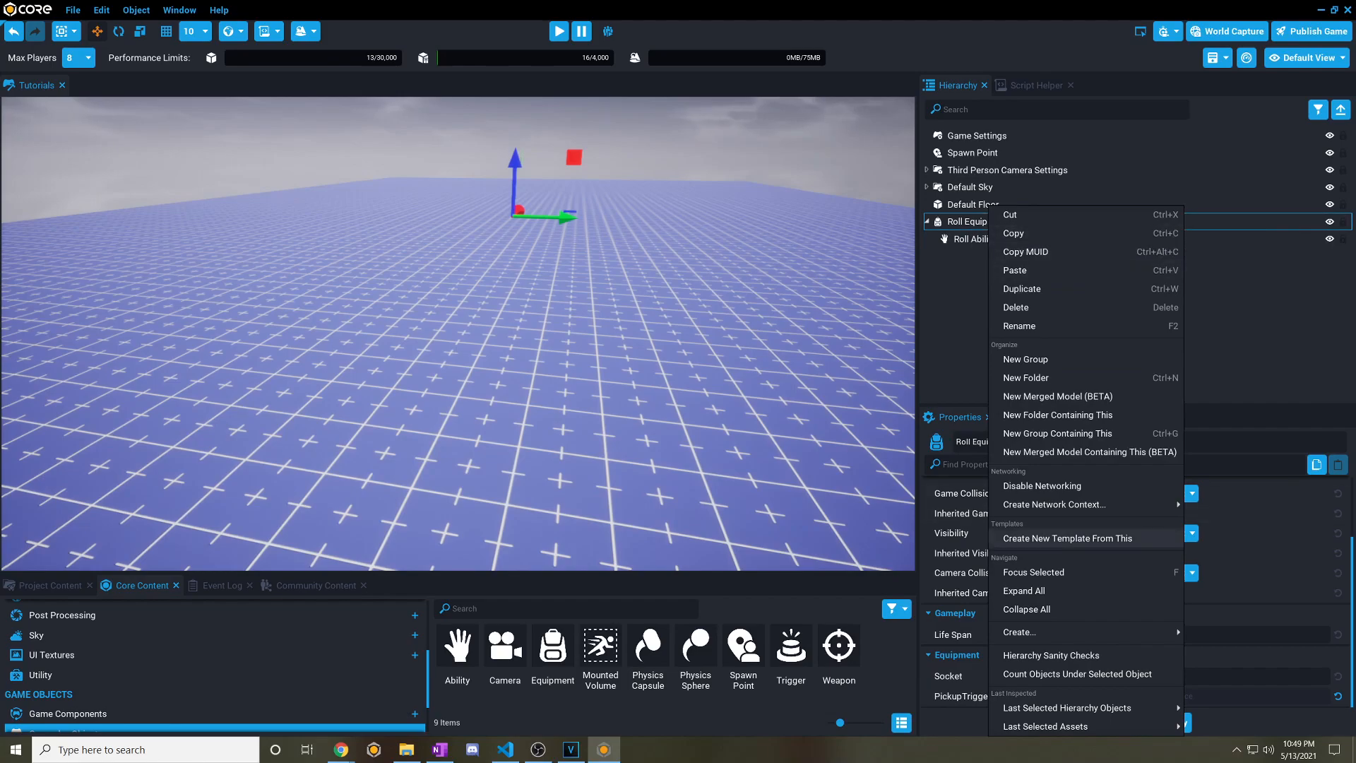
left_click(1067, 538)
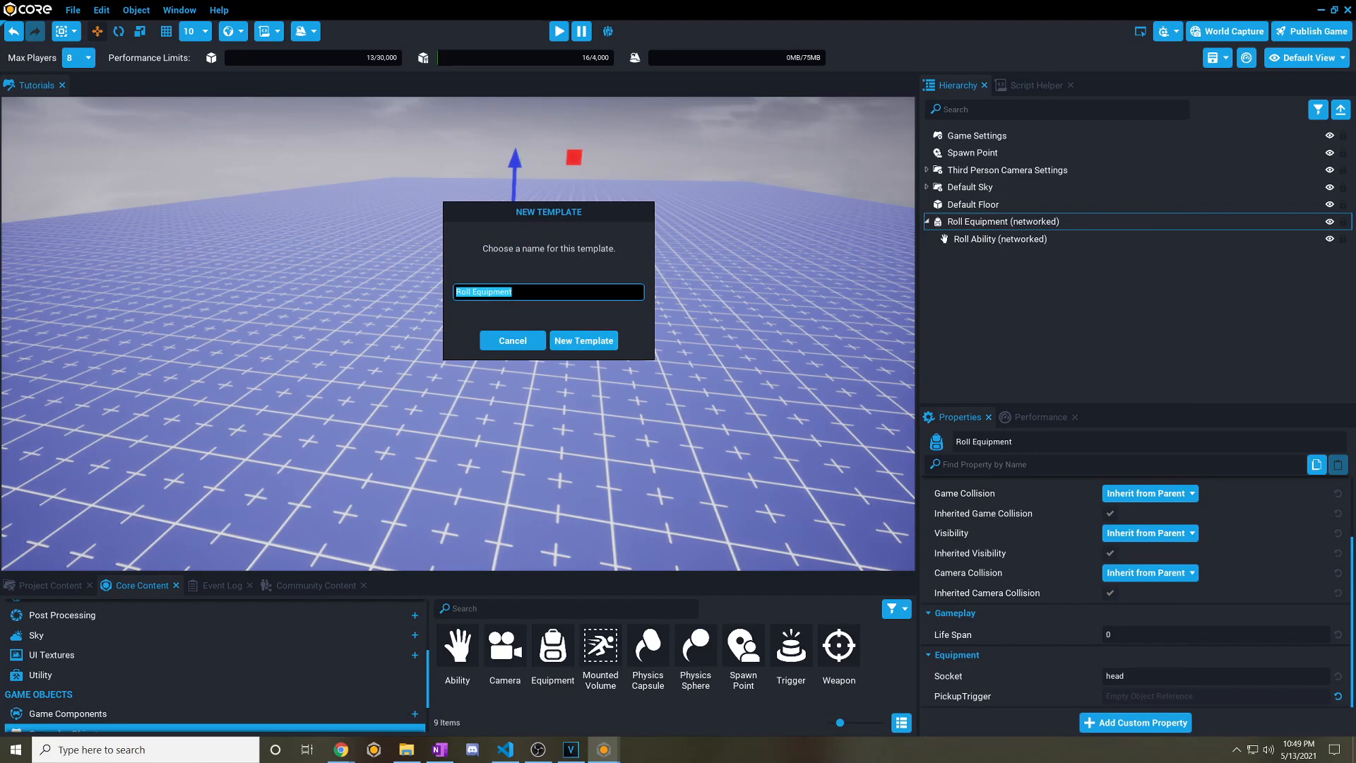
Confirm creating the template named Roll Equipment.
left_click(582, 339)
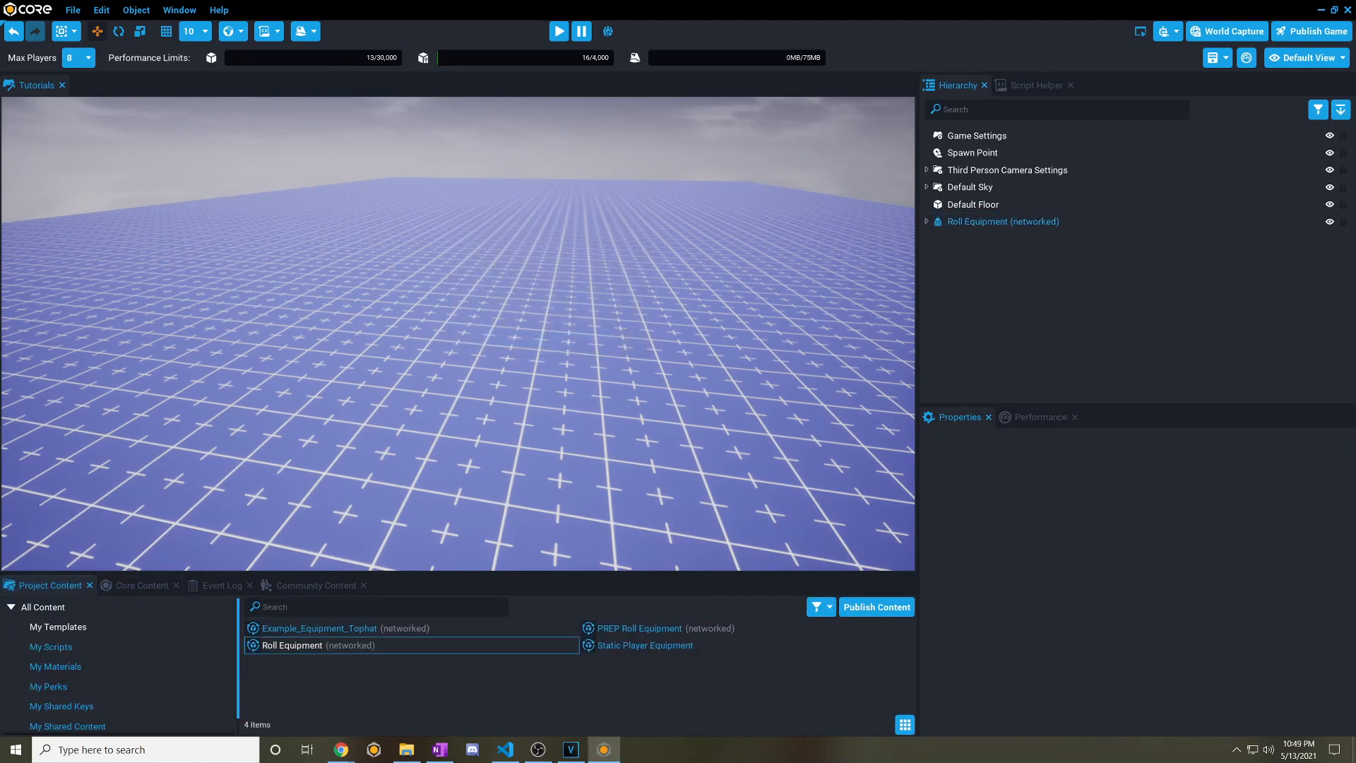
left_click(1006, 170)
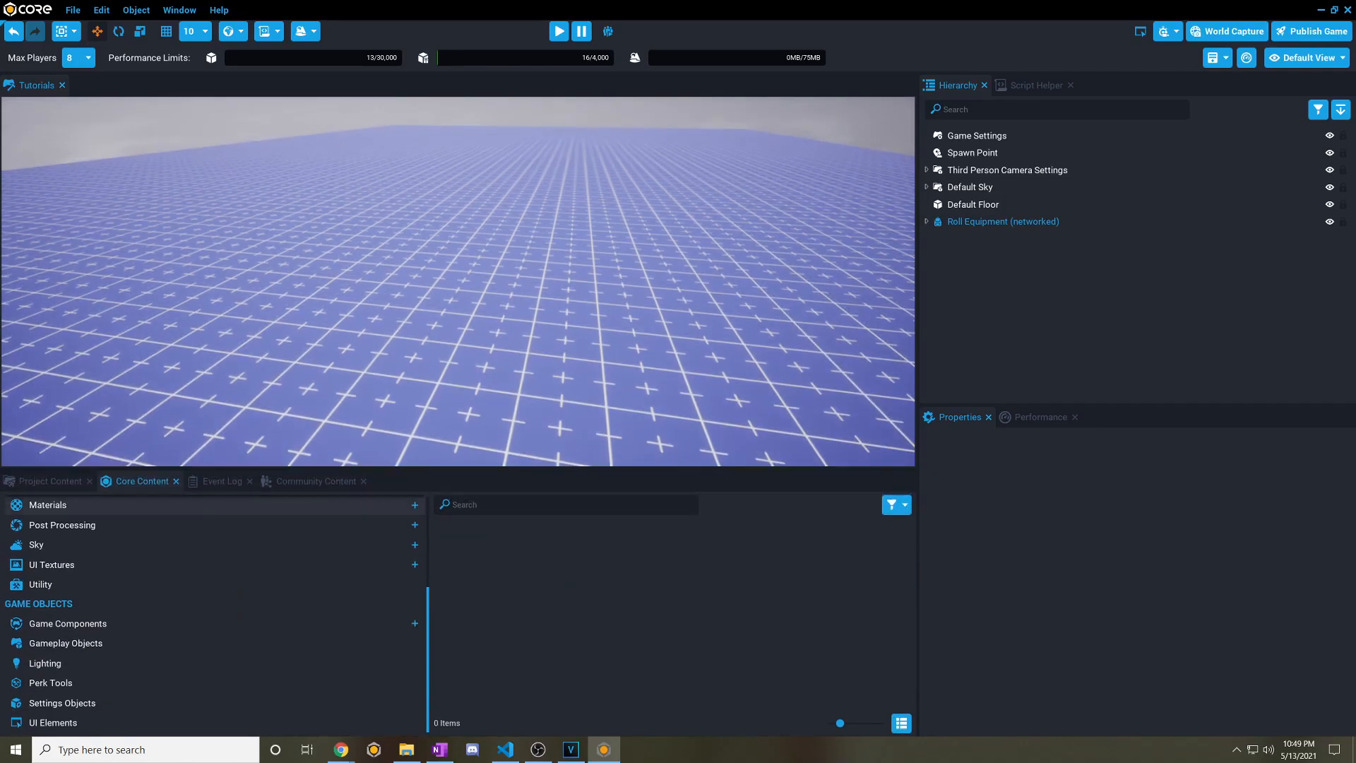
Add Static Player Equipment via a 'static e' search and inspect its server script.
left_click(565, 504)
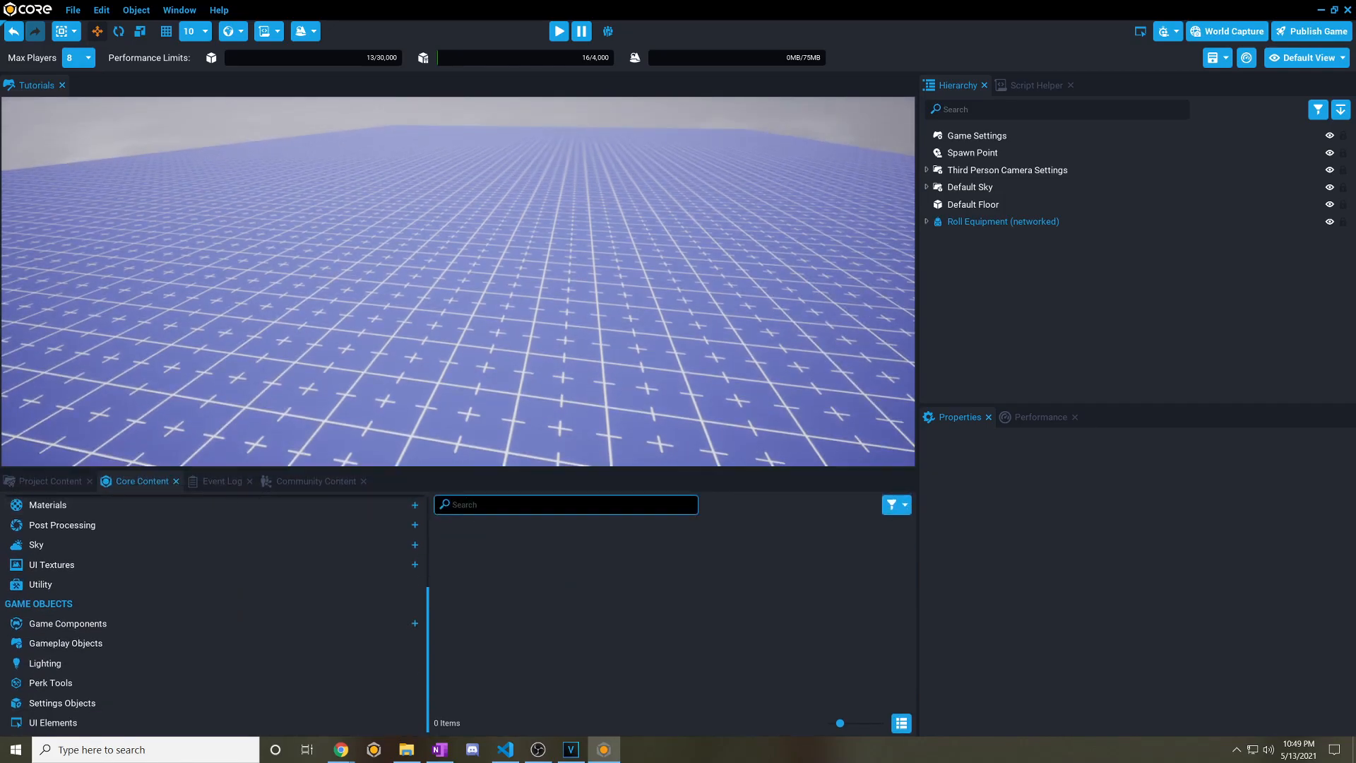
type("static equip")
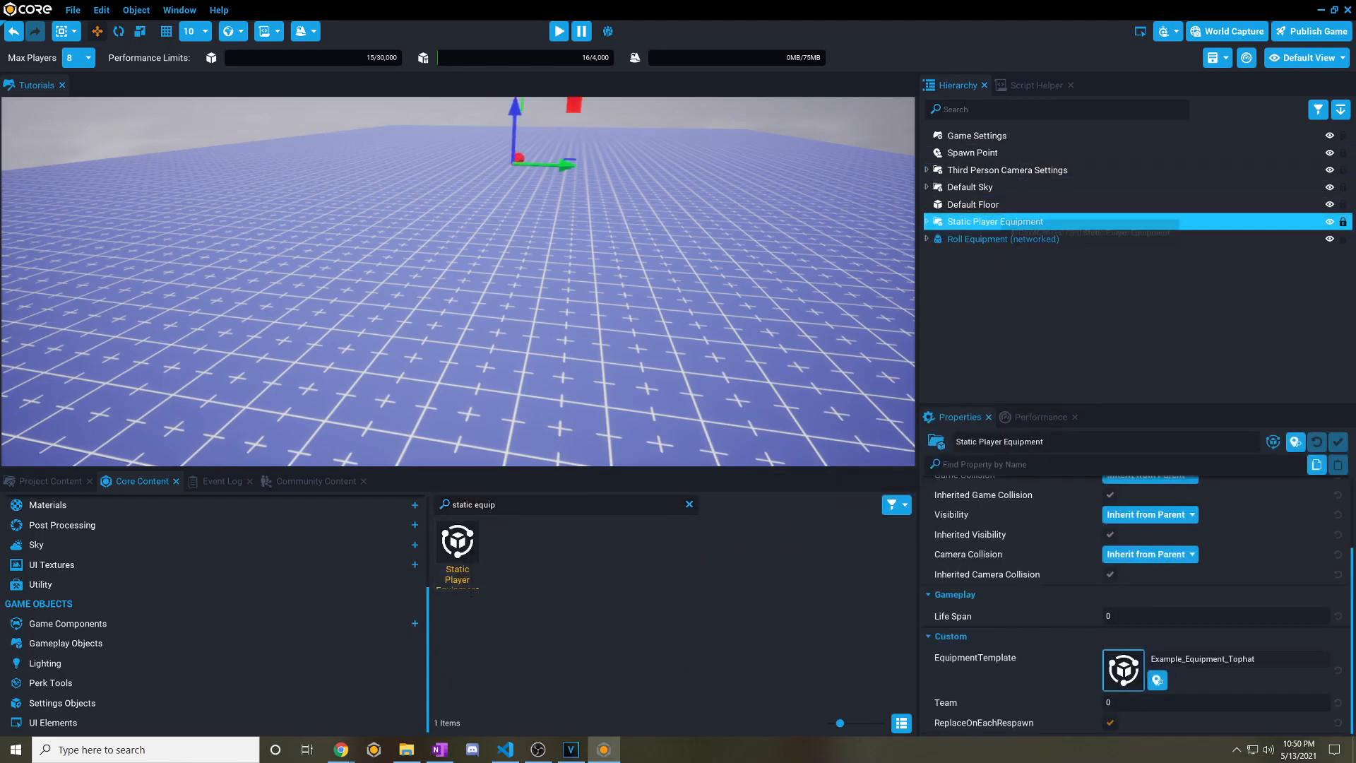
left_click(925, 221)
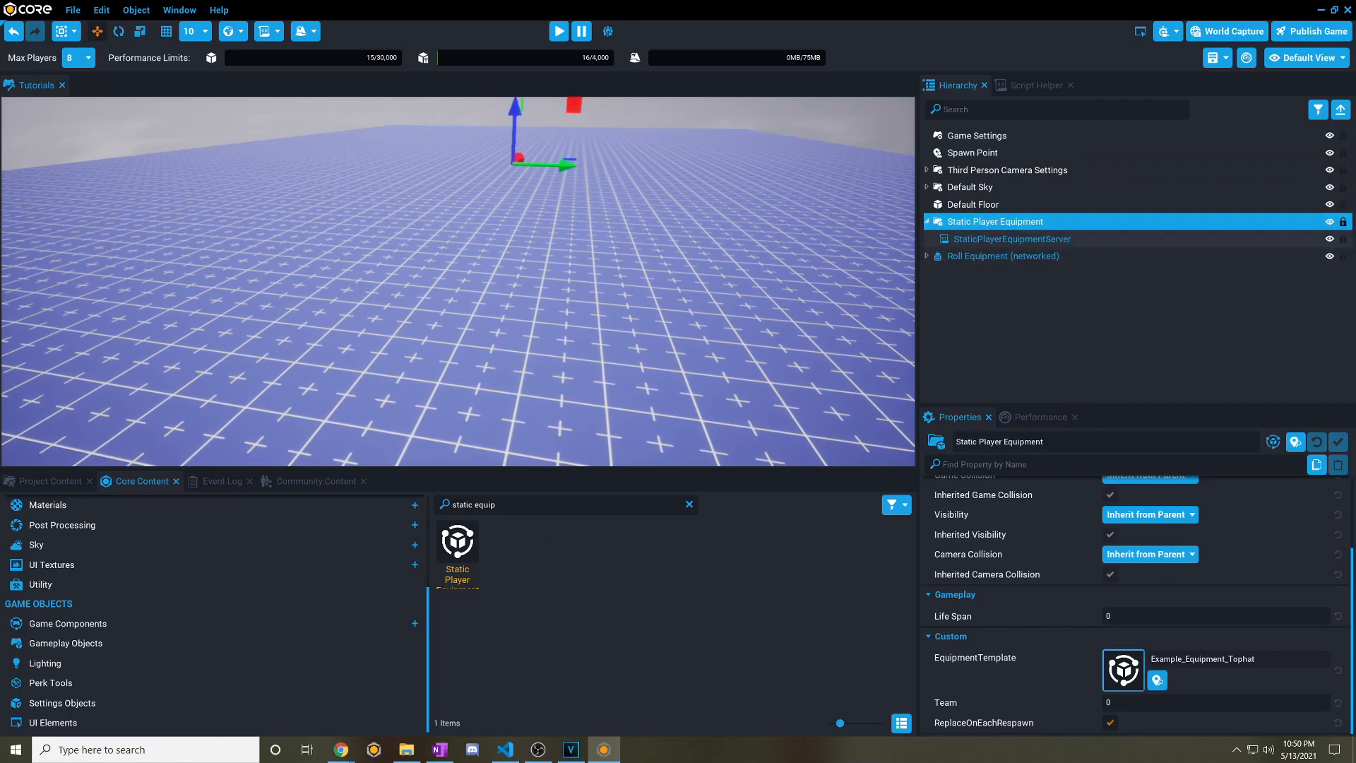
left_click(1011, 238)
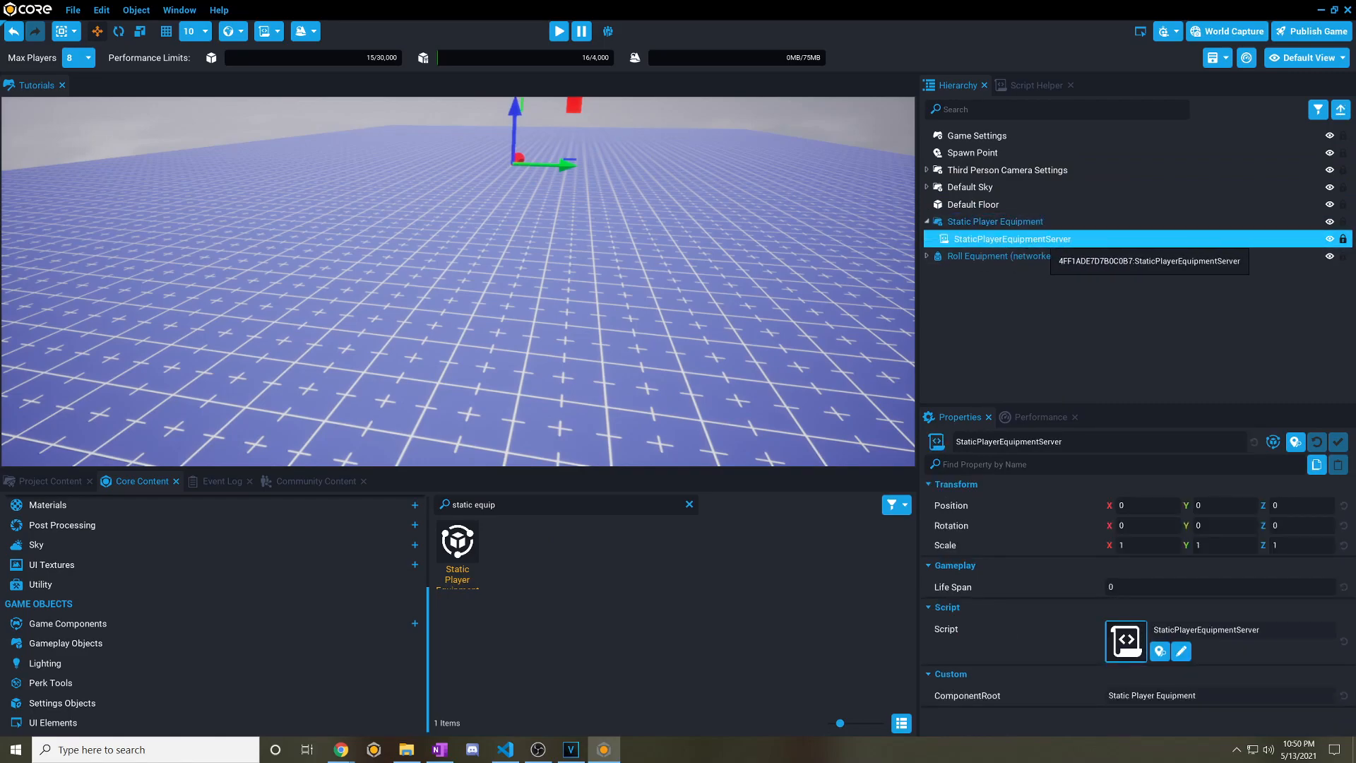
left_click(994, 221)
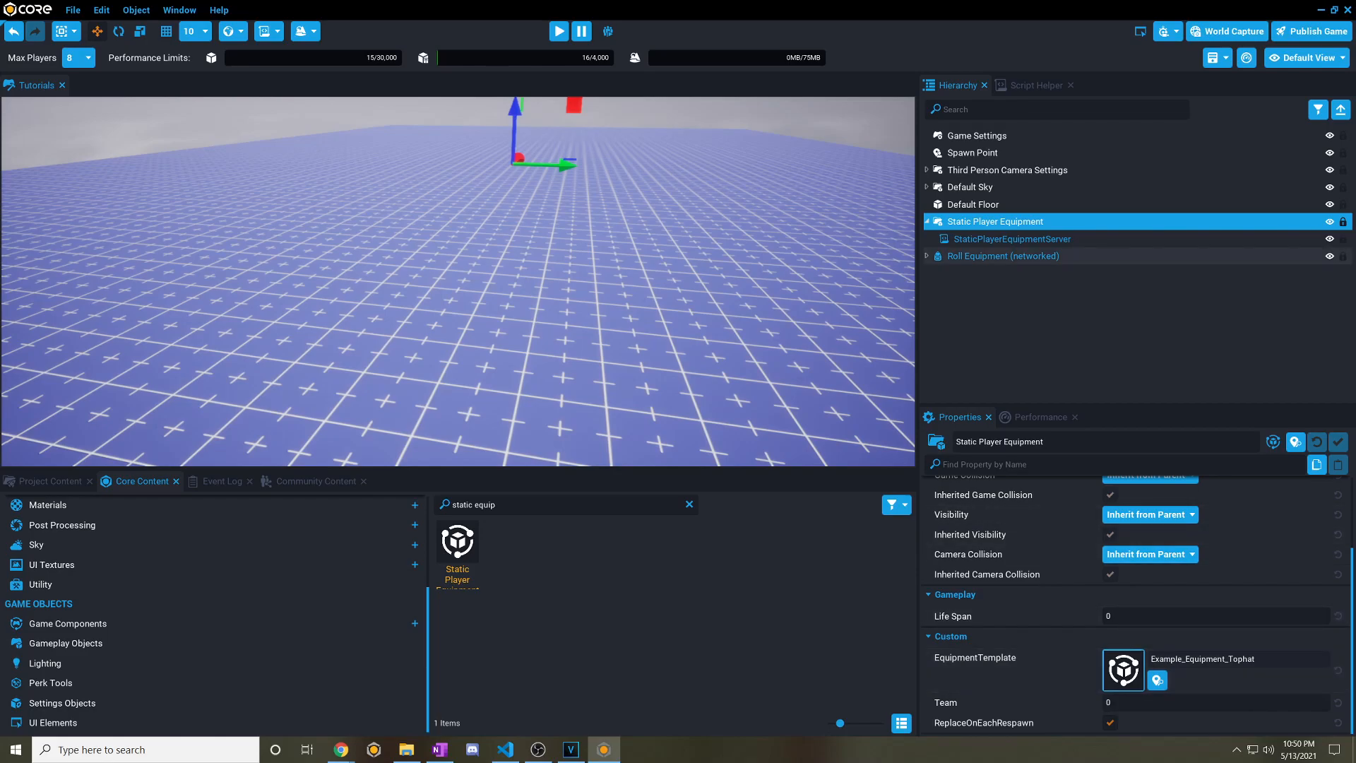
Show My Templates and reselect Static Player Equipment to set its template.
left_click(1002, 255)
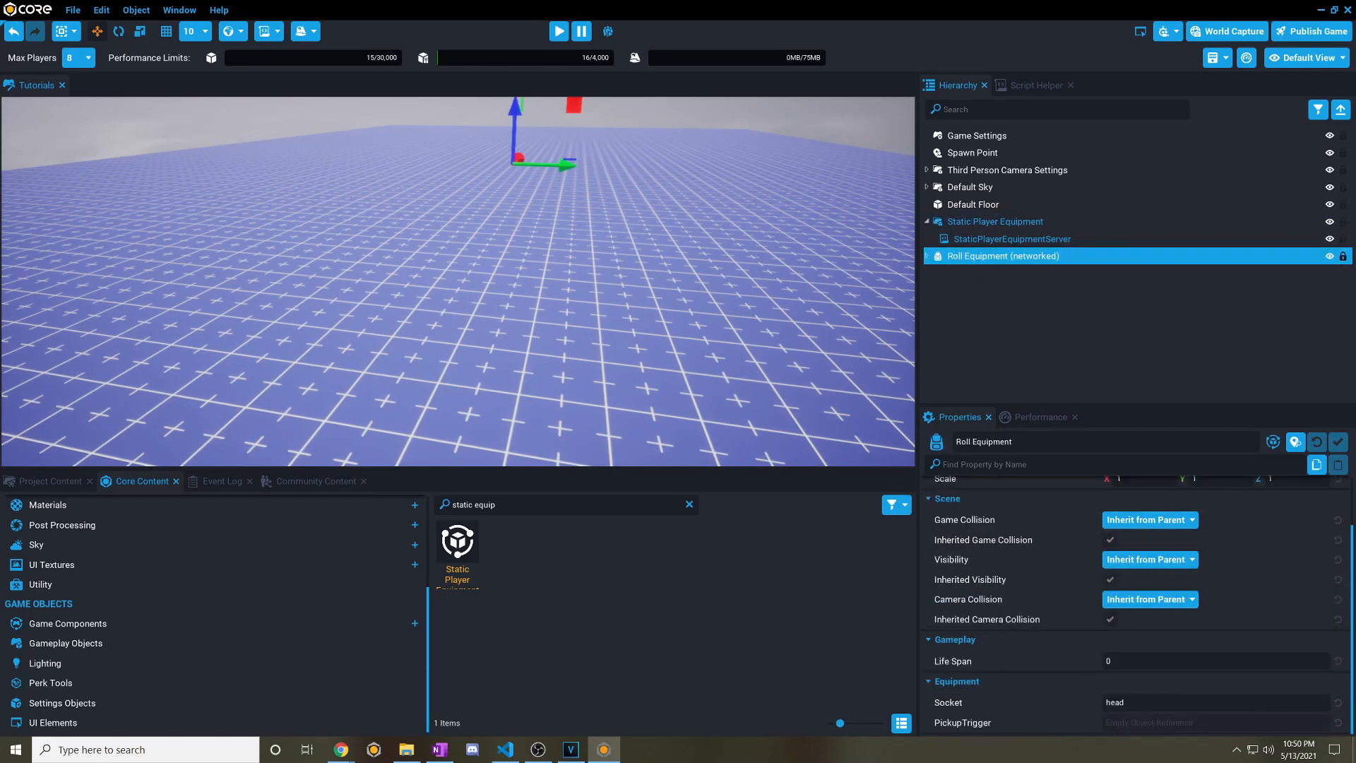
left_click(44, 481)
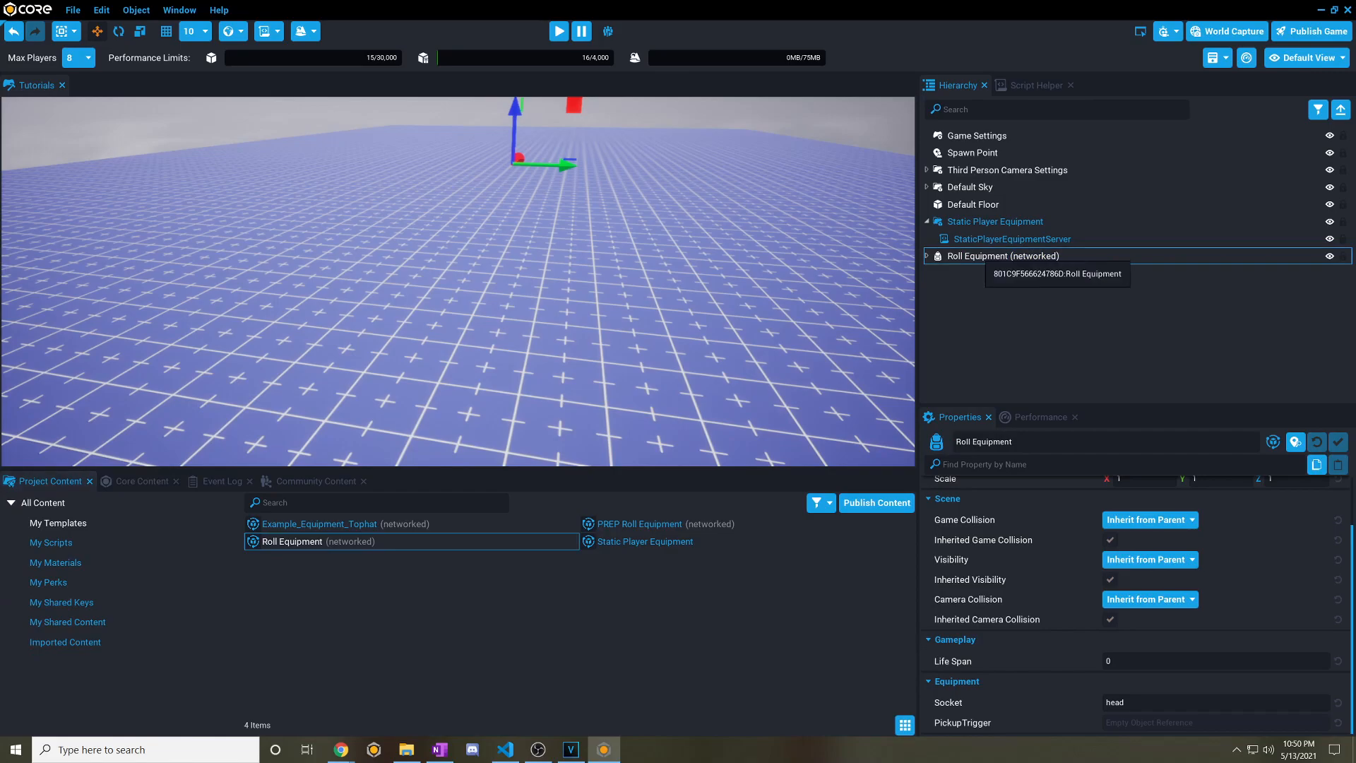
left_click(994, 221)
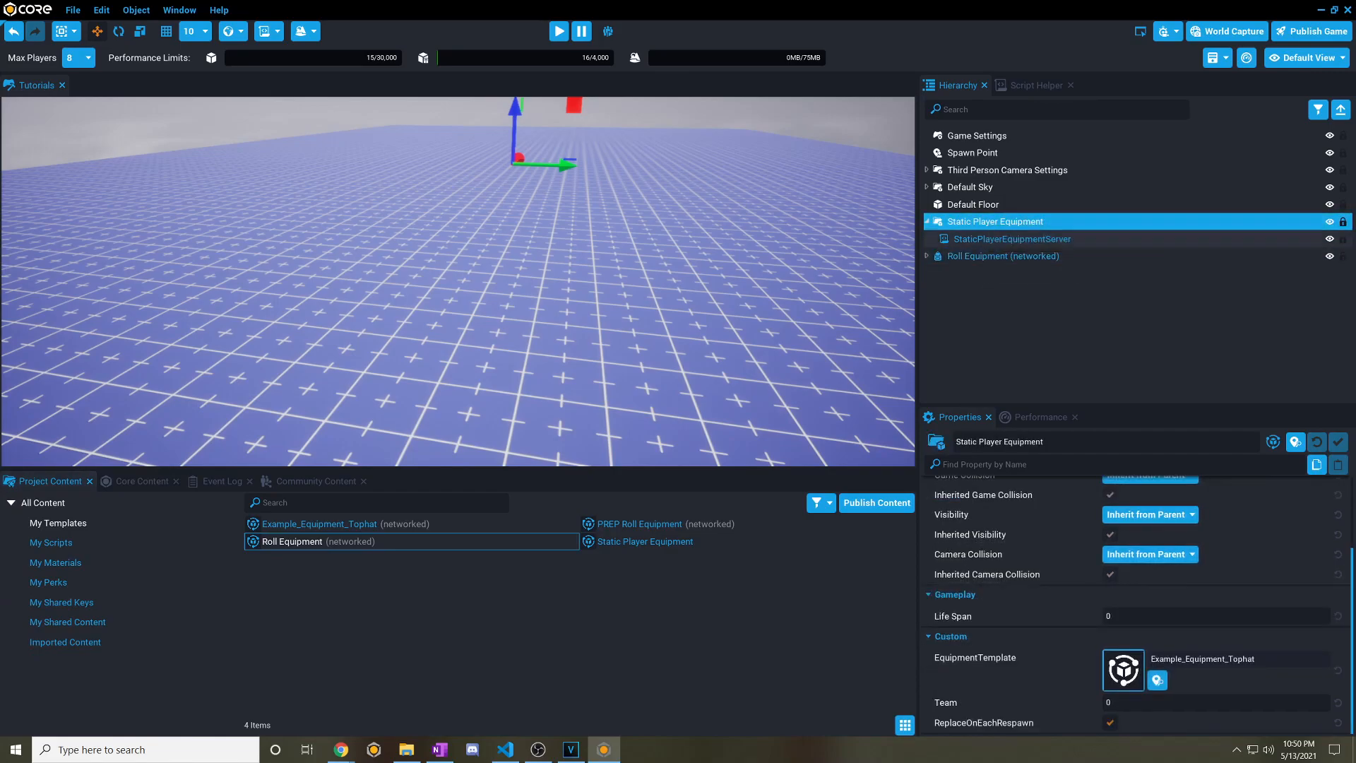
Drag the Roll Equipment template into Static Player Equipment's EquipmentTemplate property.
left_click_drag(292, 540, 1211, 671)
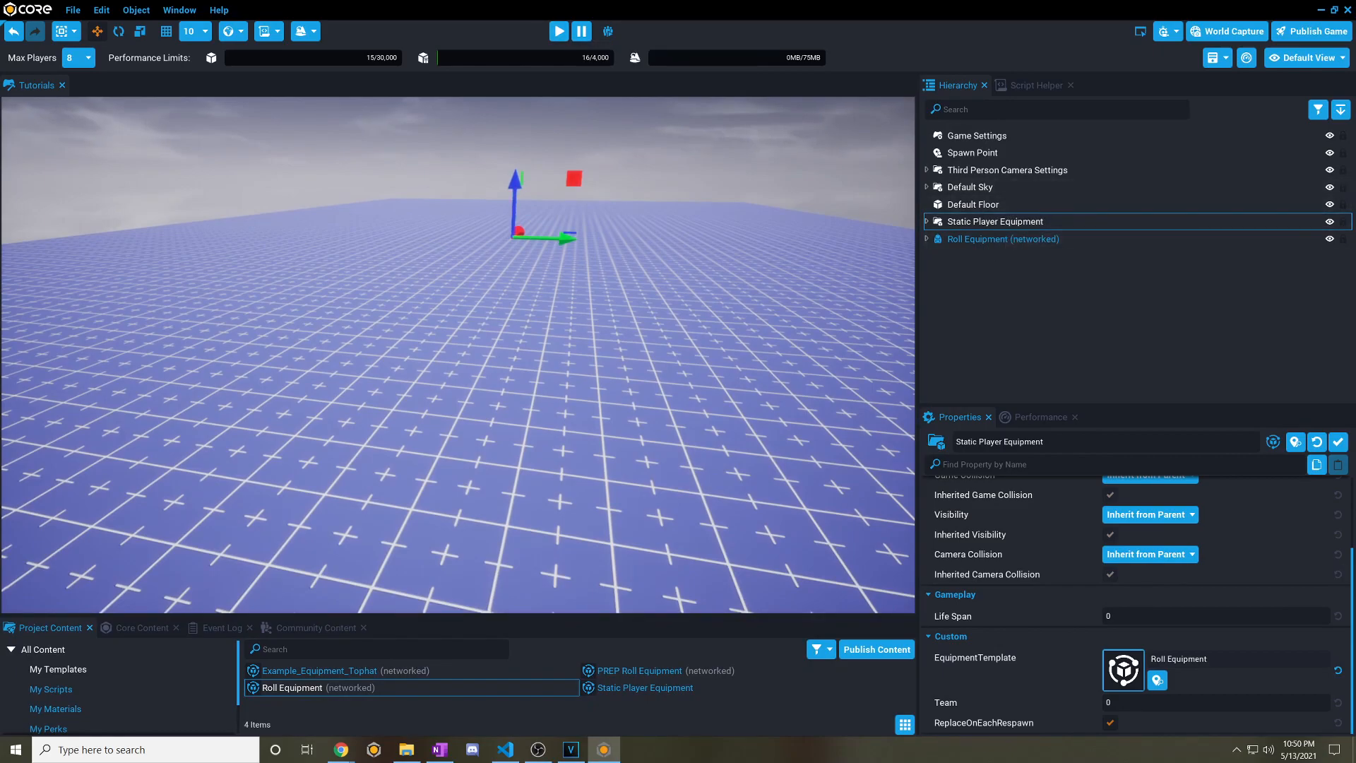
left_click(1003, 239)
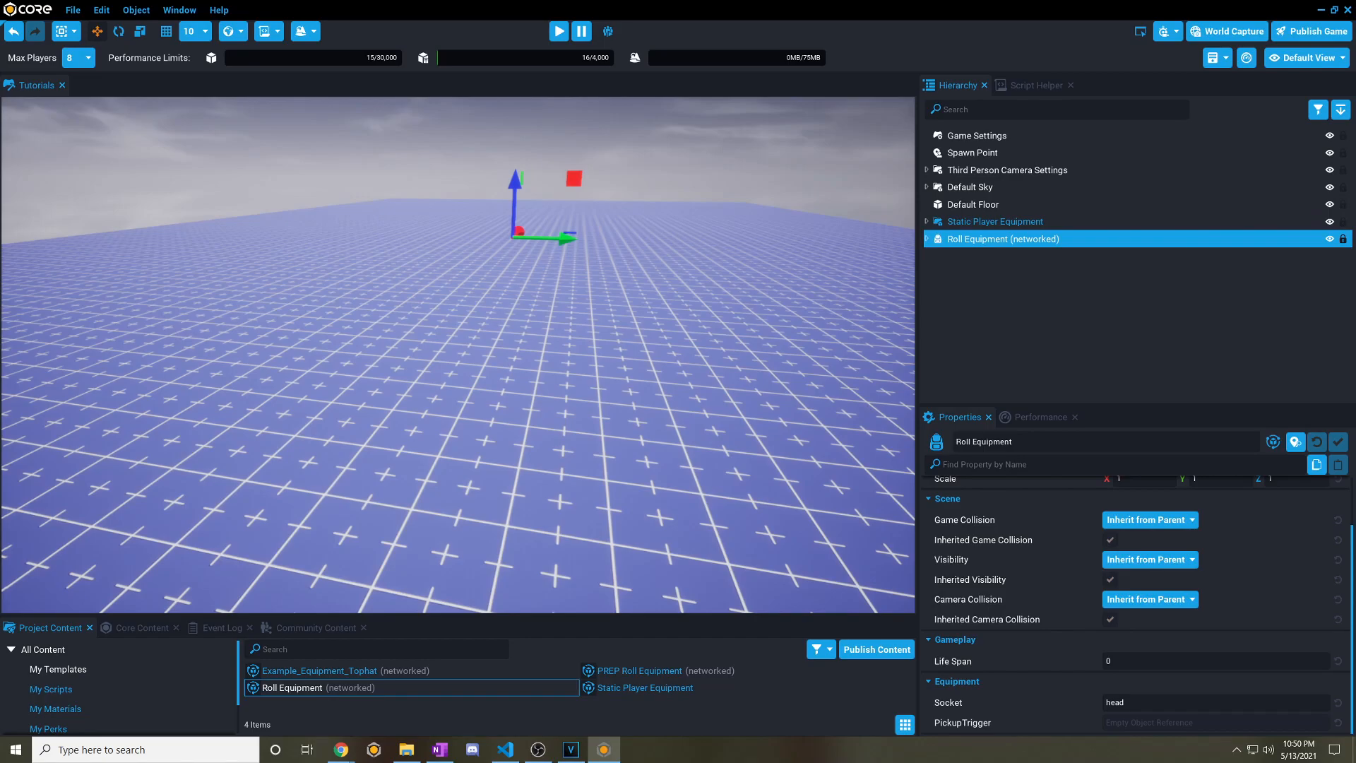
left_click(558, 32)
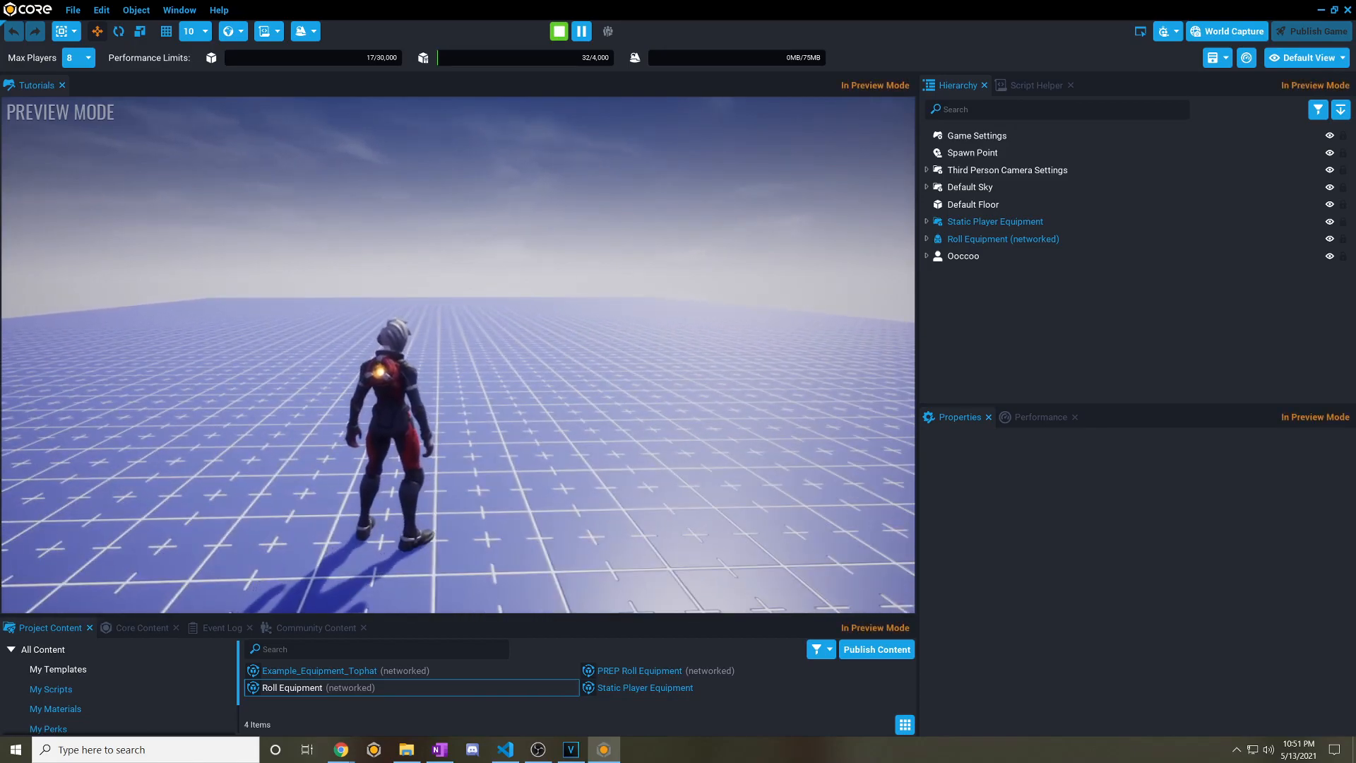
left_click(558, 31)
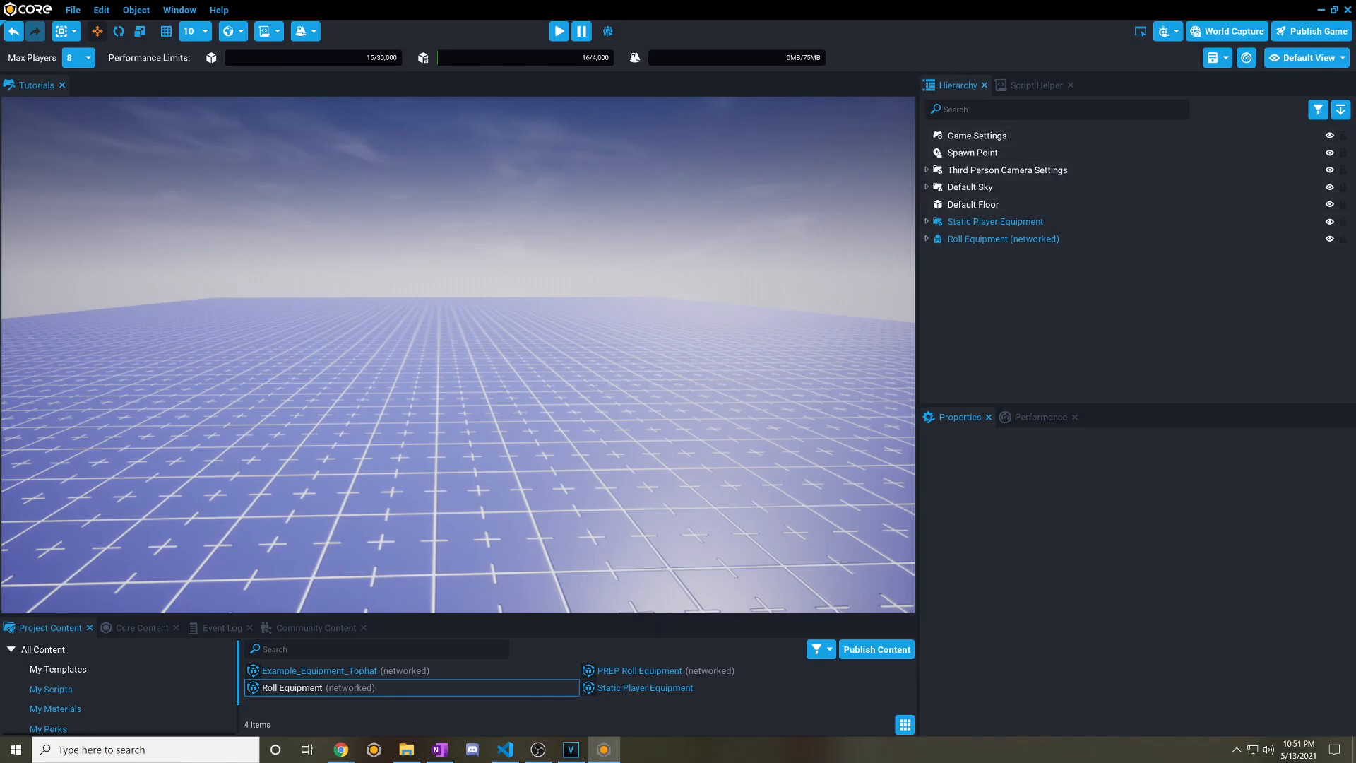
Check Roll Ability's settings and update the Roll Equipment template from its scene copy.
left_click(925, 239)
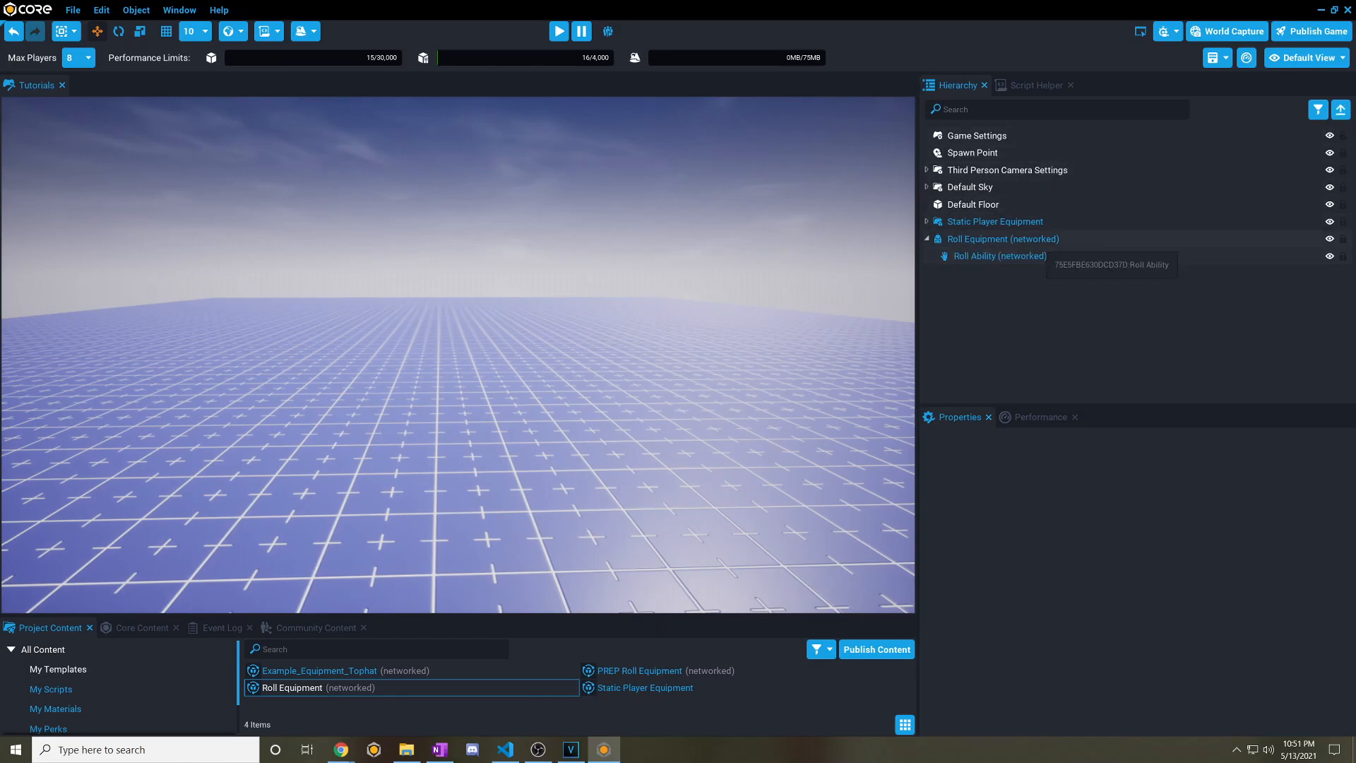
left_click(999, 255)
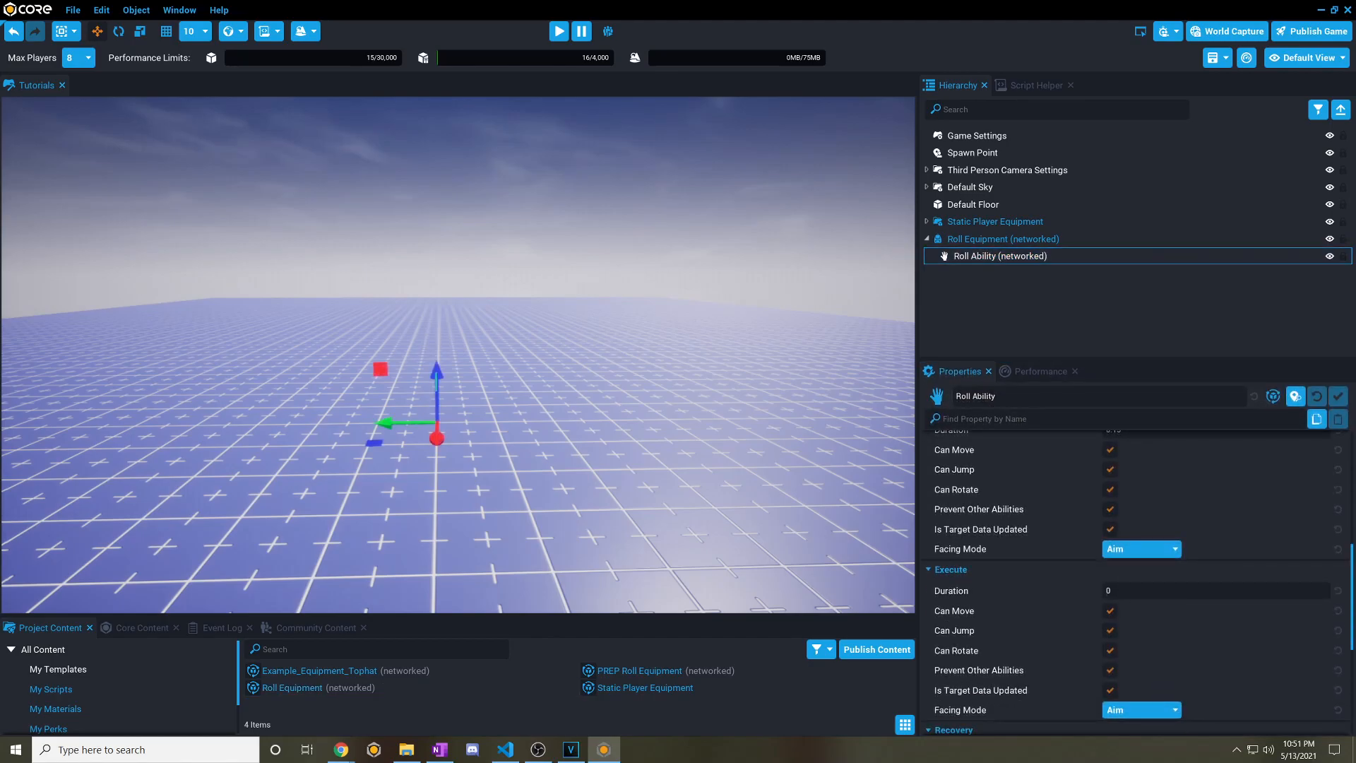
right_click(997, 255)
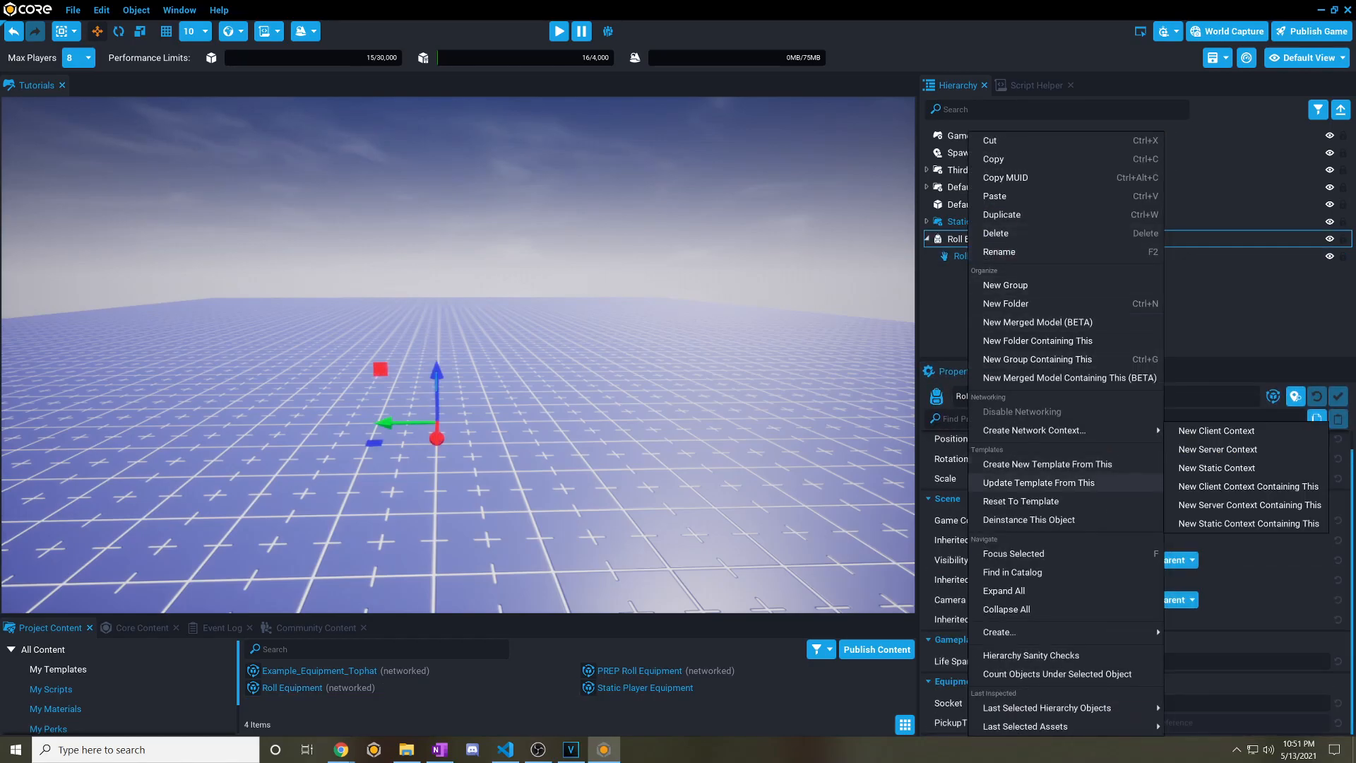
left_click(998, 255)
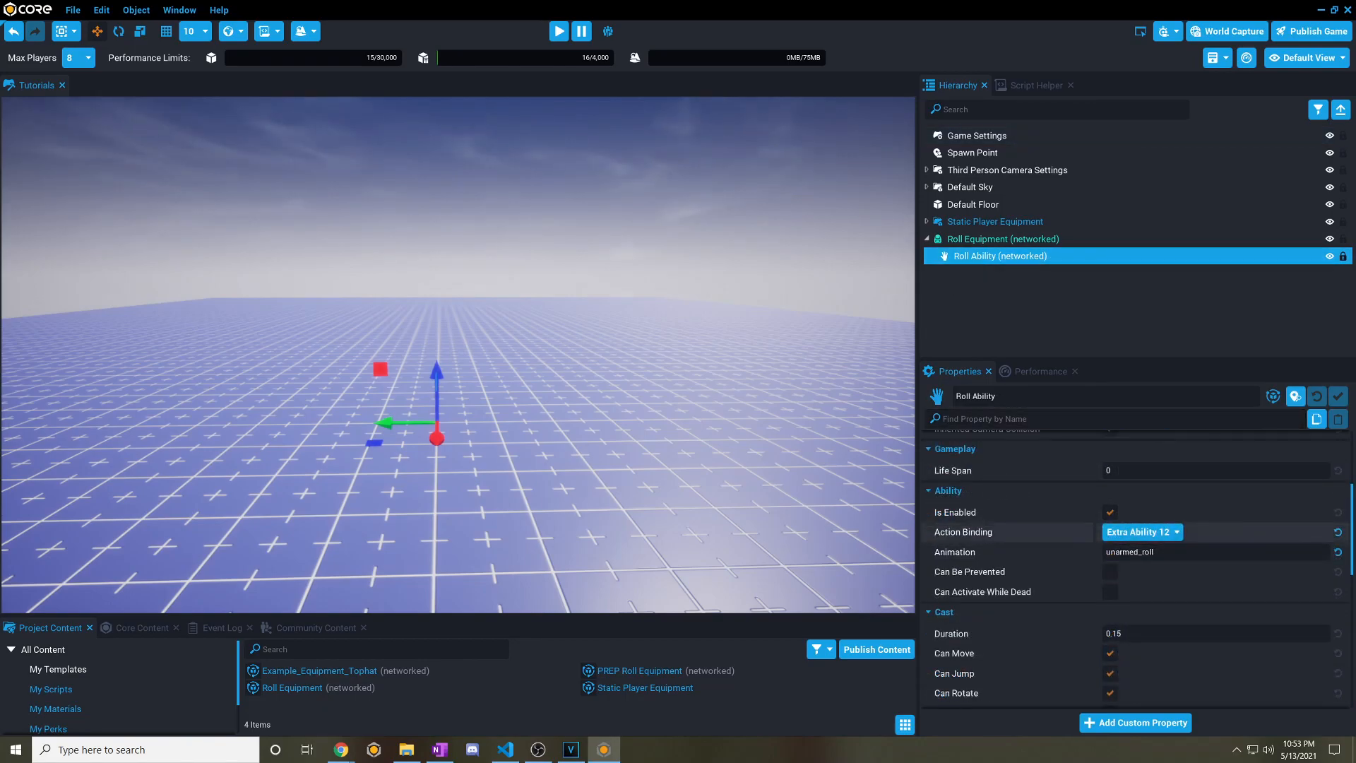
Change the Roll Ability's Cast facing mode from Aim to Movement.
scroll("down", 3)
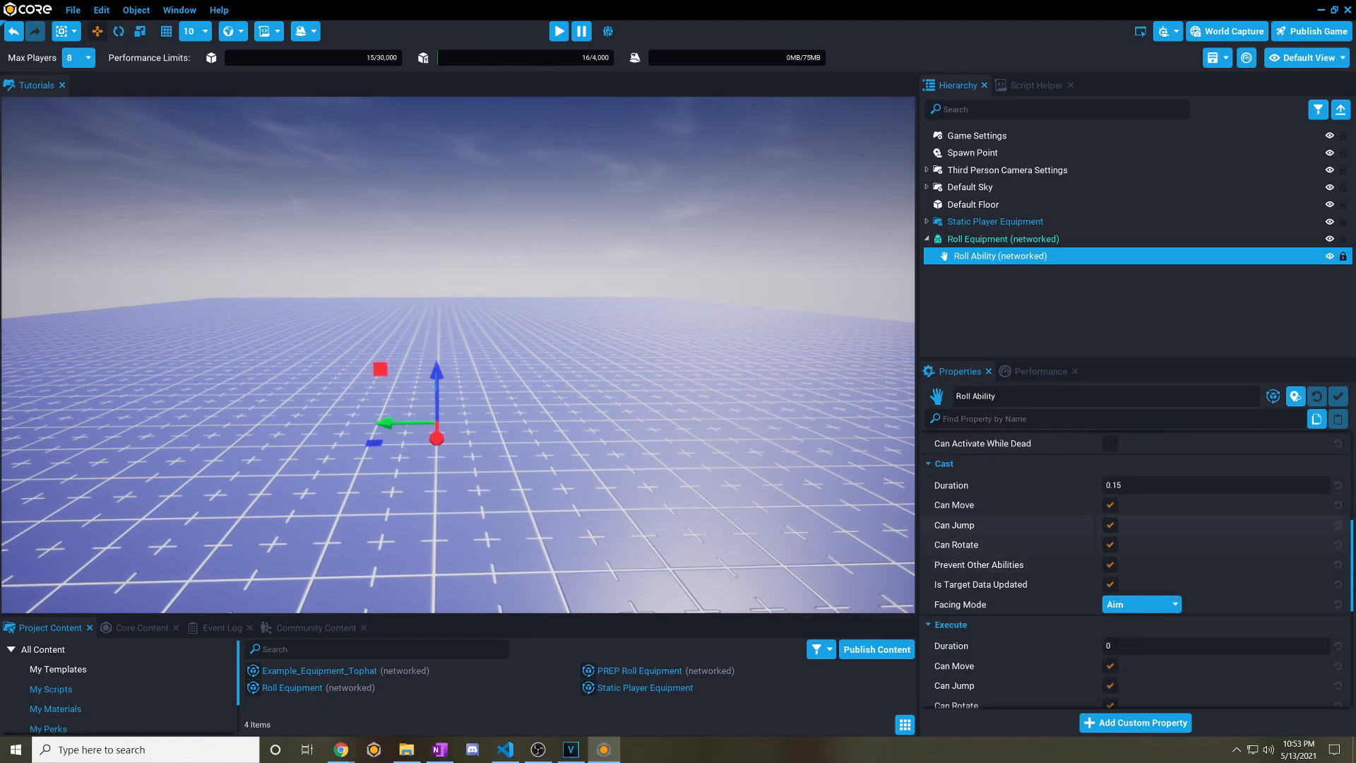
mouse_move(978, 563)
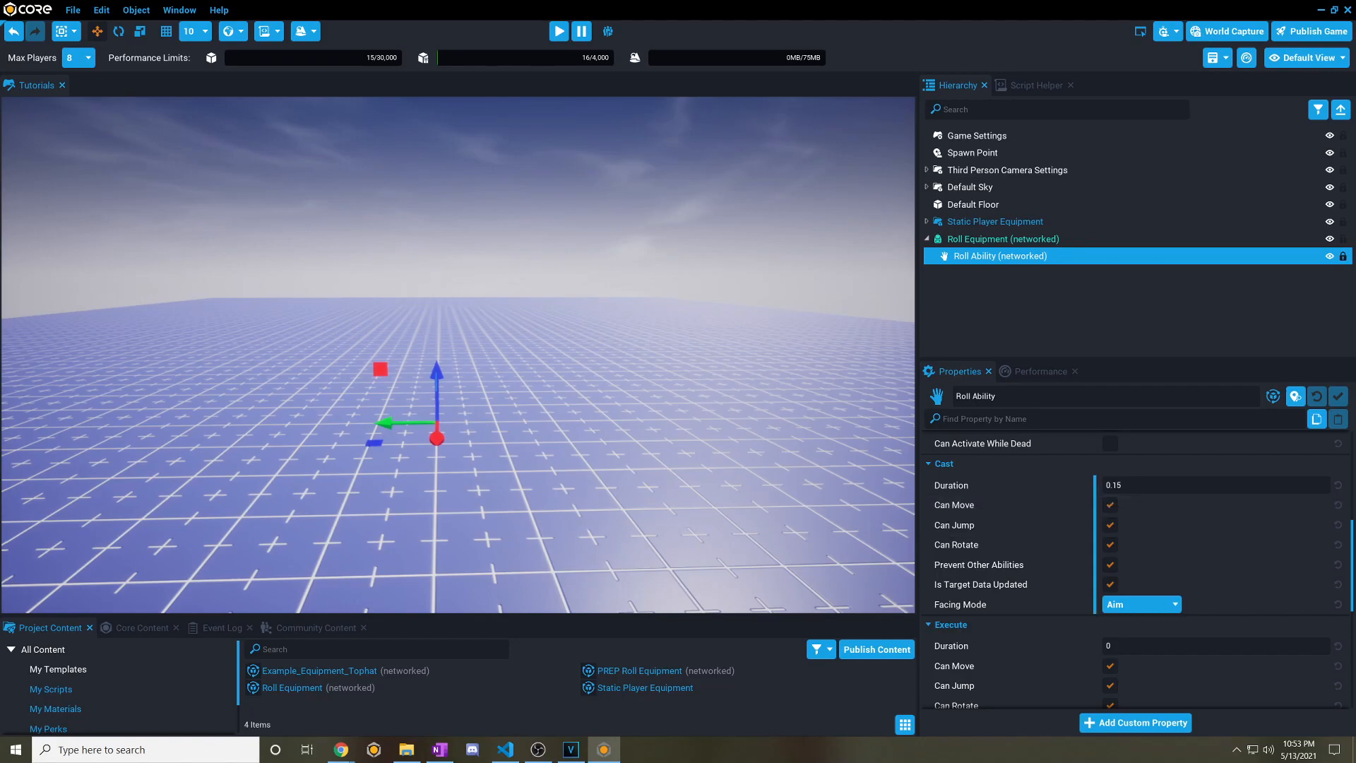
left_click(1140, 604)
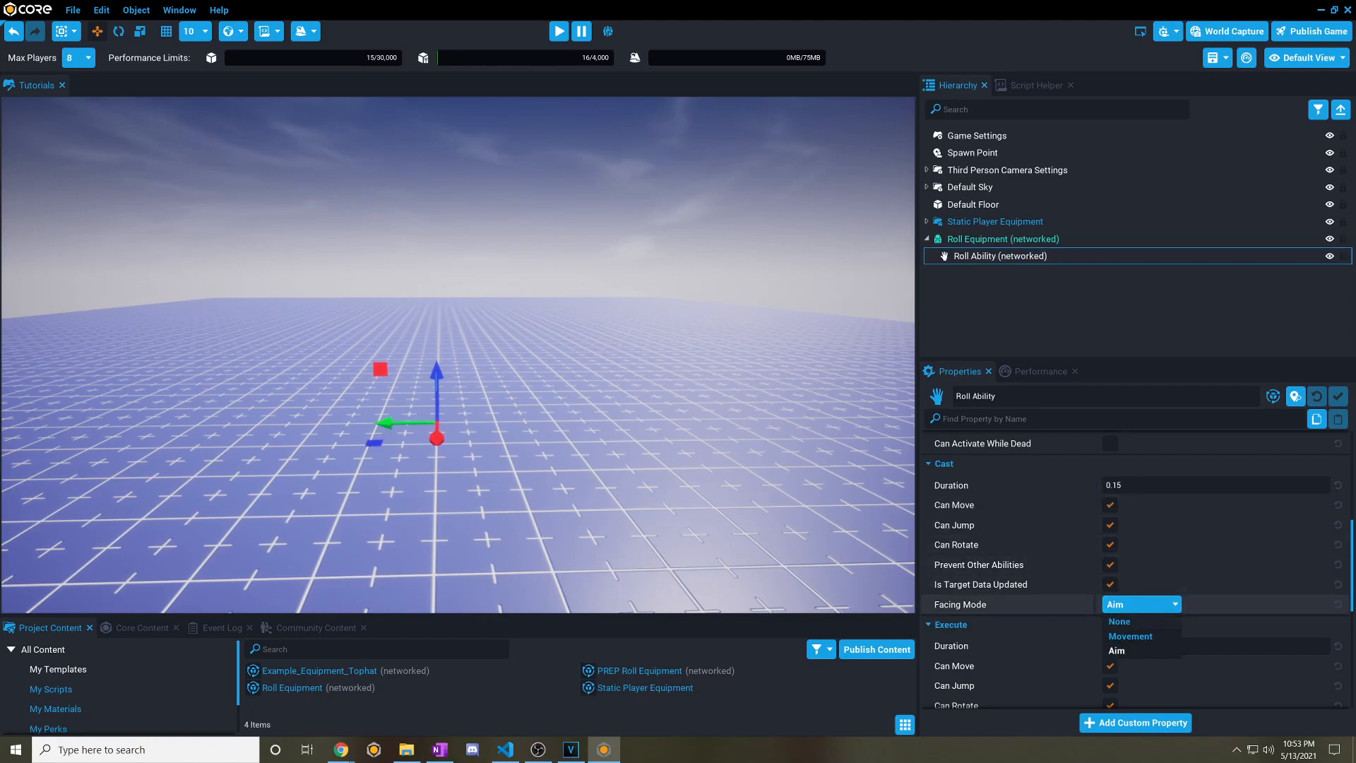
left_click(1129, 635)
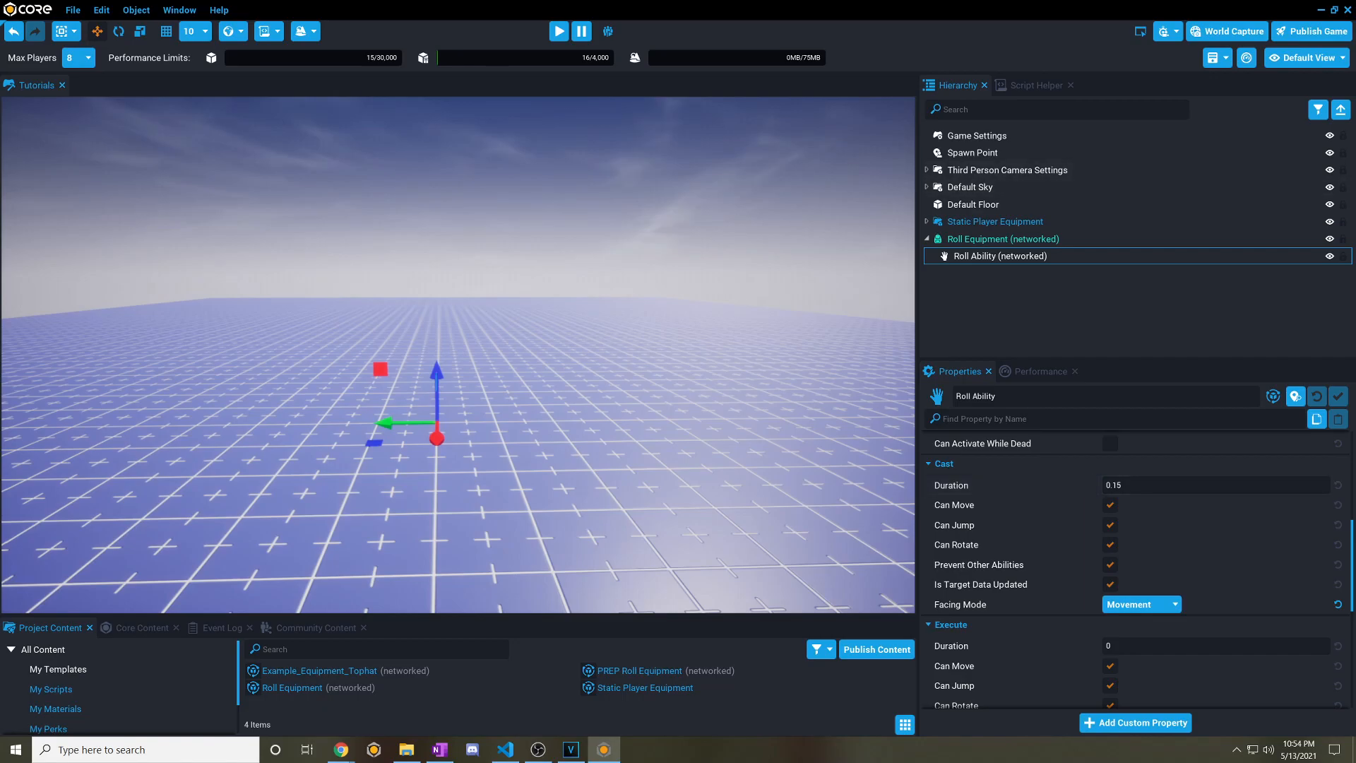
left_click(558, 30)
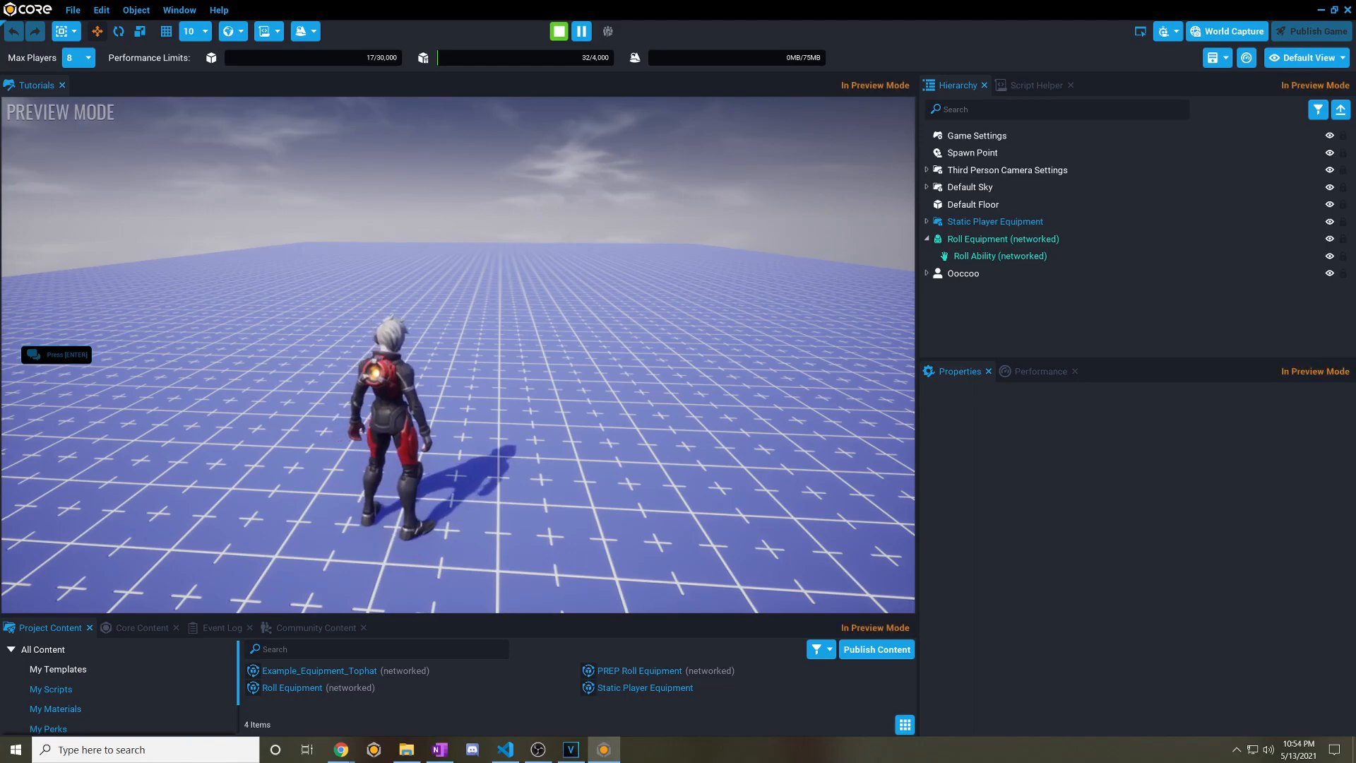
left_click(558, 30)
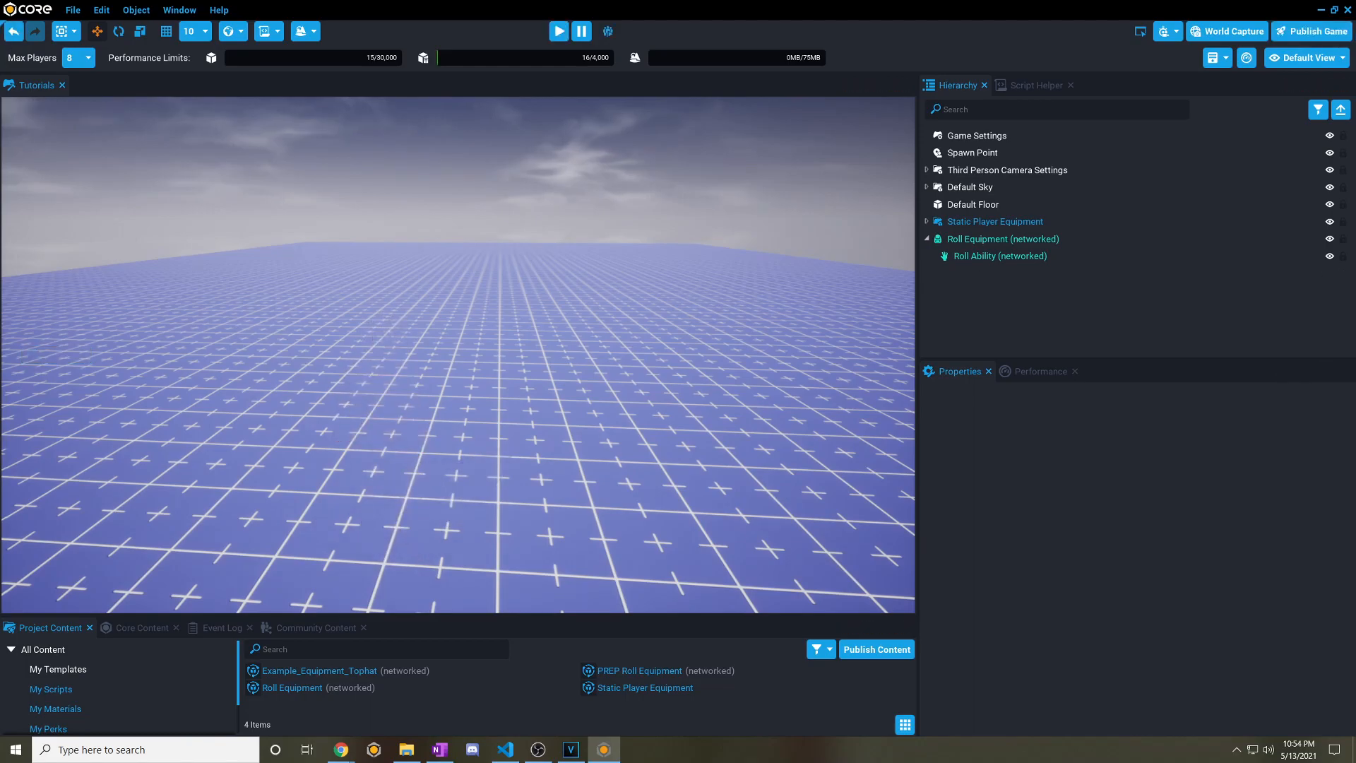
Set Roll Ability's Execute facing mode to None, then bring up Roll Equipment's actions.
left_click(998, 255)
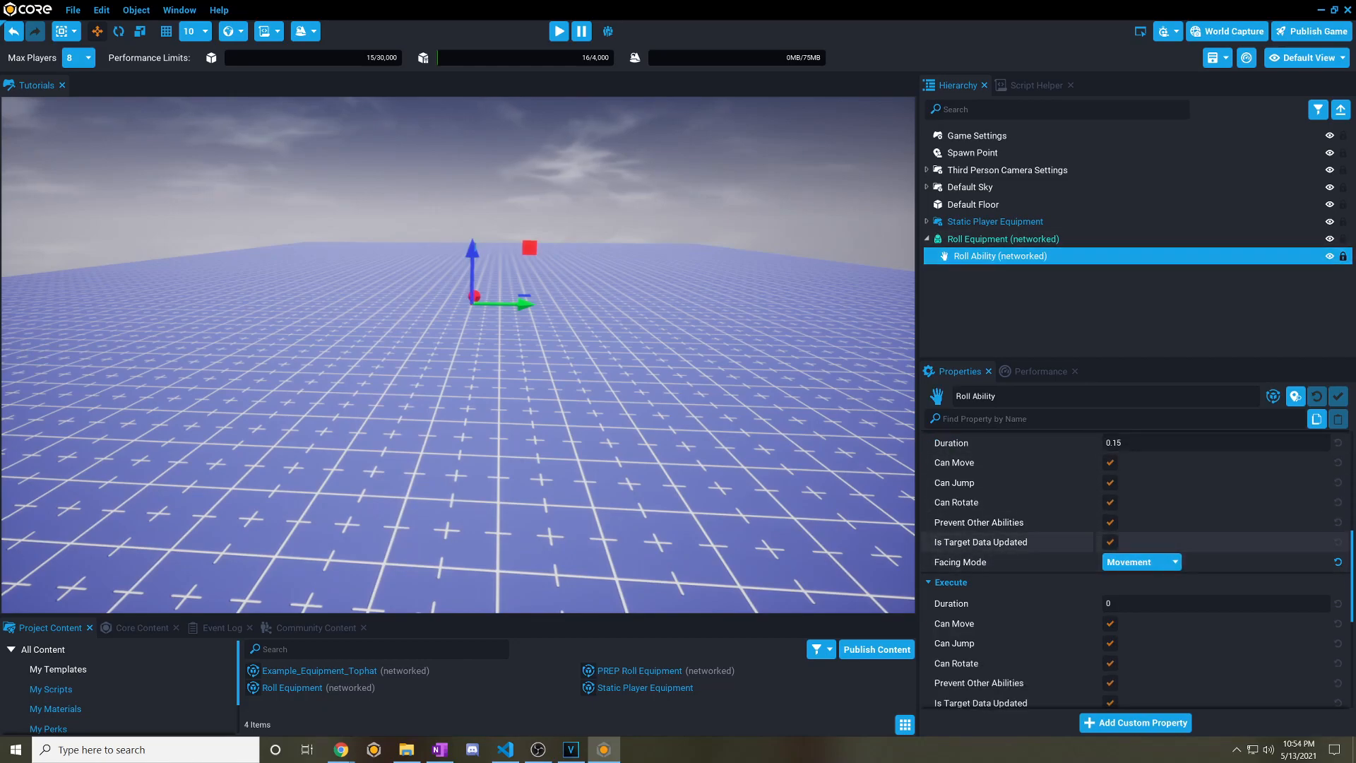
mouse_move(1140, 561)
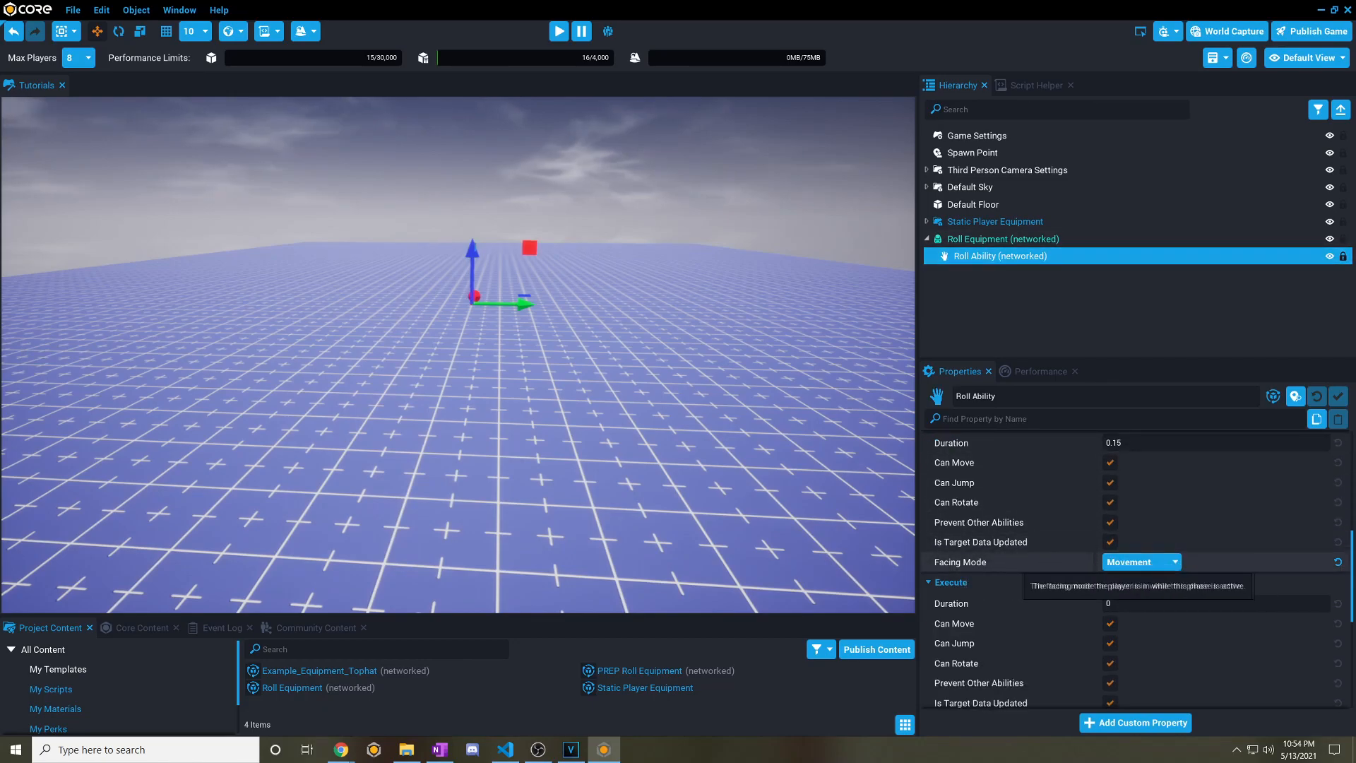
scroll("down", 3)
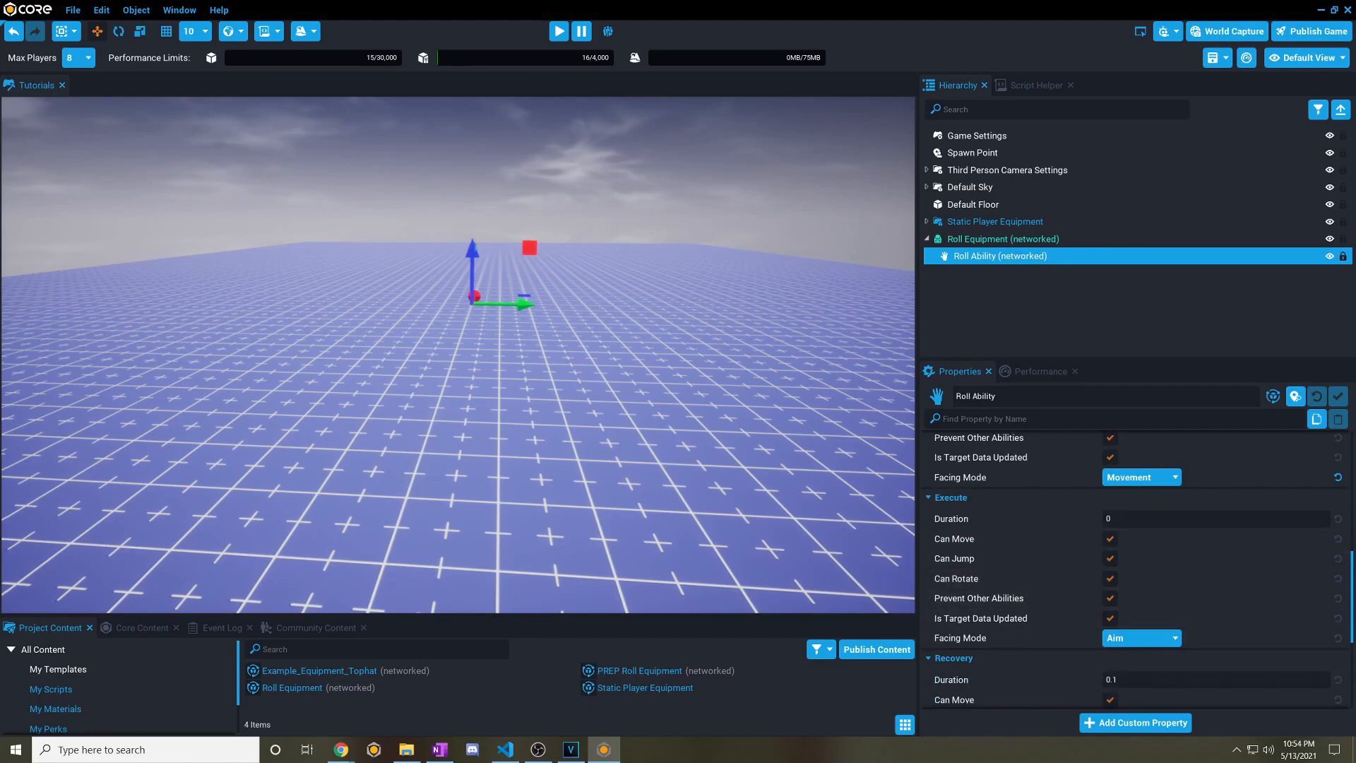
left_click(1140, 637)
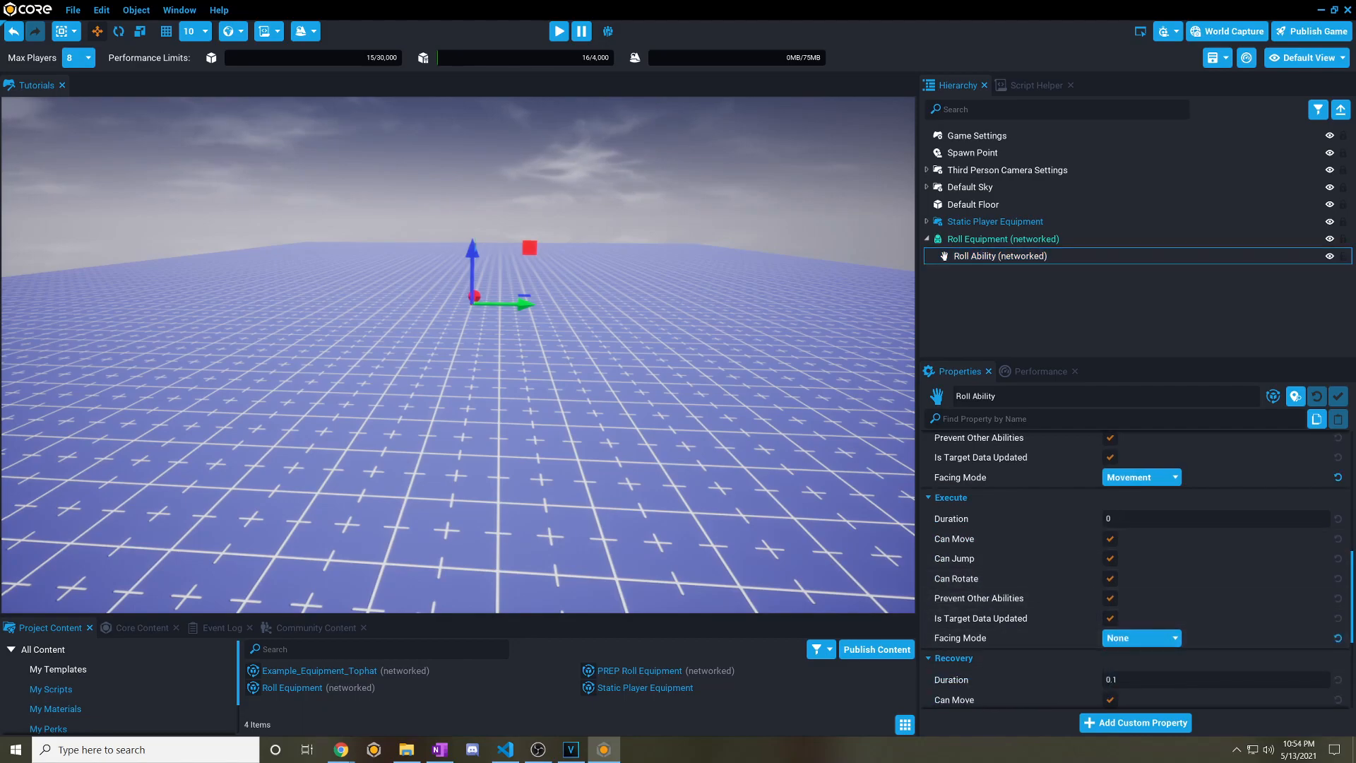
scroll("down", 3)
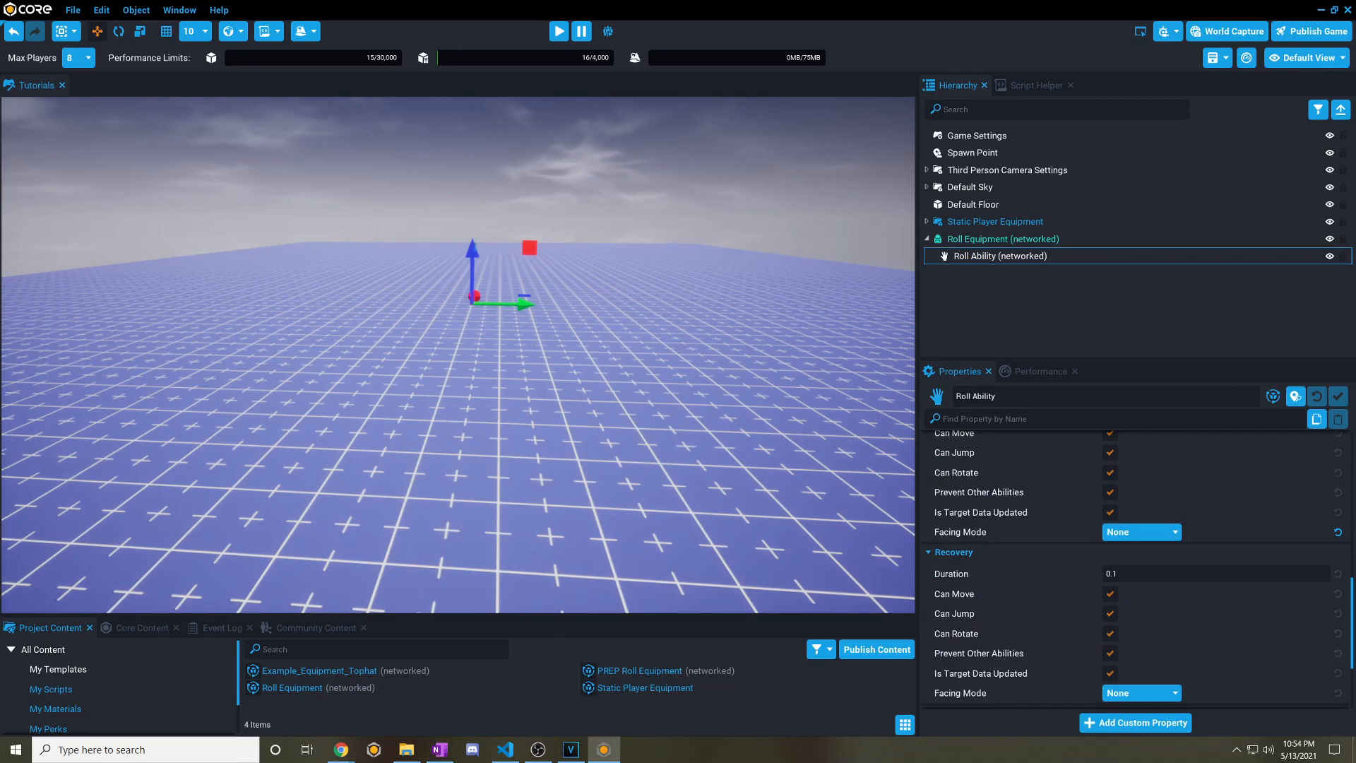
right_click(998, 256)
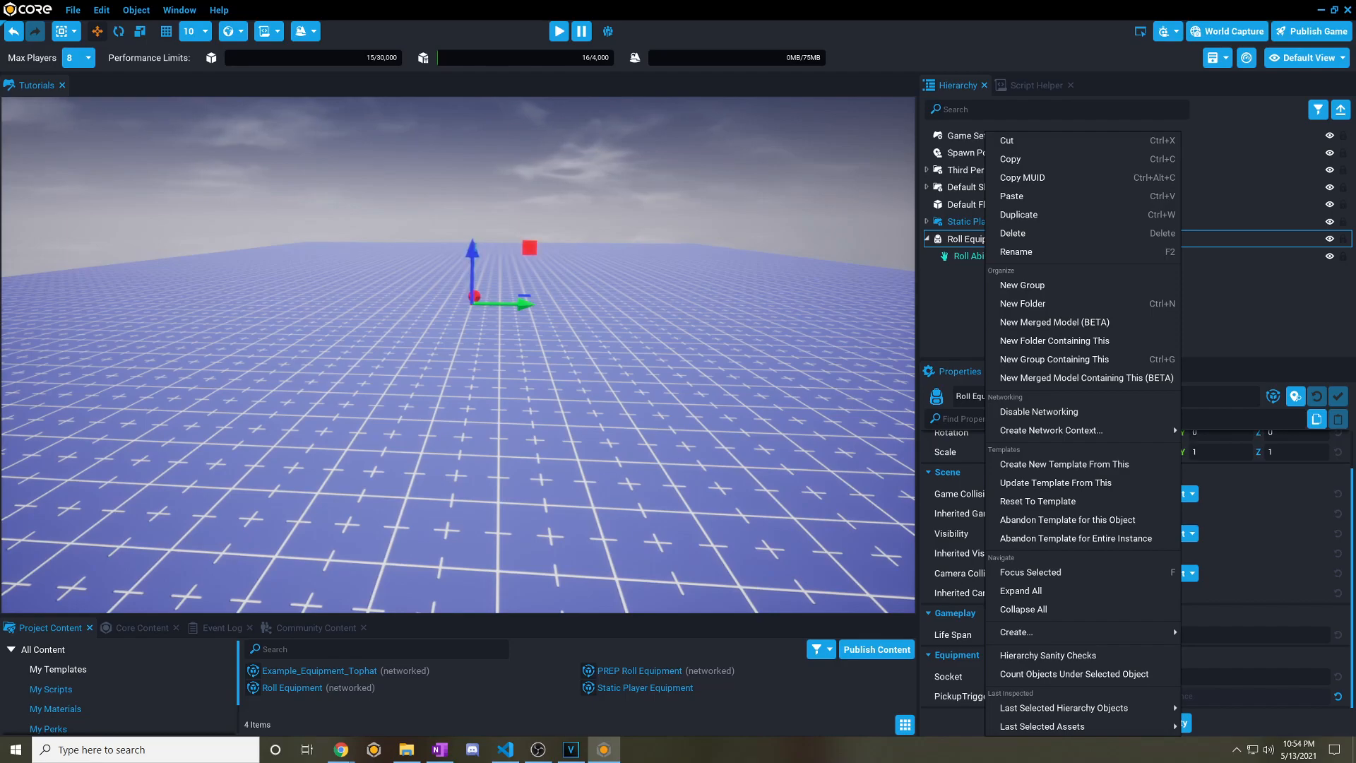
mouse_move(1055, 482)
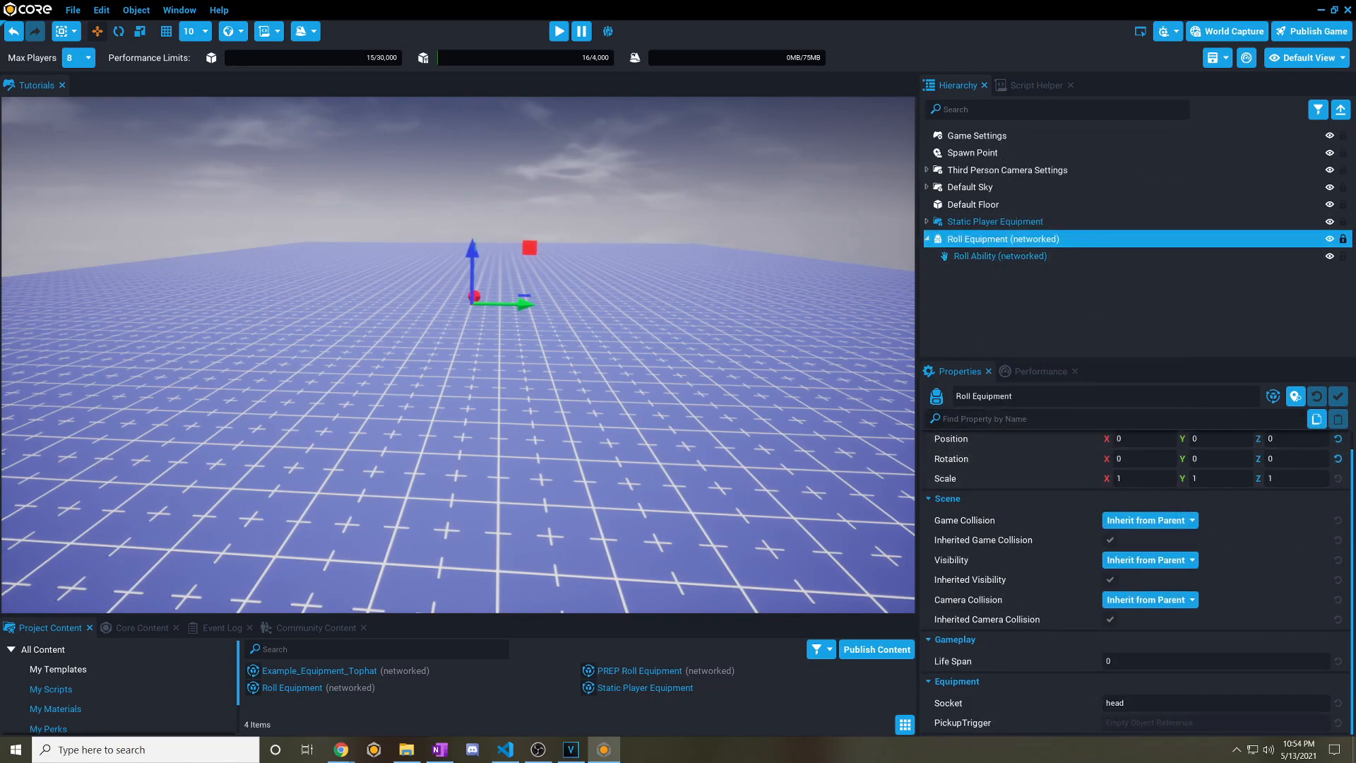
View the Roll Equipment's settings, showing its head equipment socket.
left_click(558, 31)
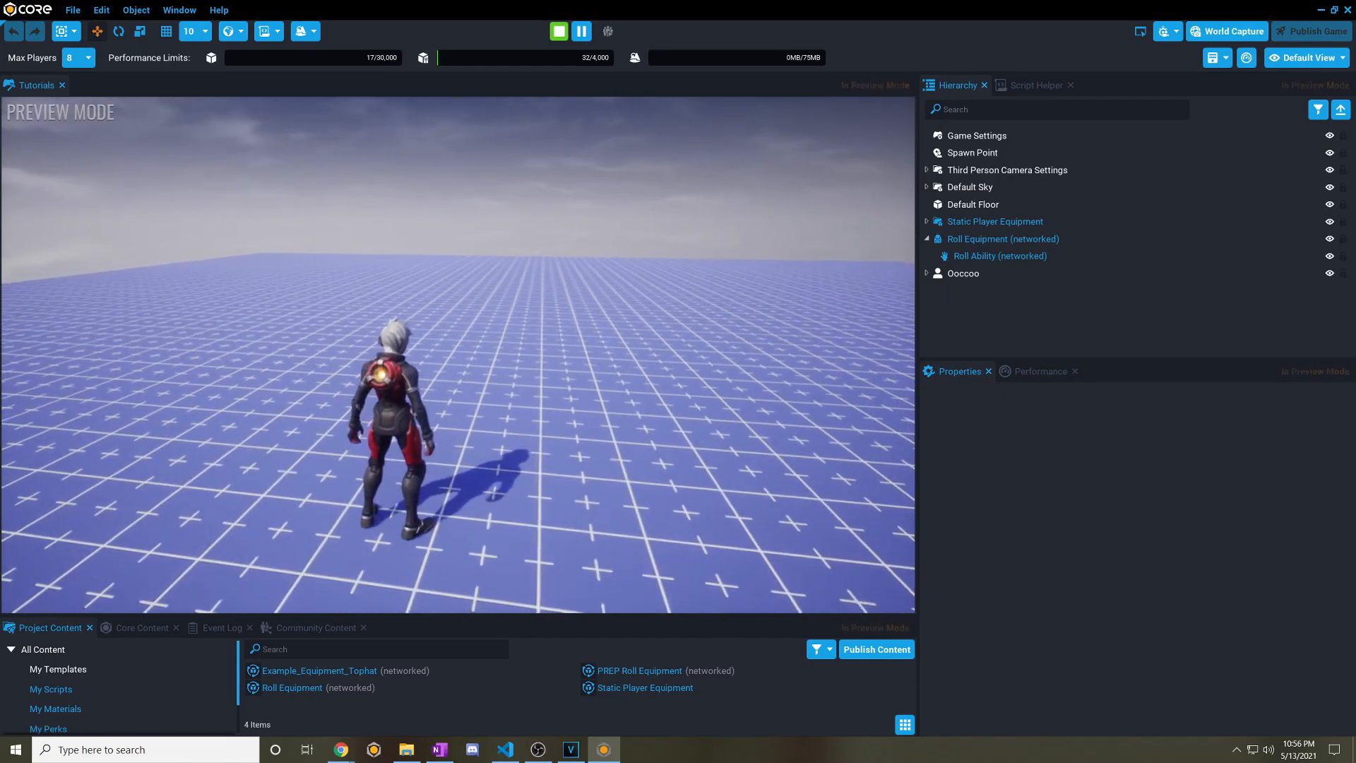
left_click(999, 255)
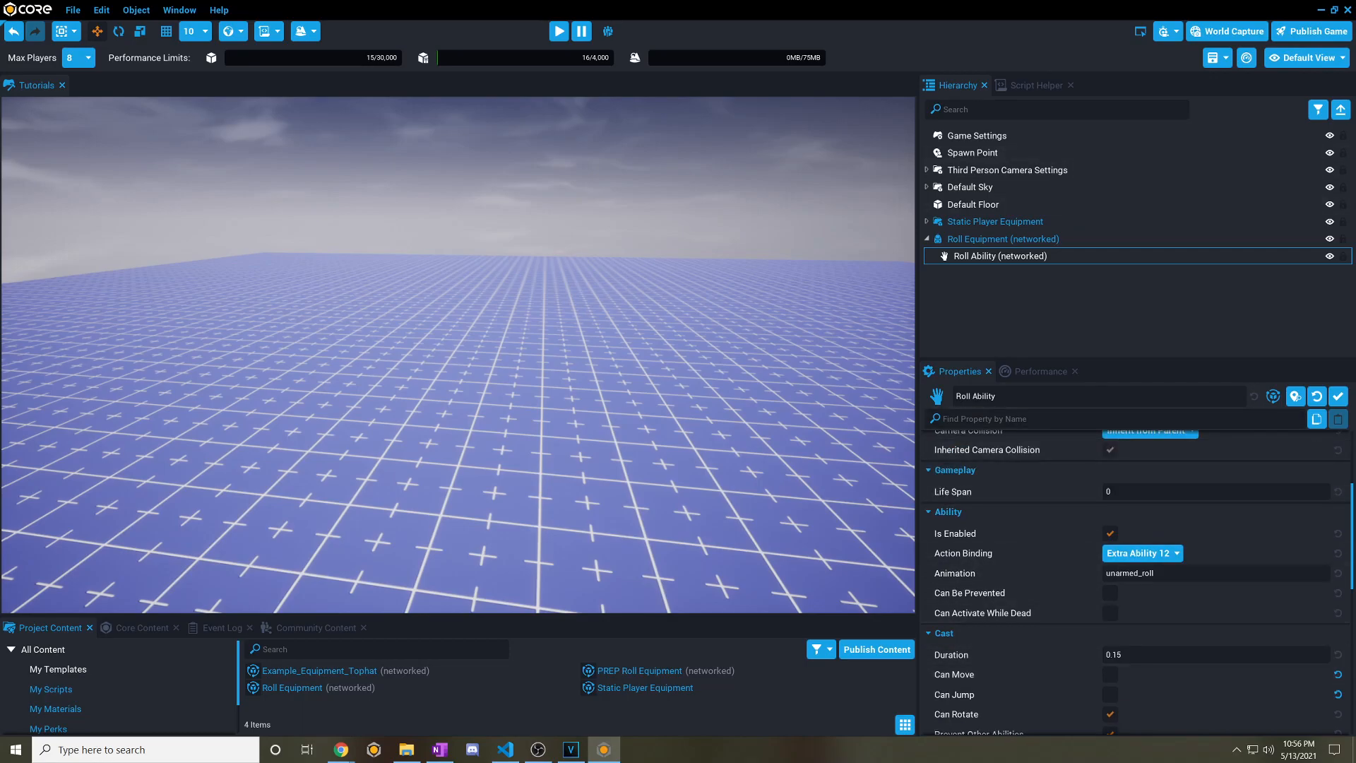
right_click(996, 254)
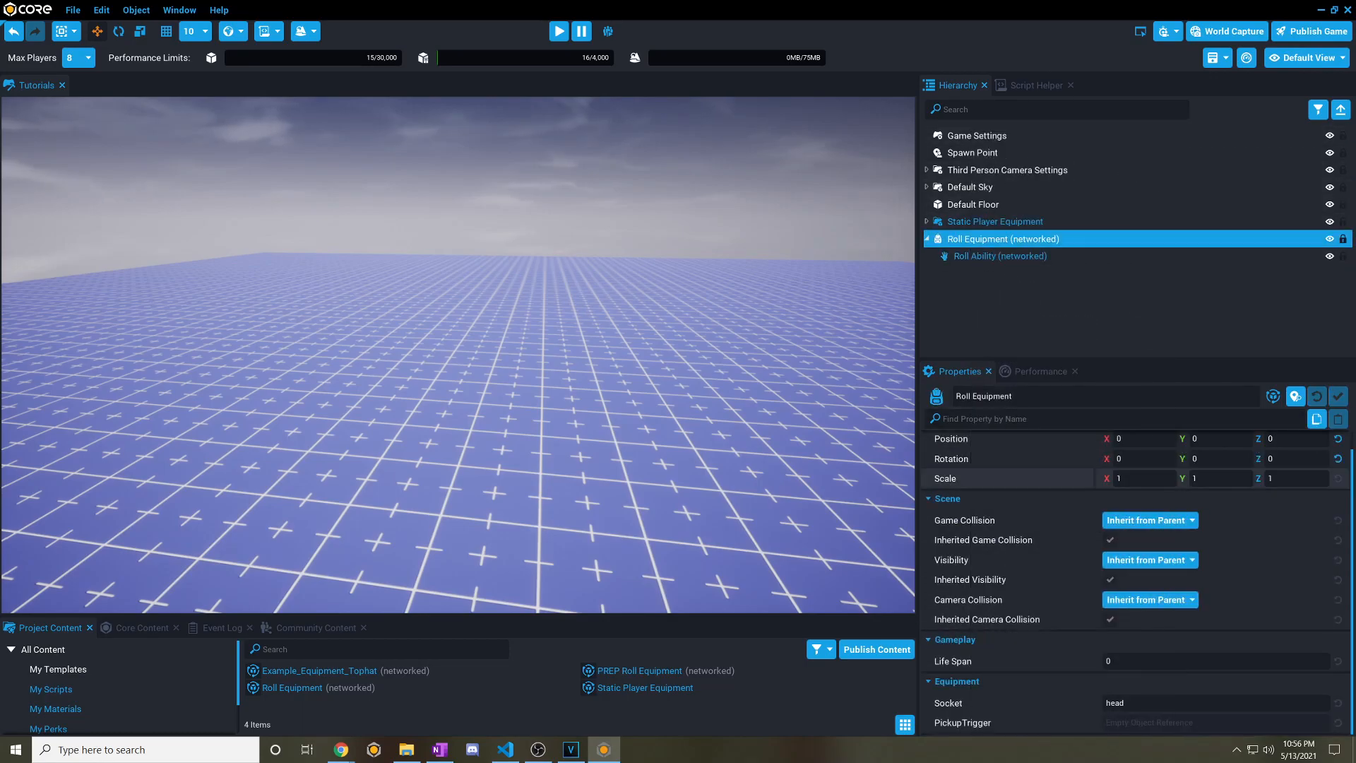
left_click(557, 31)
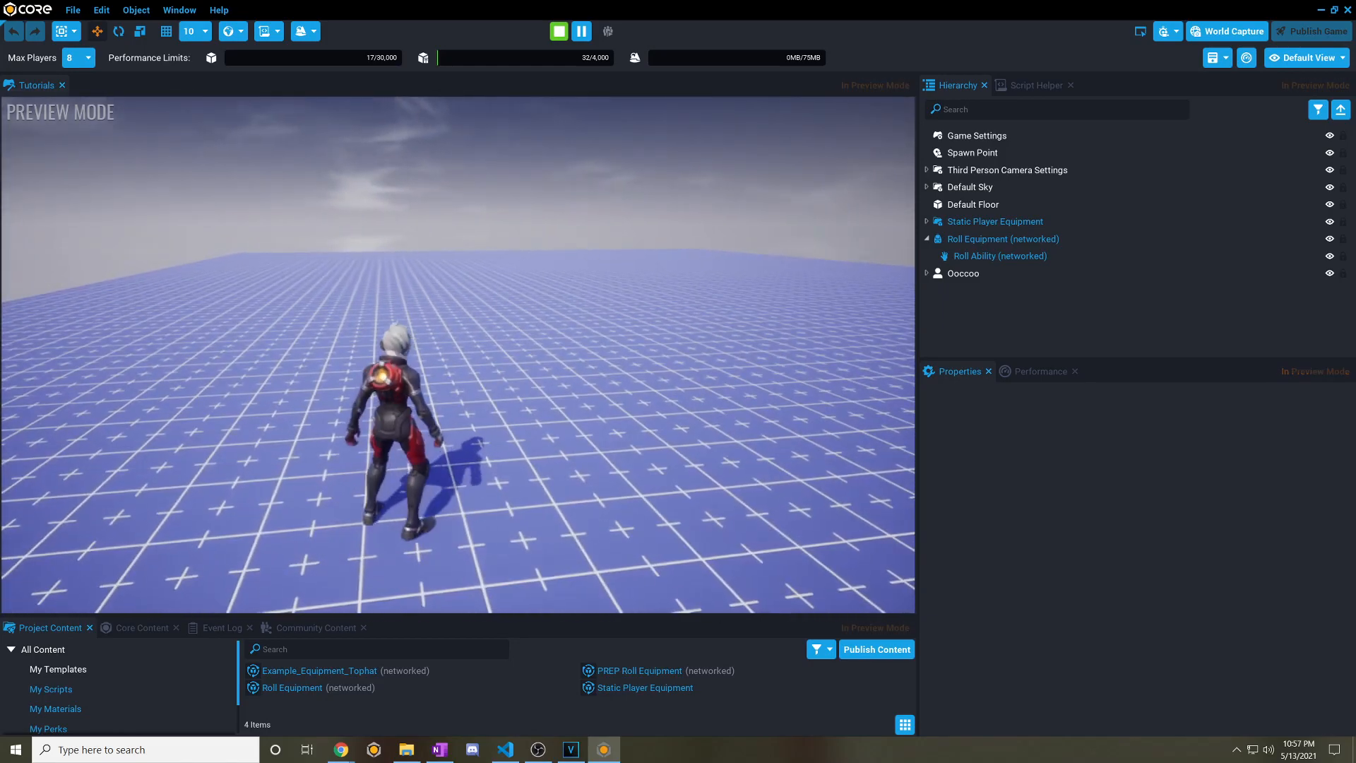
left_click(558, 30)
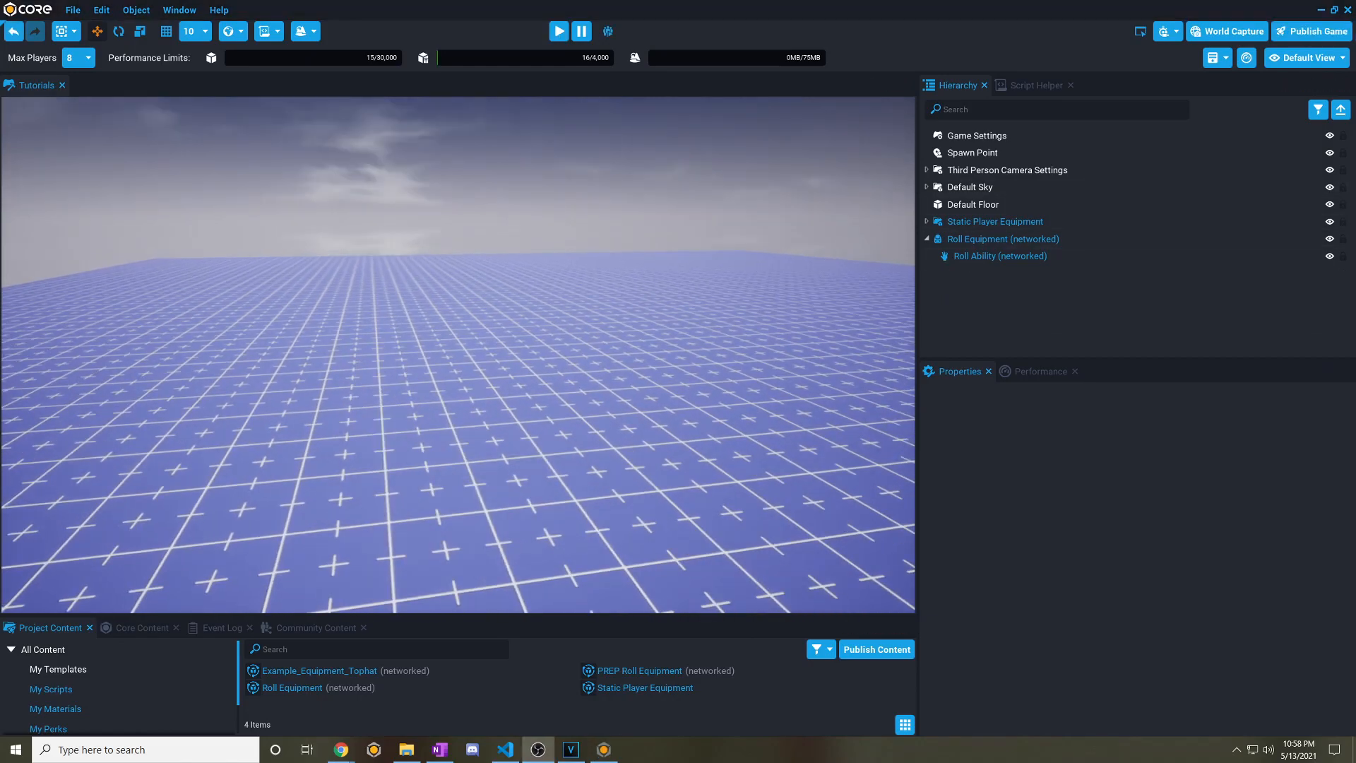
Inspect Roll Ability's Cast duration, then pick an action from Roll Equipment's context menu.
left_click(998, 255)
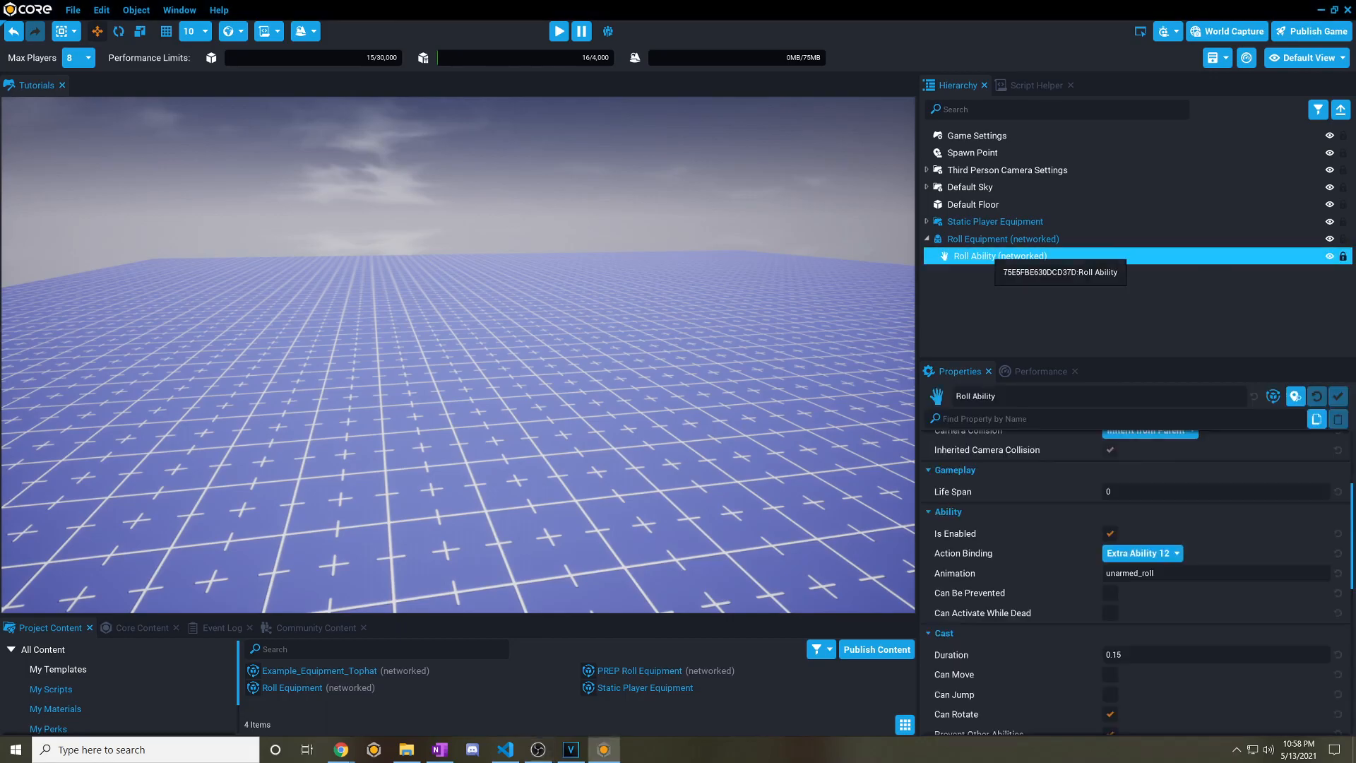
scroll("down", 3)
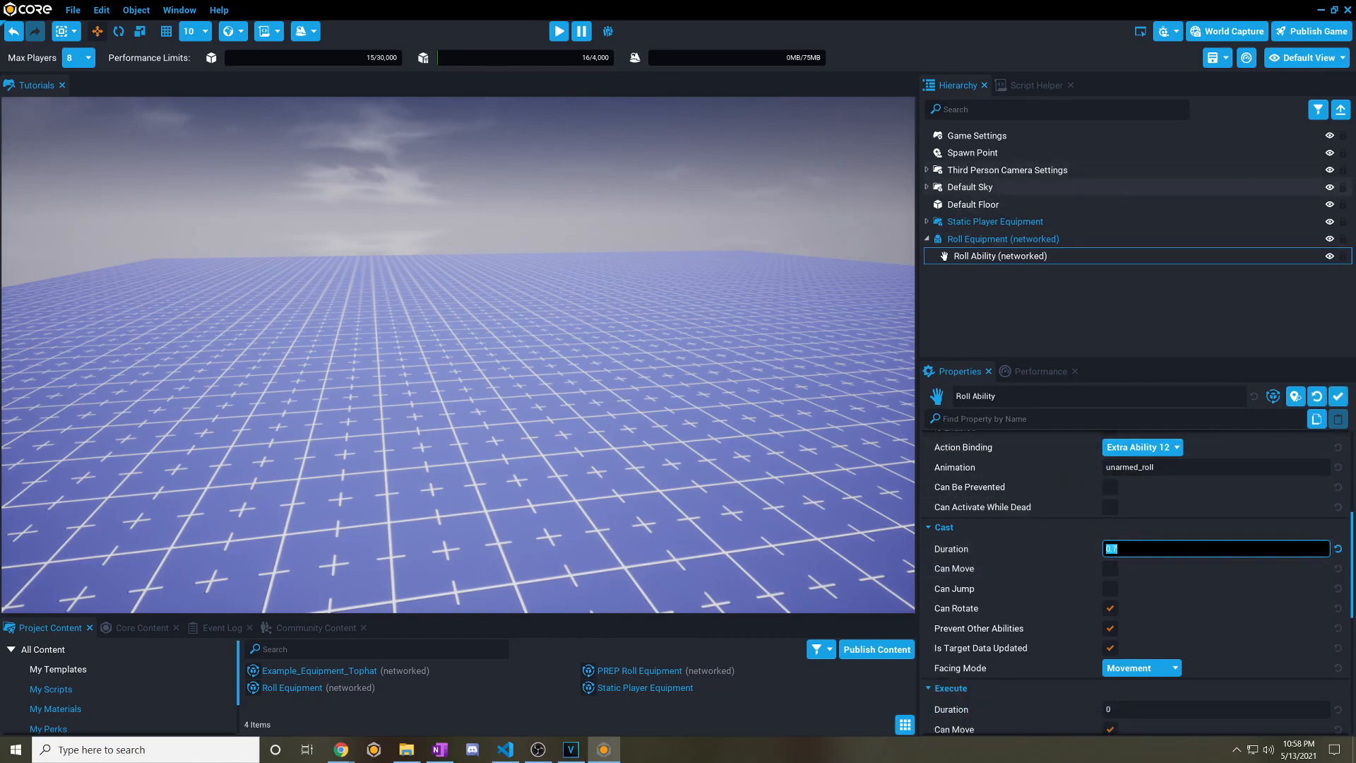
right_click(998, 255)
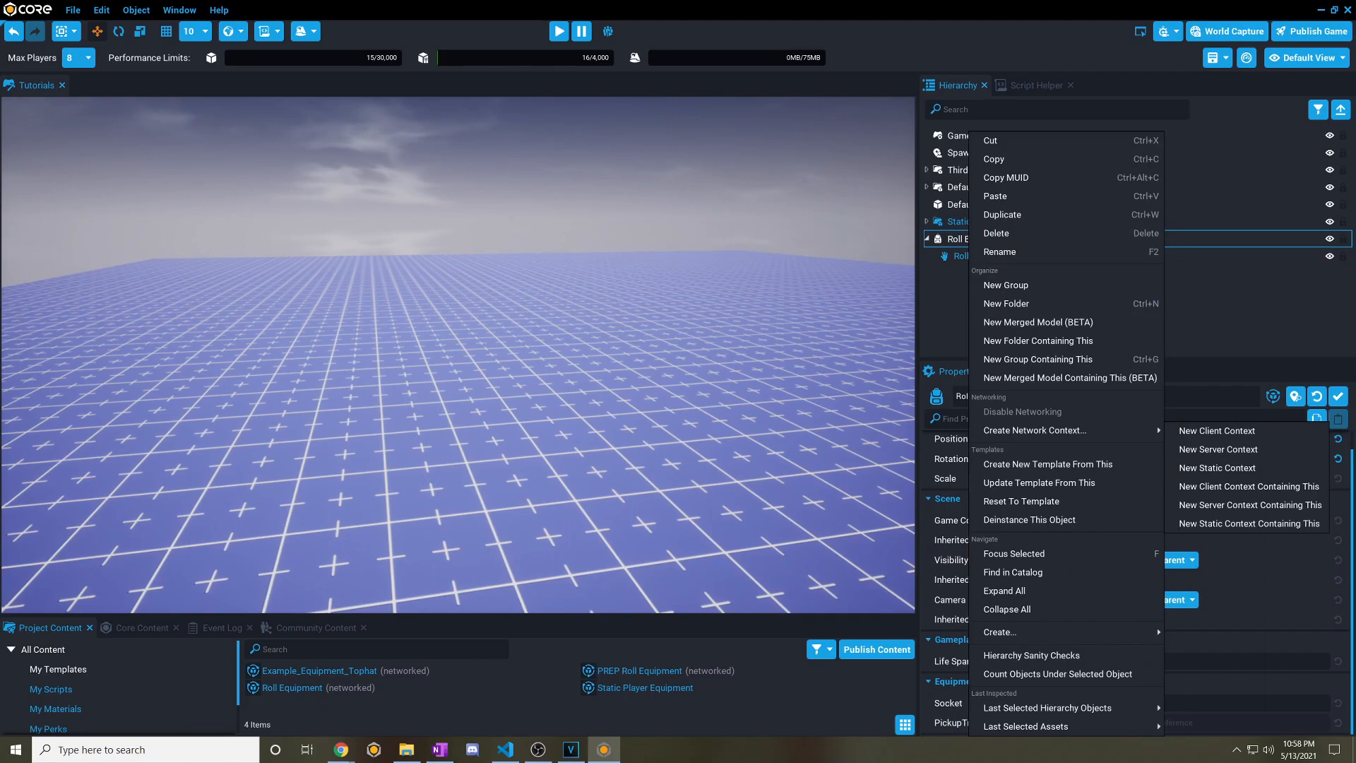
left_click(558, 31)
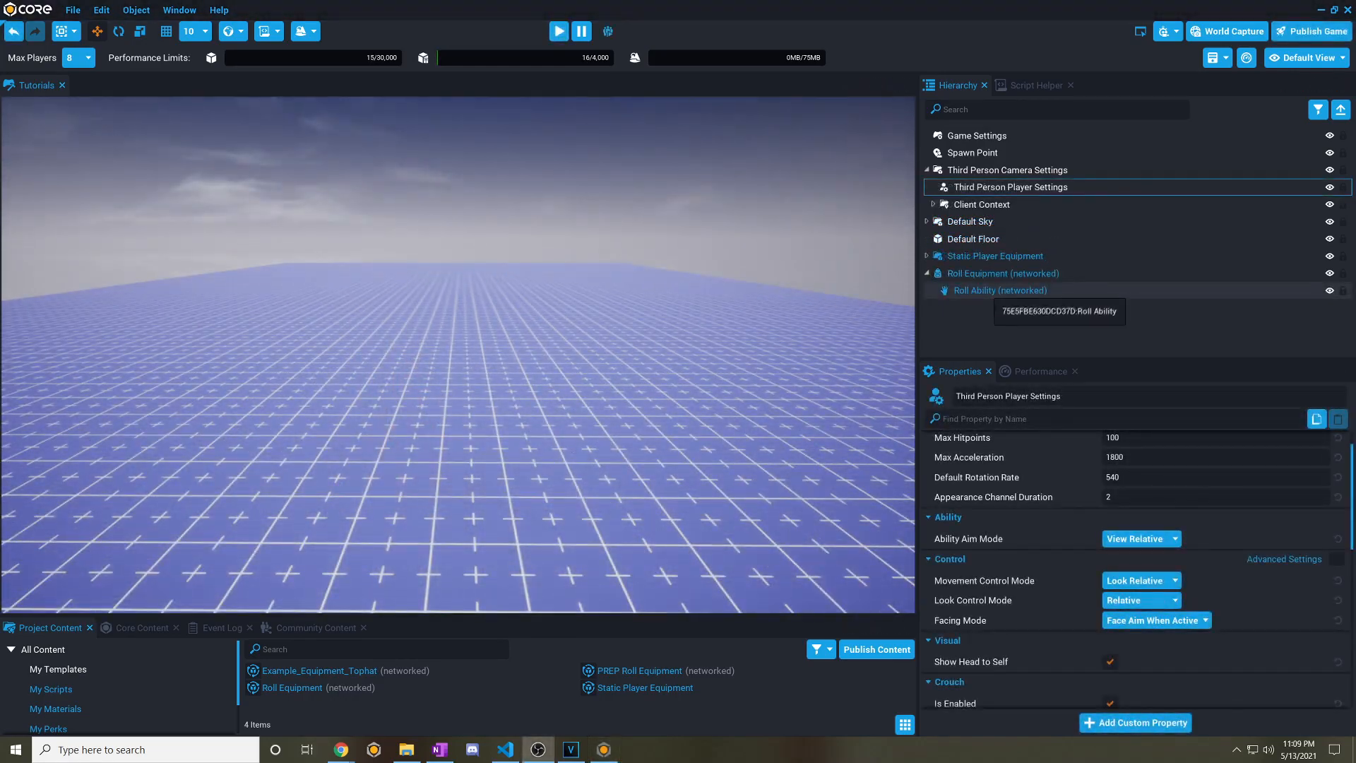
left_click(1000, 289)
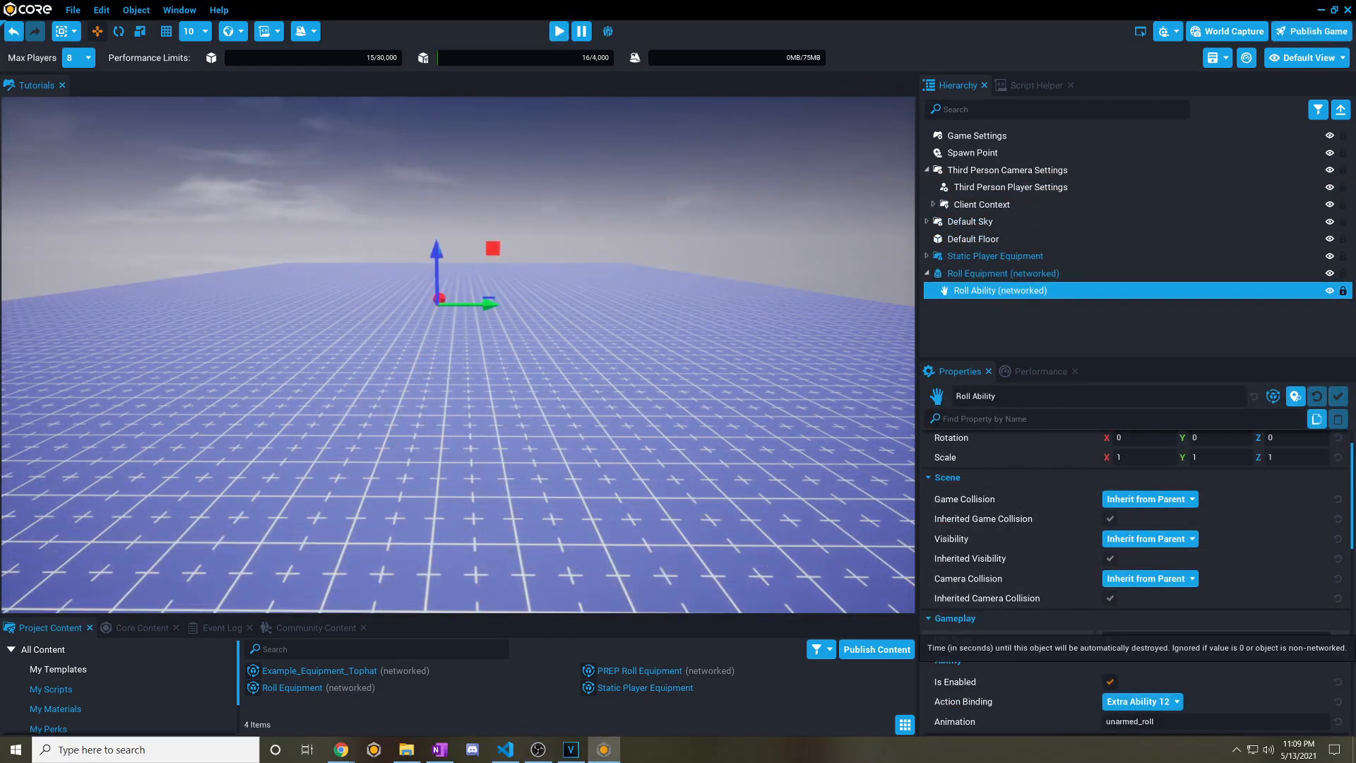
scroll("down", 3)
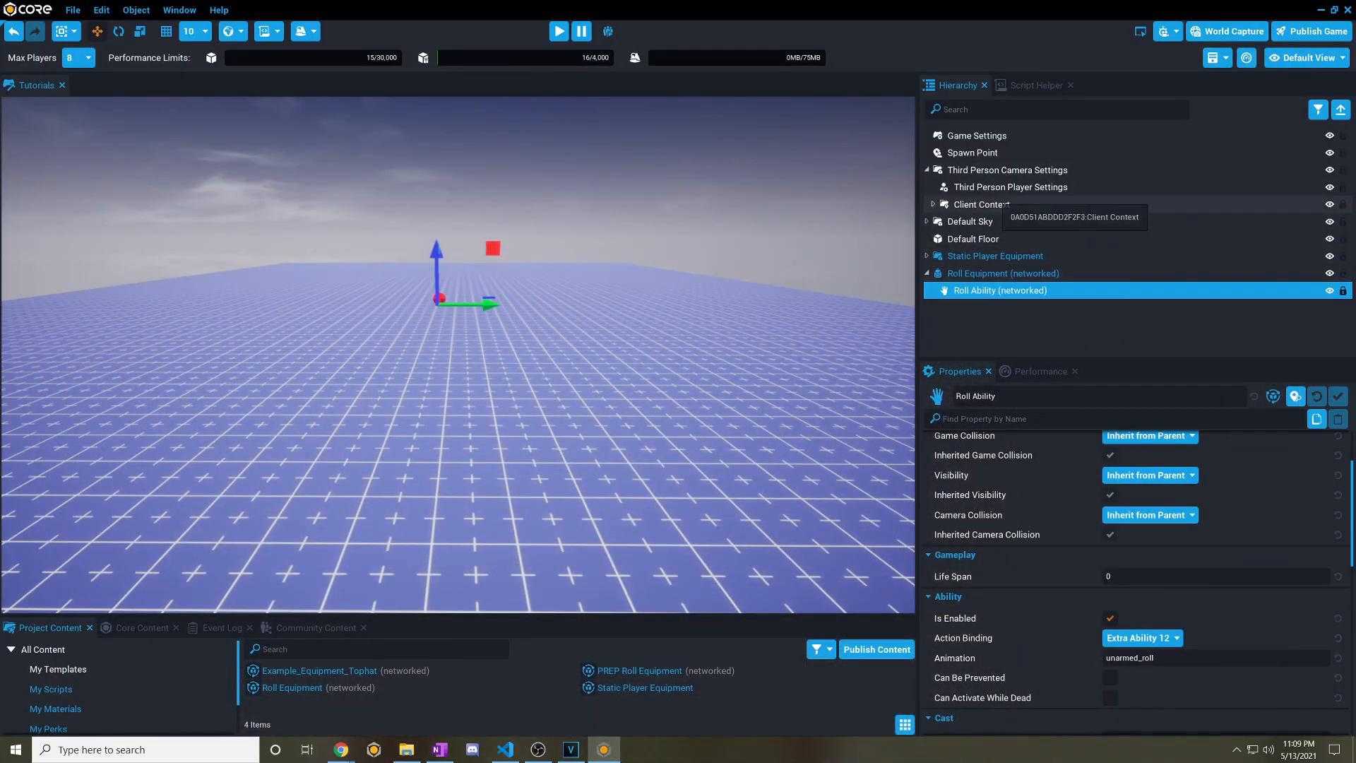
mouse_move(1007, 186)
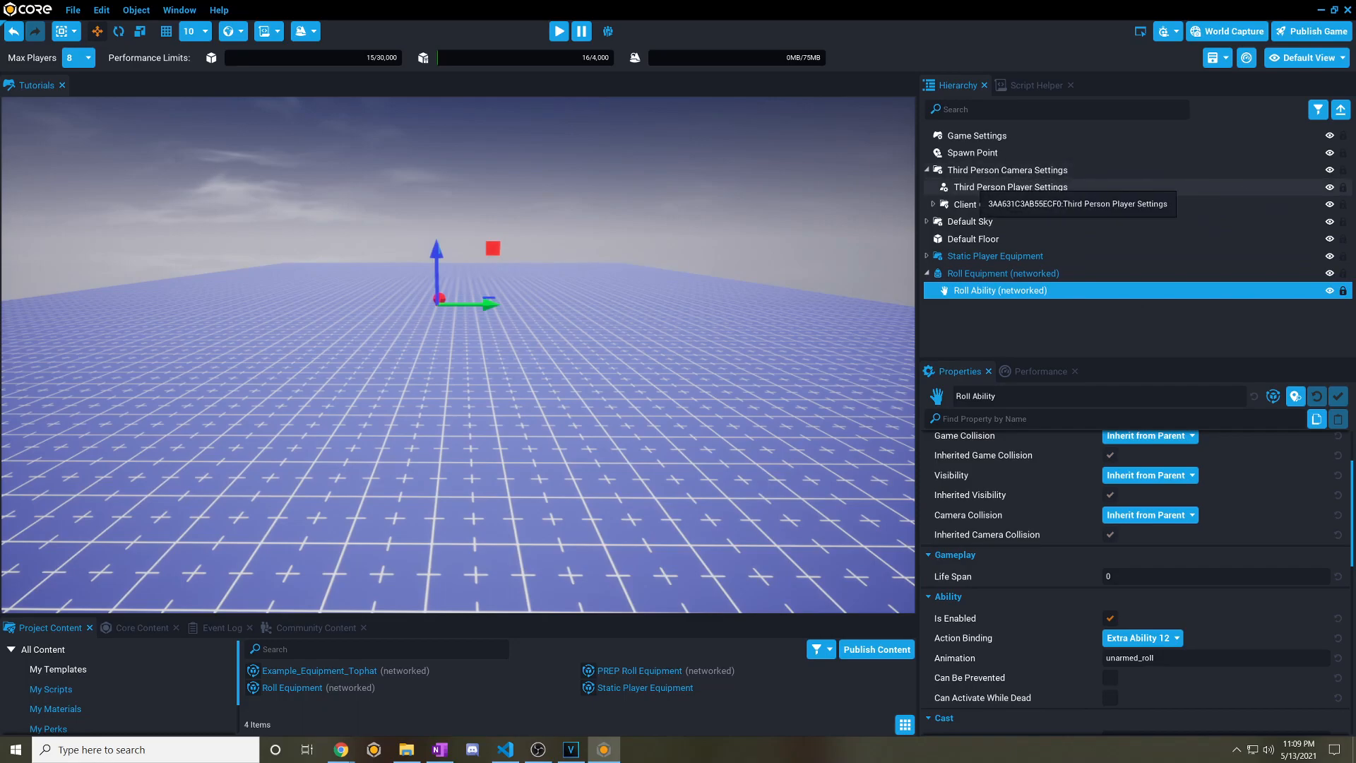
left_click(1009, 187)
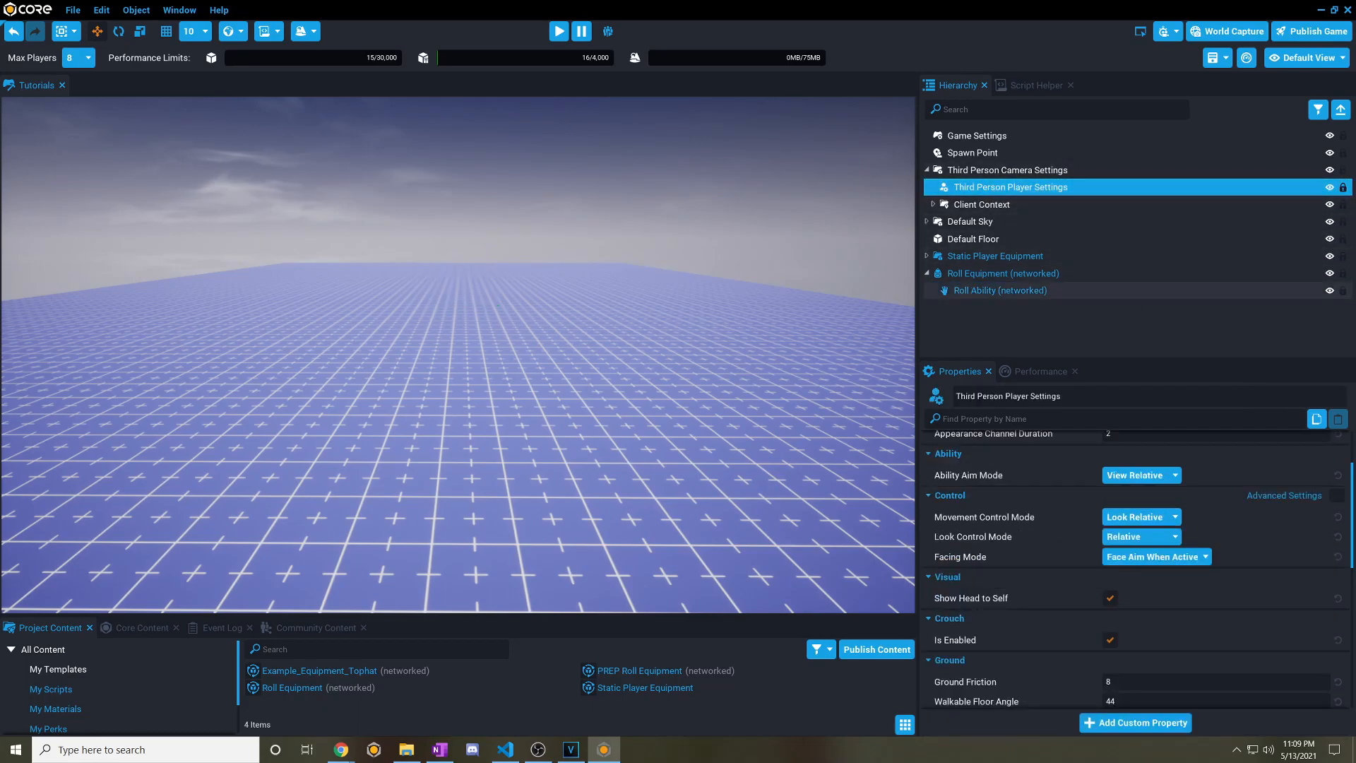
left_click(999, 290)
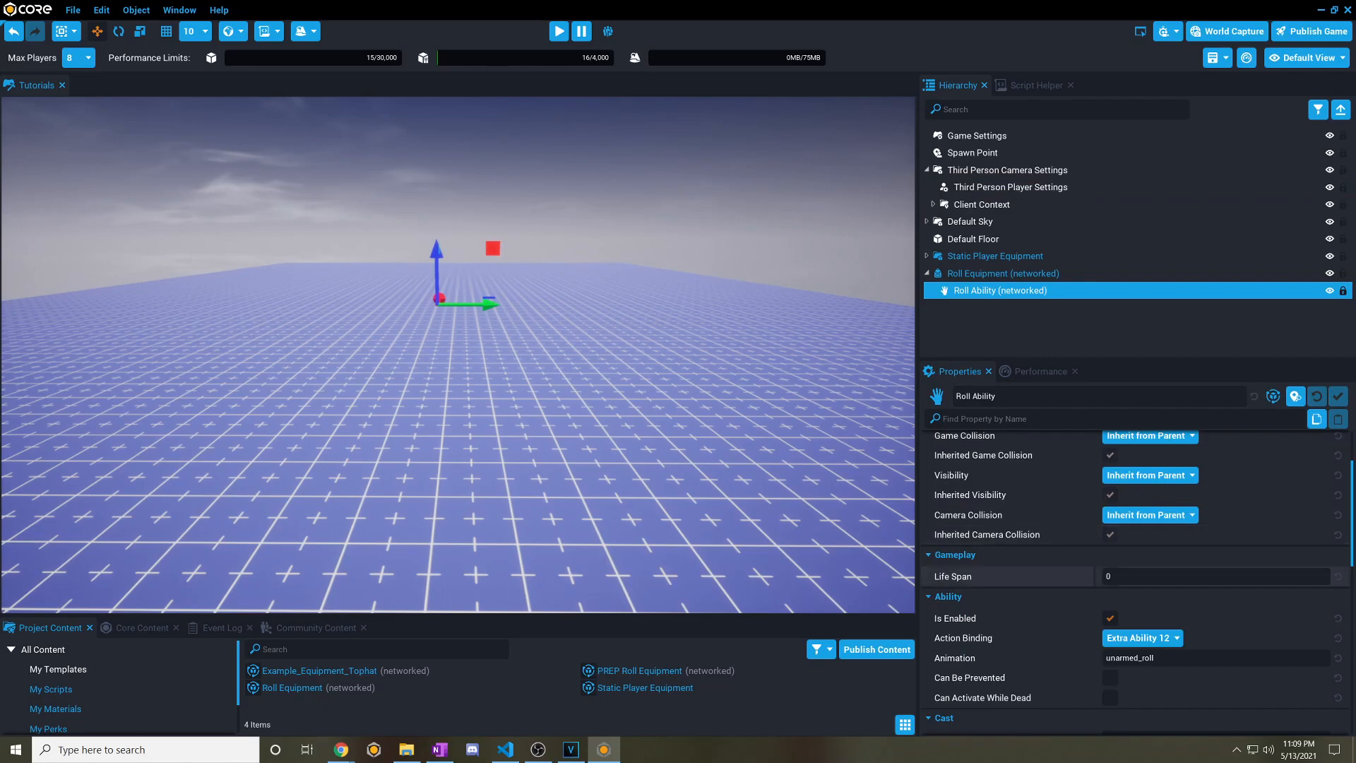
left_click(1010, 186)
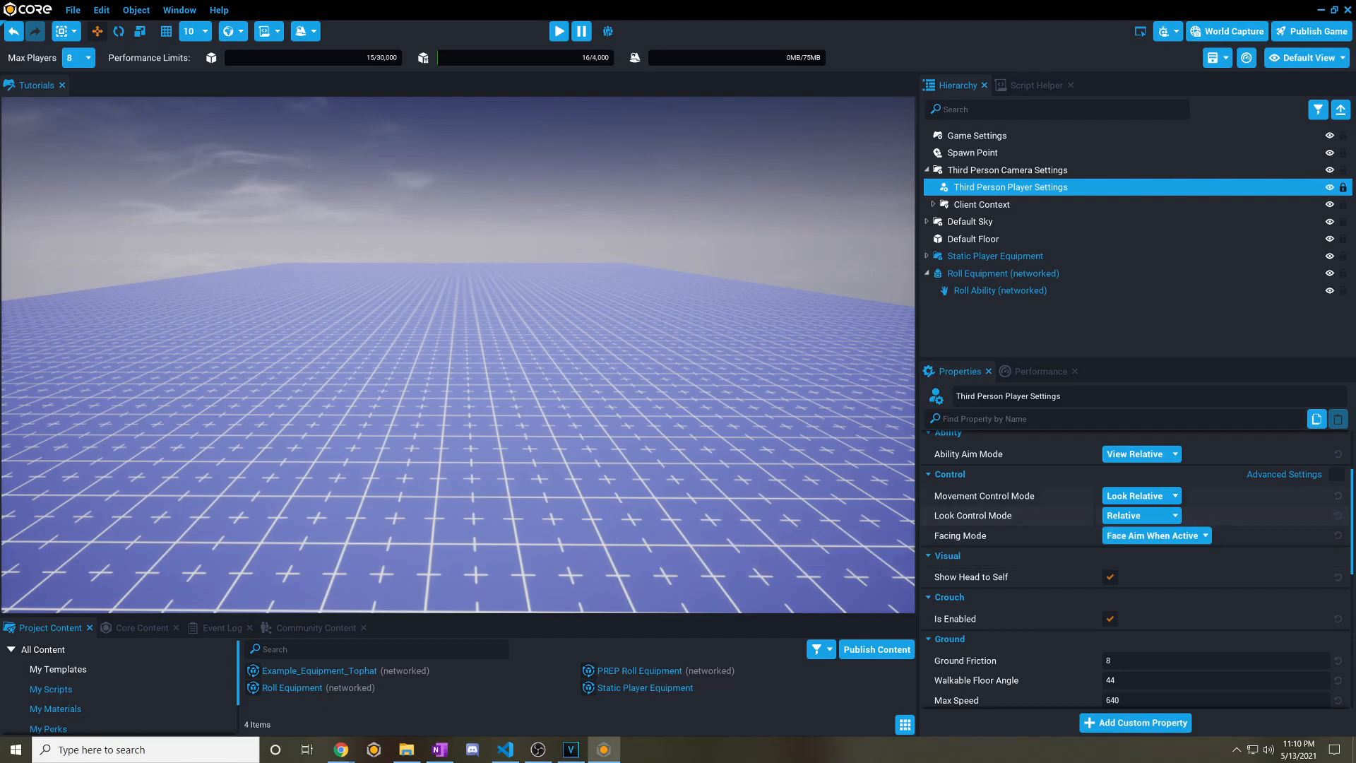
left_click(557, 31)
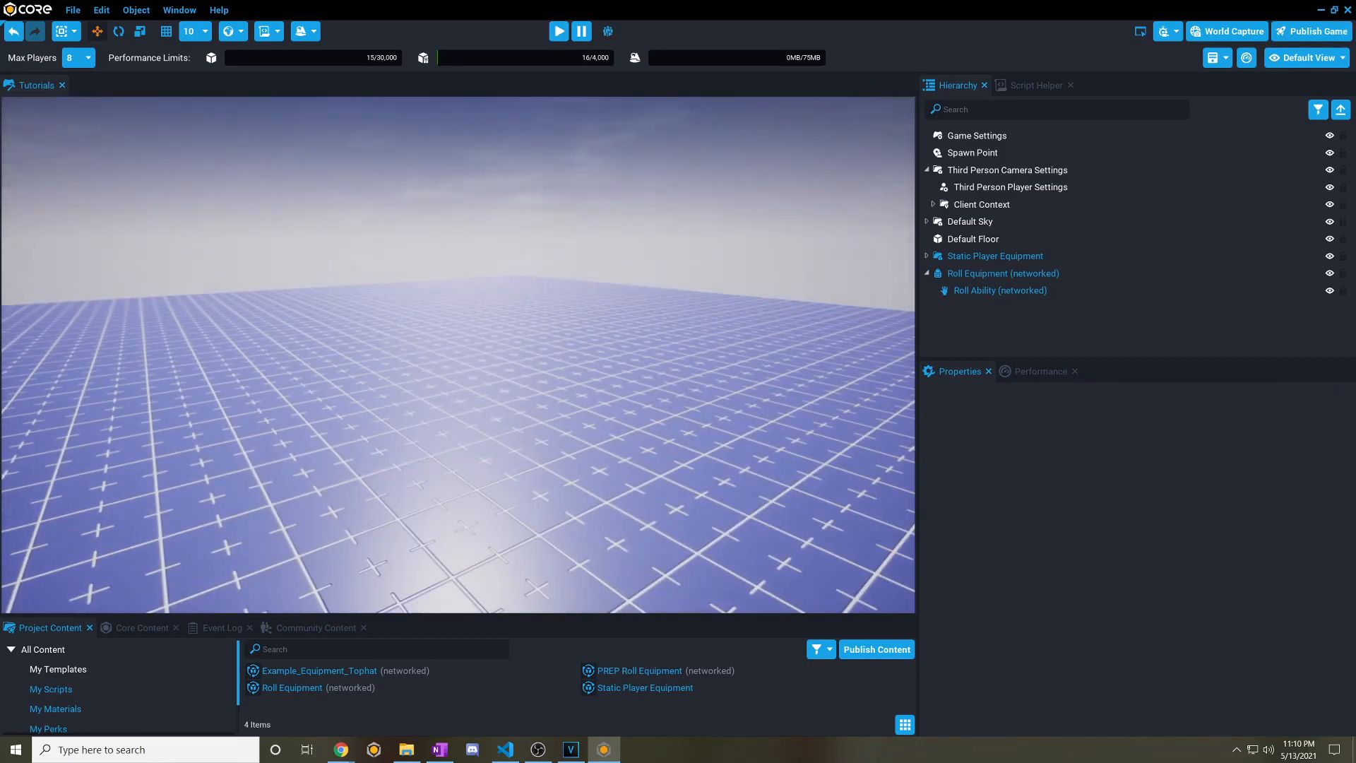
Show Roll Ability's Cast settings: 0.7 duration with moving and jumping disabled.
left_click(1000, 289)
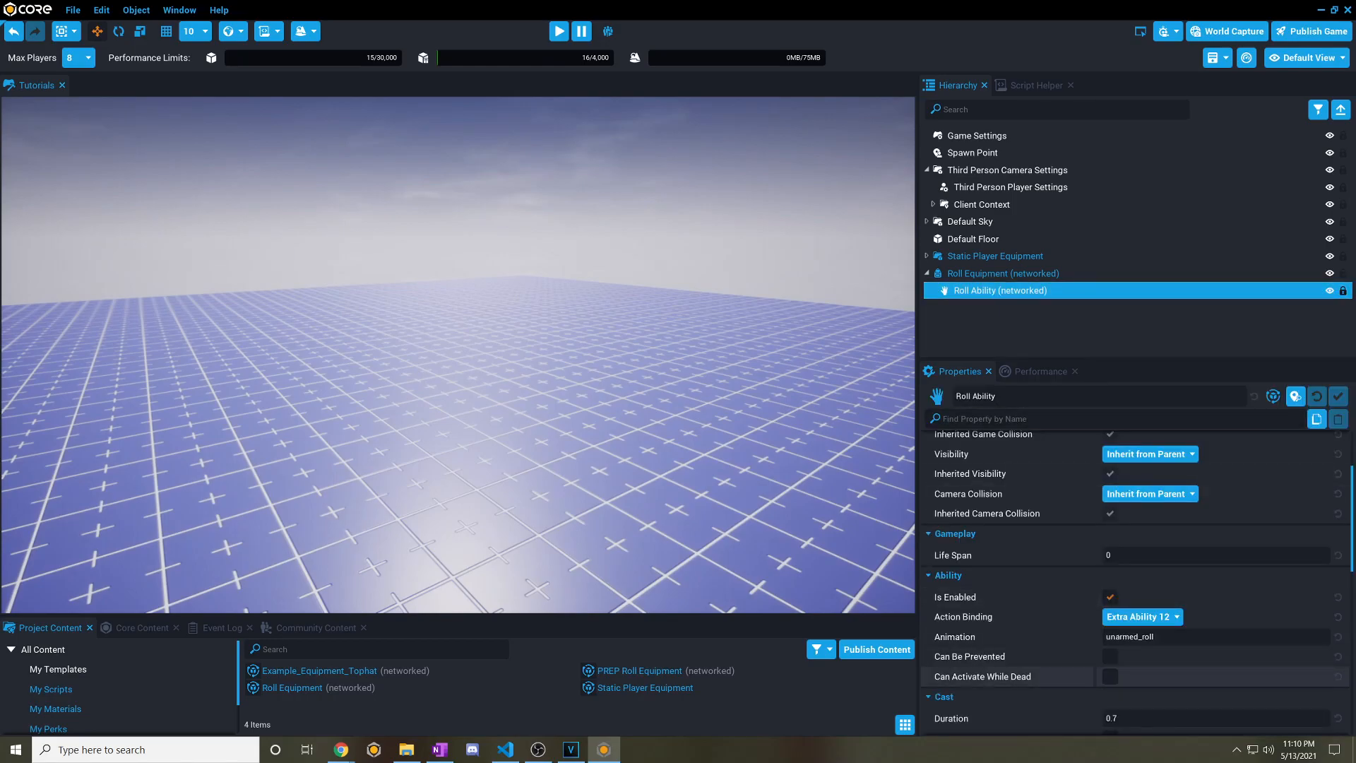
scroll("down", 3)
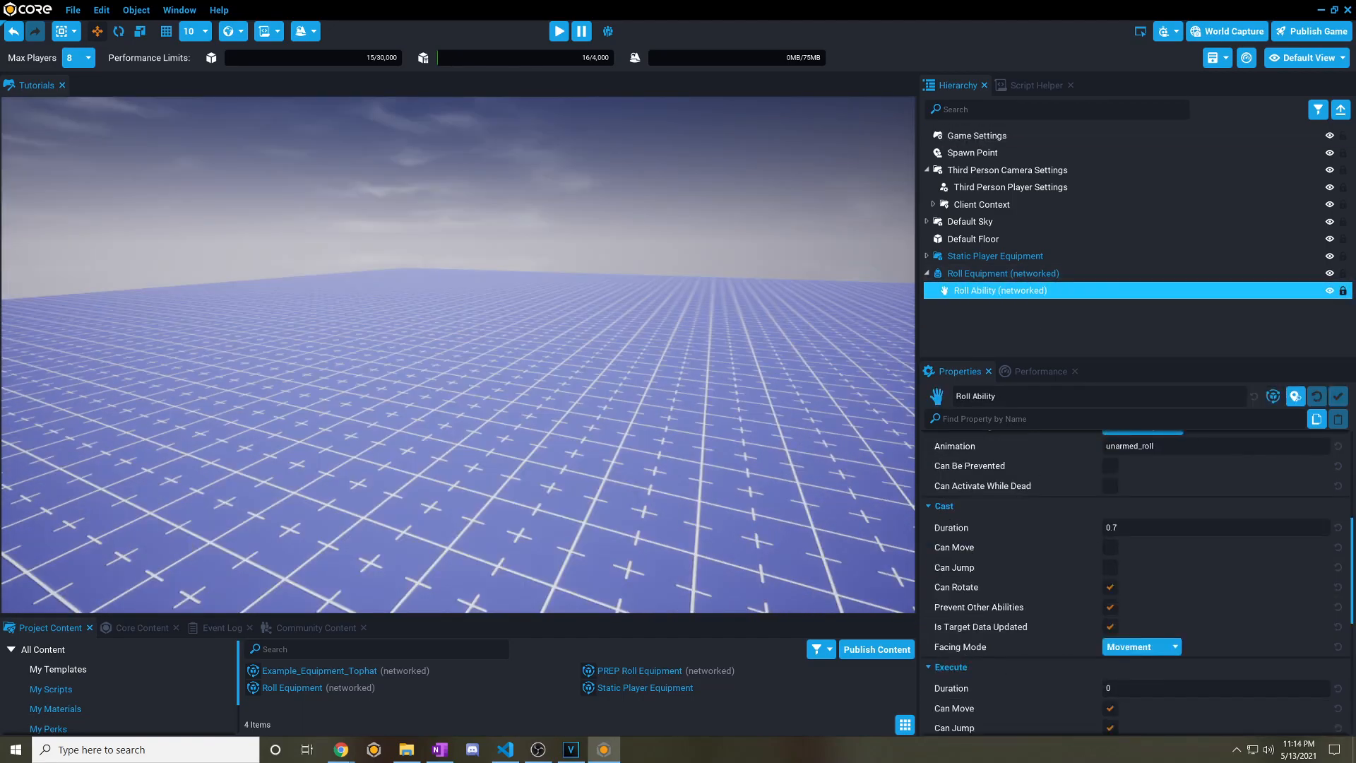
mouse_move(950, 528)
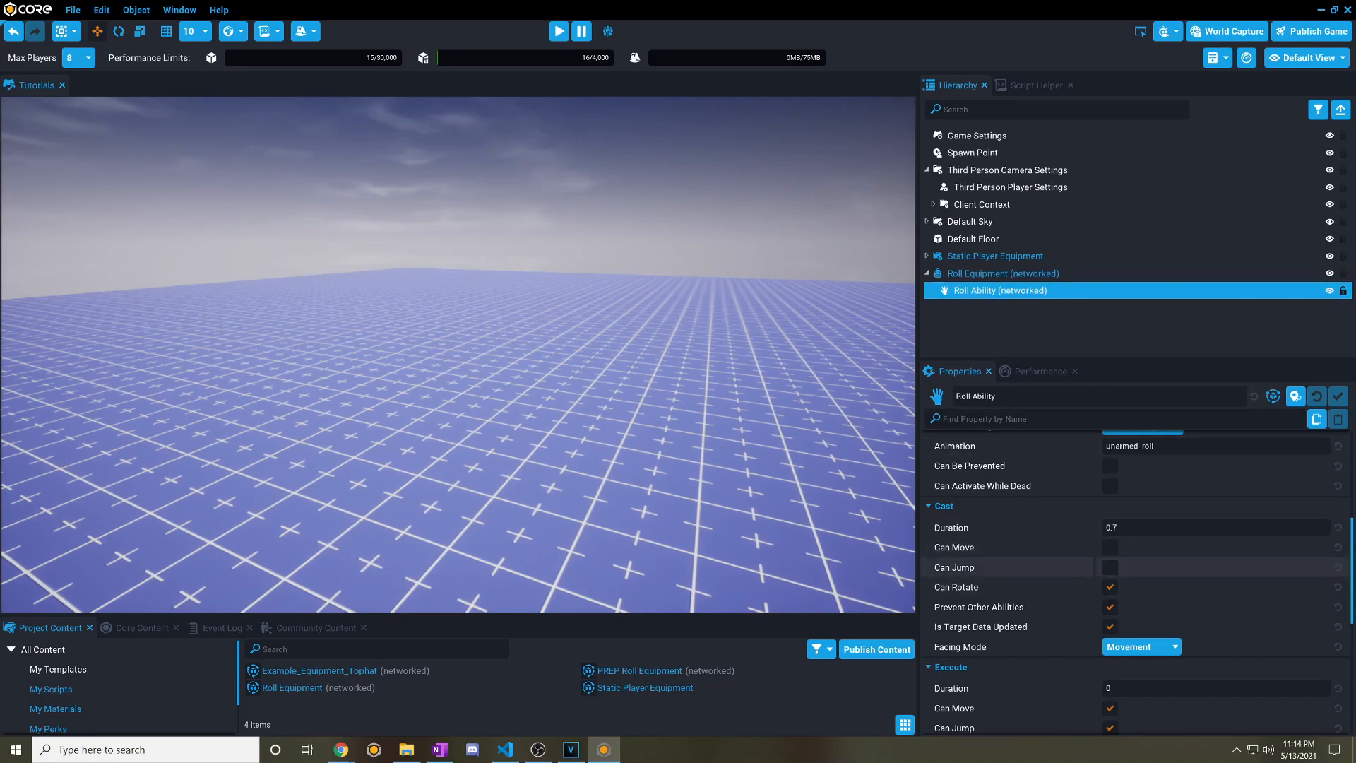
Update the Roll Equipment template from the edited copy, preview, then view Third Person Player Settings.
left_click(1210, 527)
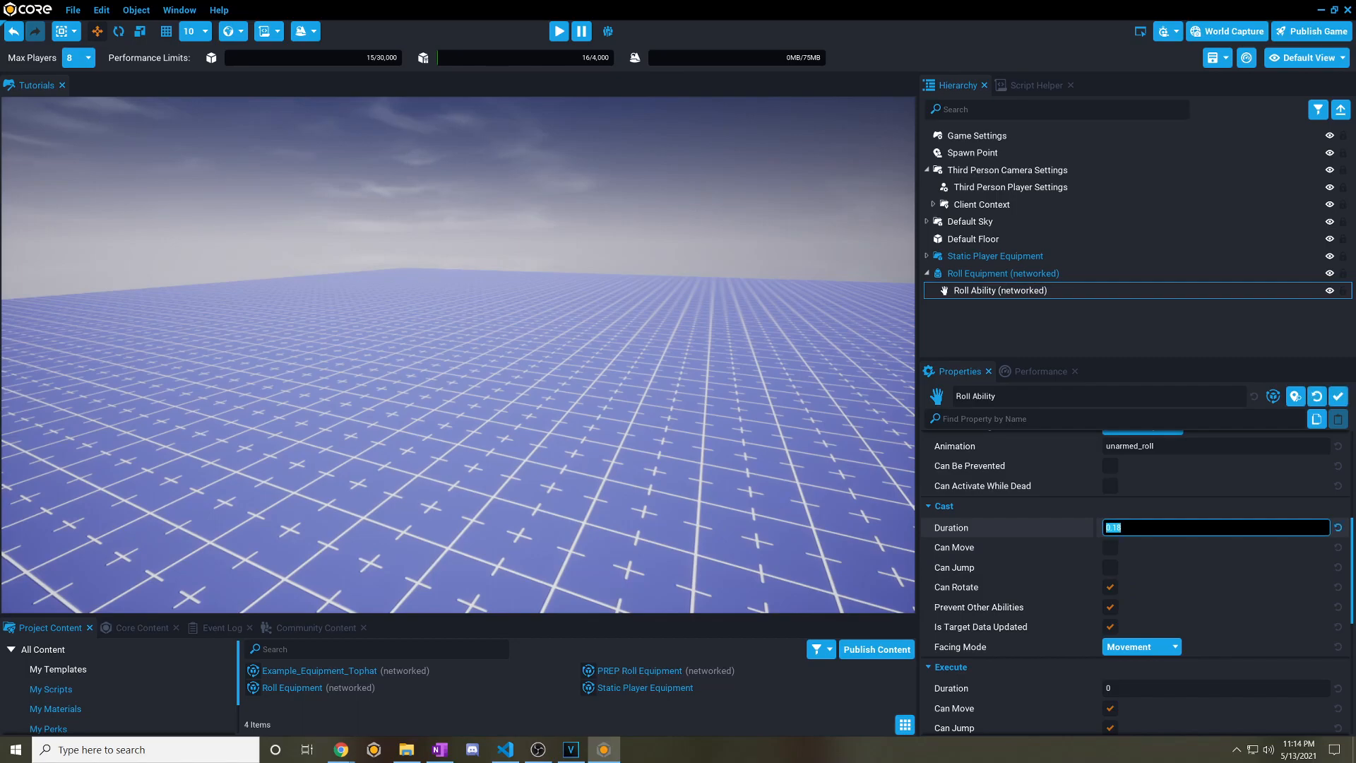
right_click(1000, 289)
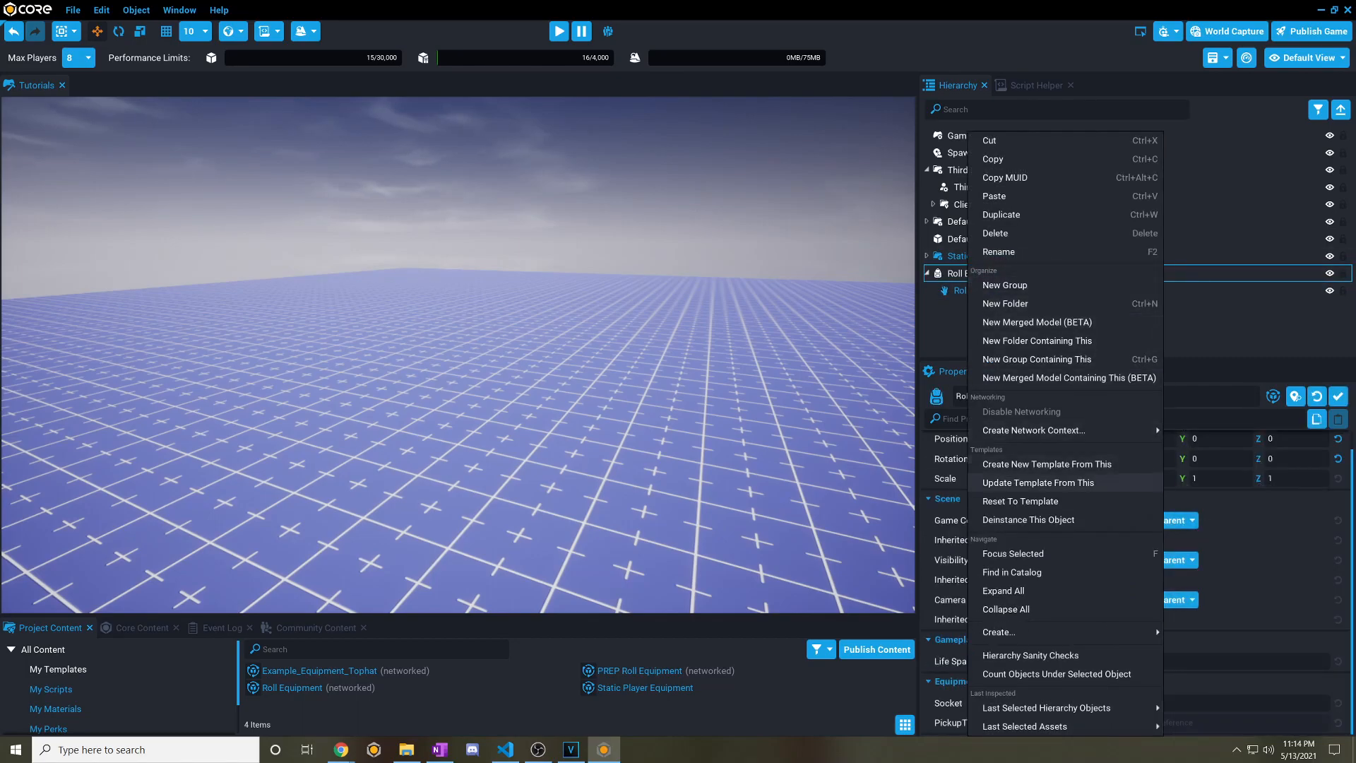
left_click(558, 31)
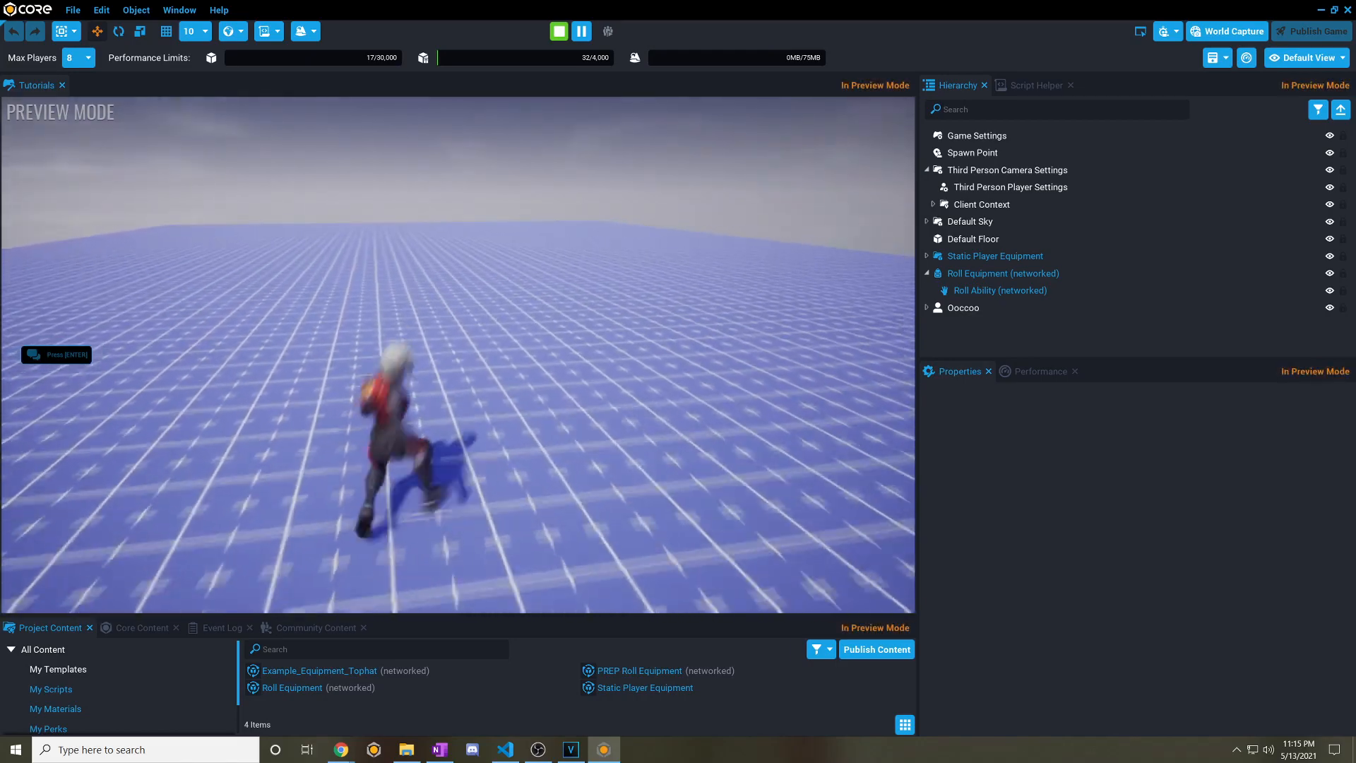
left_click(1009, 187)
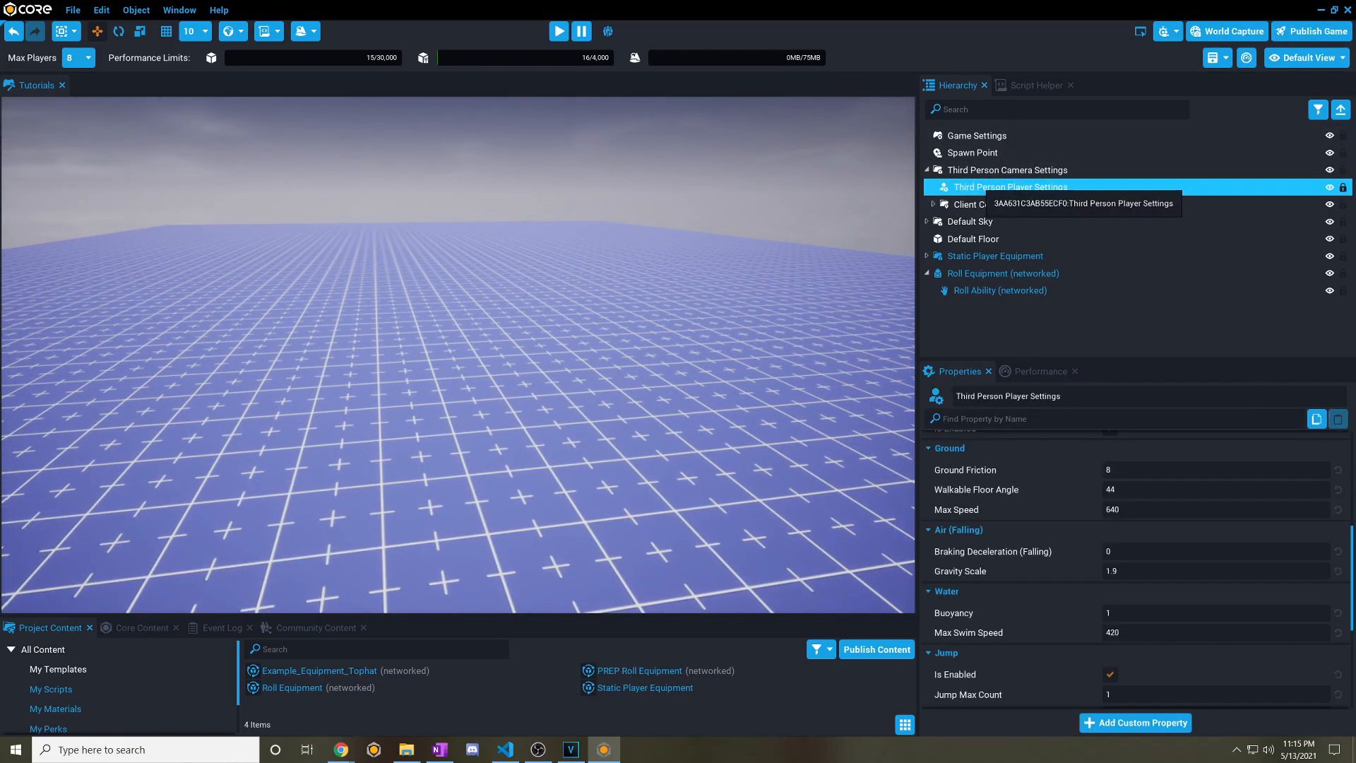
Set the player facing mode to Face Movement and run a preview.
scroll("down", 3)
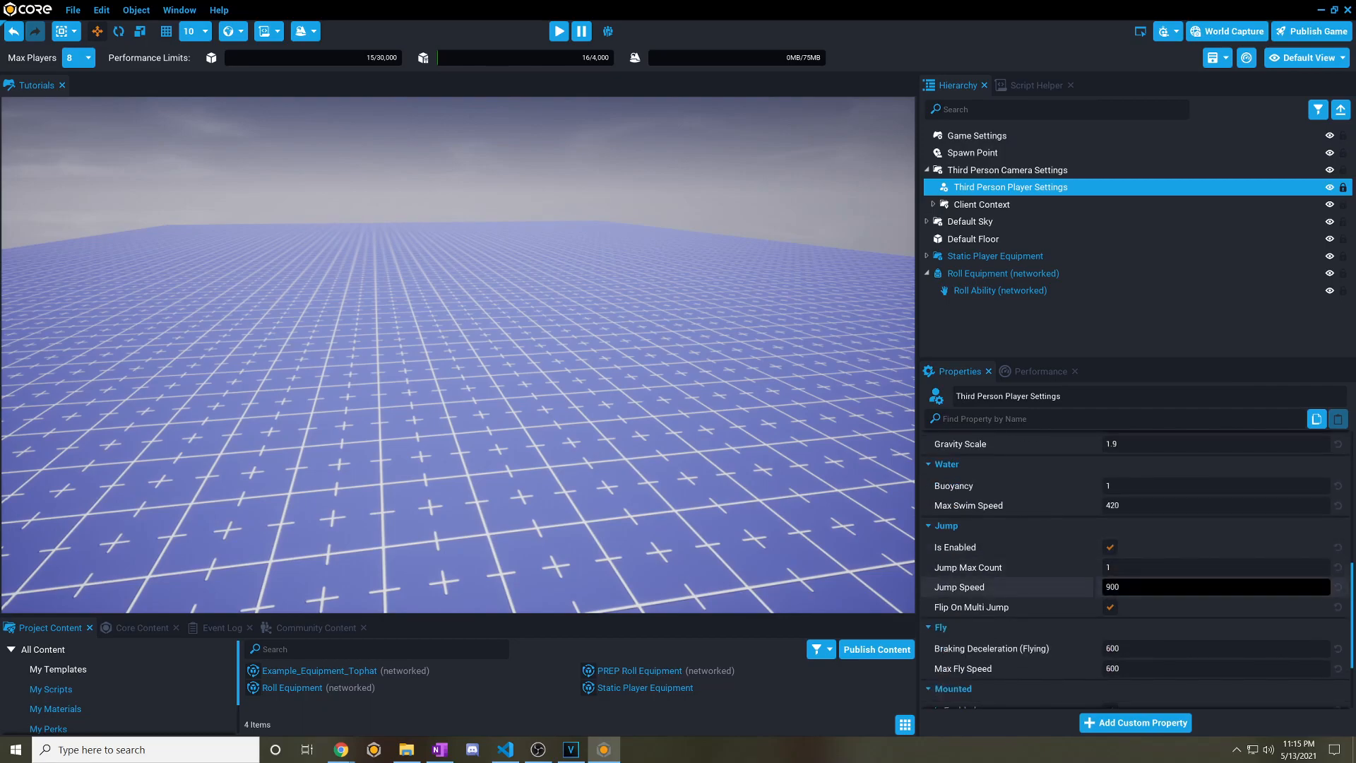
scroll("down", 3)
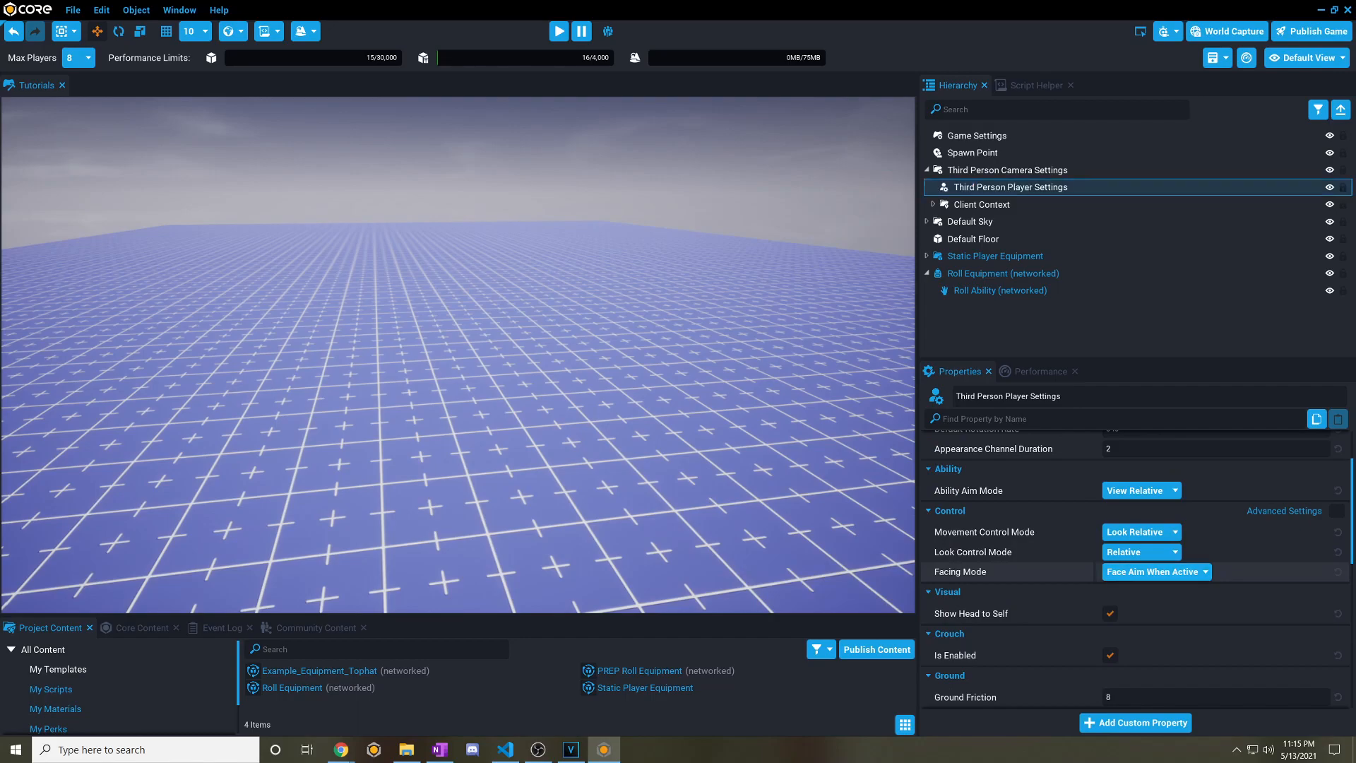
left_click(1141, 570)
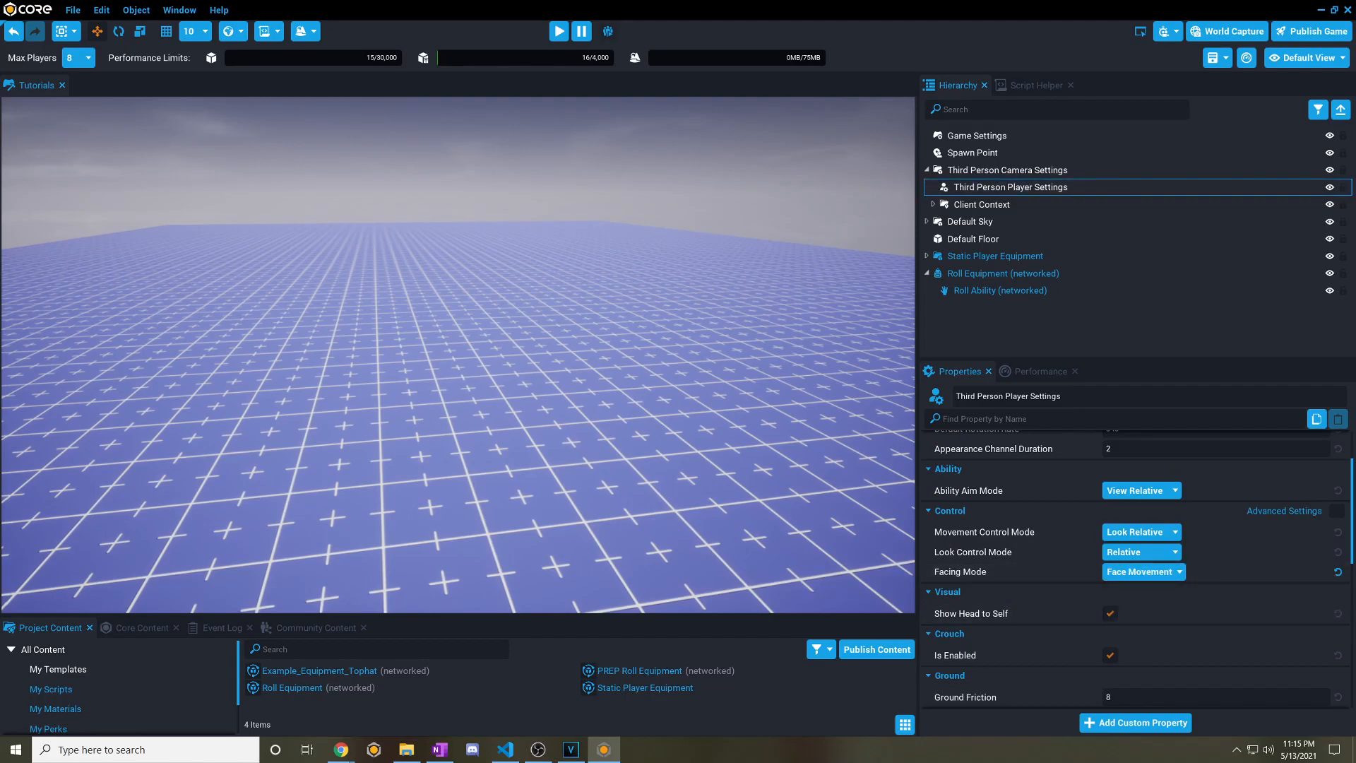
left_click(557, 31)
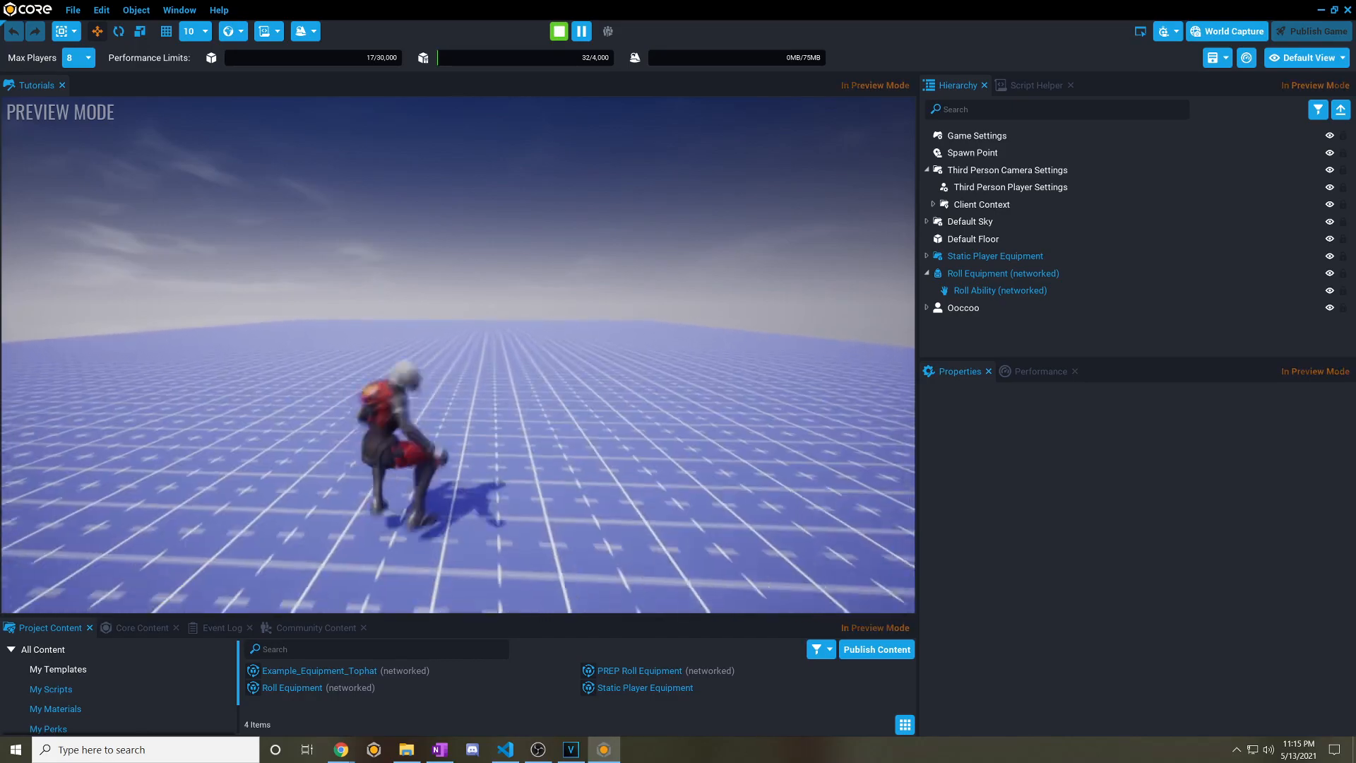
Stop the preview and set player facing back to Face Aim When Active.
left_click(1010, 186)
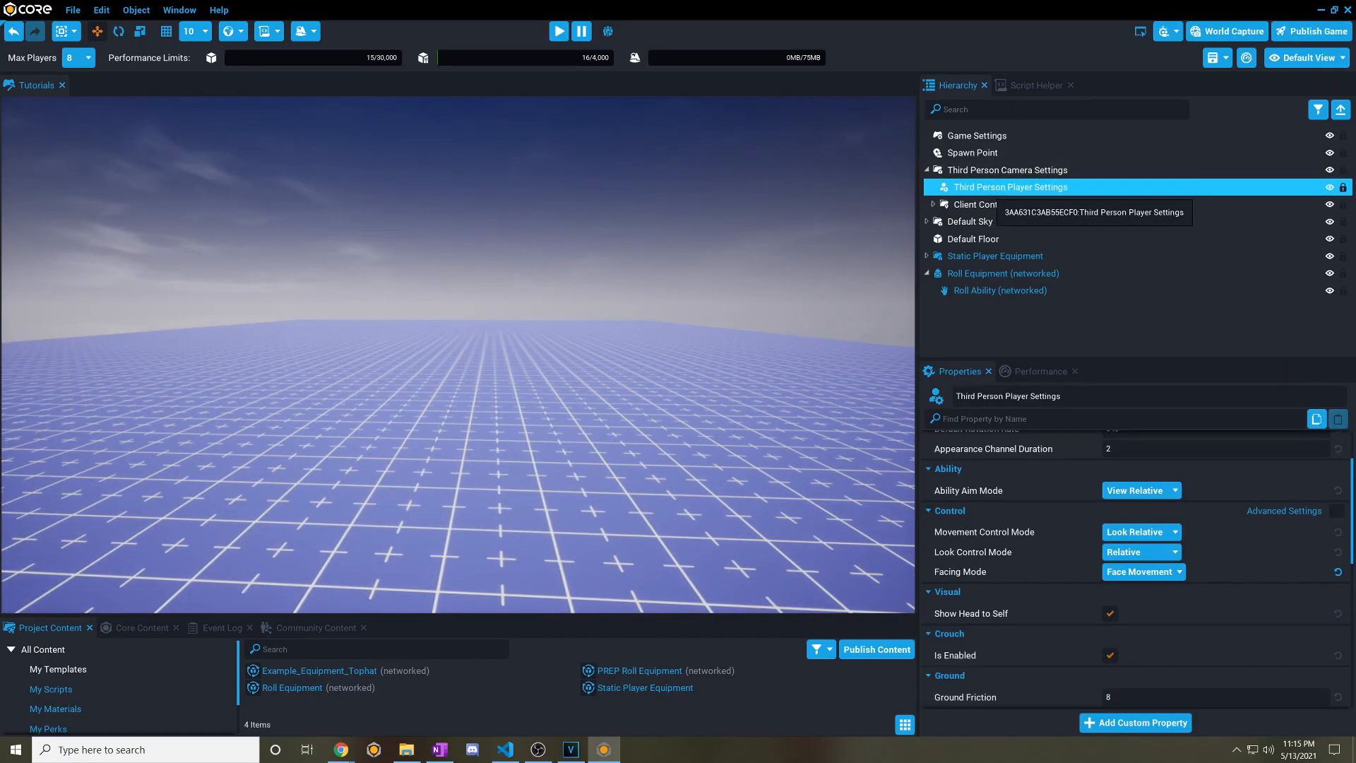
left_click(1142, 572)
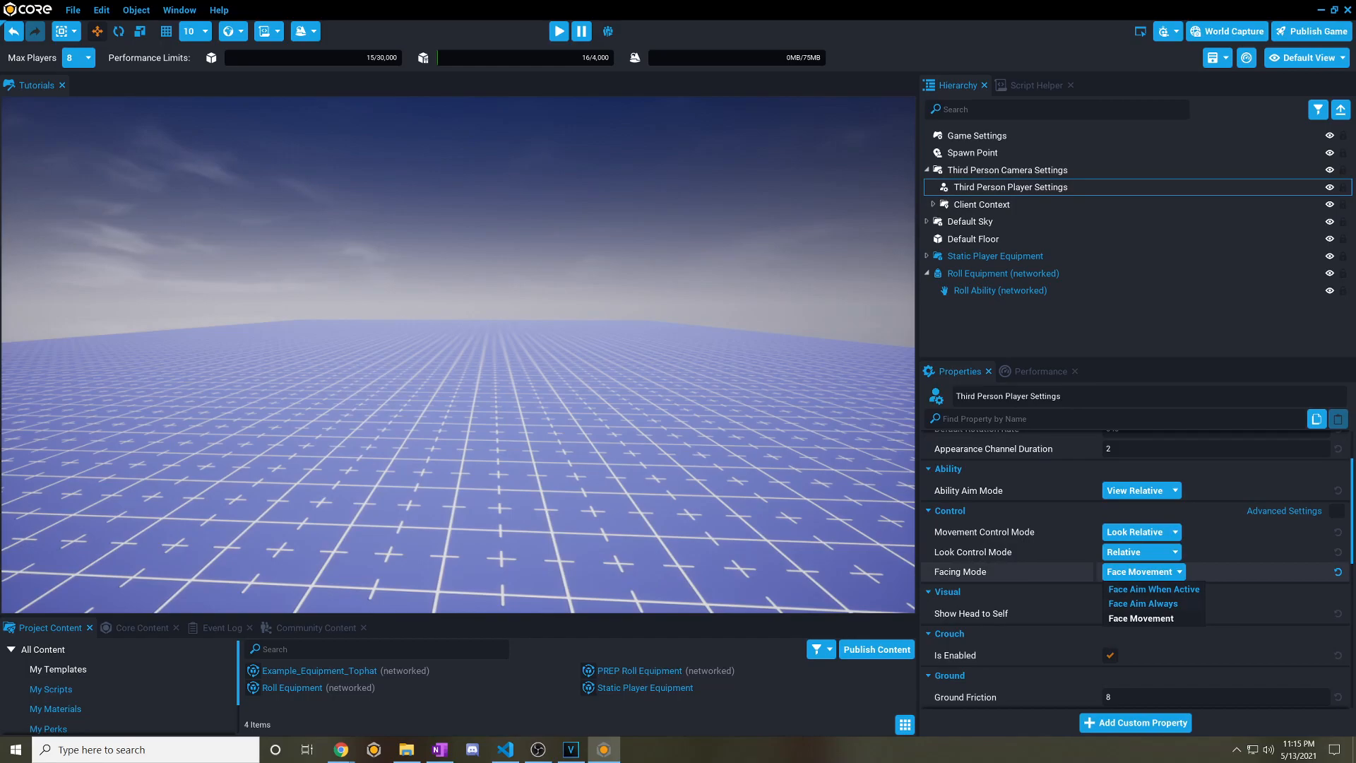
left_click(1153, 589)
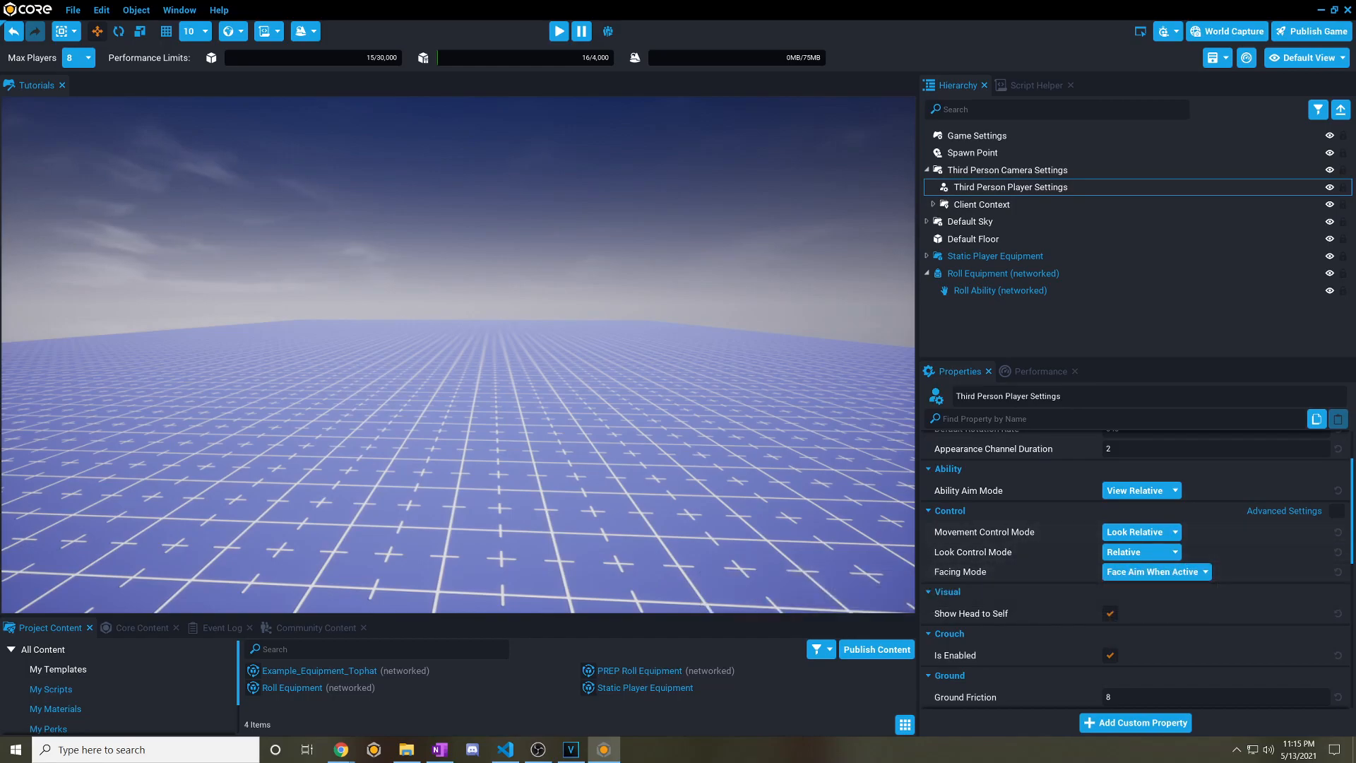
Set the Roll Ability's Cast Duration to 0.7.
left_click(998, 290)
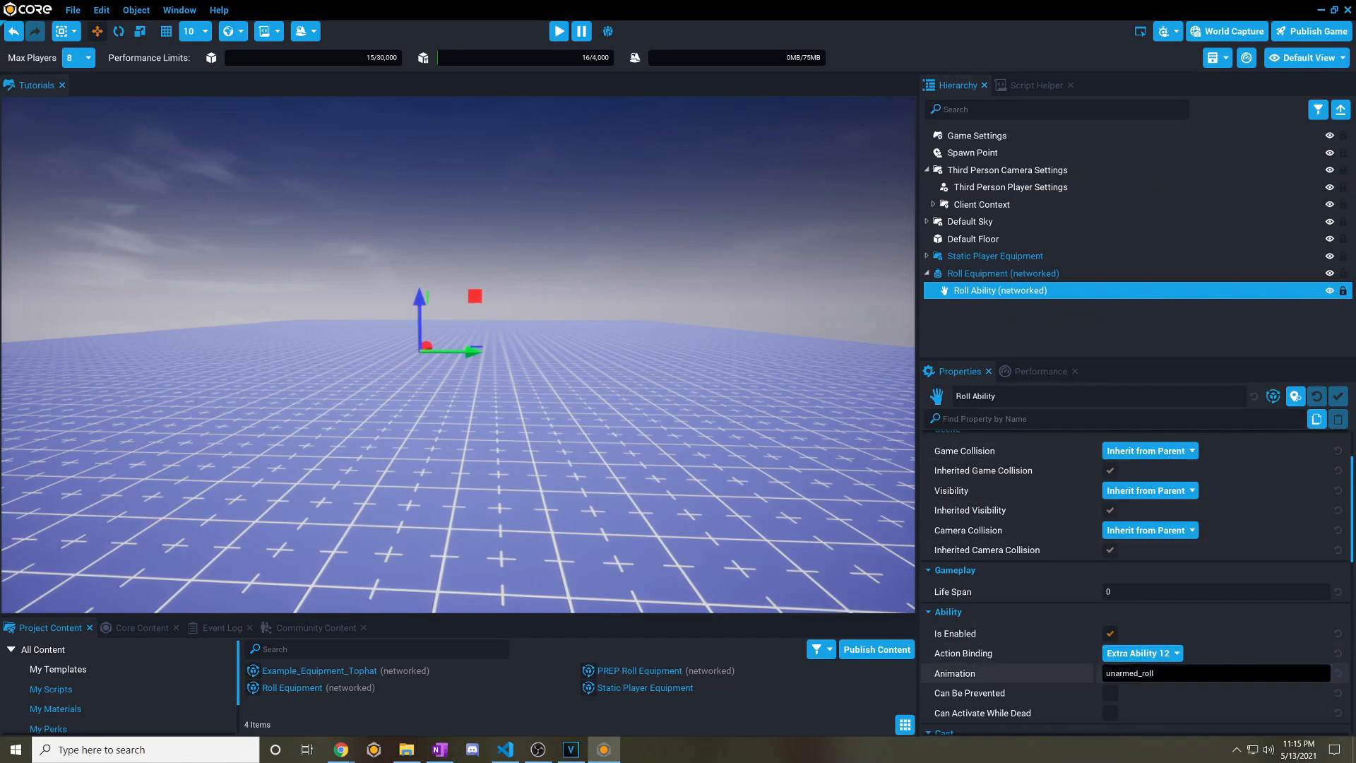
scroll("down", 3)
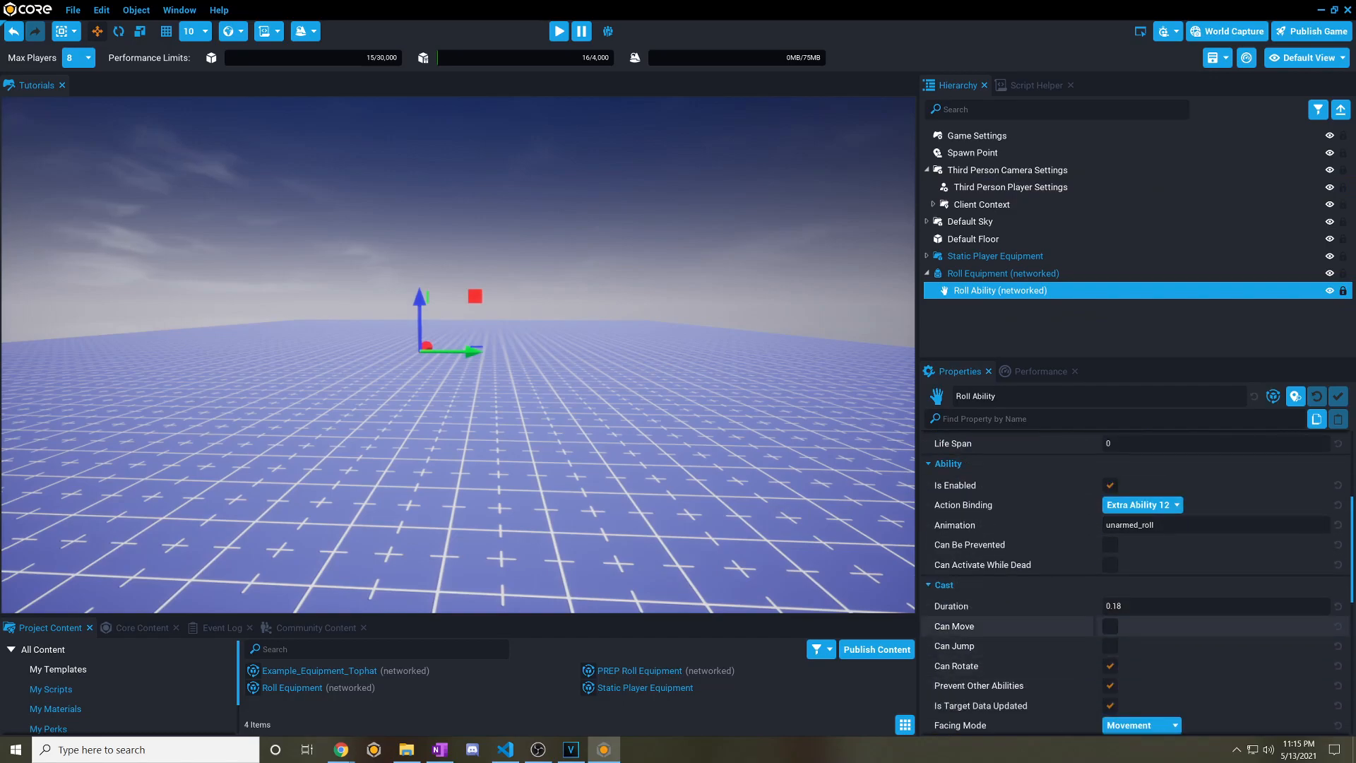
left_click(1210, 605)
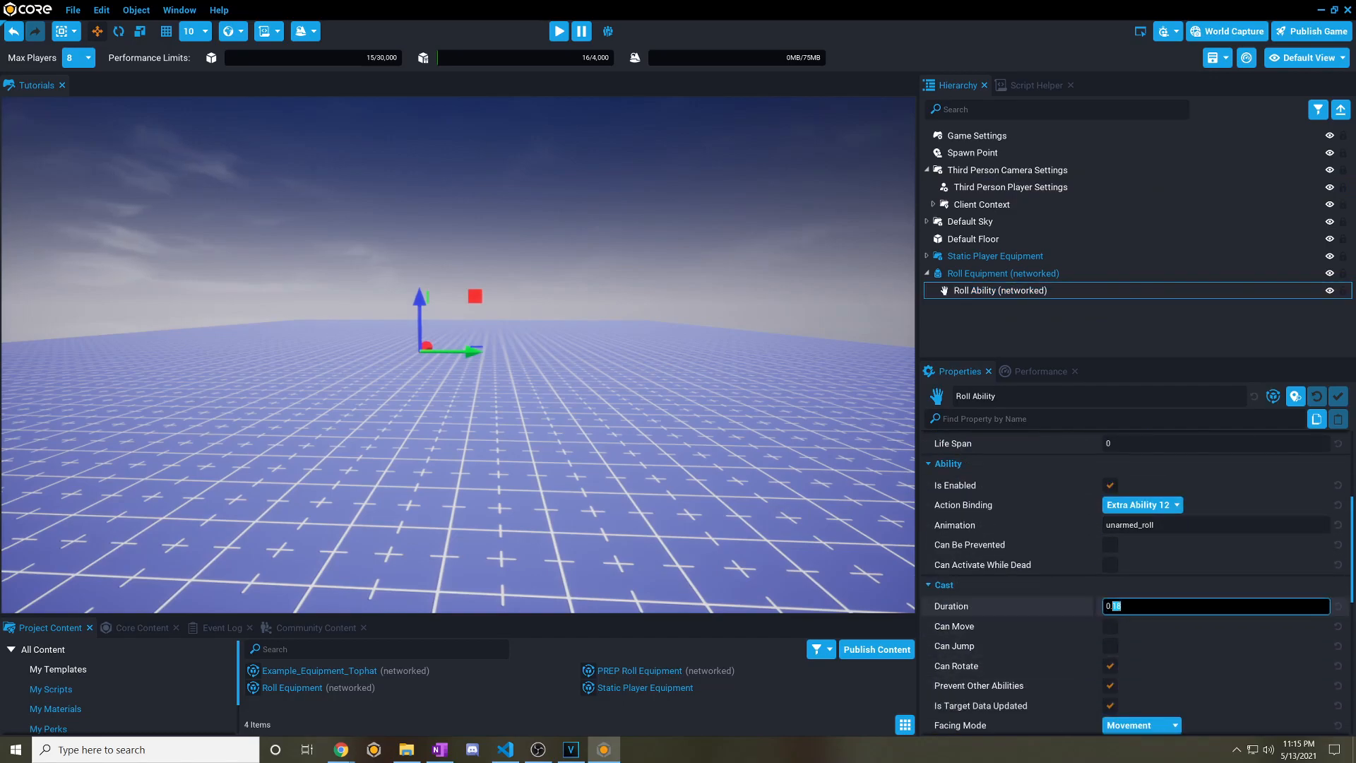
type("0.7")
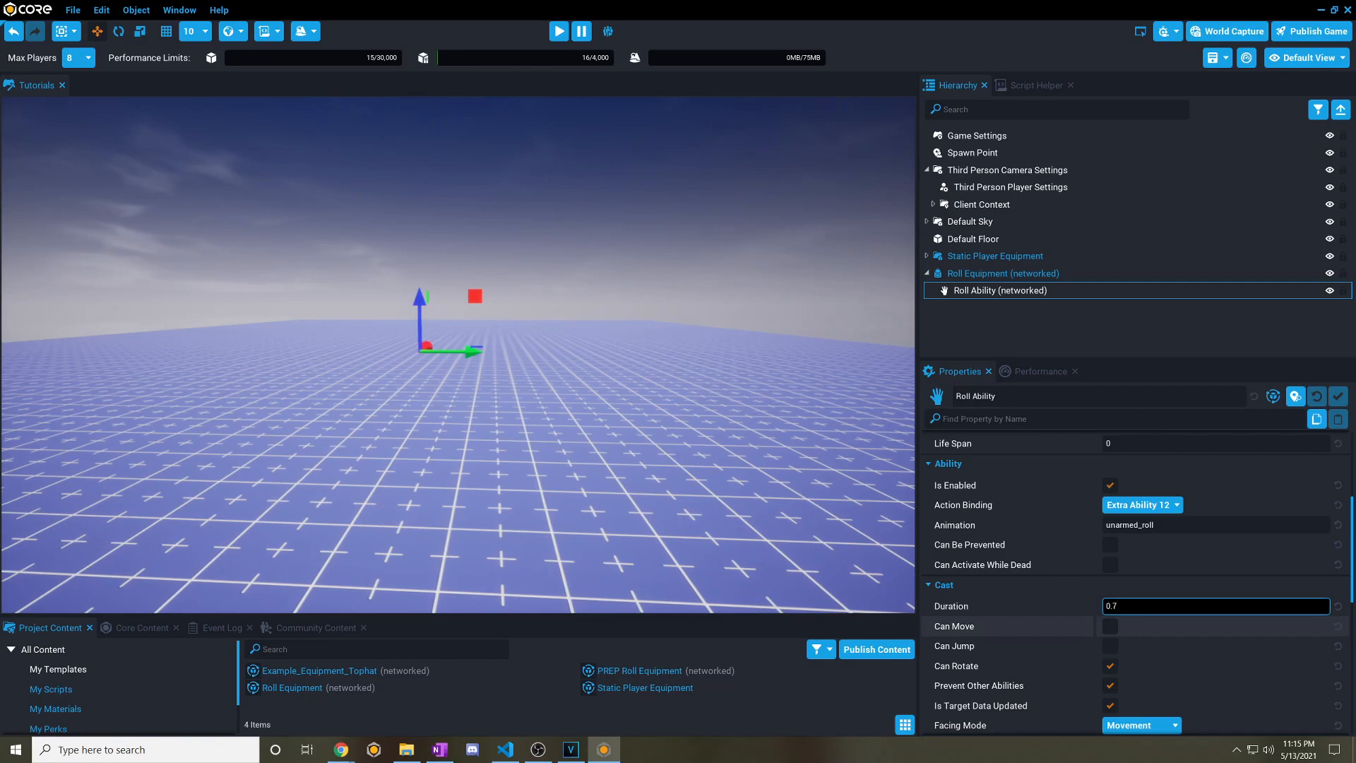
mouse_move(952, 625)
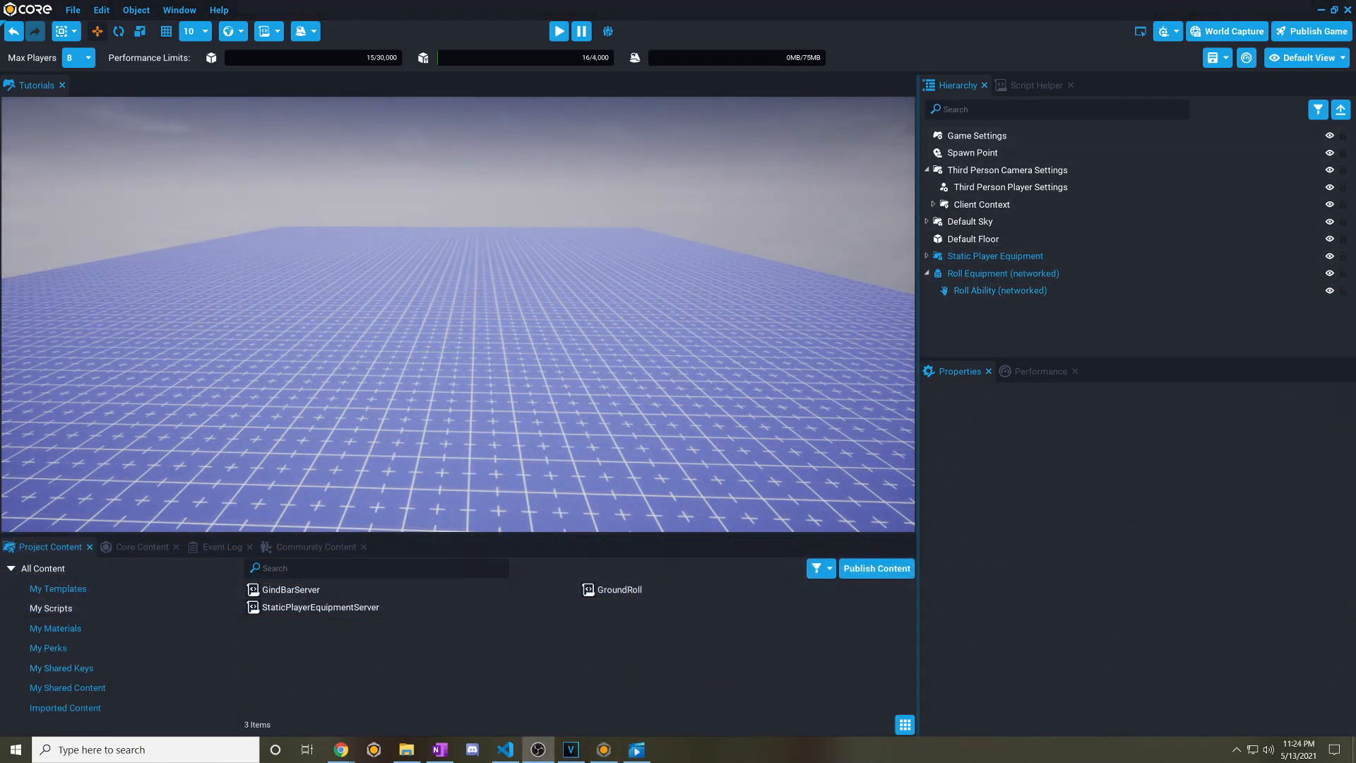
left_click(1002, 290)
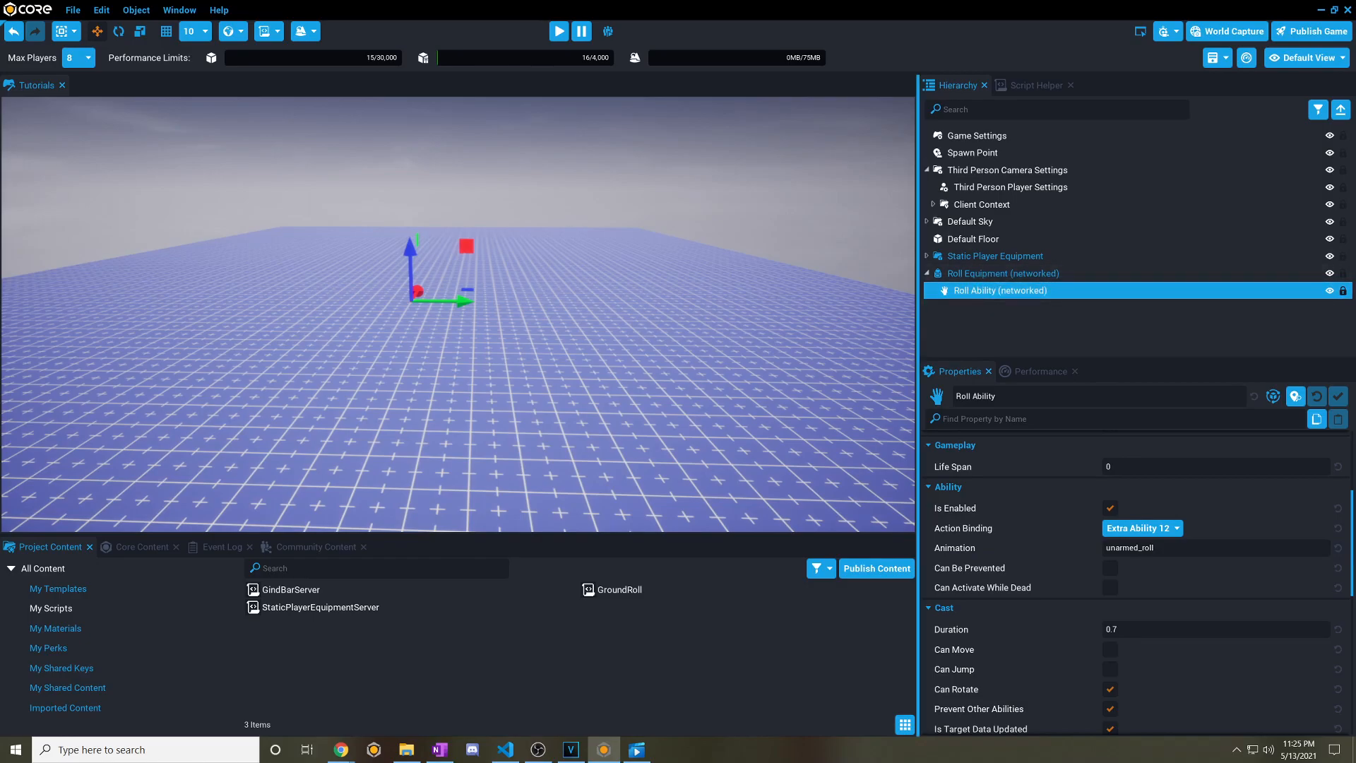
mouse_move(1002, 273)
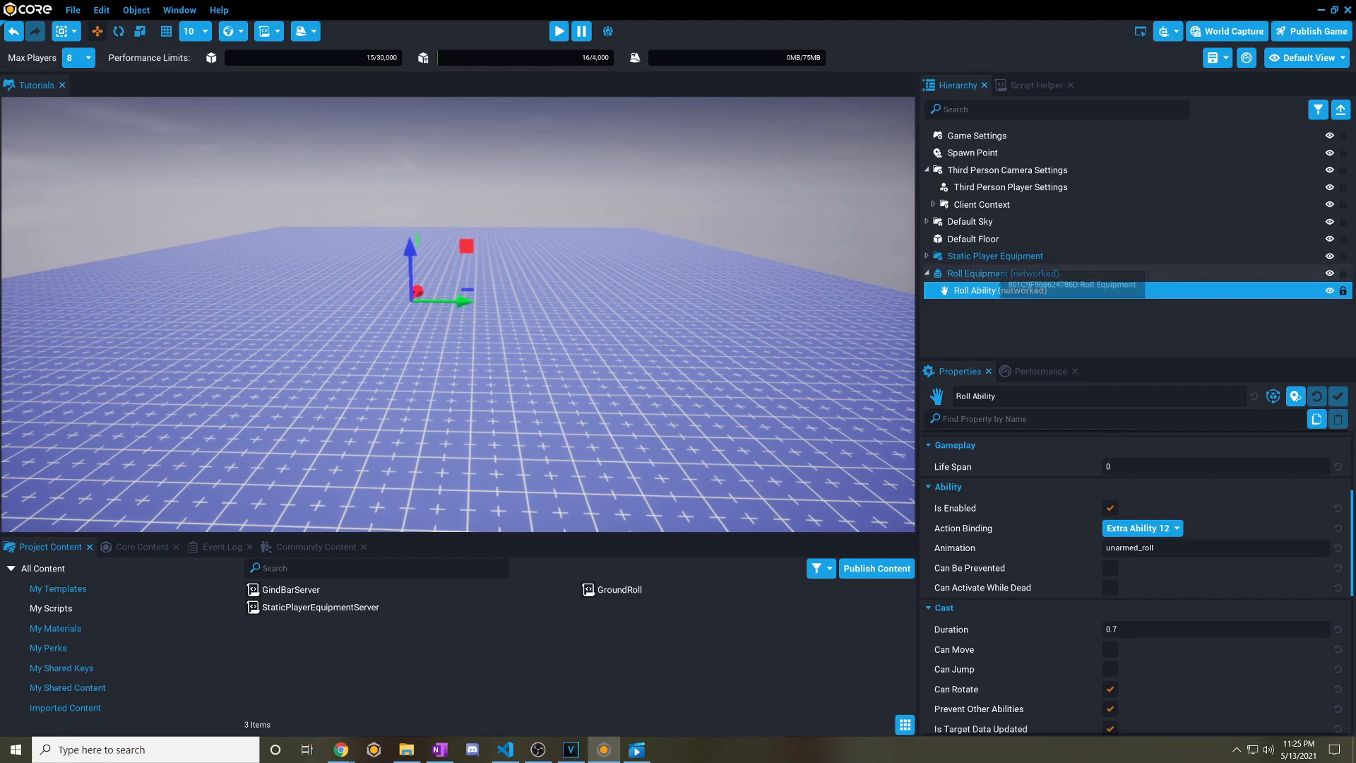
mouse_move(558, 31)
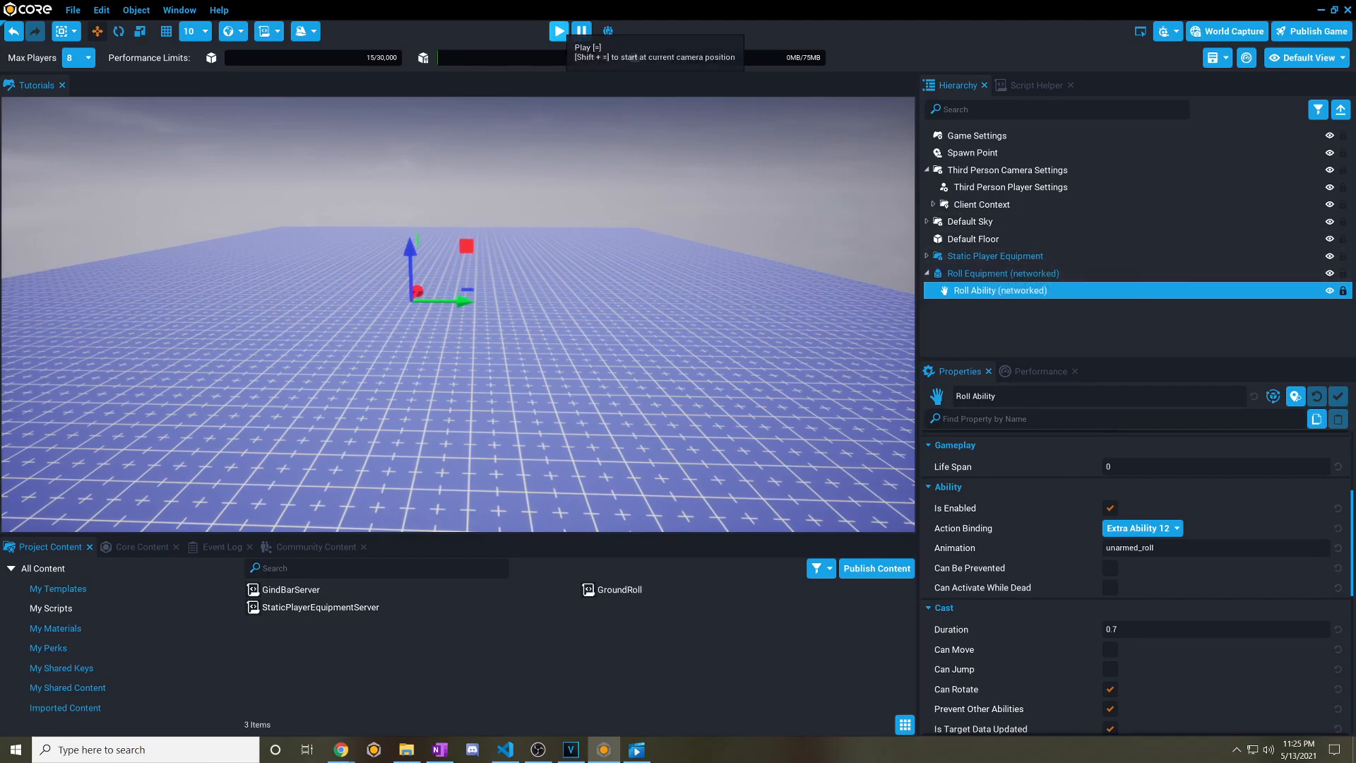
left_click(558, 30)
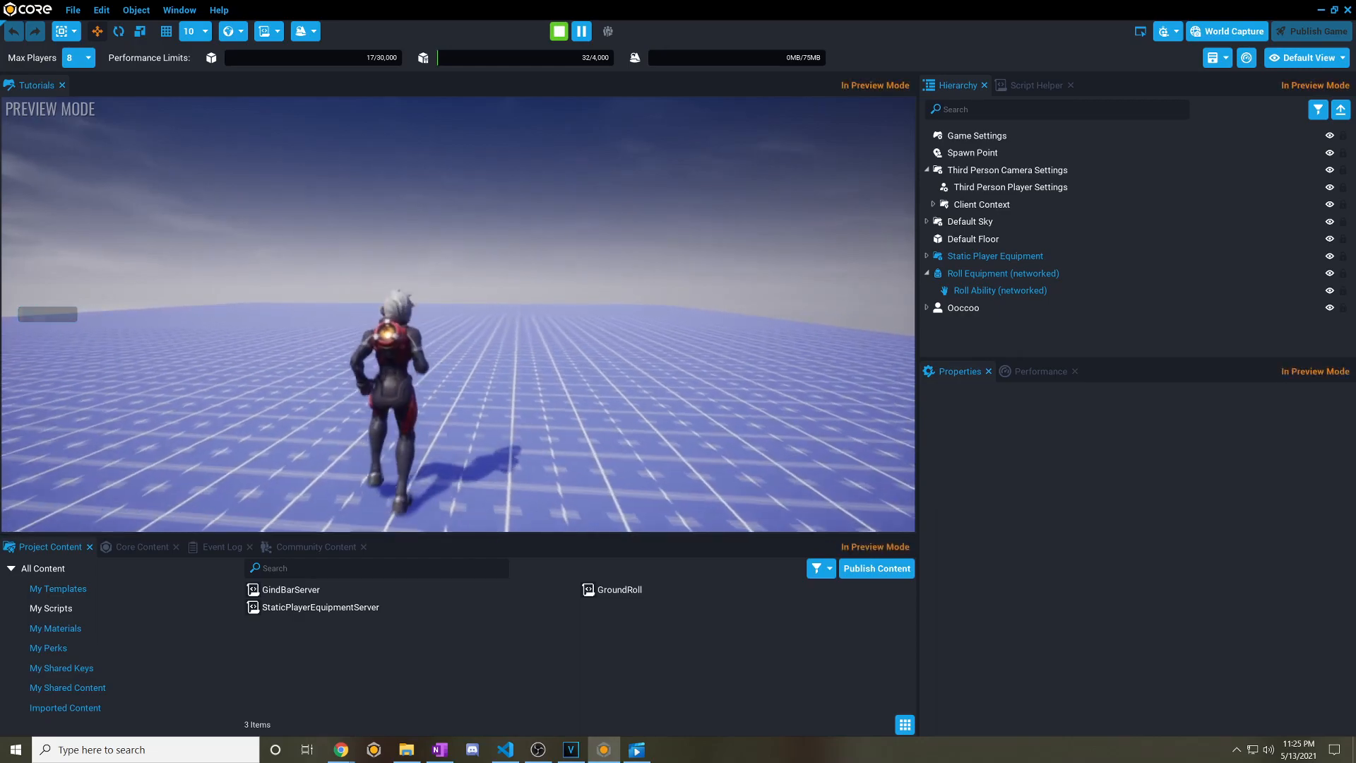
left_click(558, 30)
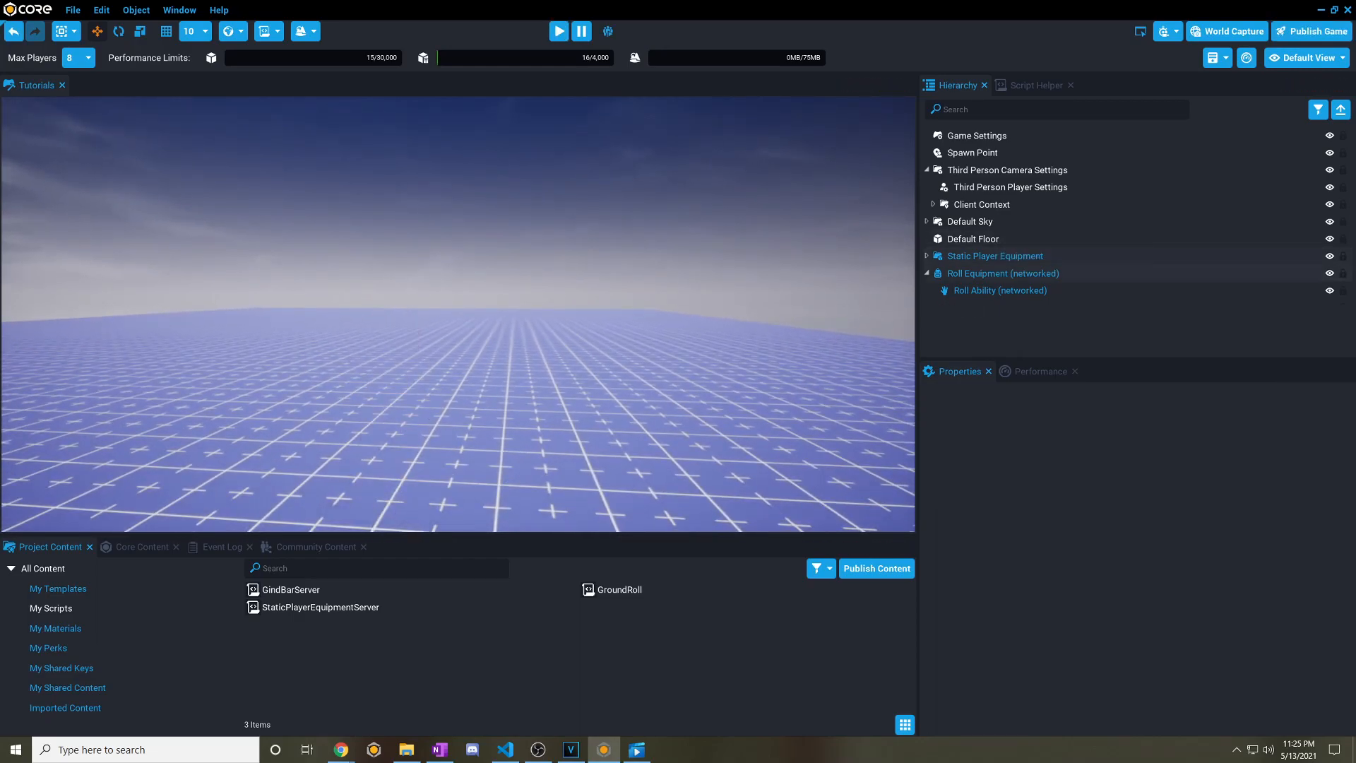
right_click(1002, 273)
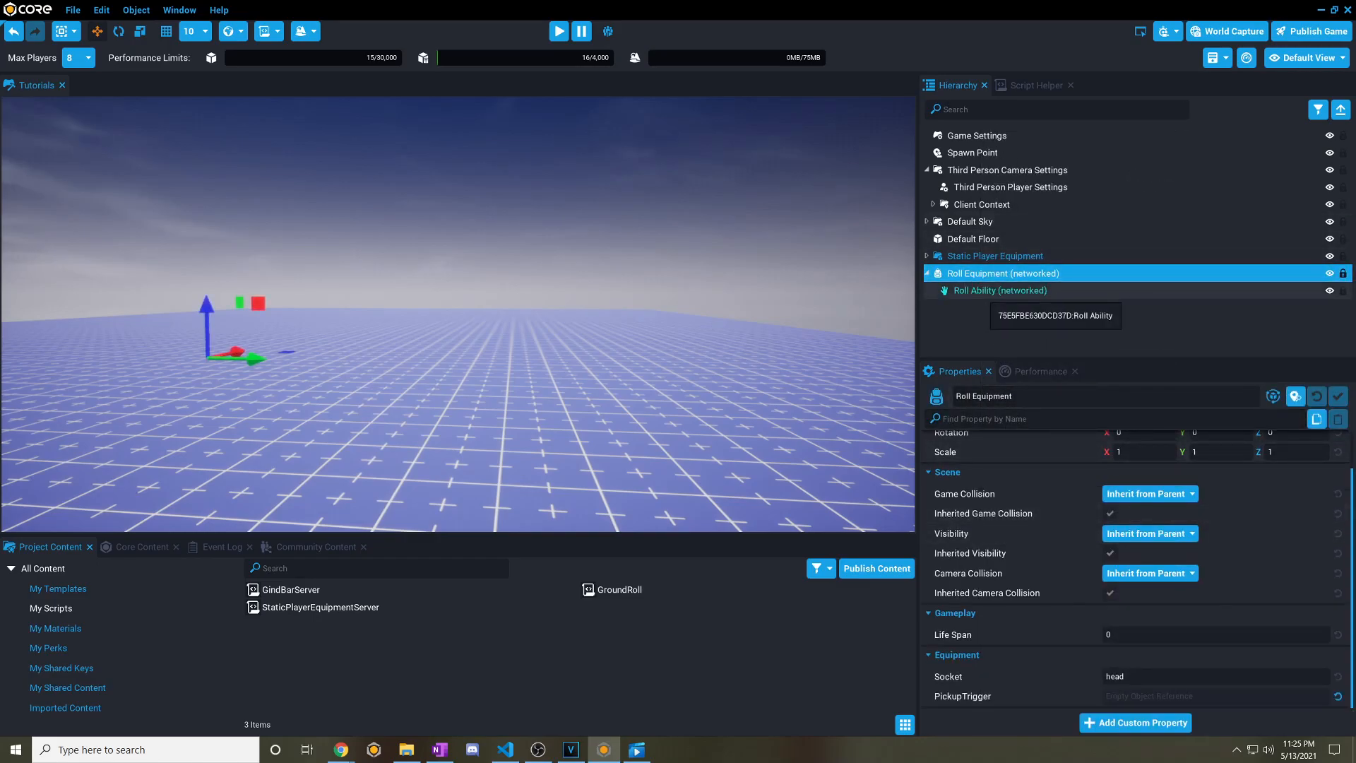
Create a GroundRollExample script under Roll Ability and select it.
right_click(1000, 290)
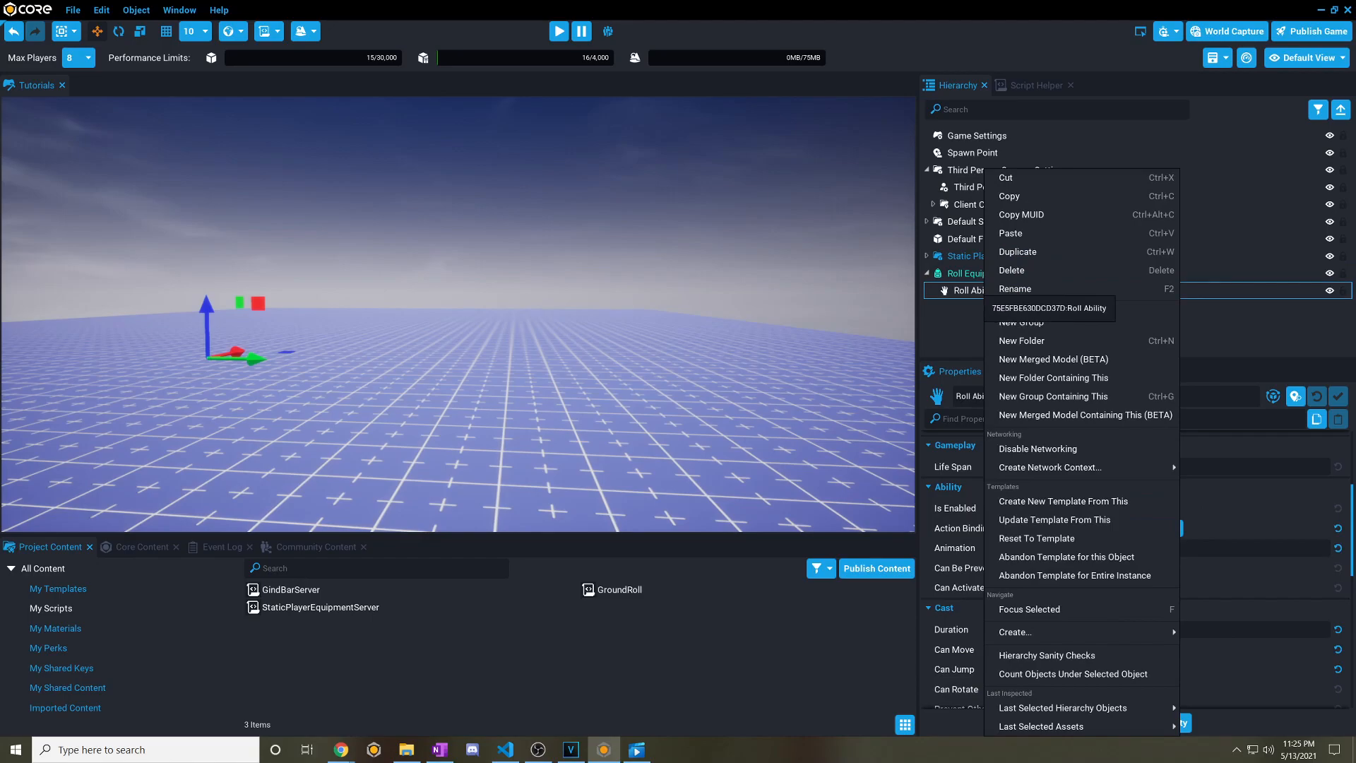
mouse_move(1016, 632)
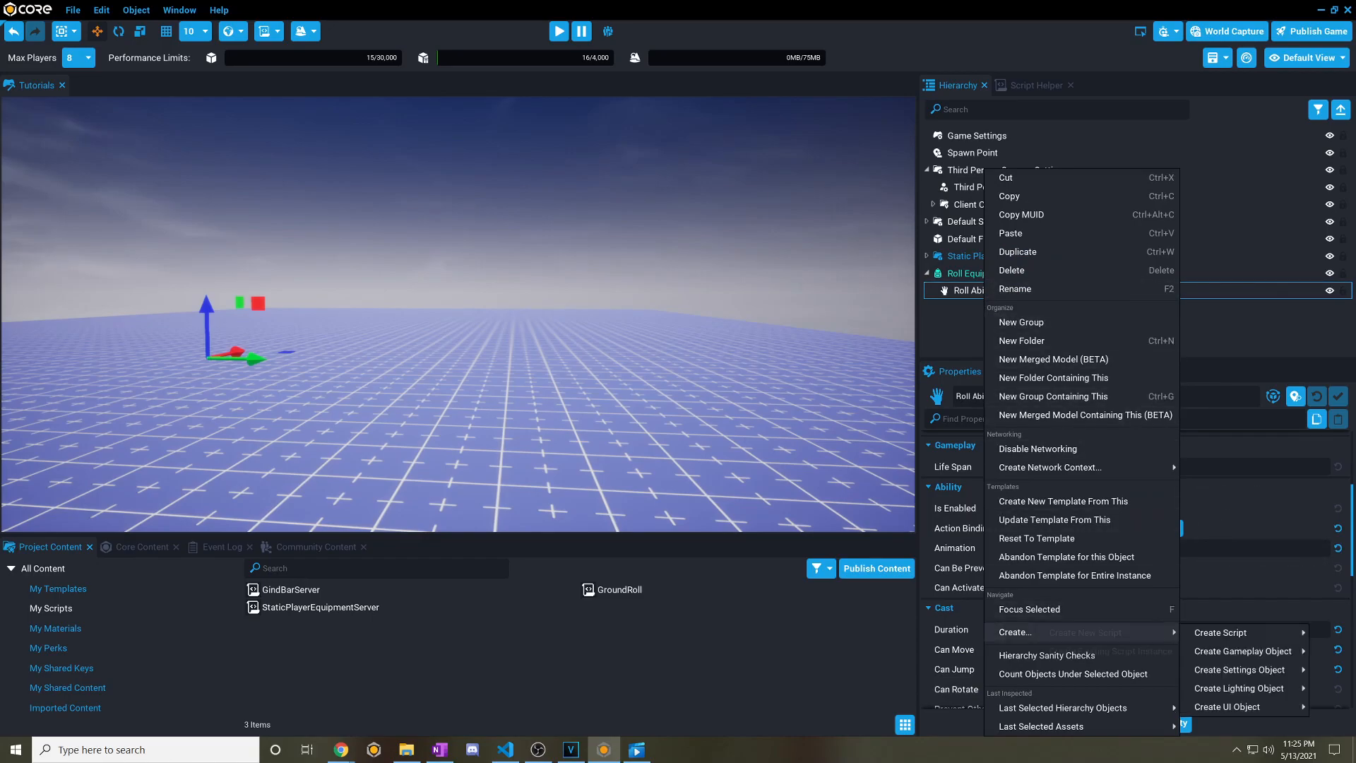
left_click(1232, 632)
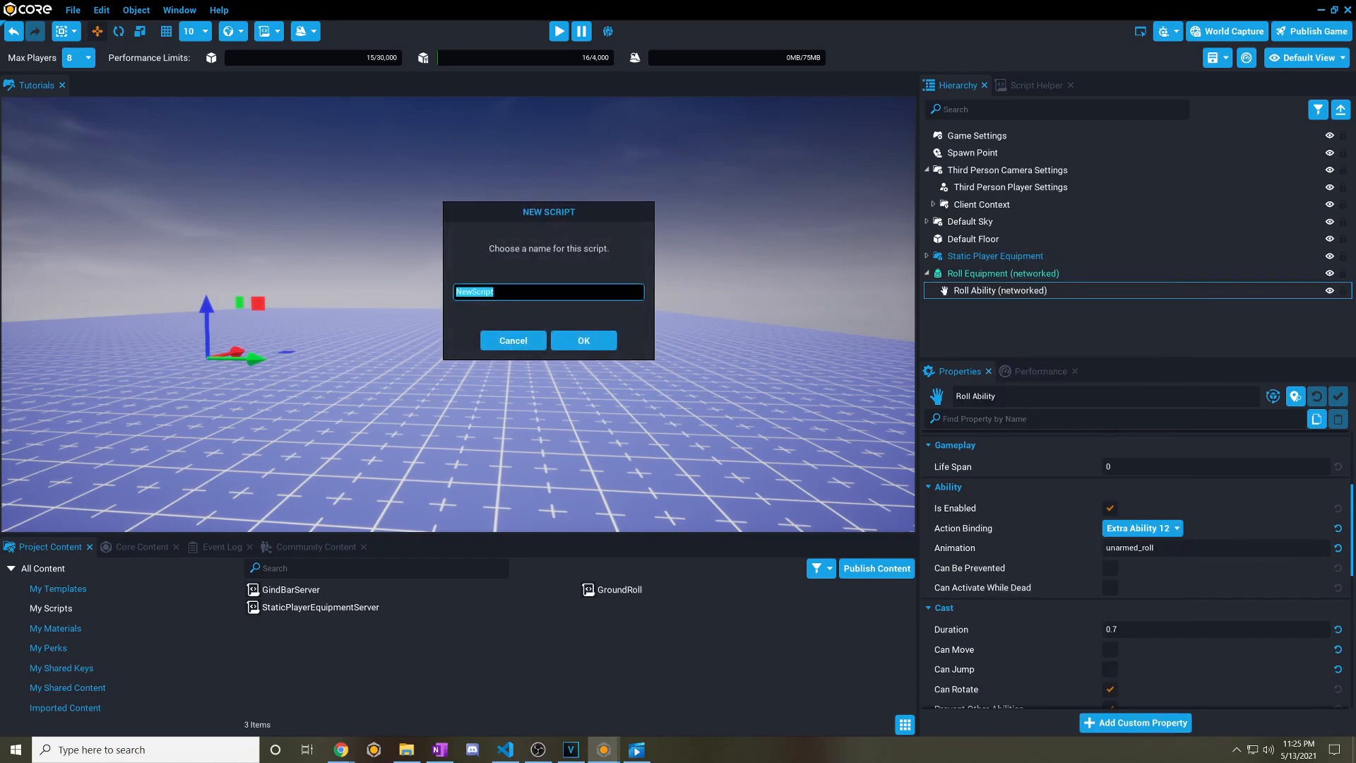
type("GroundRollExamp")
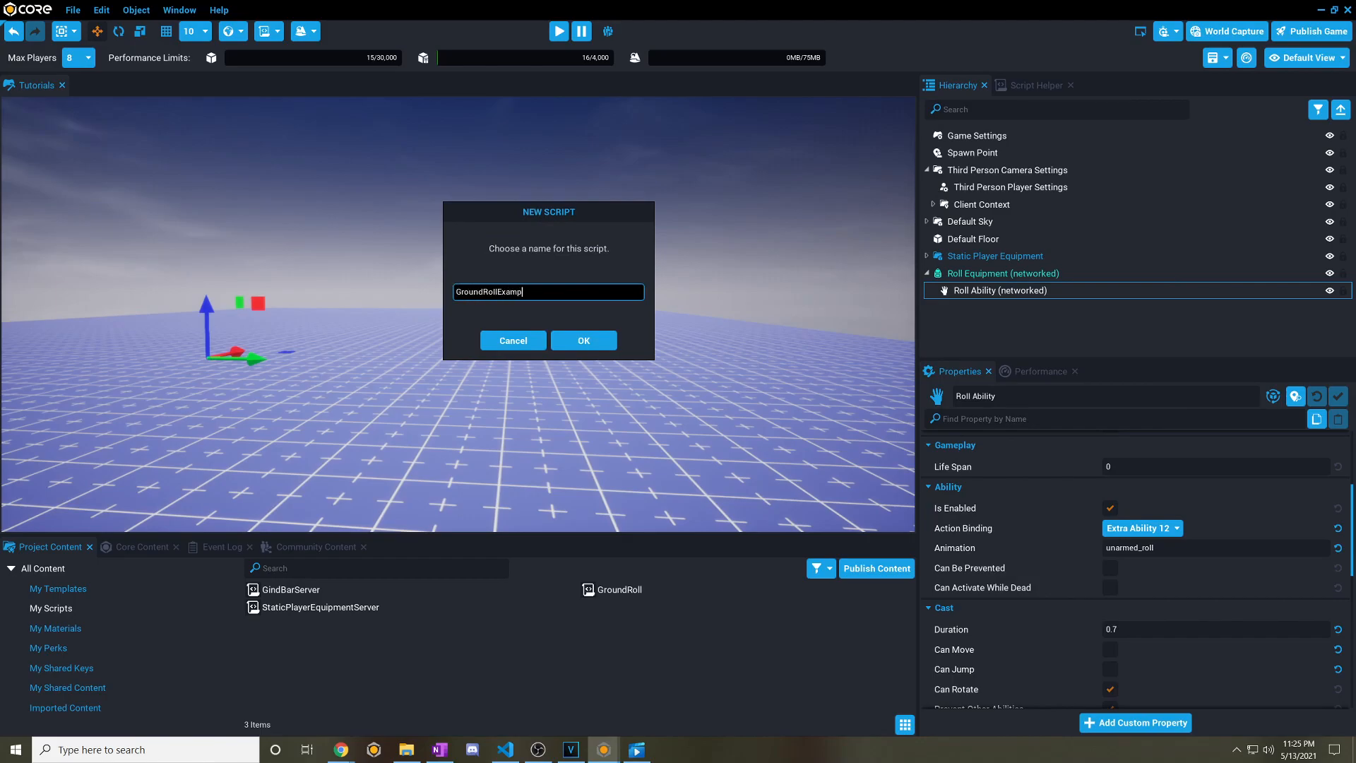
left_click(582, 340)
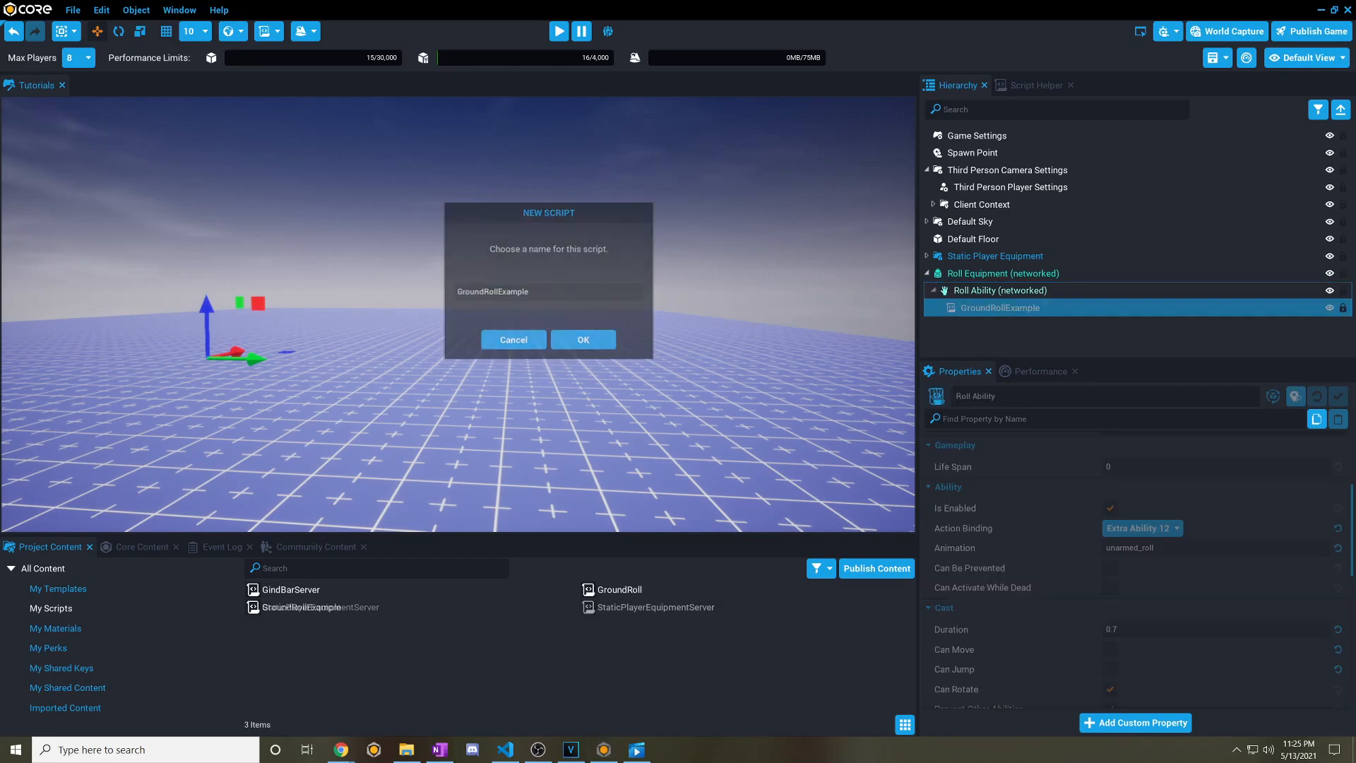
left_click(582, 339)
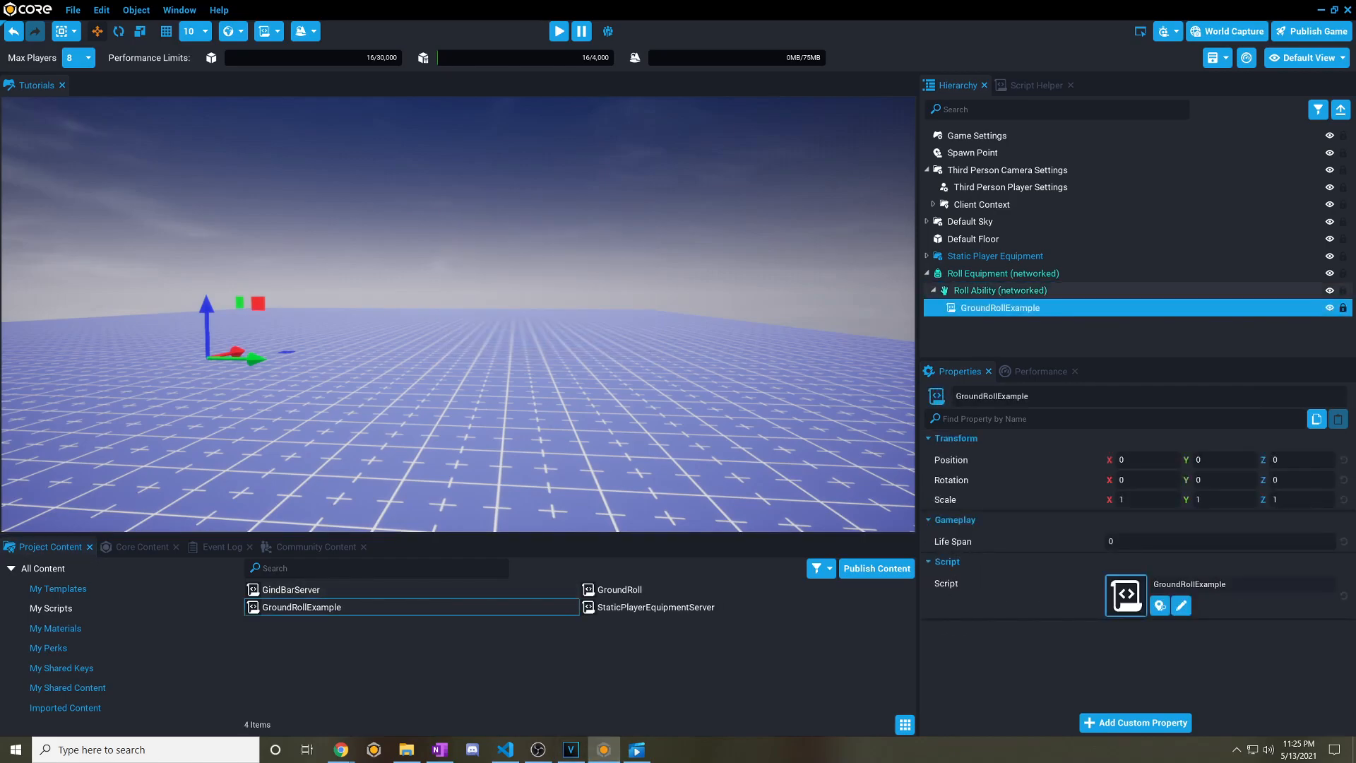
Open GroundRollExample.lua and declare a local RollAbility set to the script's parent.
double_click(301, 606)
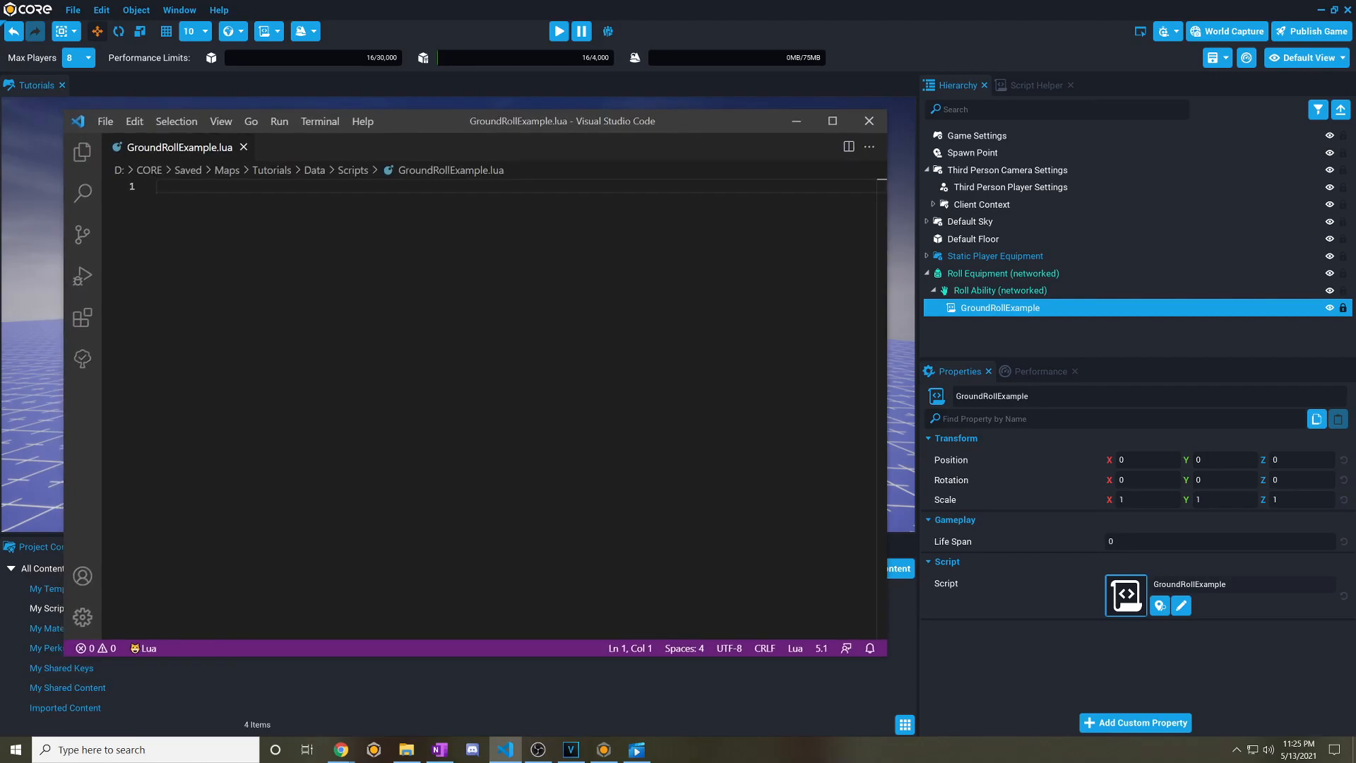
type("local")
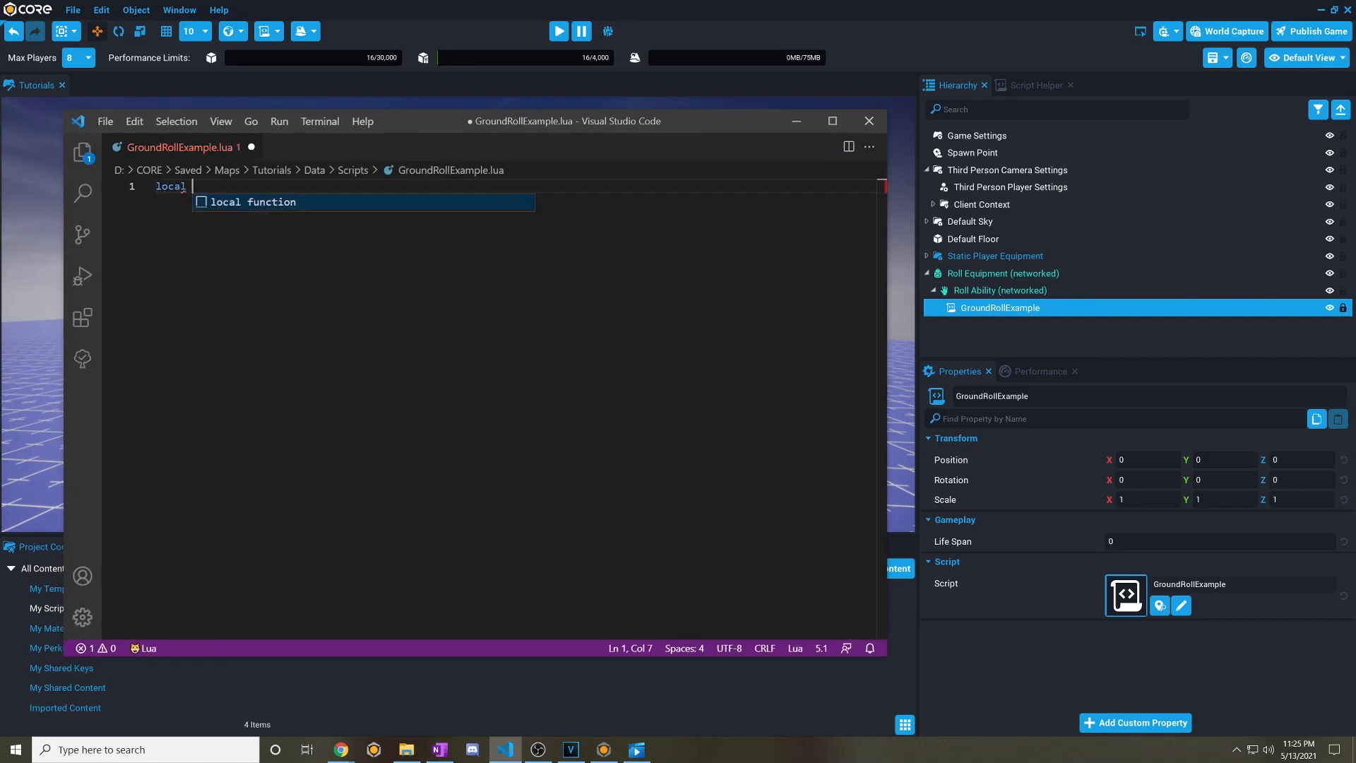
type("RollAbility")
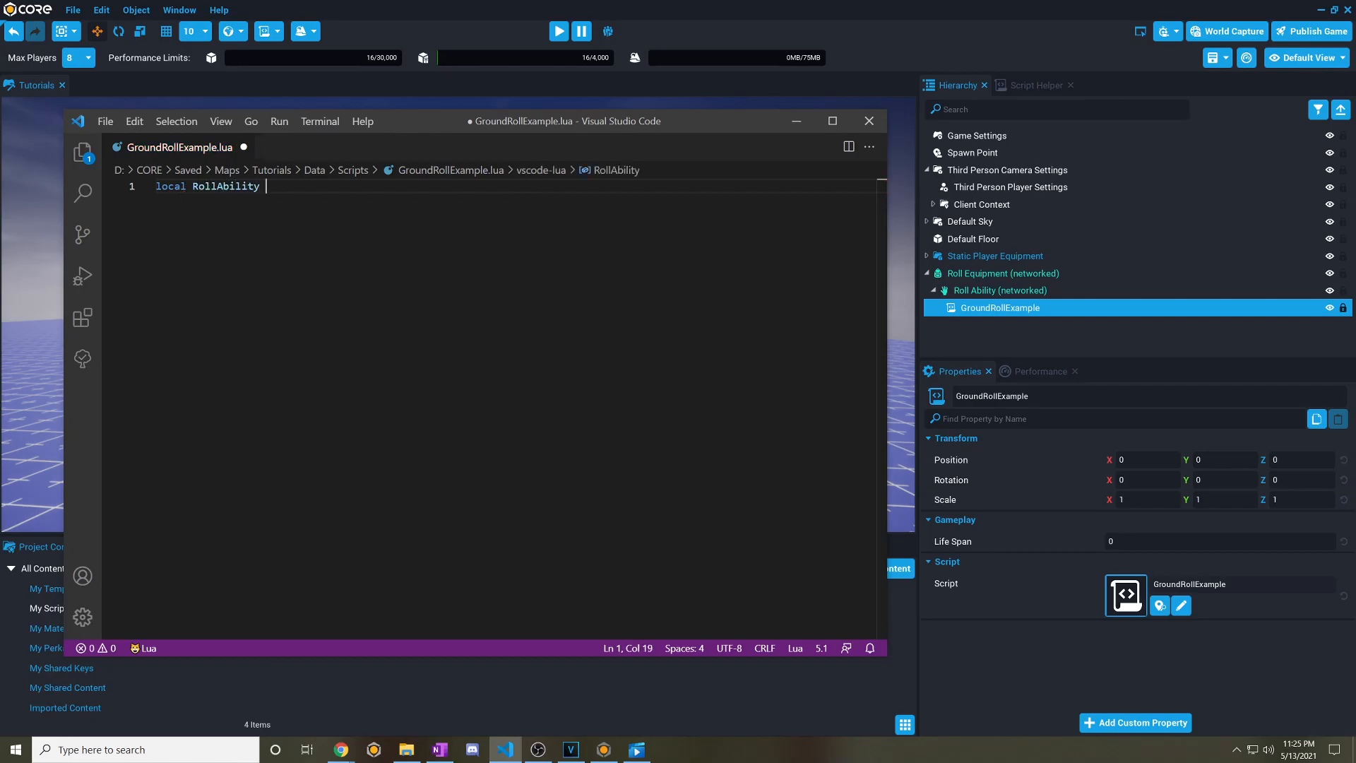
type("=")
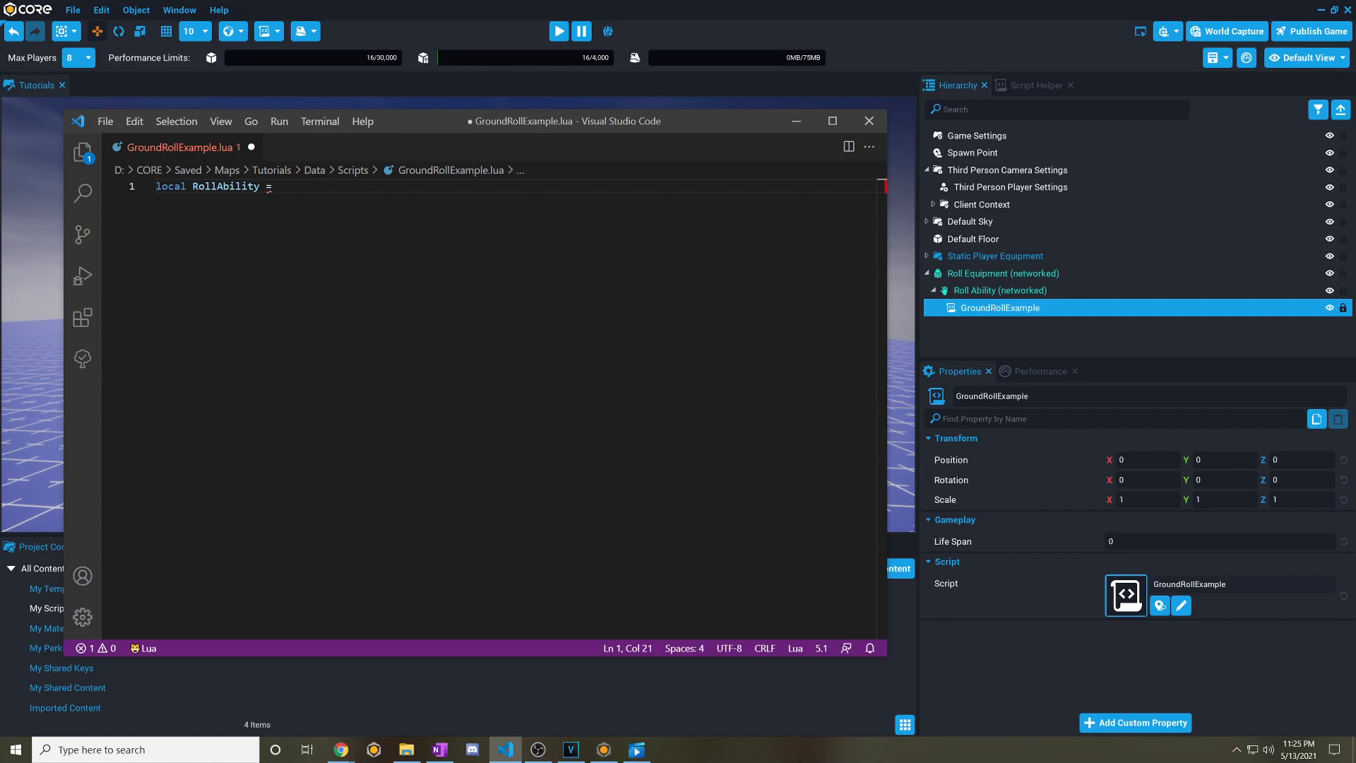
type("script.parent")
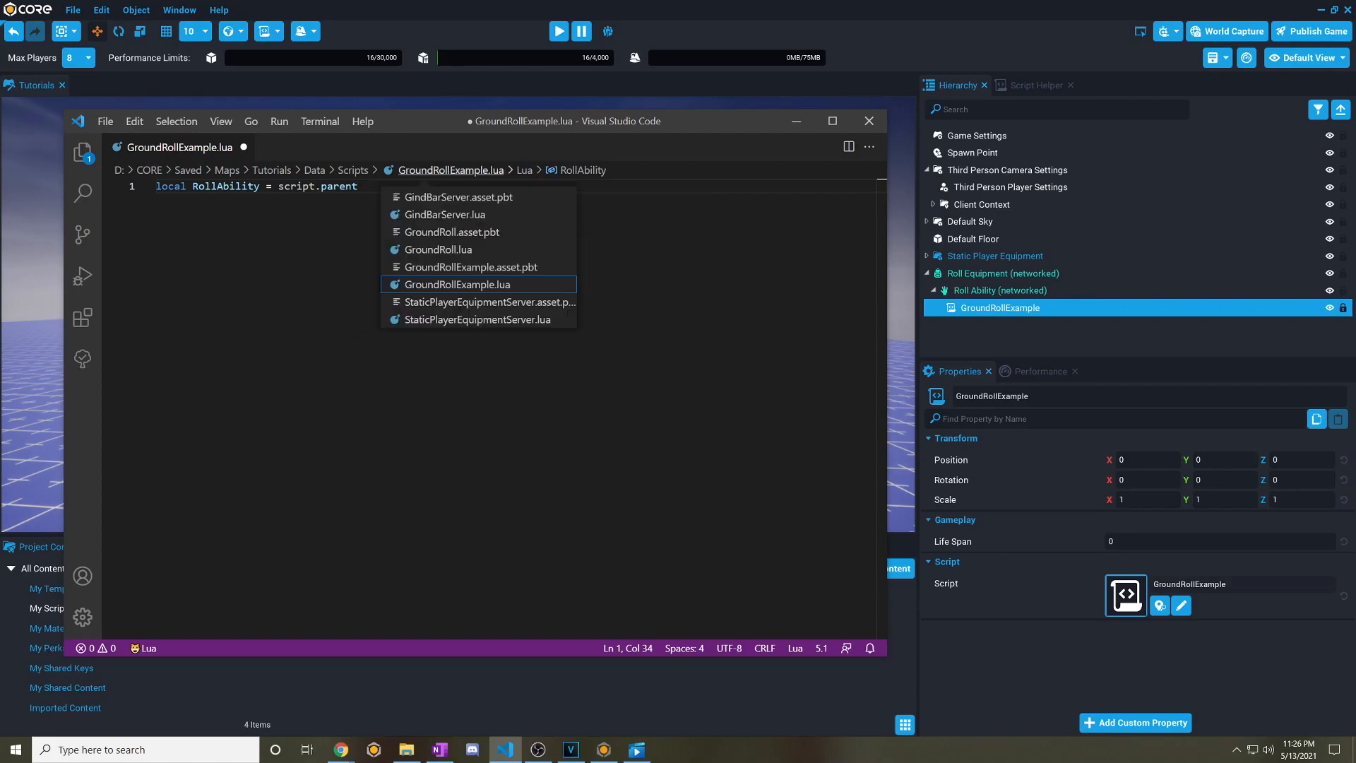
Define OnAbilityCast(thisAbility) and connect it to RollAbility.castEvent.
key("Enter")
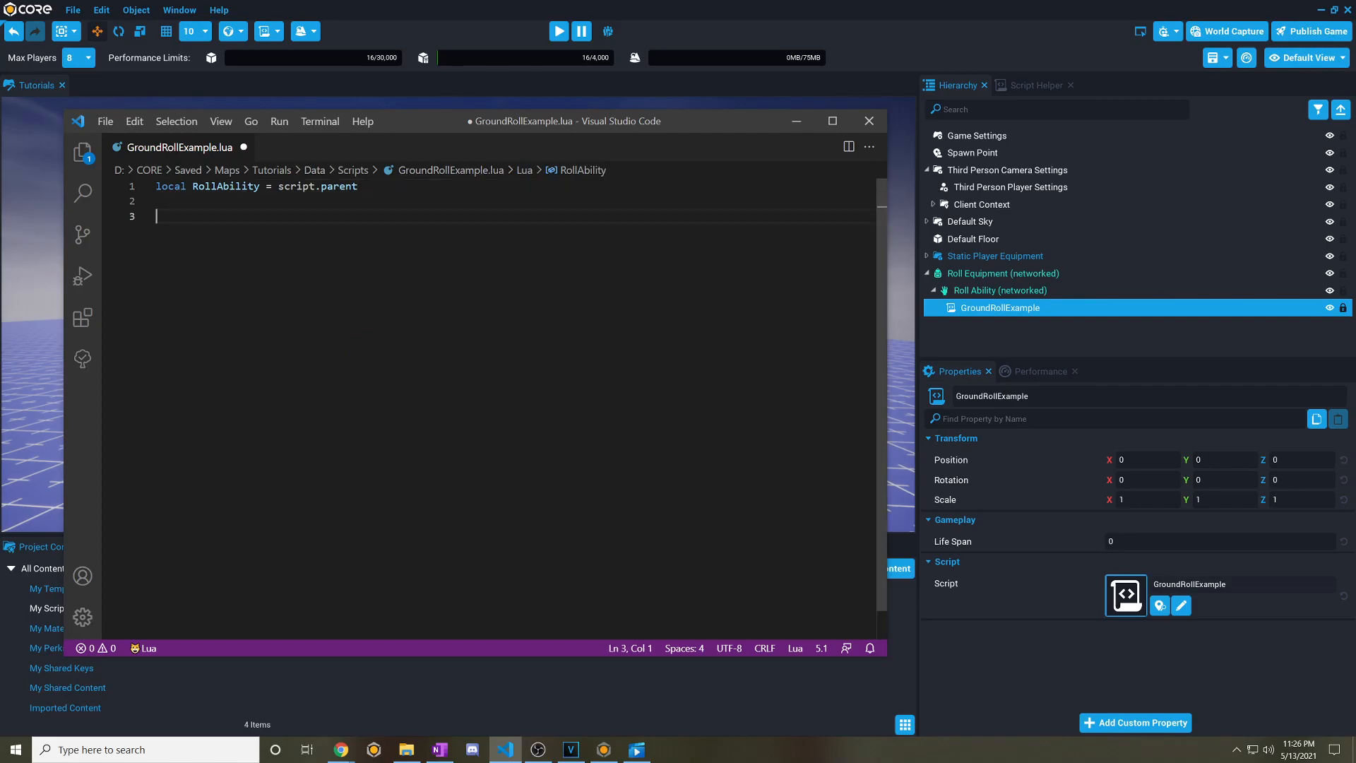
type("function ()")
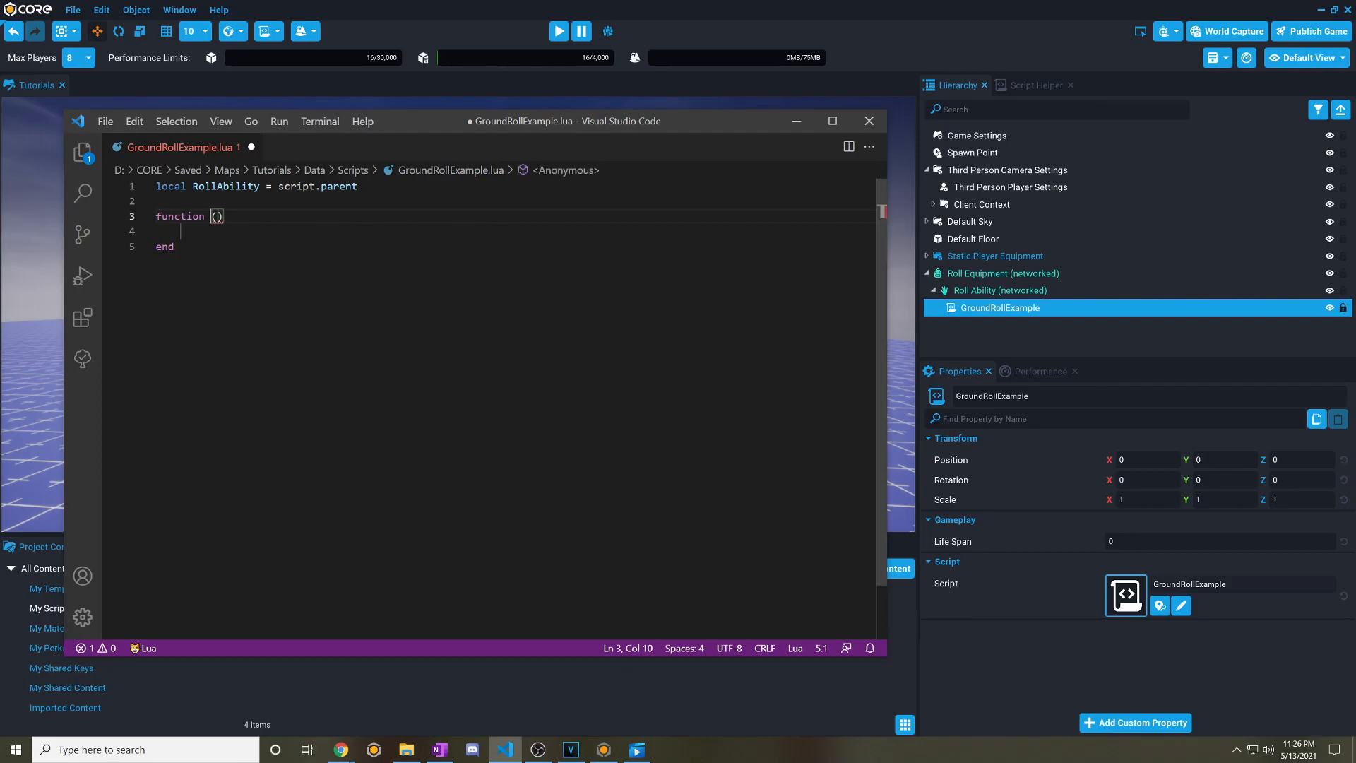
type("OnC")
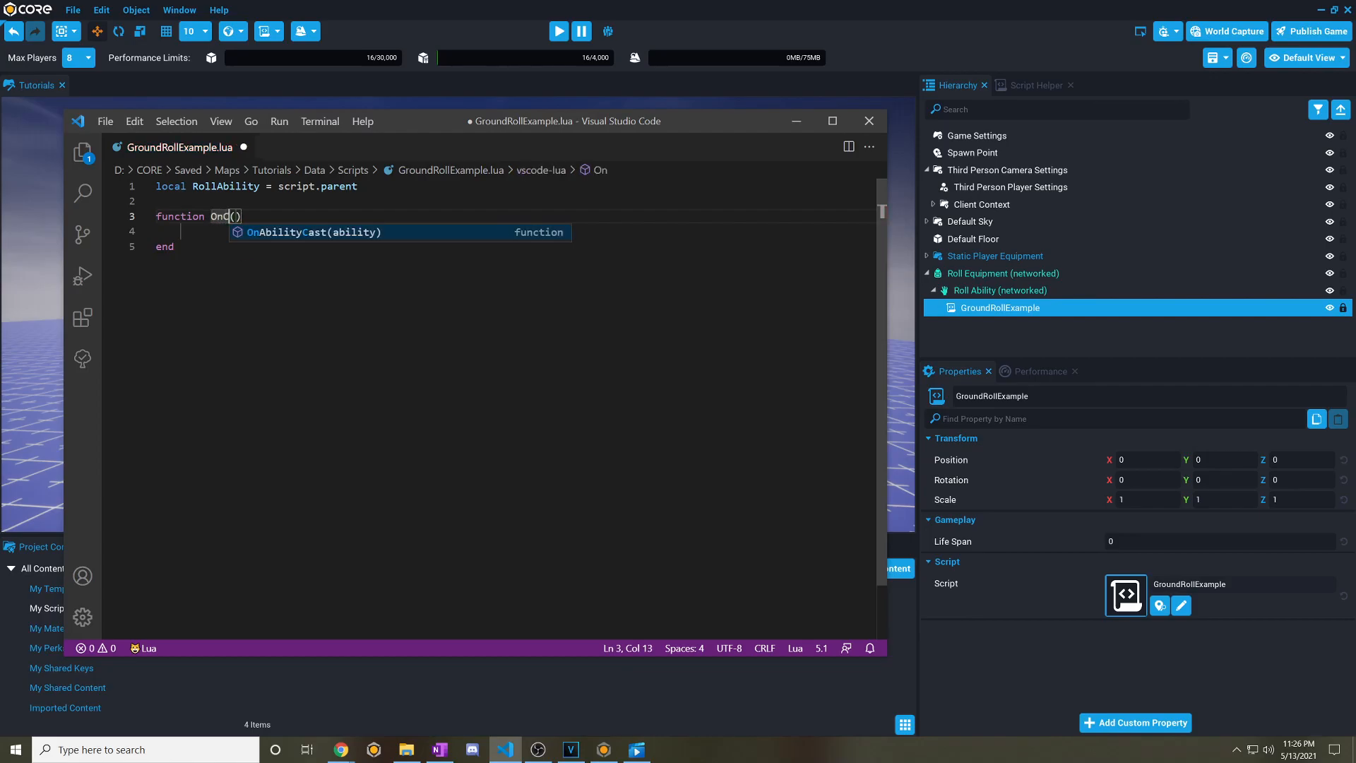
type("ast")
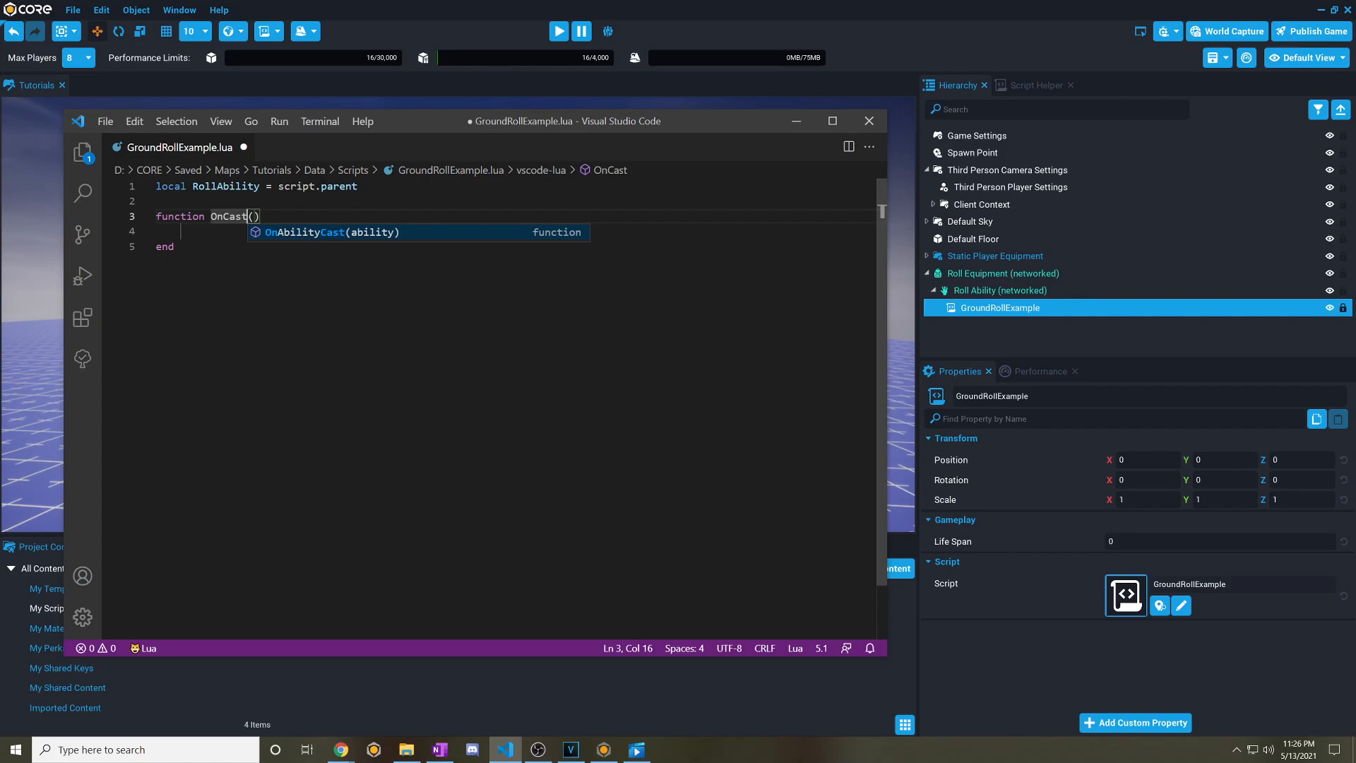
key("Backspace")
type("Ability")
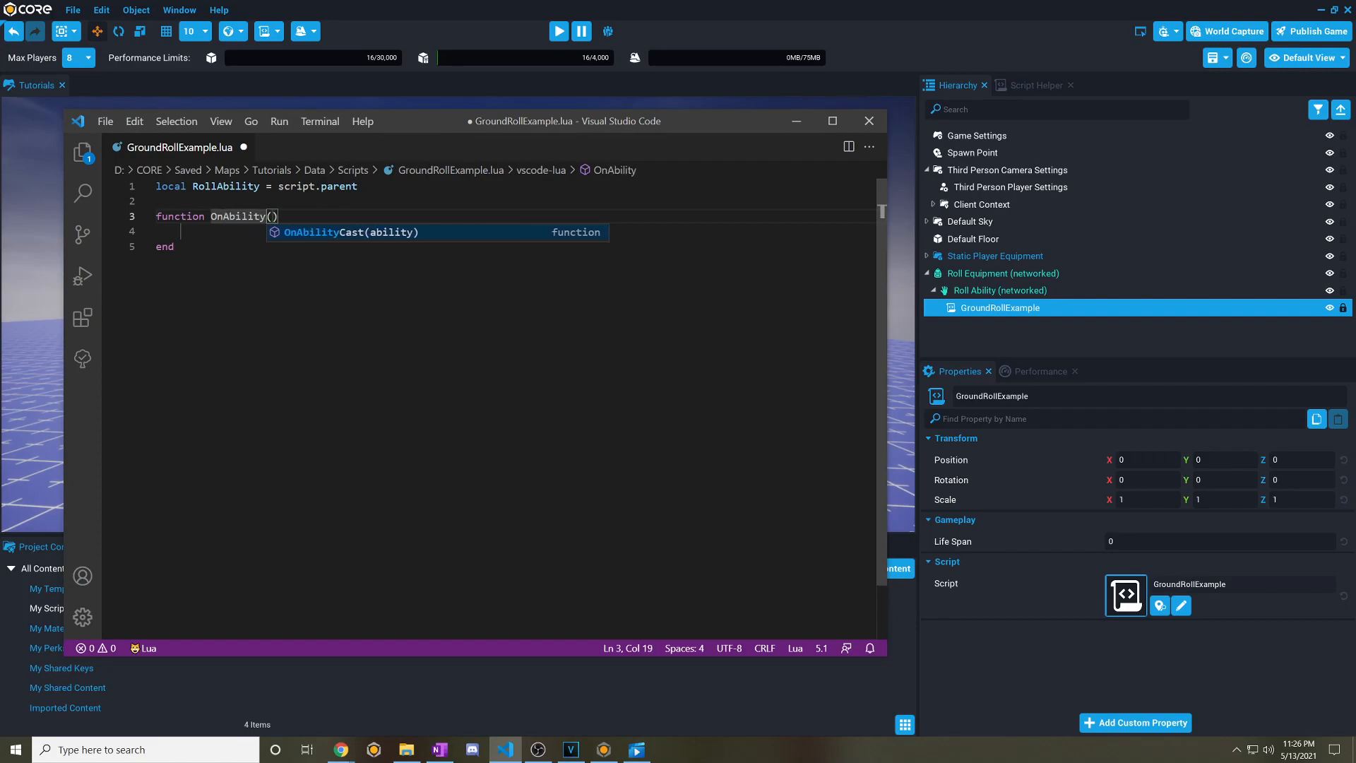
type("Cast(thisAbility")
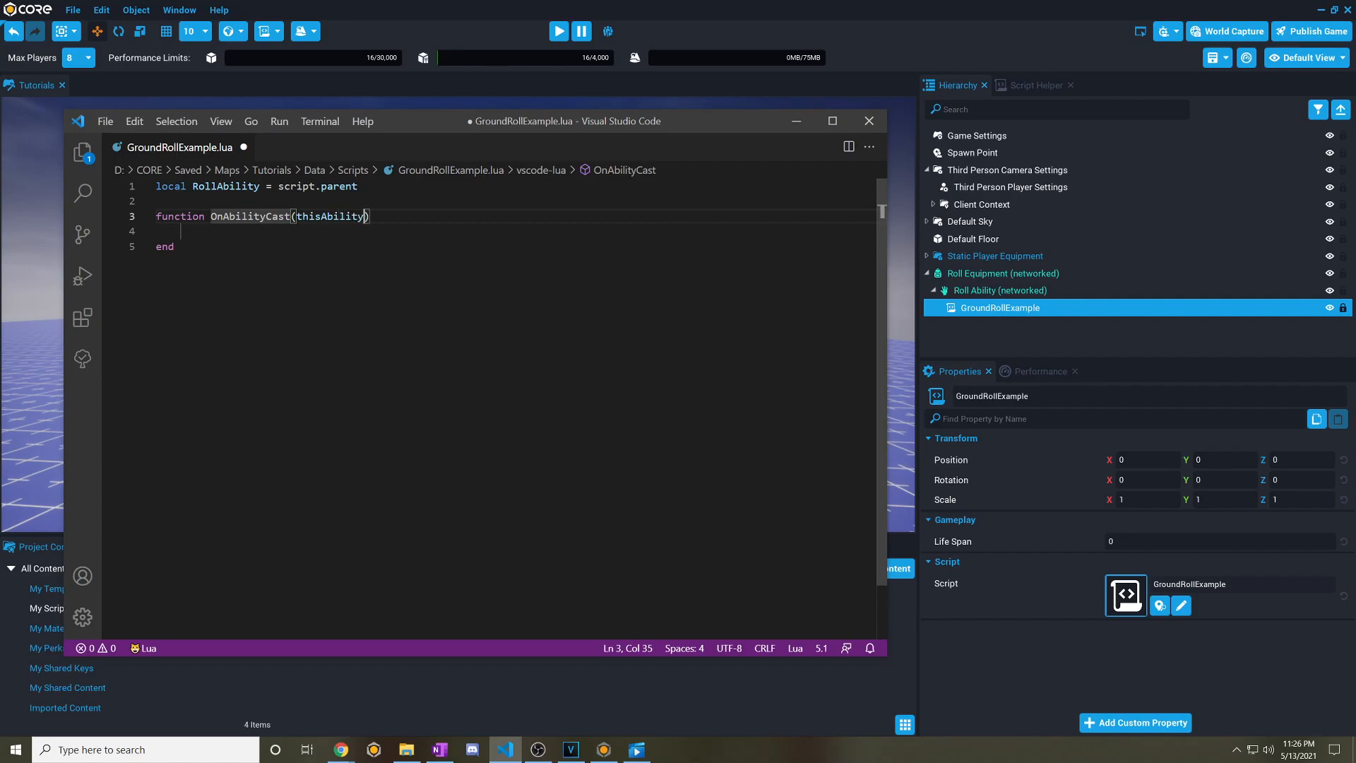
type("Ro")
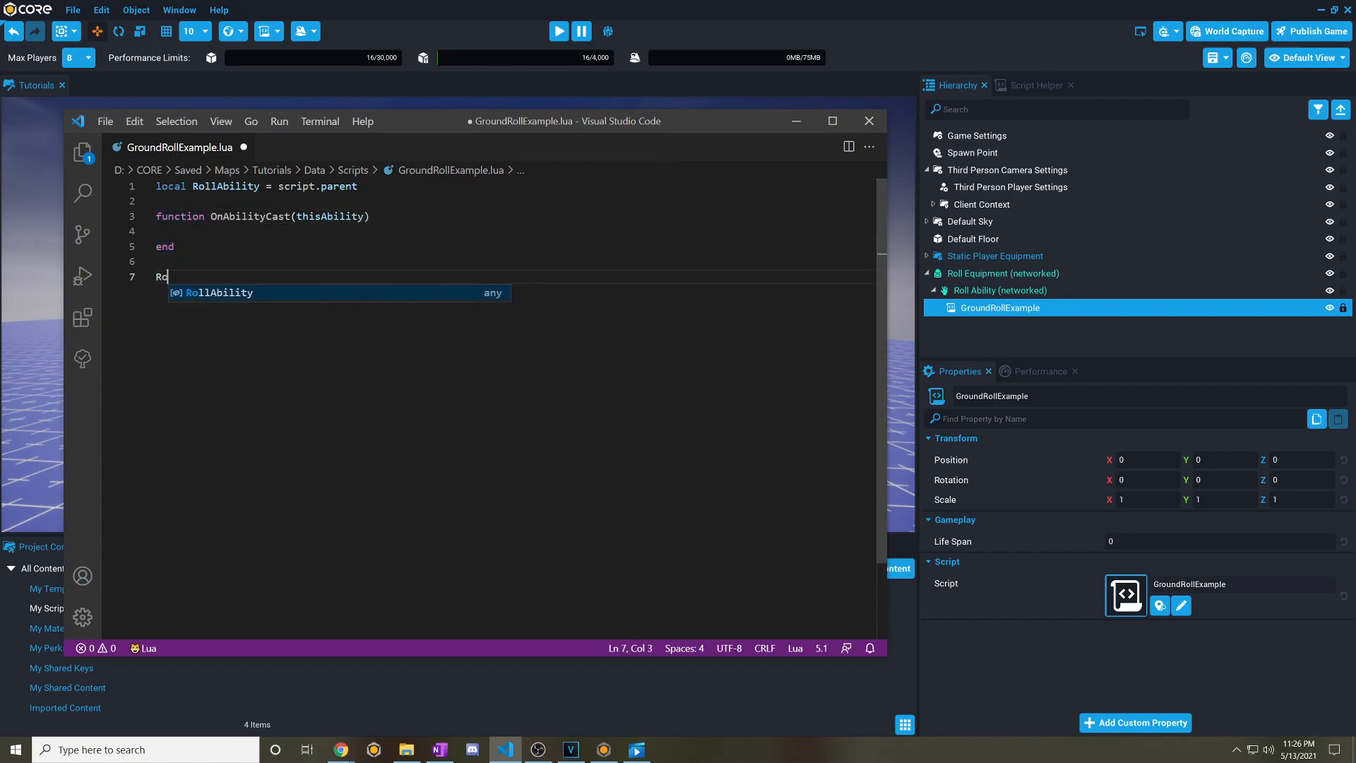
type("llAbility.castEvent:Connect(listener, ...")
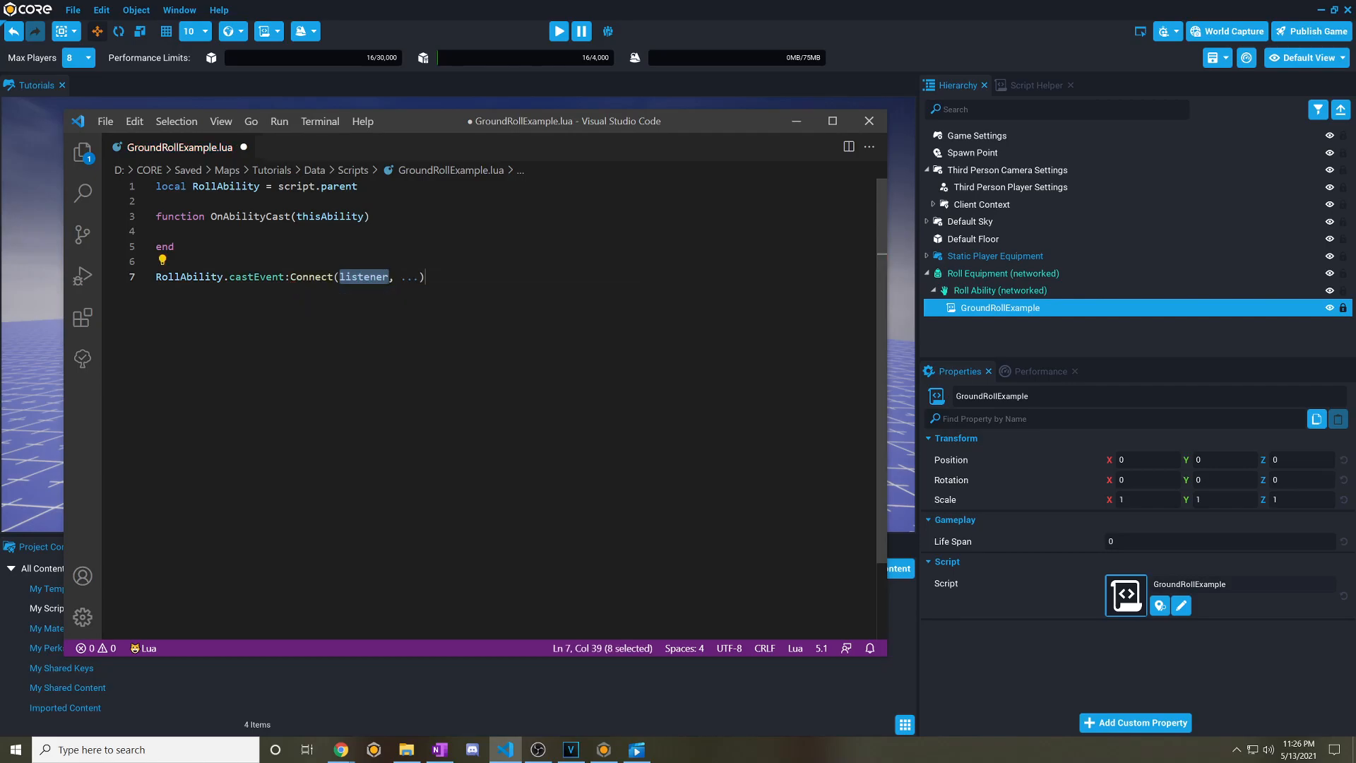
type("OnAbilityCast")
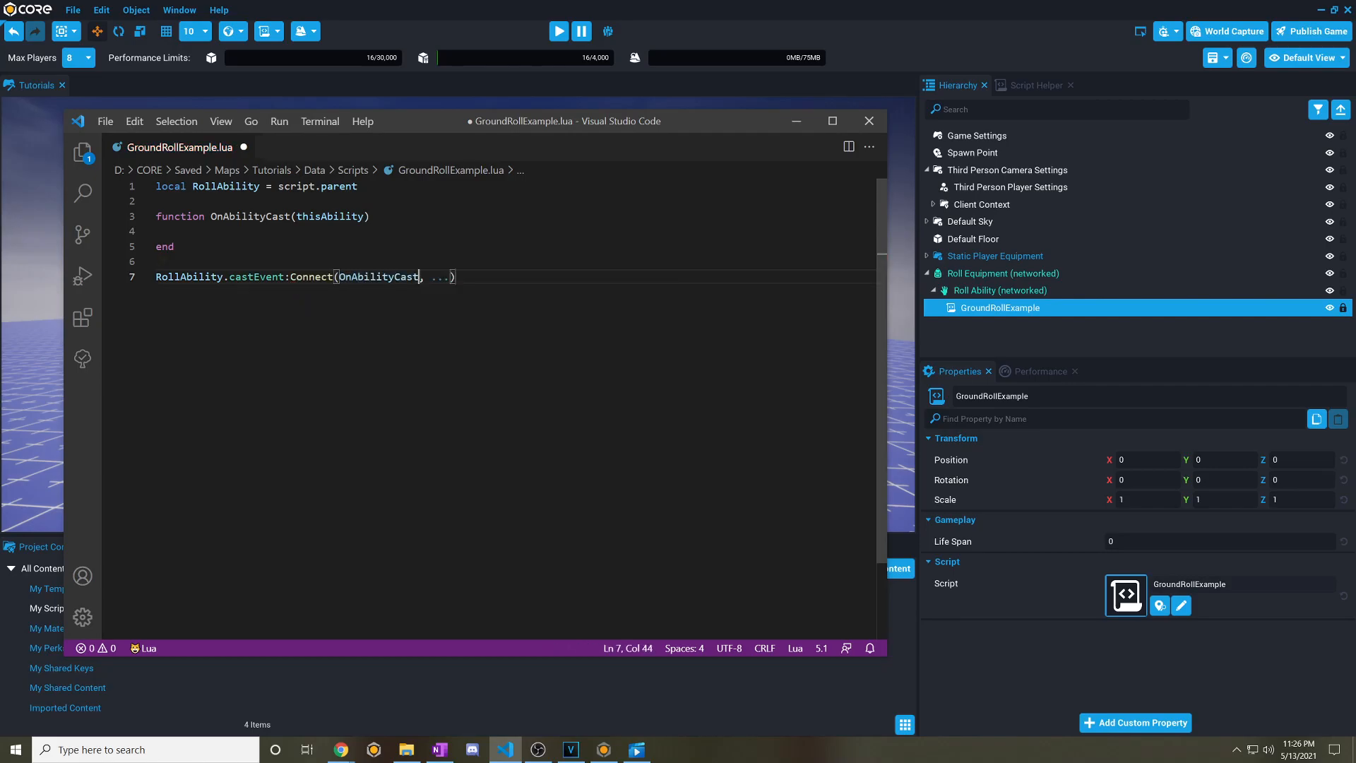
Add 'if not thisAbility.owner.isGrounded then thisAbility:Interrupt() end' to OnAbilityCast and save GroundRollExample.lua.
key("Backspace")
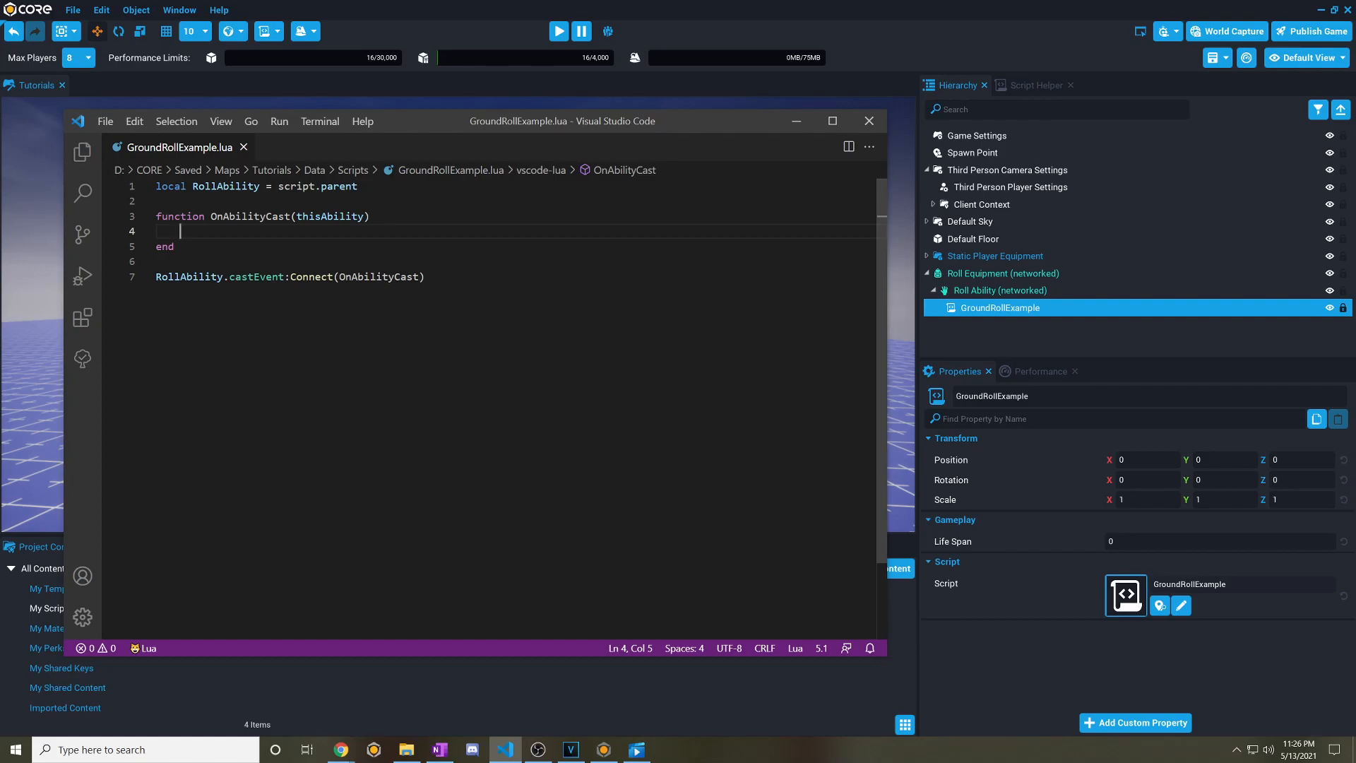
type("if")
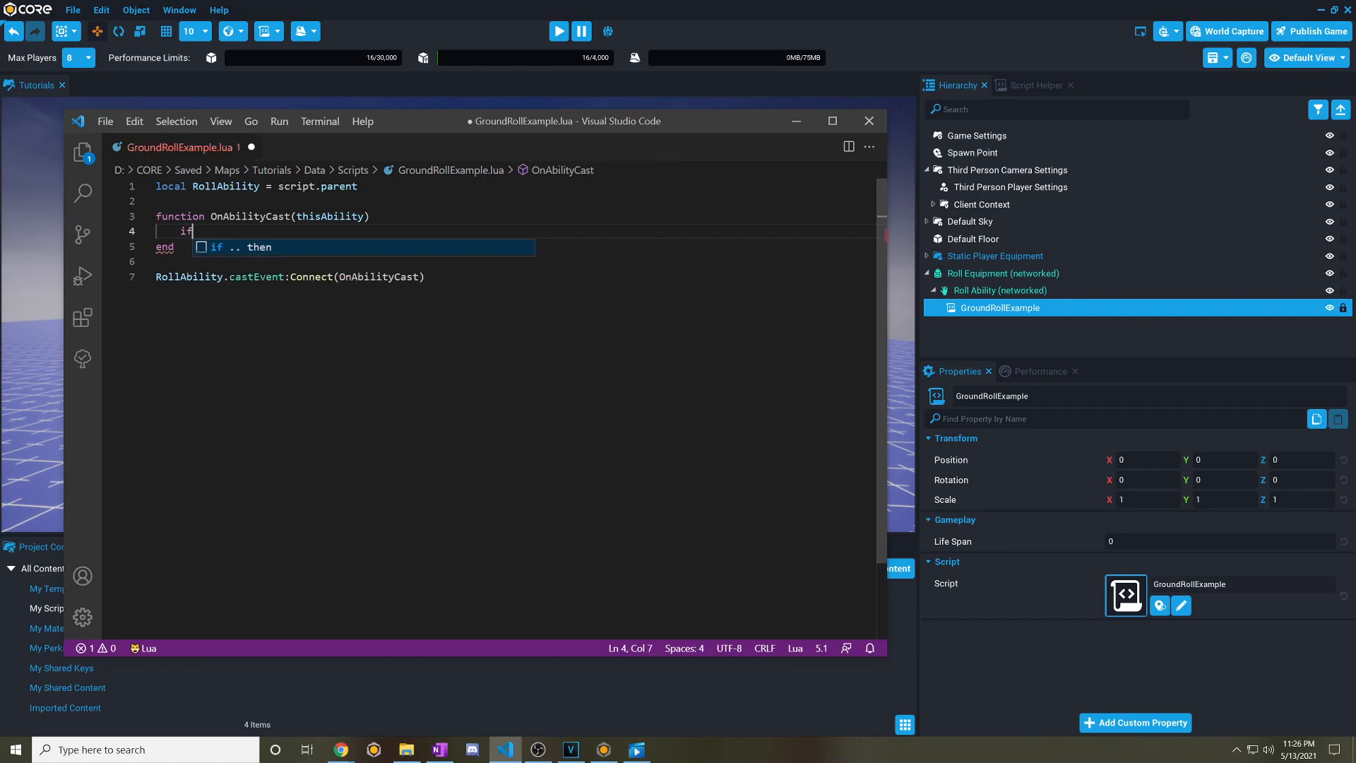
key("Tab")
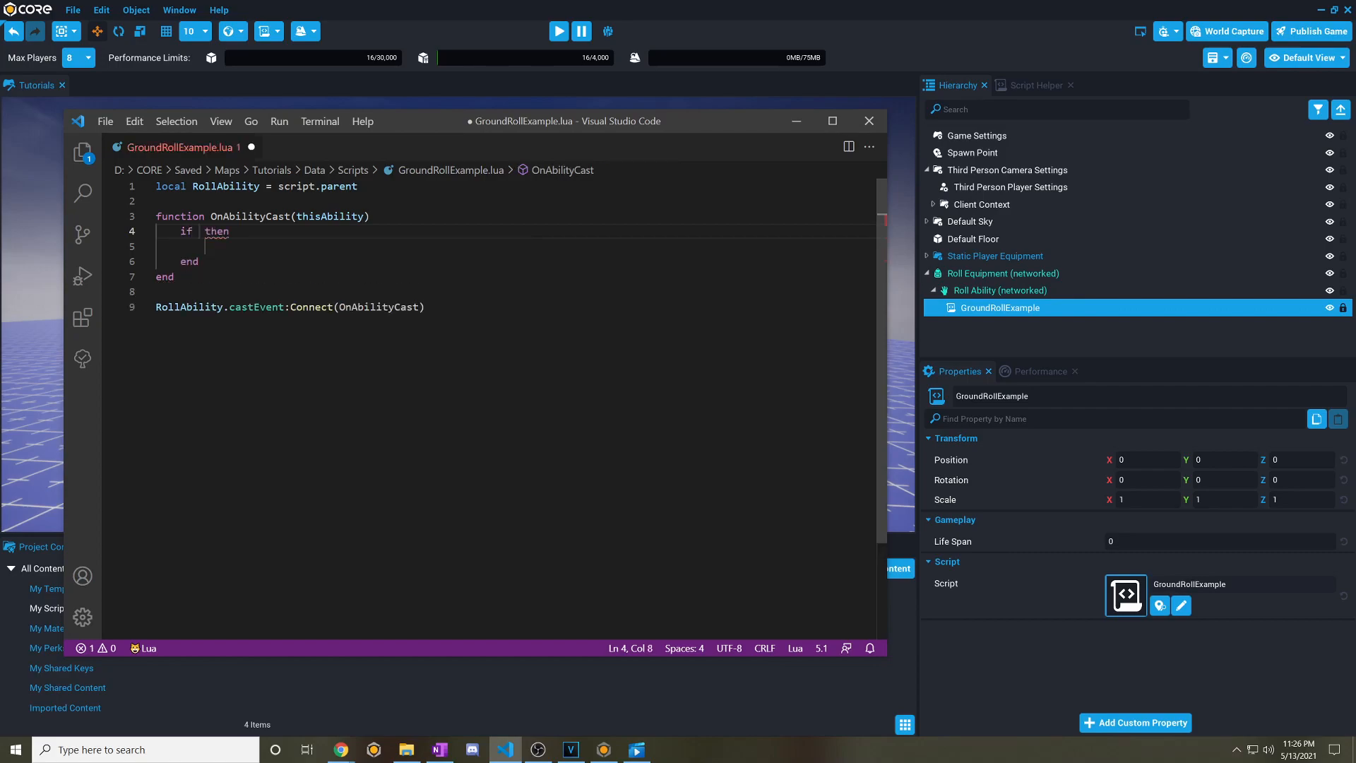
type("t")
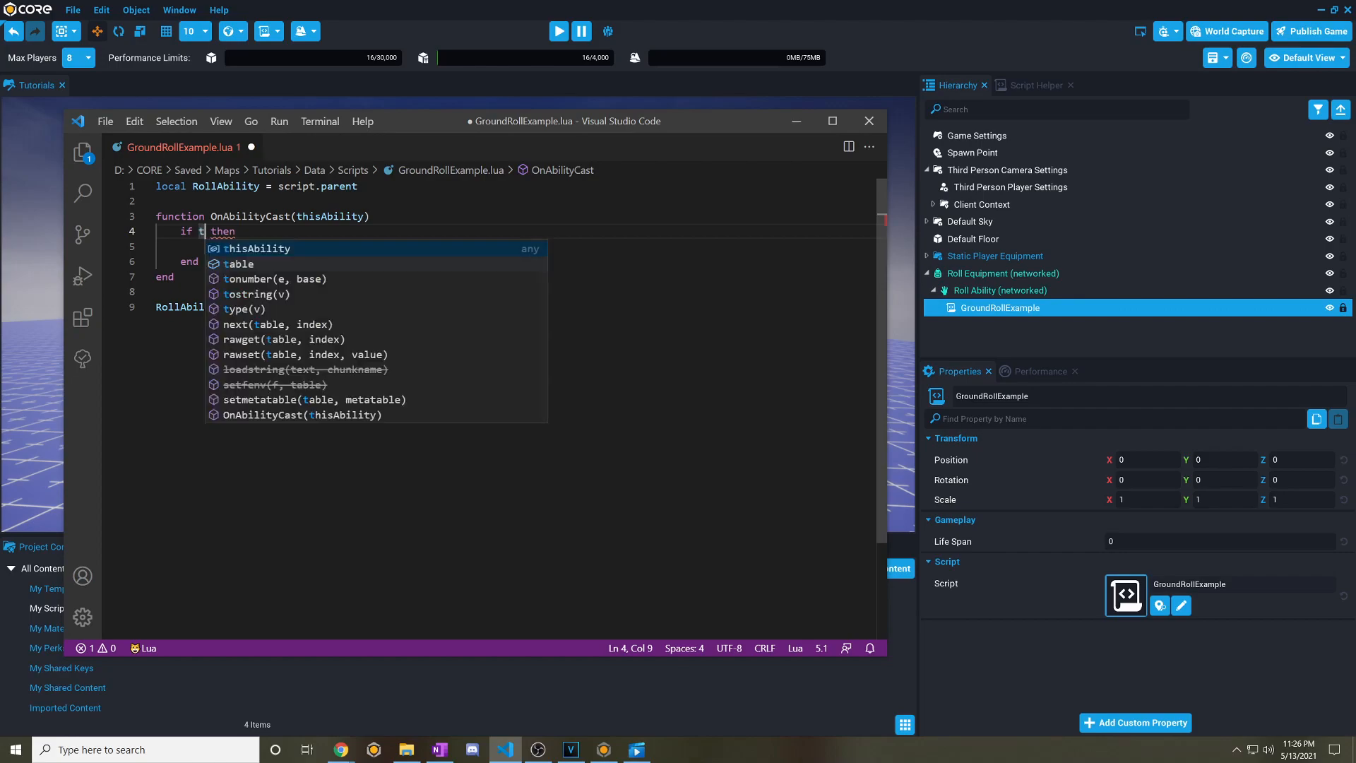
type("not")
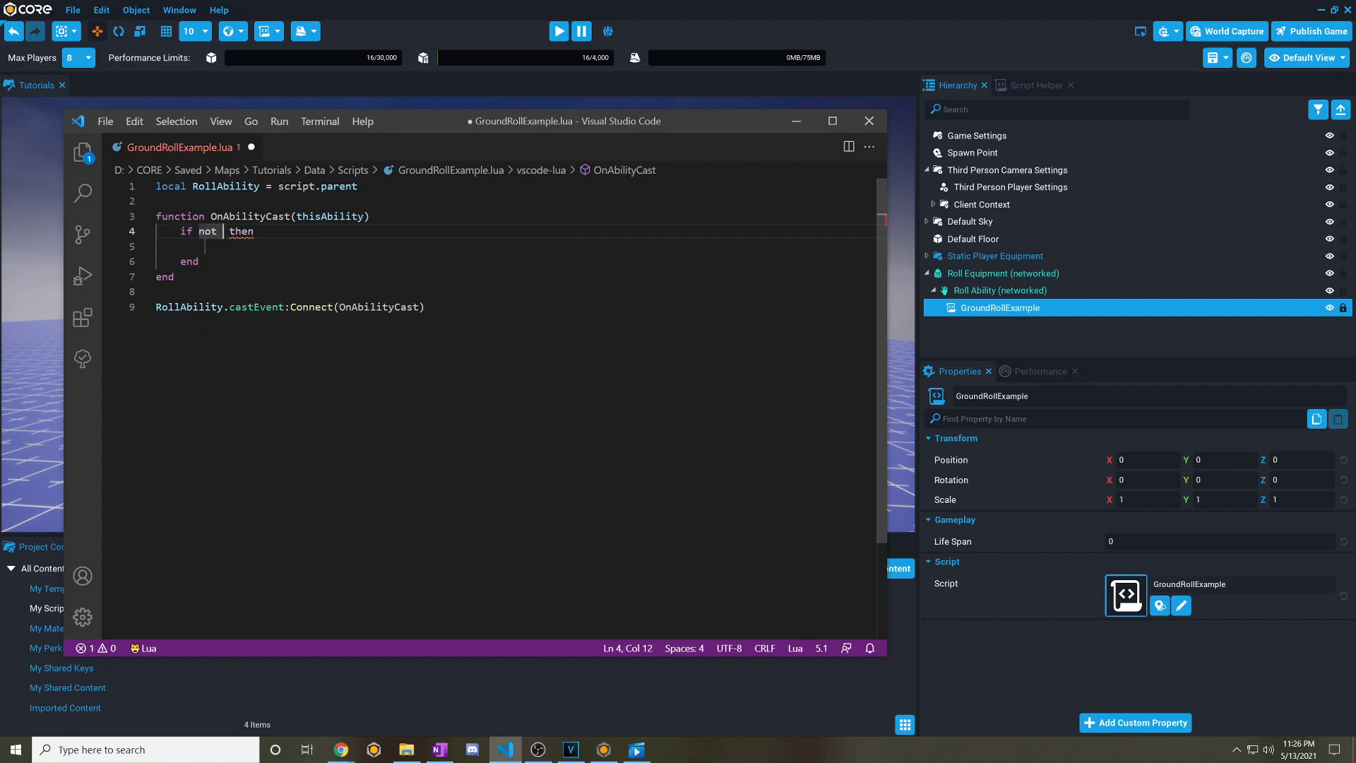
type("thisAbility.o")
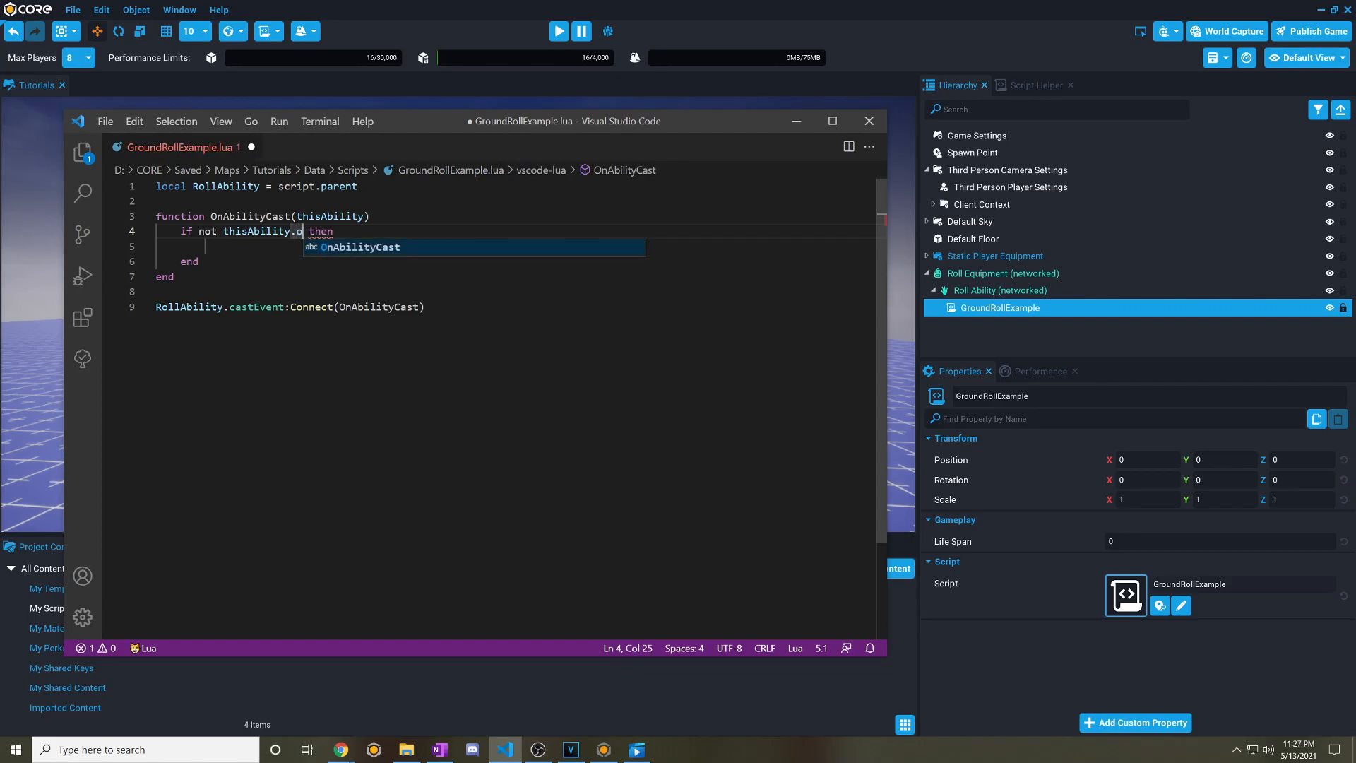
type("wner")
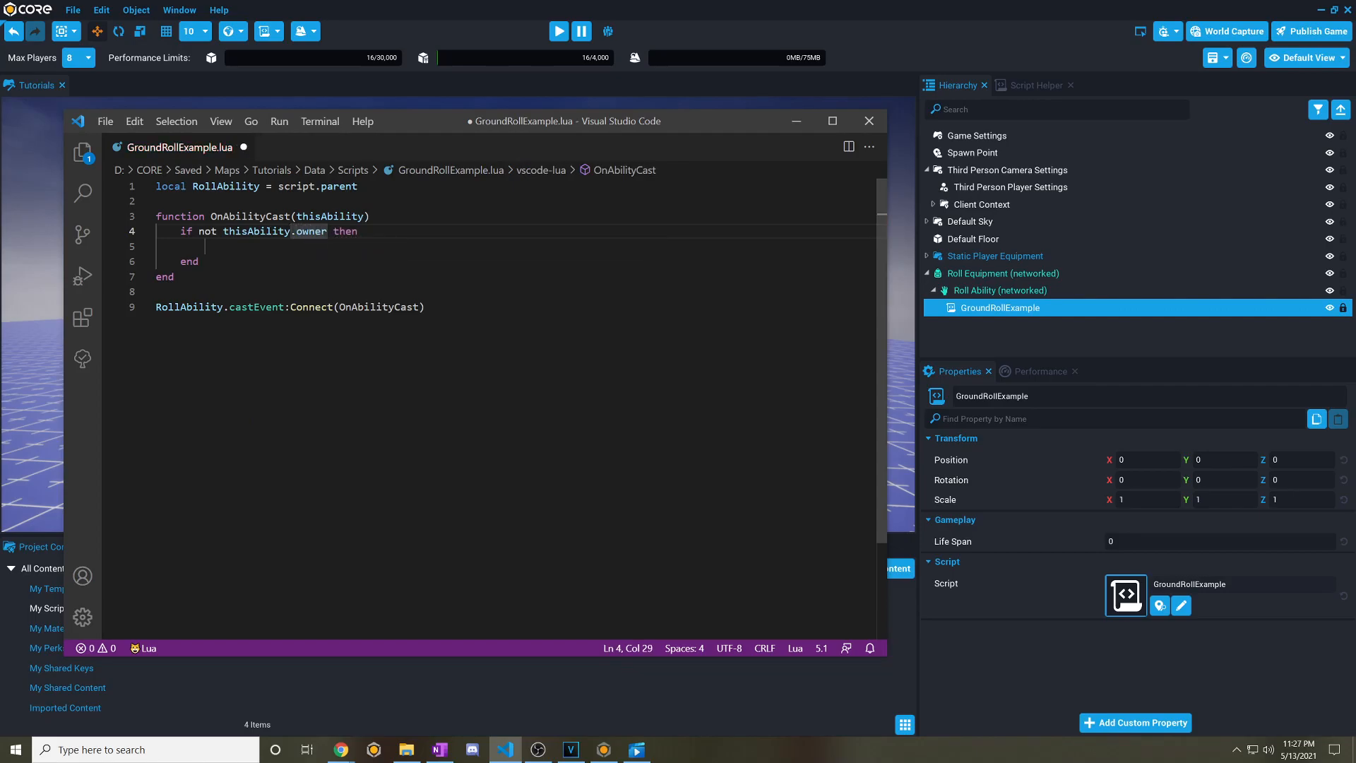
type(".isGrounded")
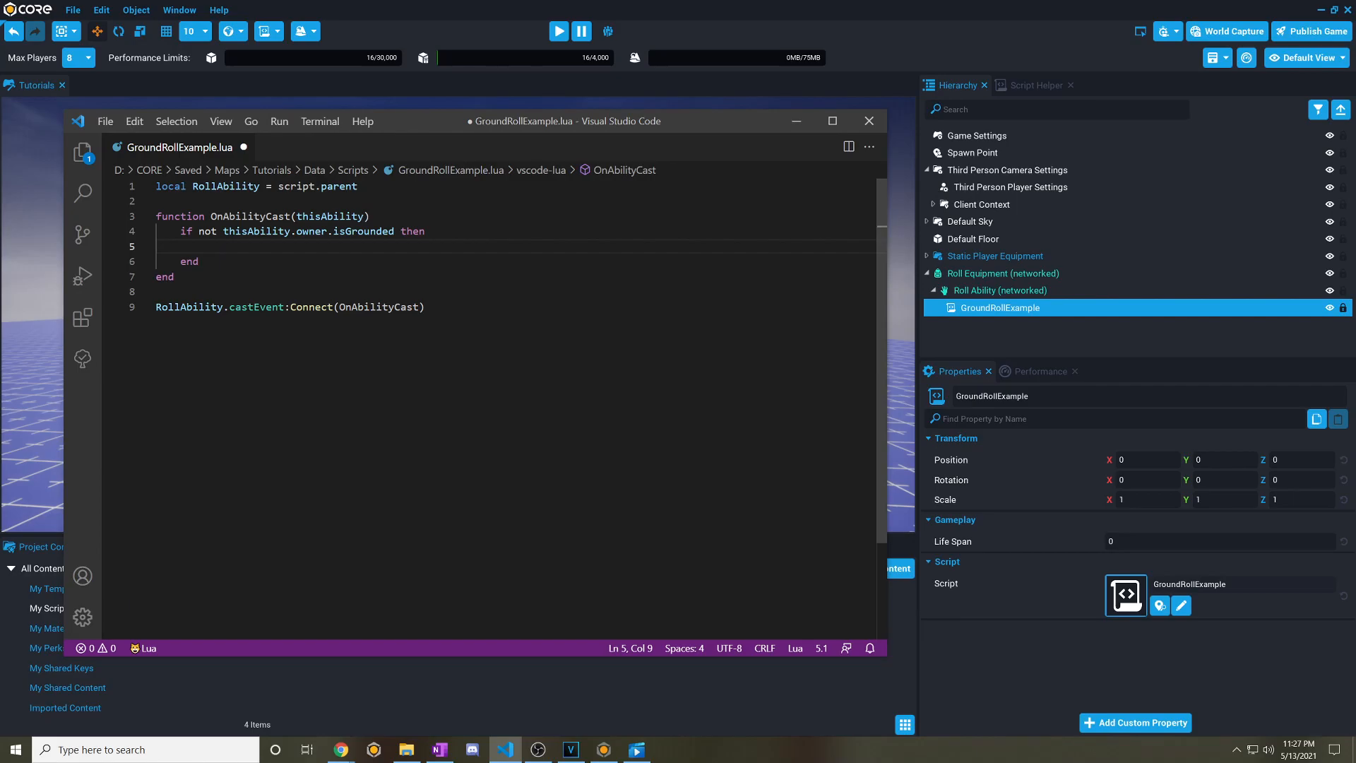
type("thisAbility:Int")
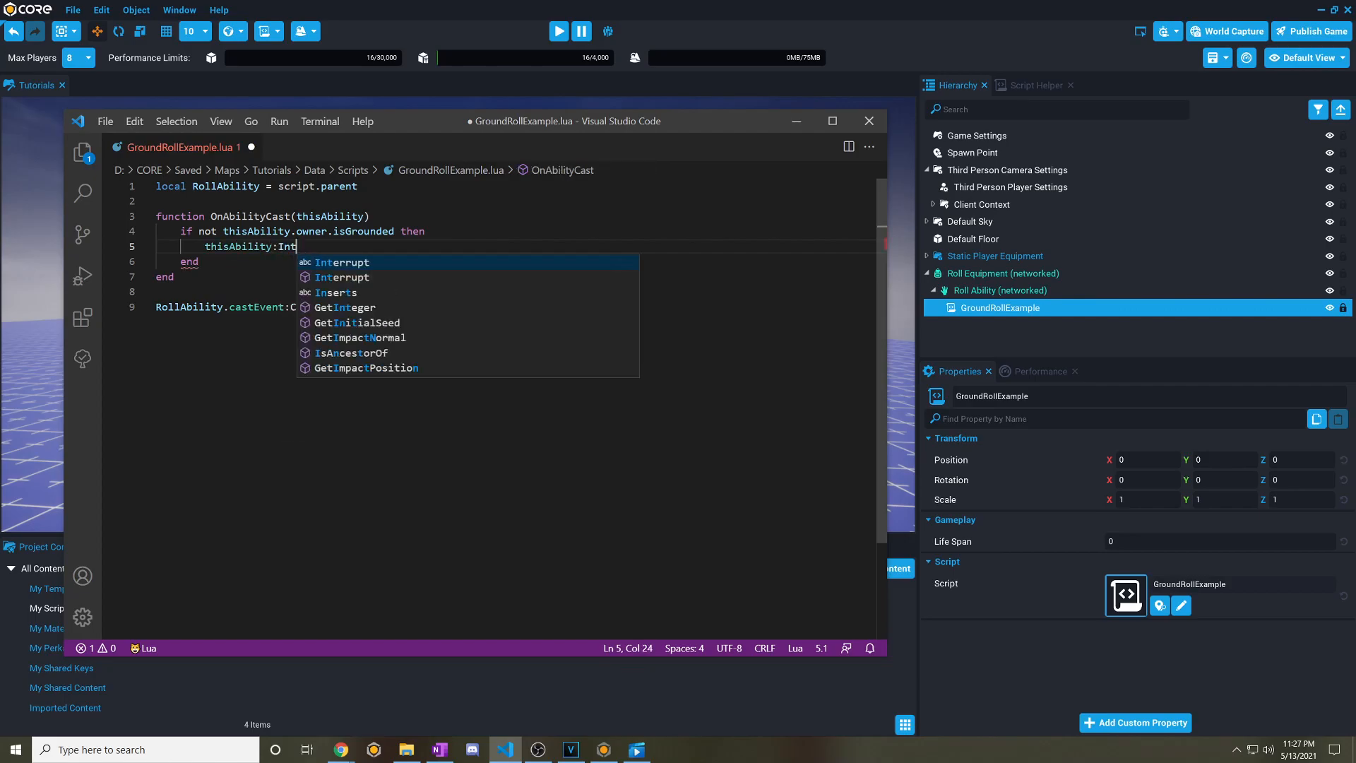
key("tab")
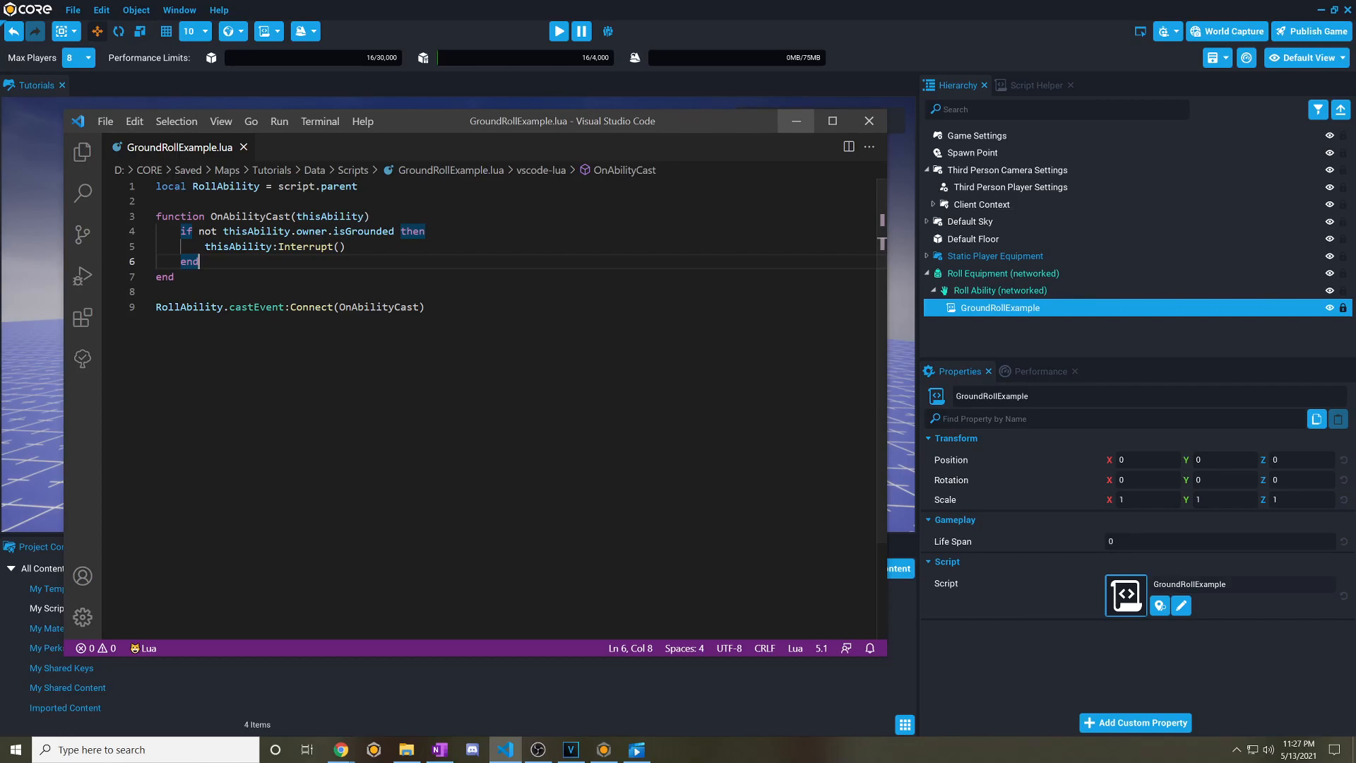
right_click(1002, 289)
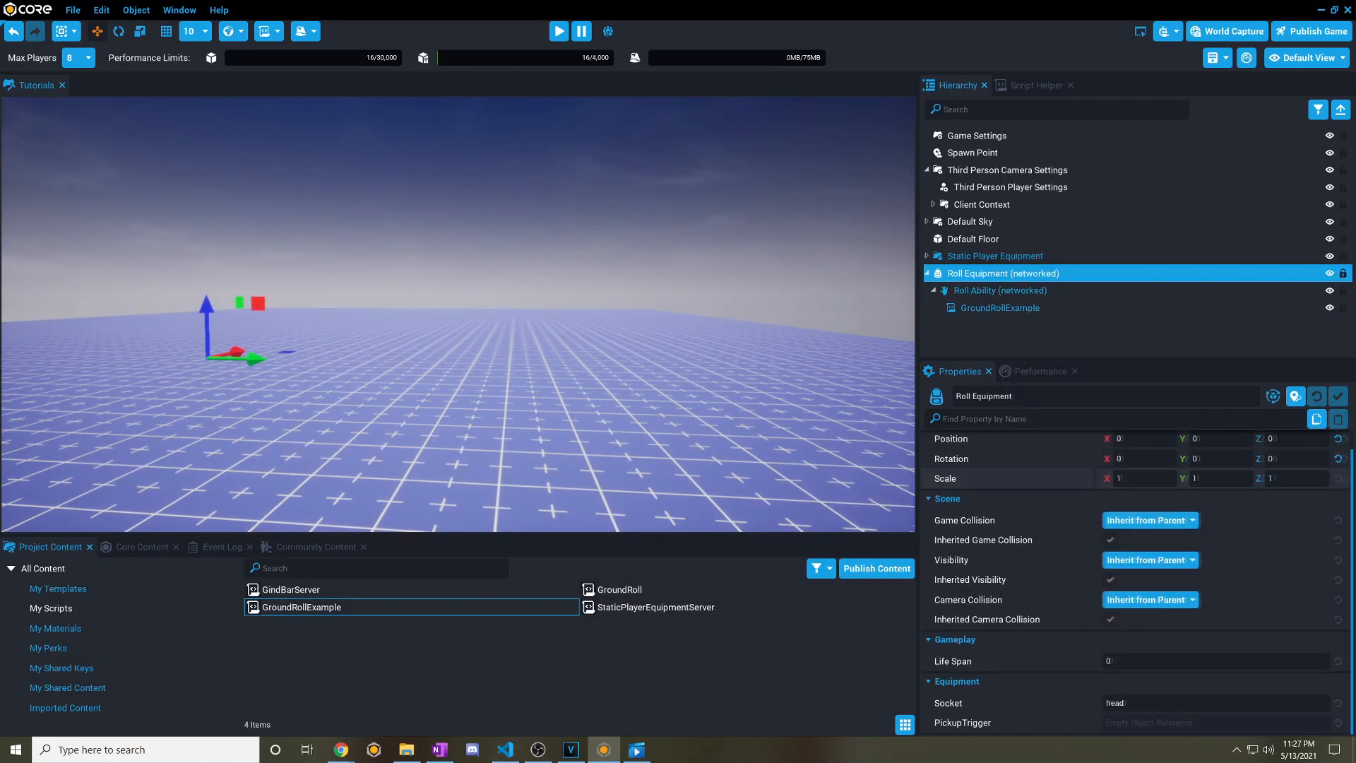
Start a Core preview to test the grounded-roll script.
left_click(558, 31)
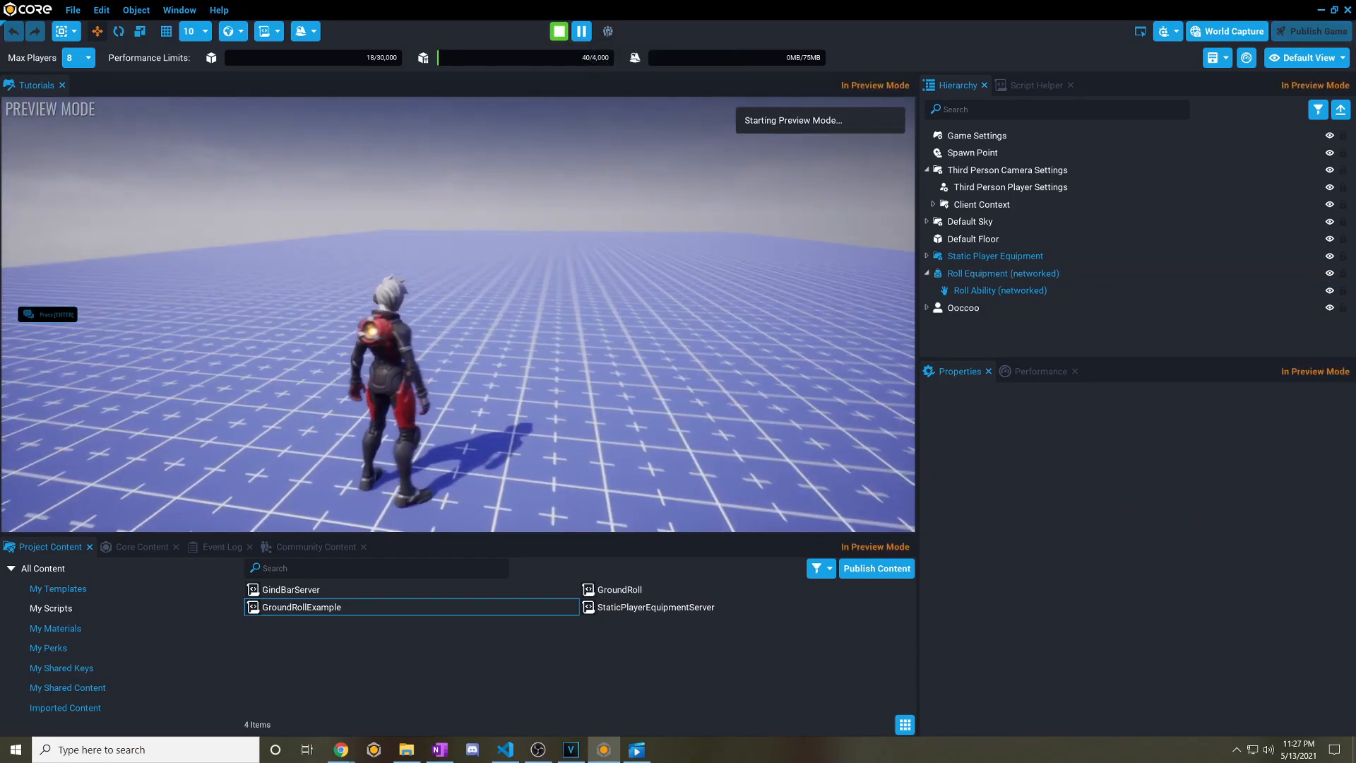